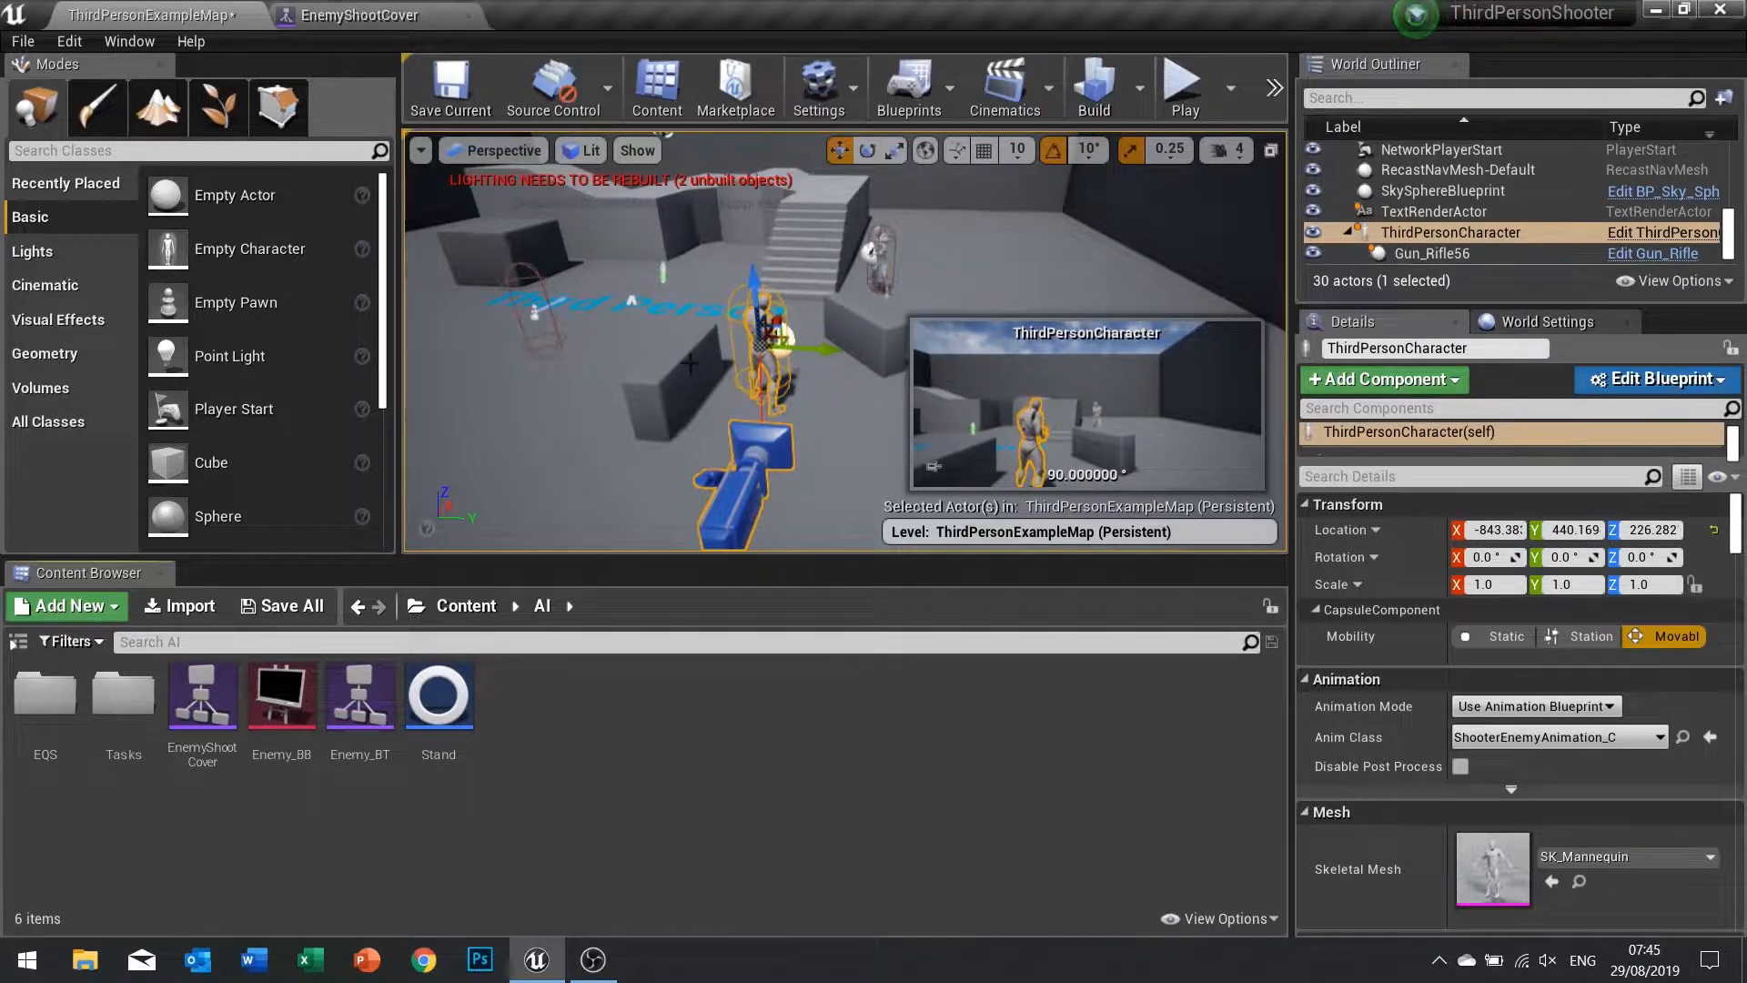
Play the level and take control in the viewport to observe the enemy AI.
left_click(1183, 87)
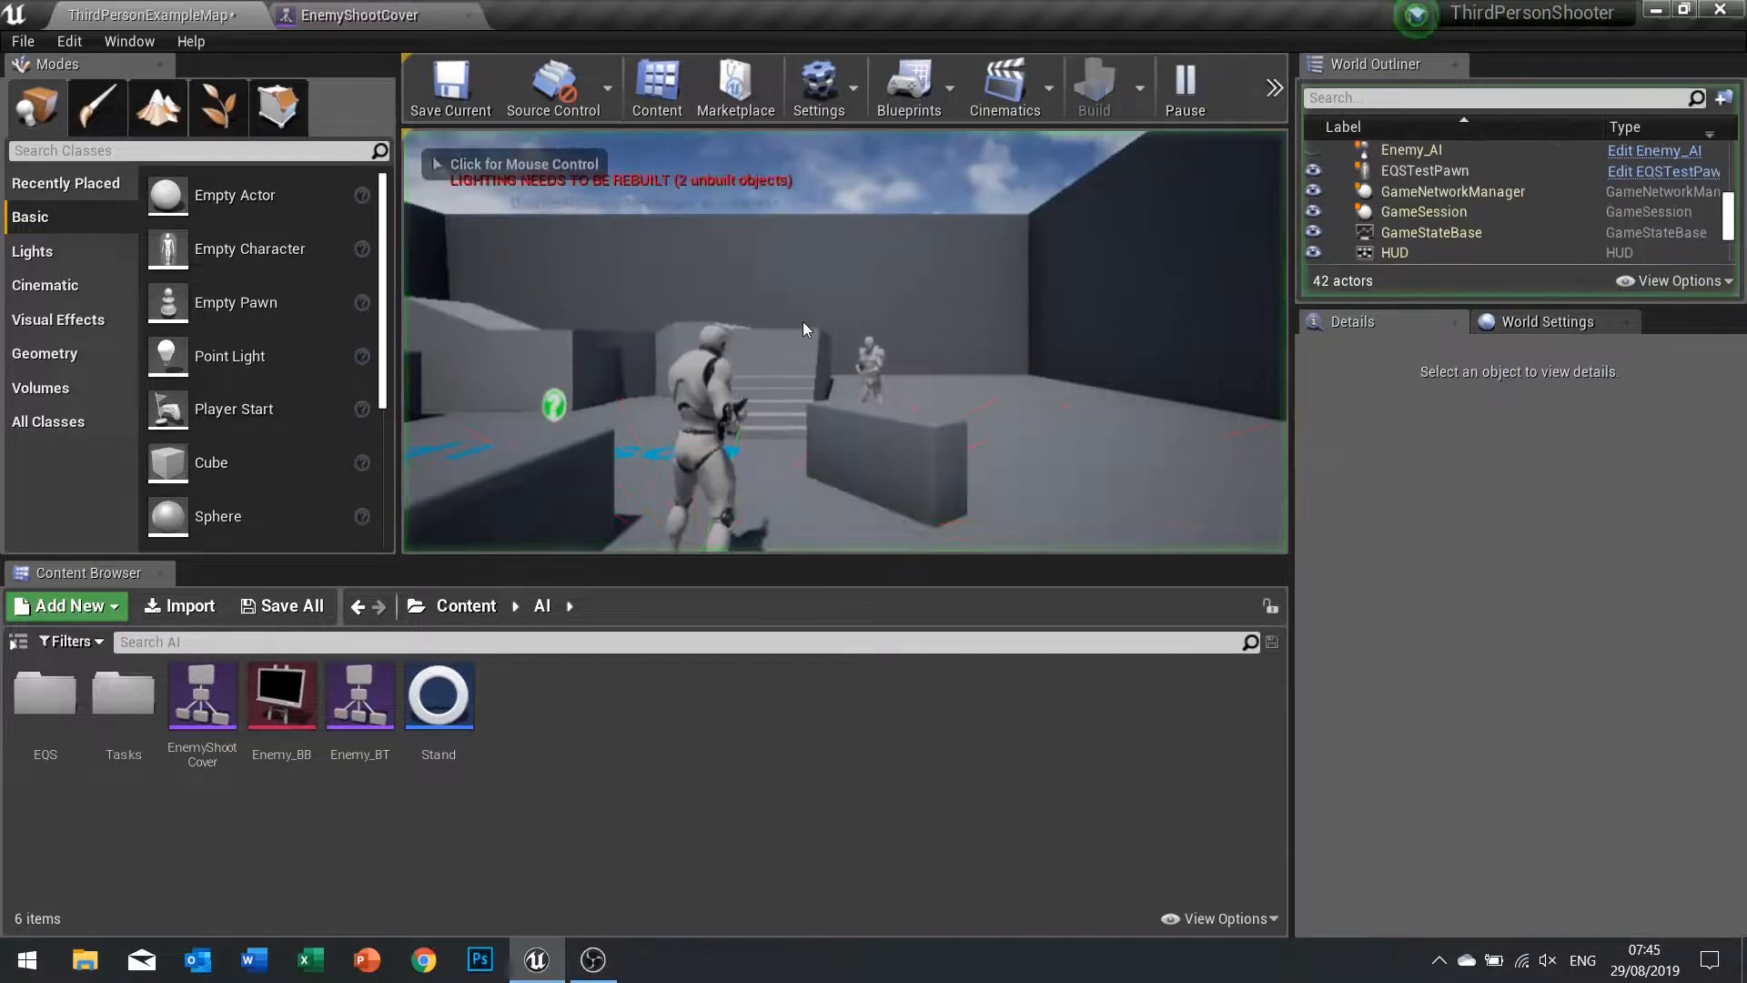
left_click(803, 329)
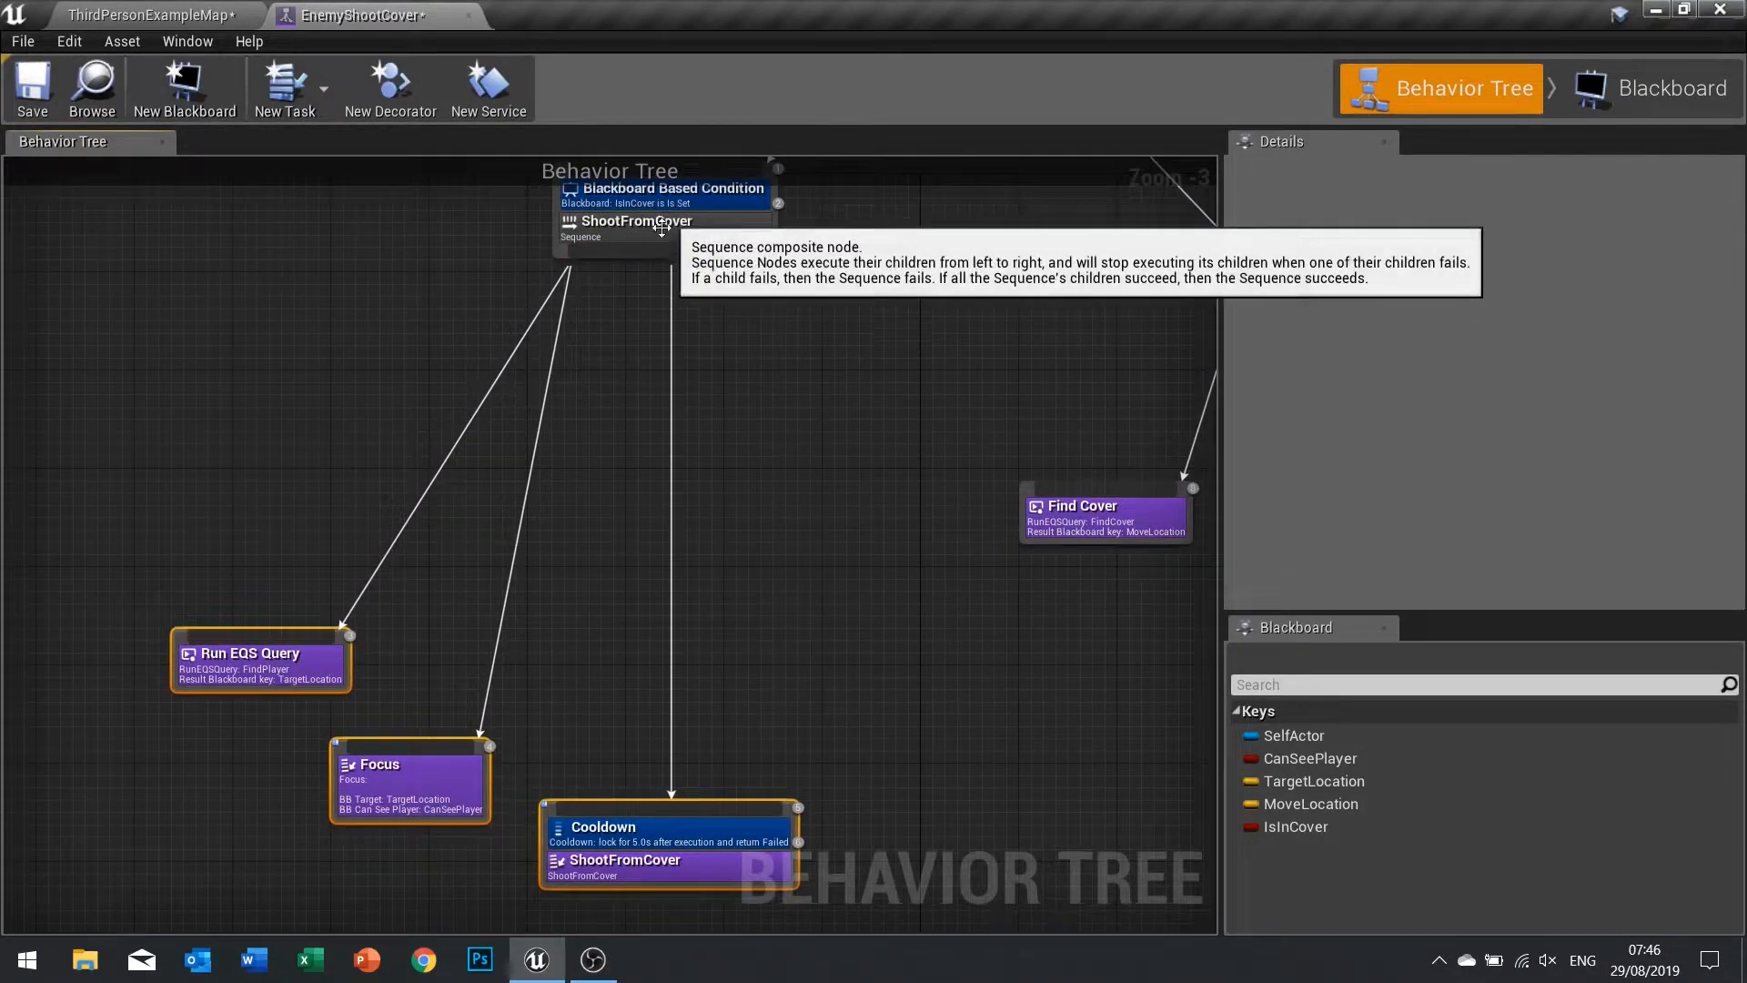
Reposition the Run EQS Query and Focus tasks under the ShootFromCover sequence.
left_click(373, 741)
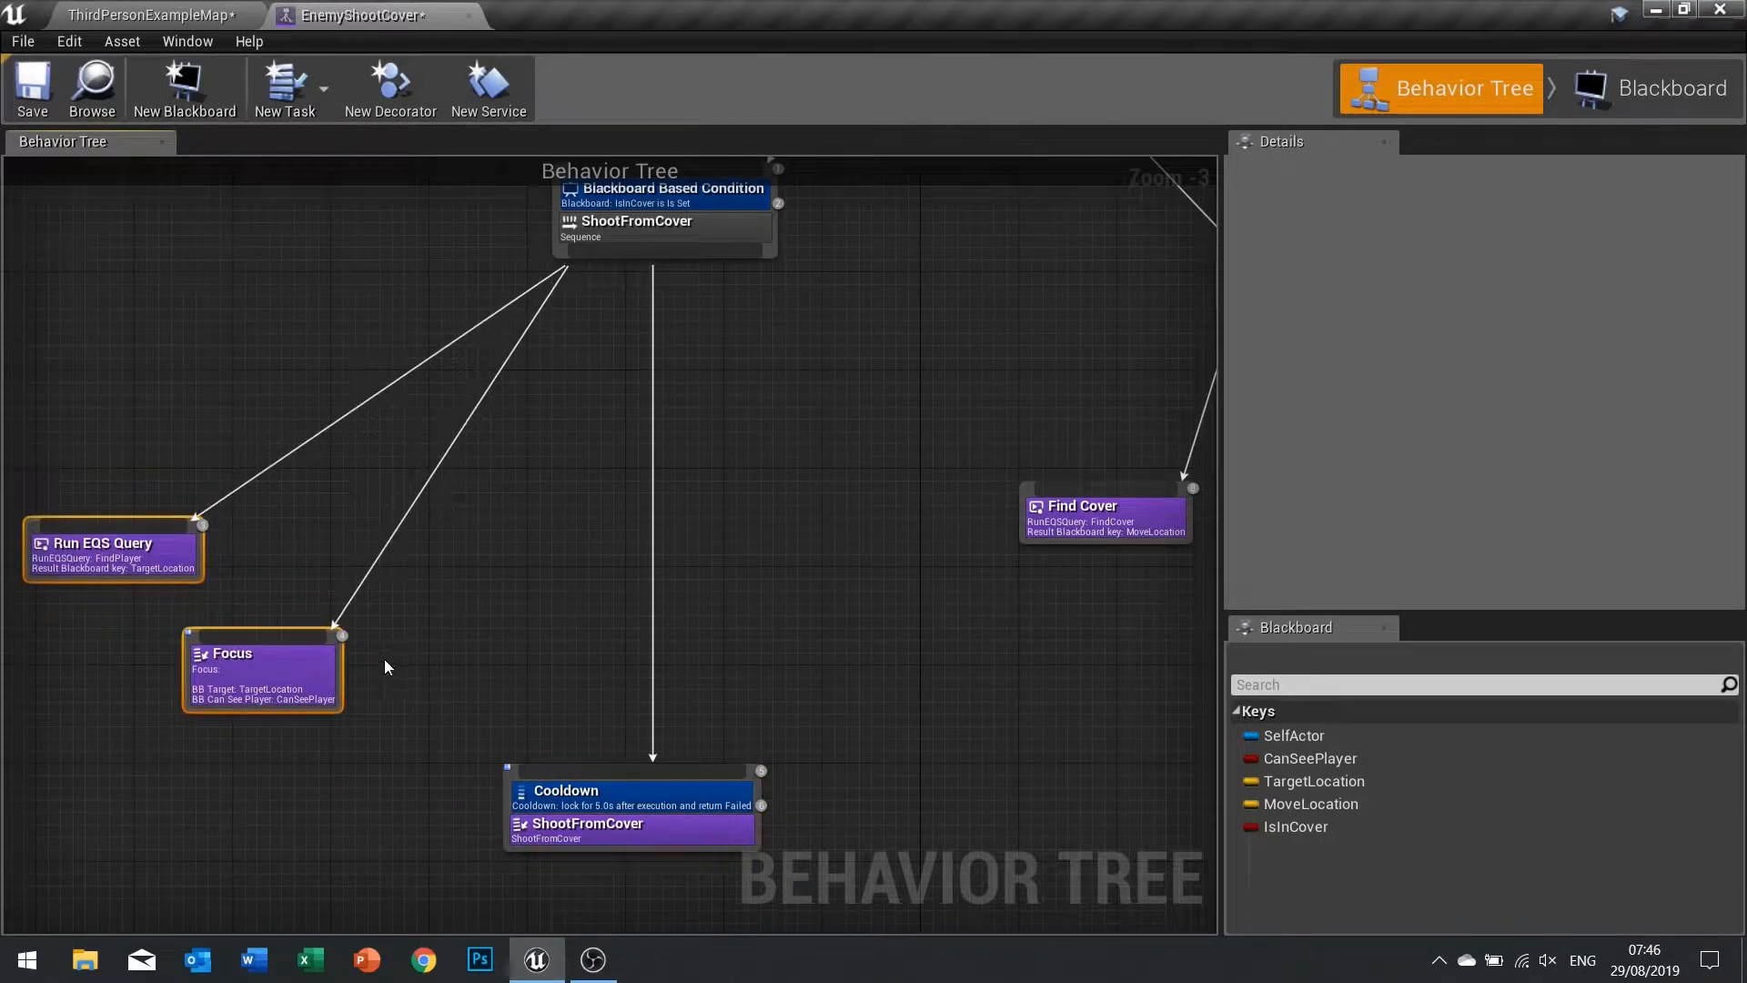
mouse_move(546, 257)
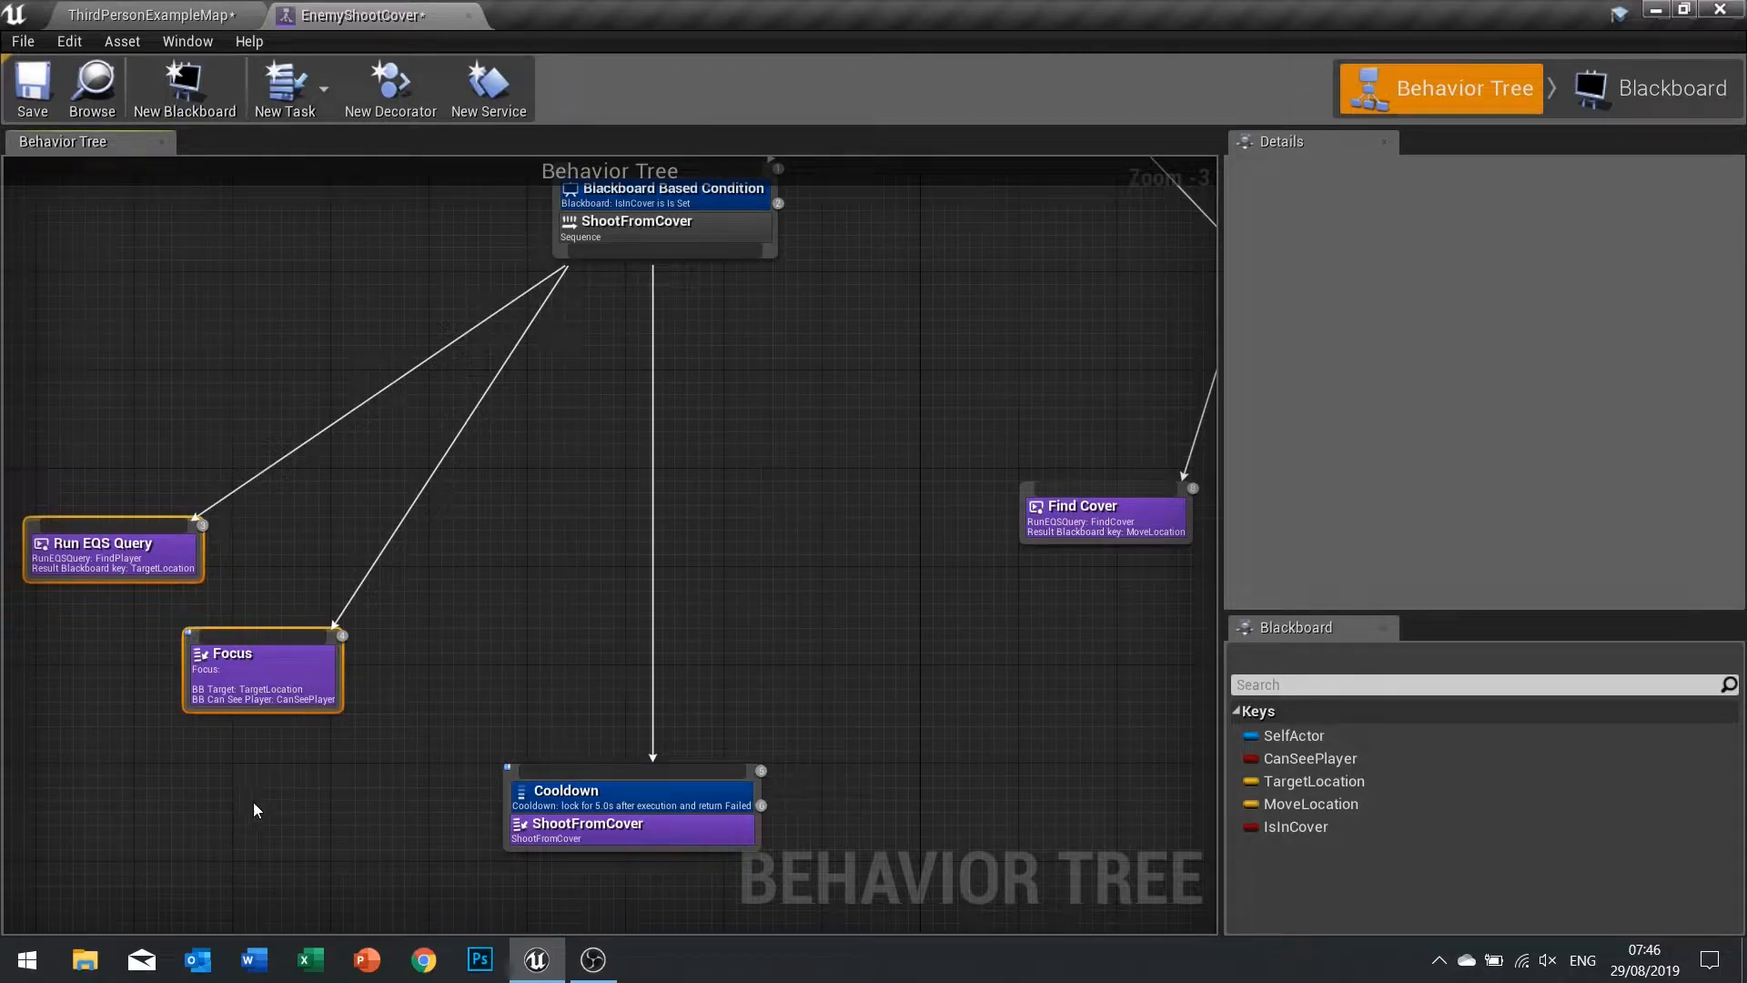
mouse_move(426, 820)
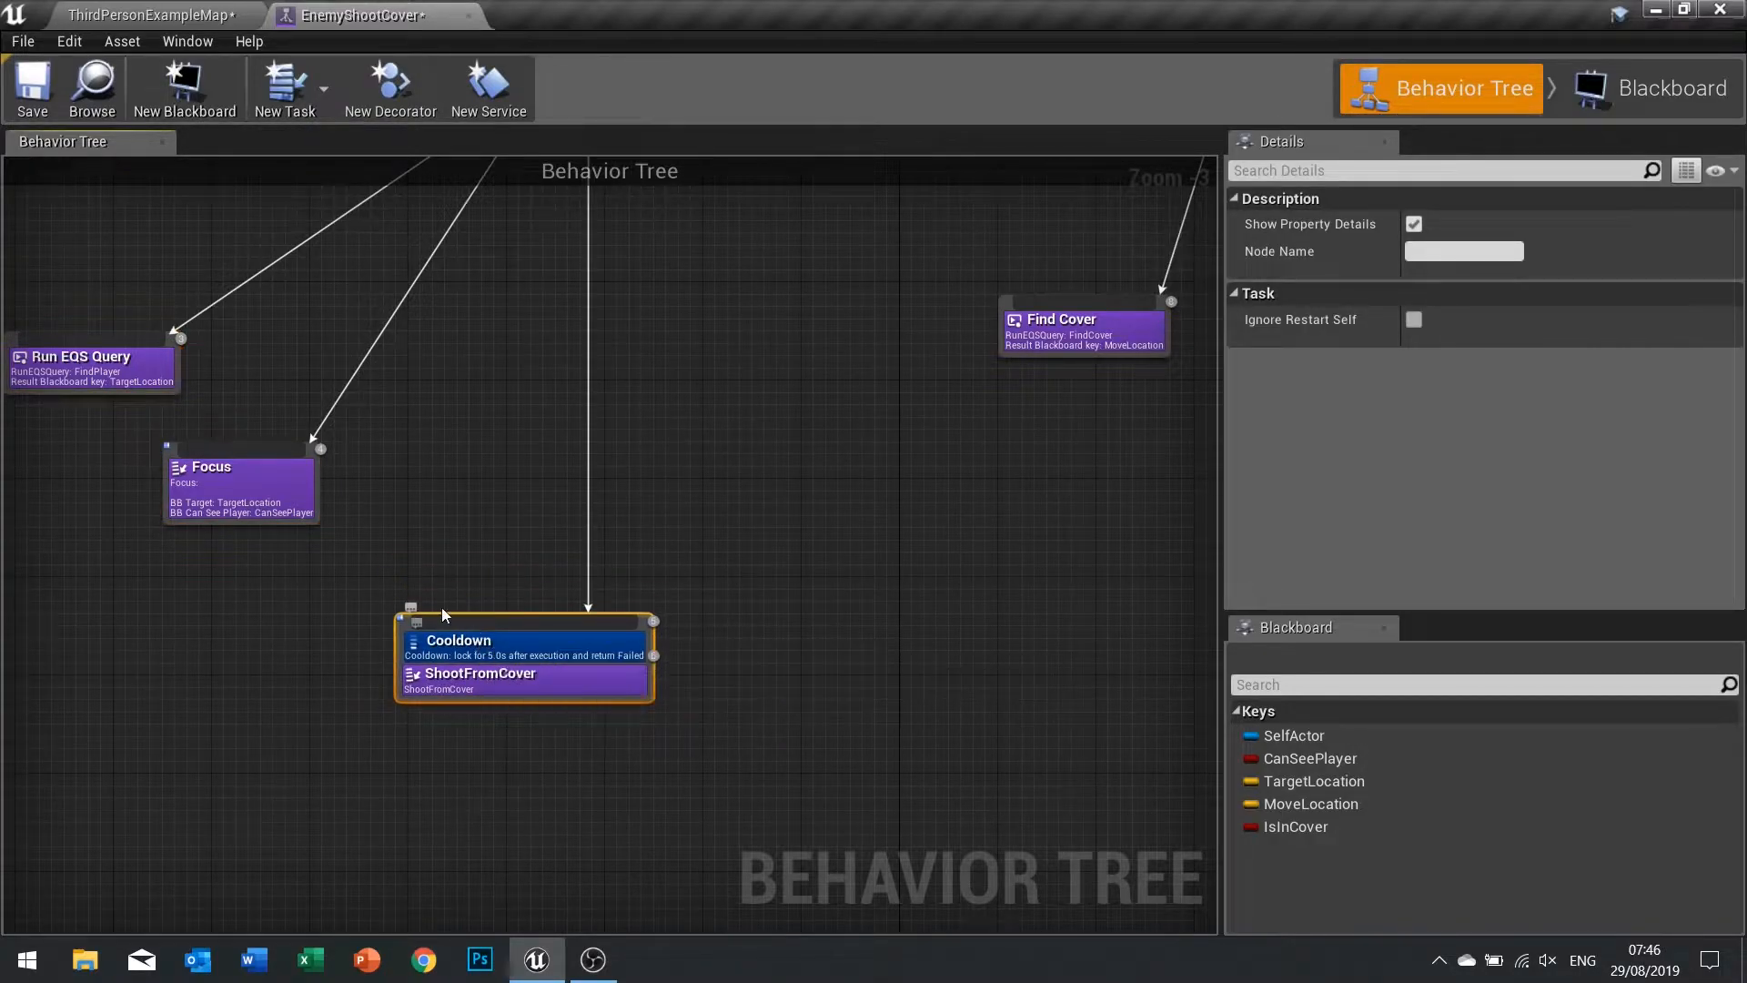
mouse_move(712, 550)
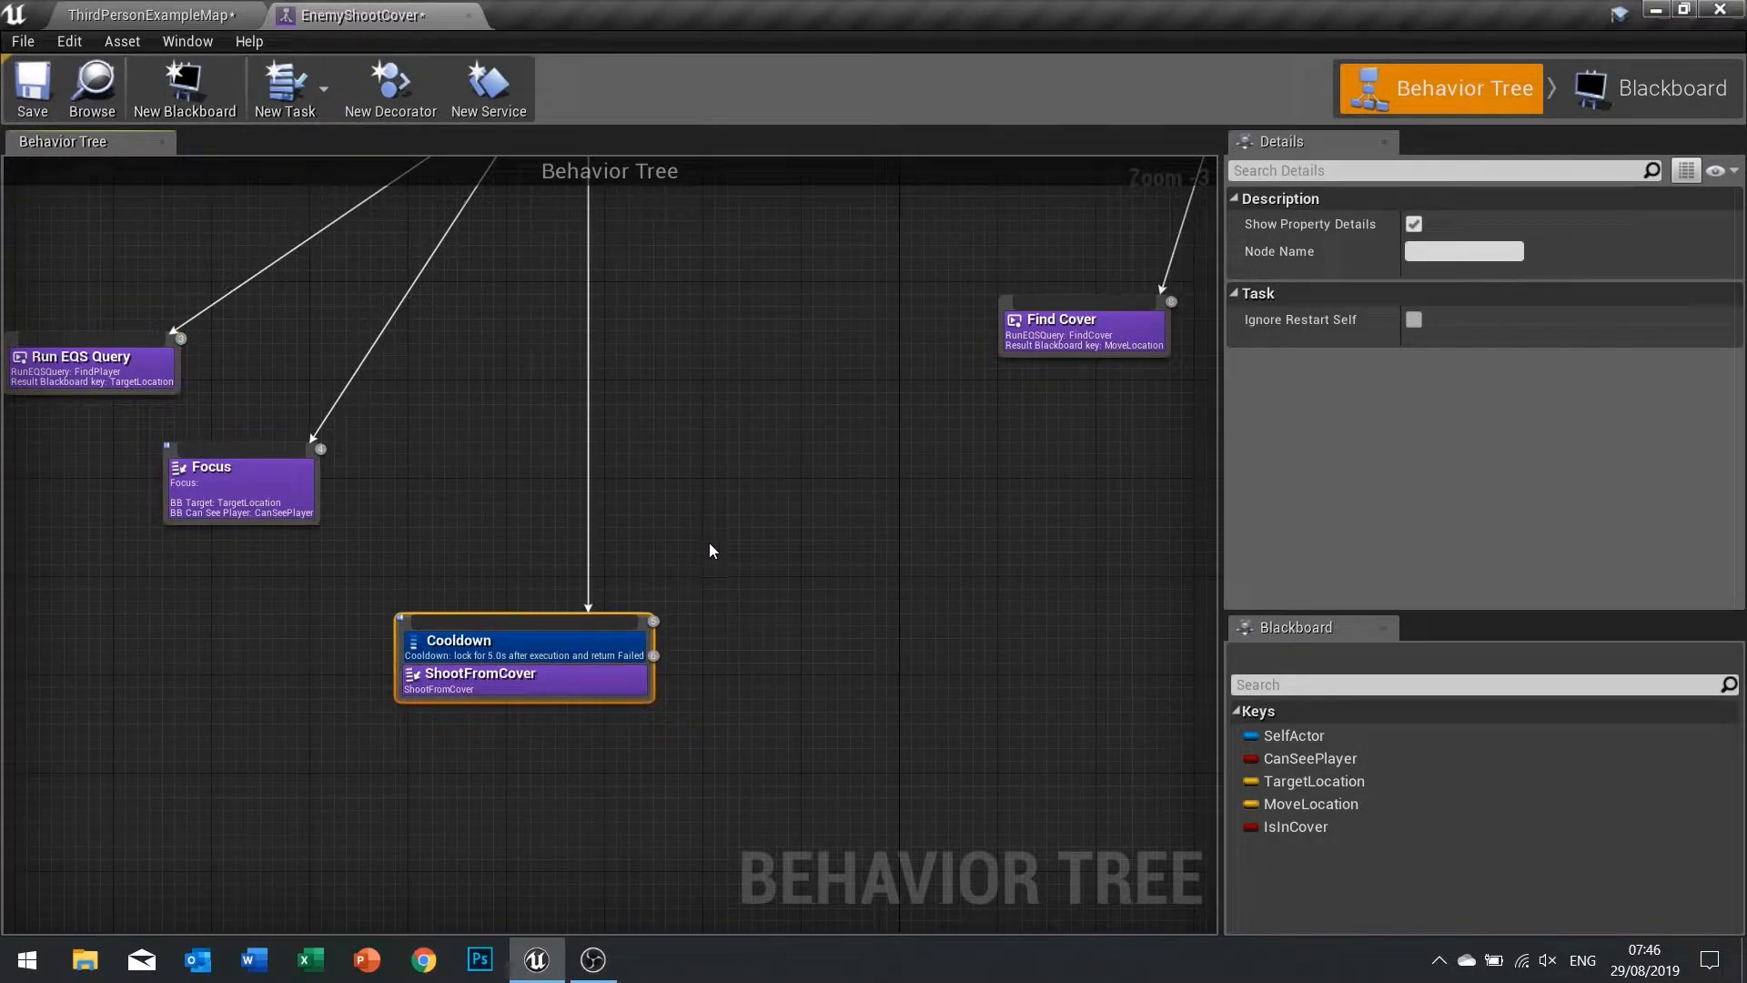
mouse_move(561, 682)
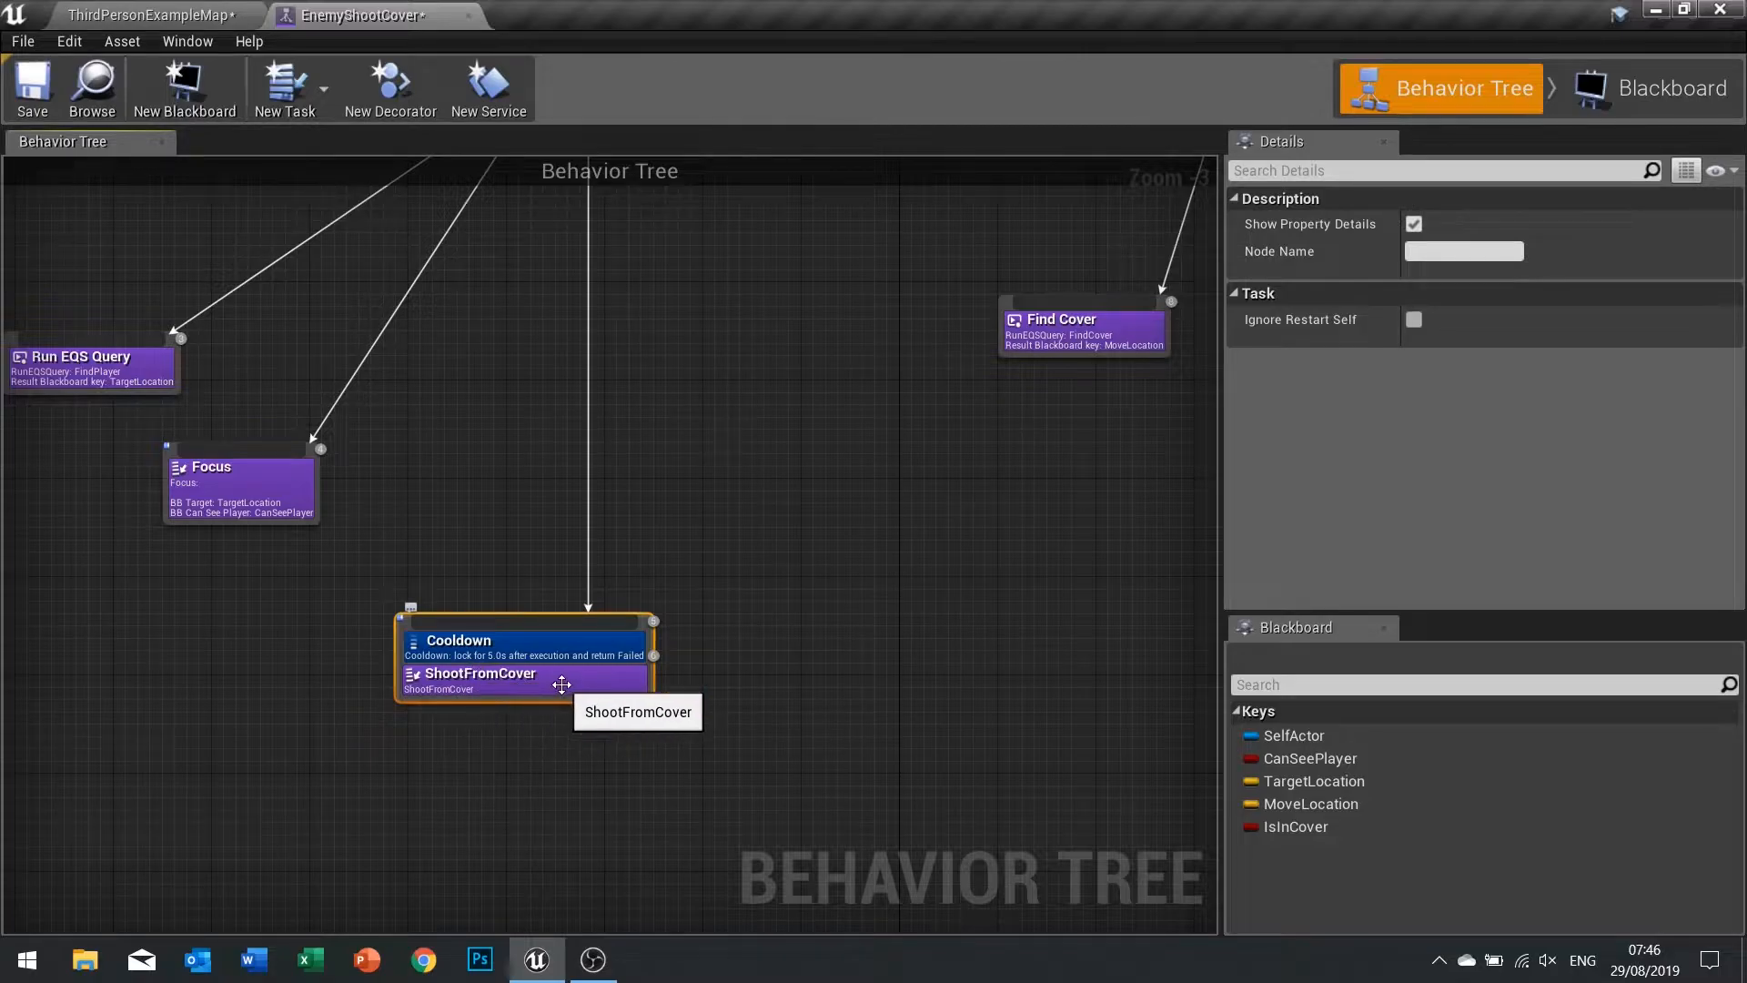
In the ShootFromCover task graph, add Event Receive Tick AI driving a SetFocalPoint on the owner controller.
double_click(479, 671)
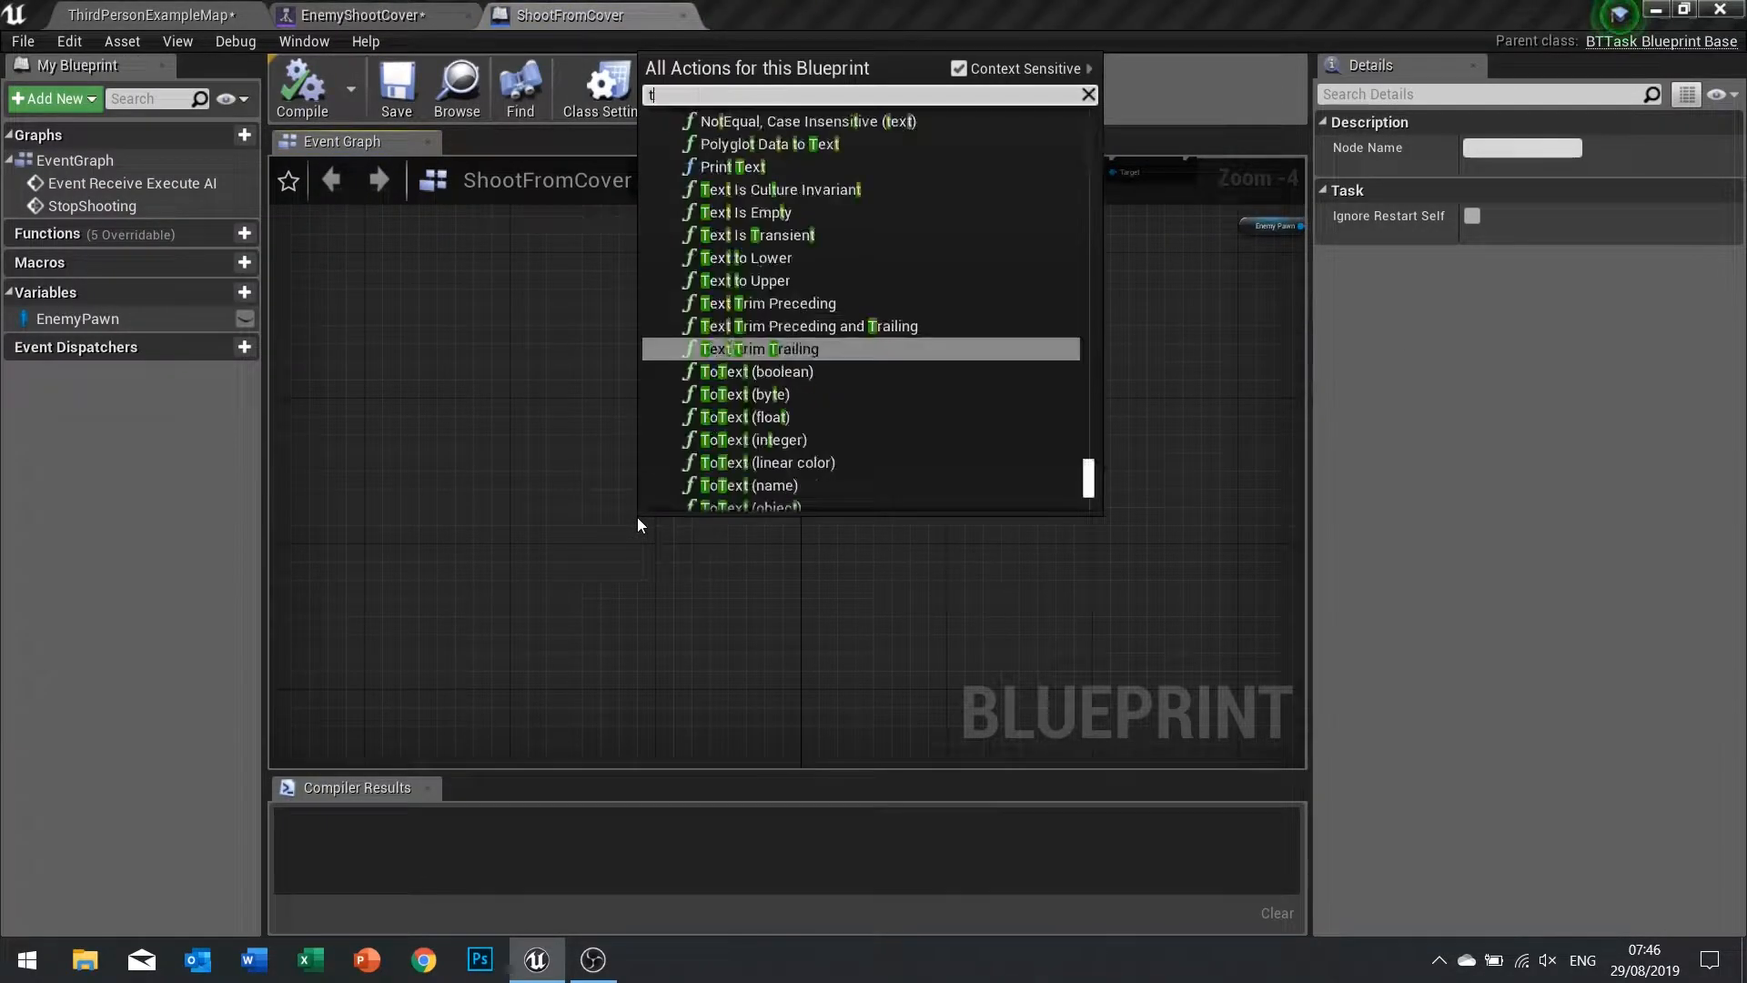
type("ick")
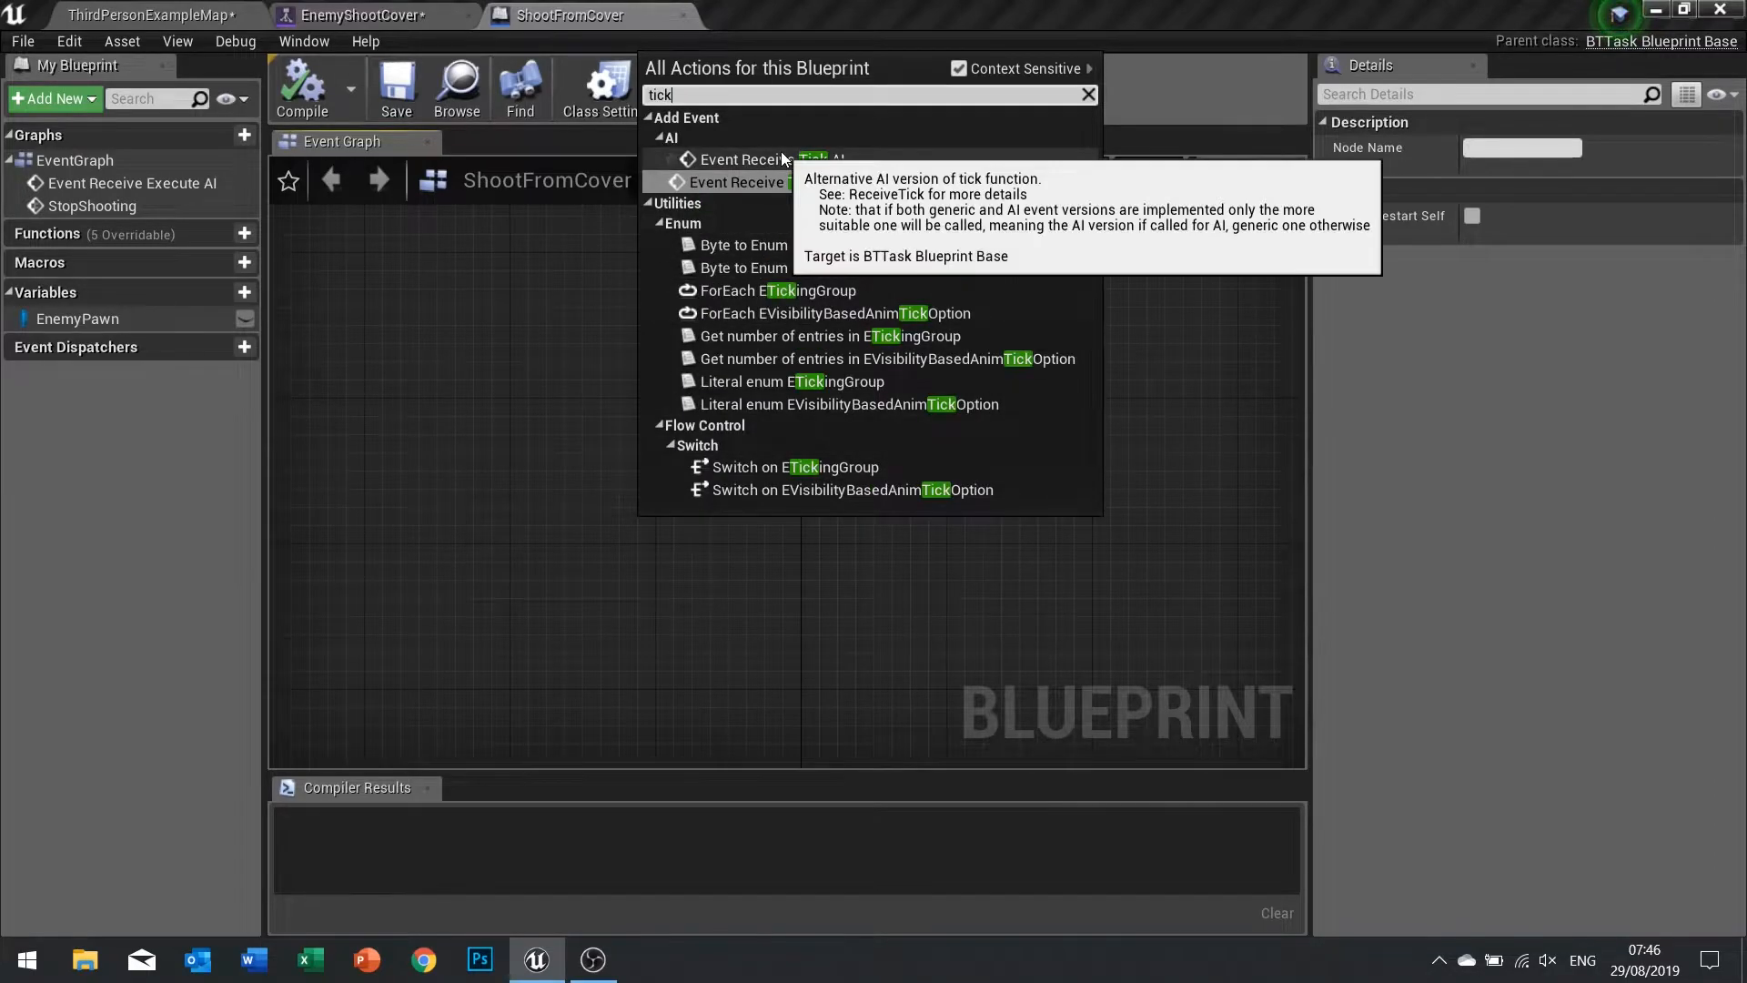
left_click(781, 158)
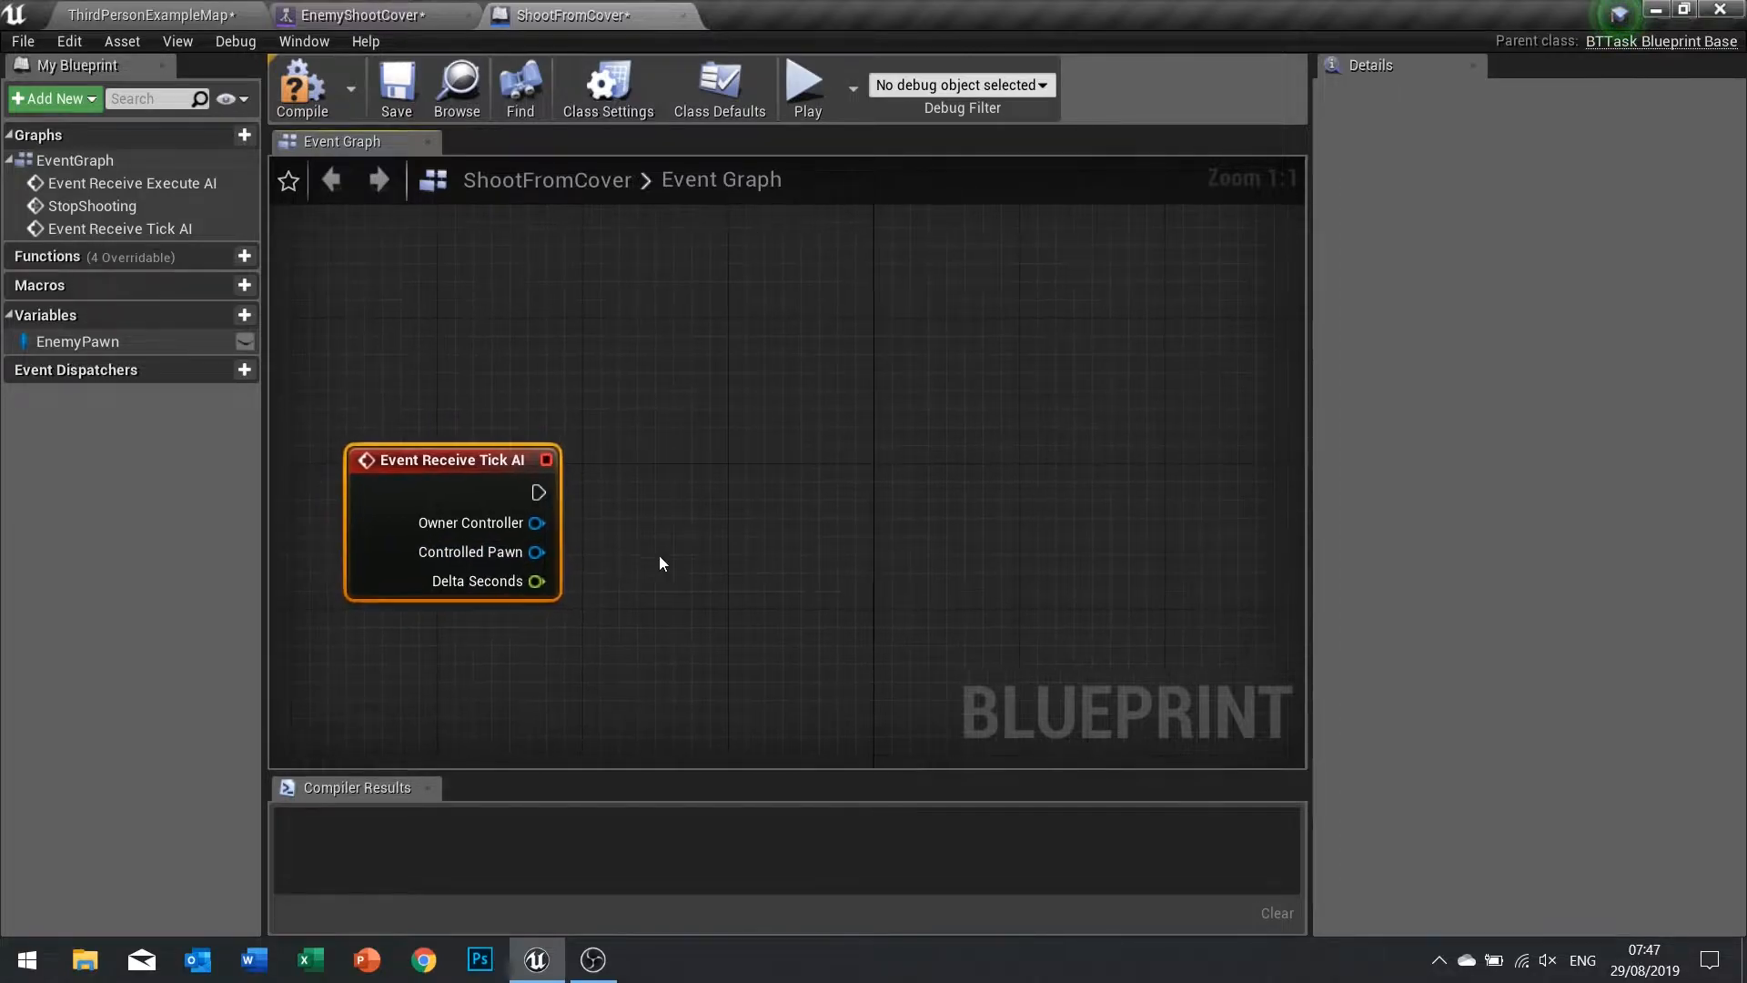
mouse_move(535, 523)
type("s")
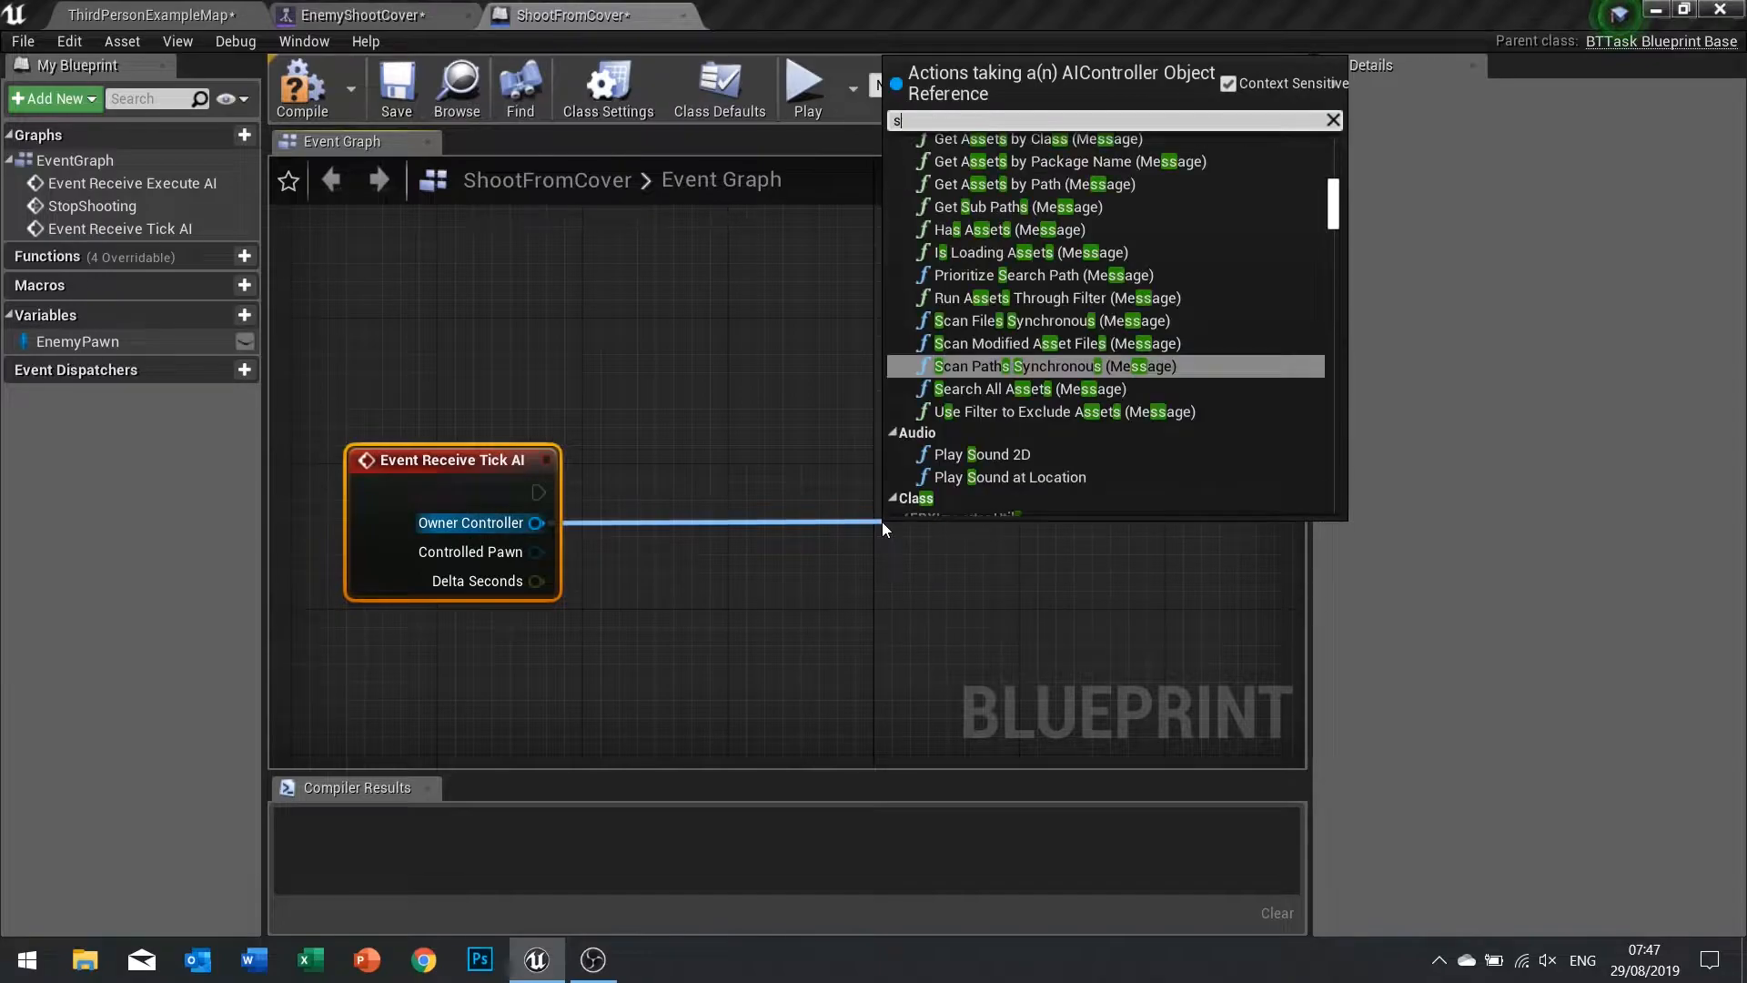
type("et focus")
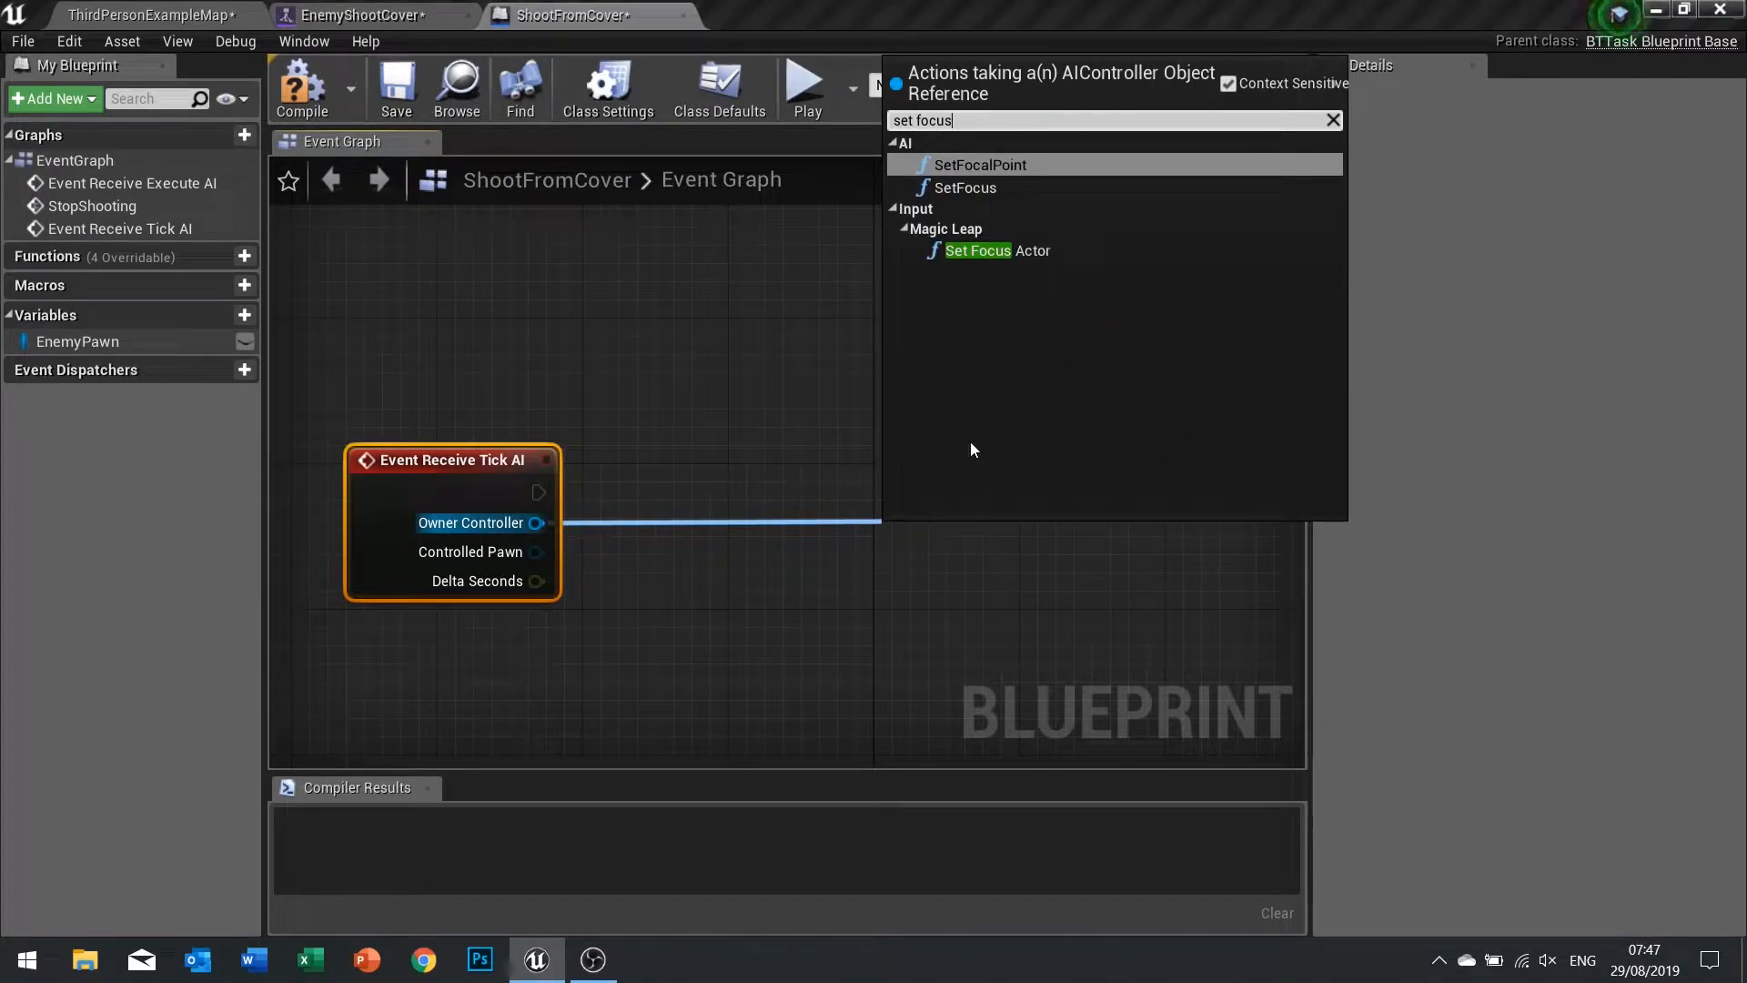
mouse_move(967, 188)
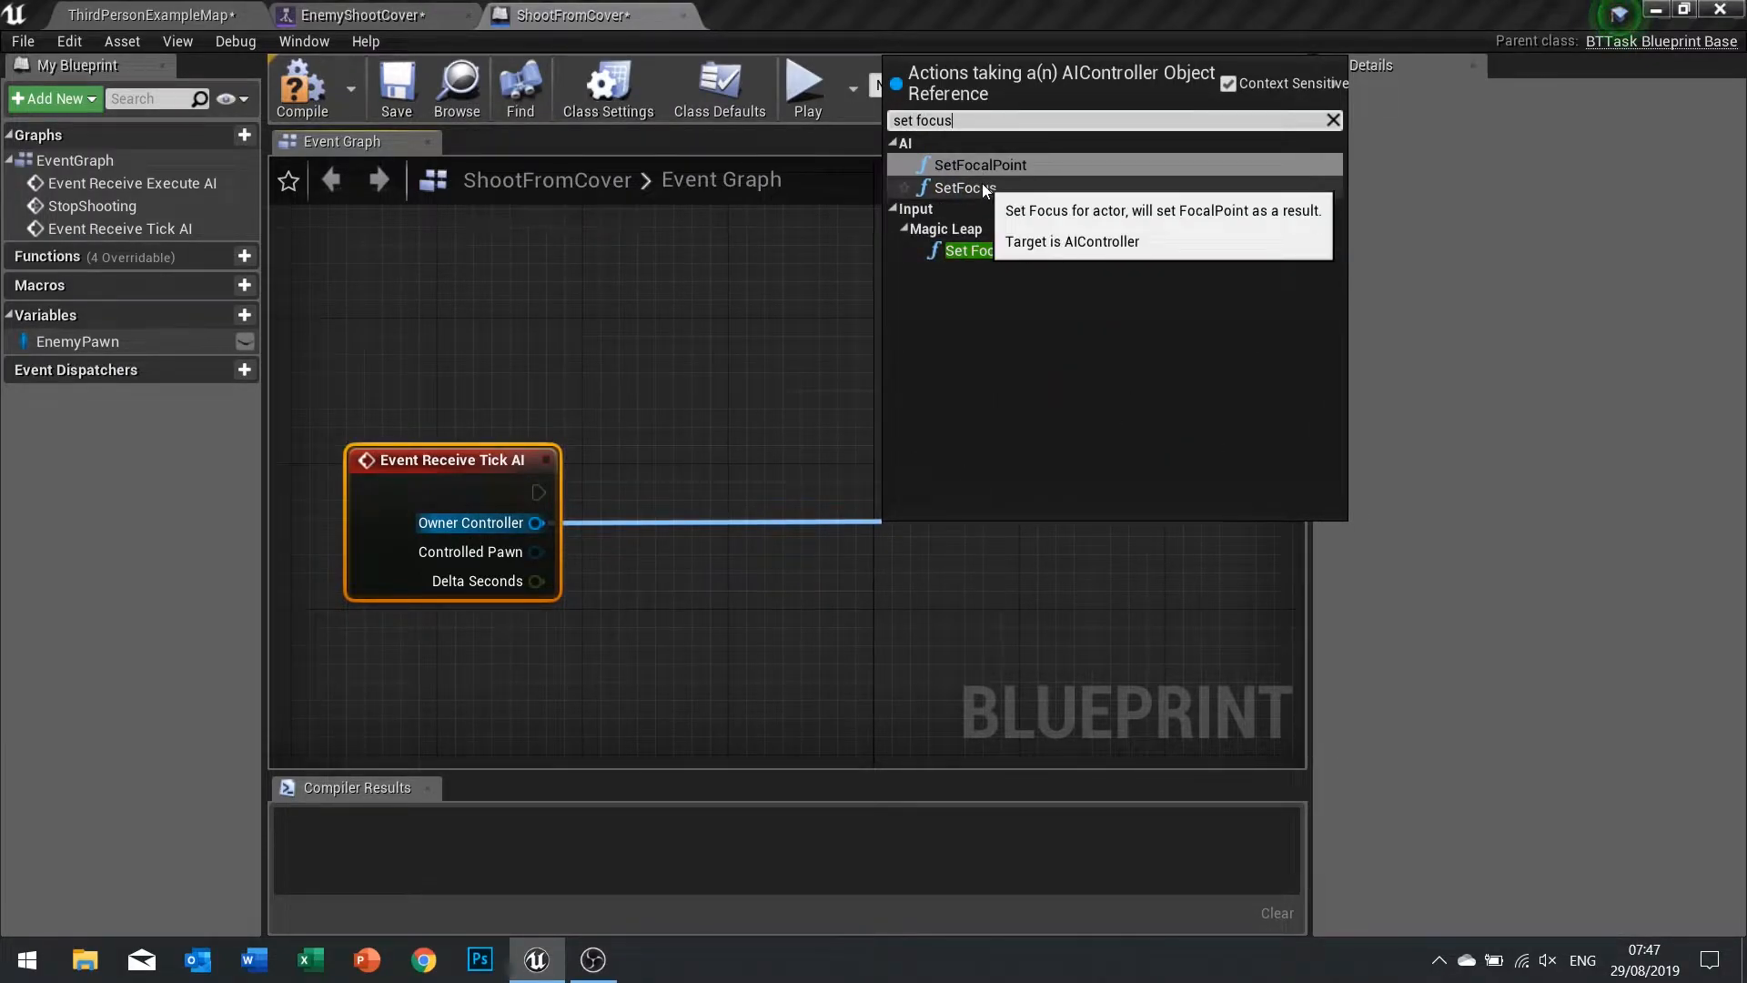
left_click(967, 188)
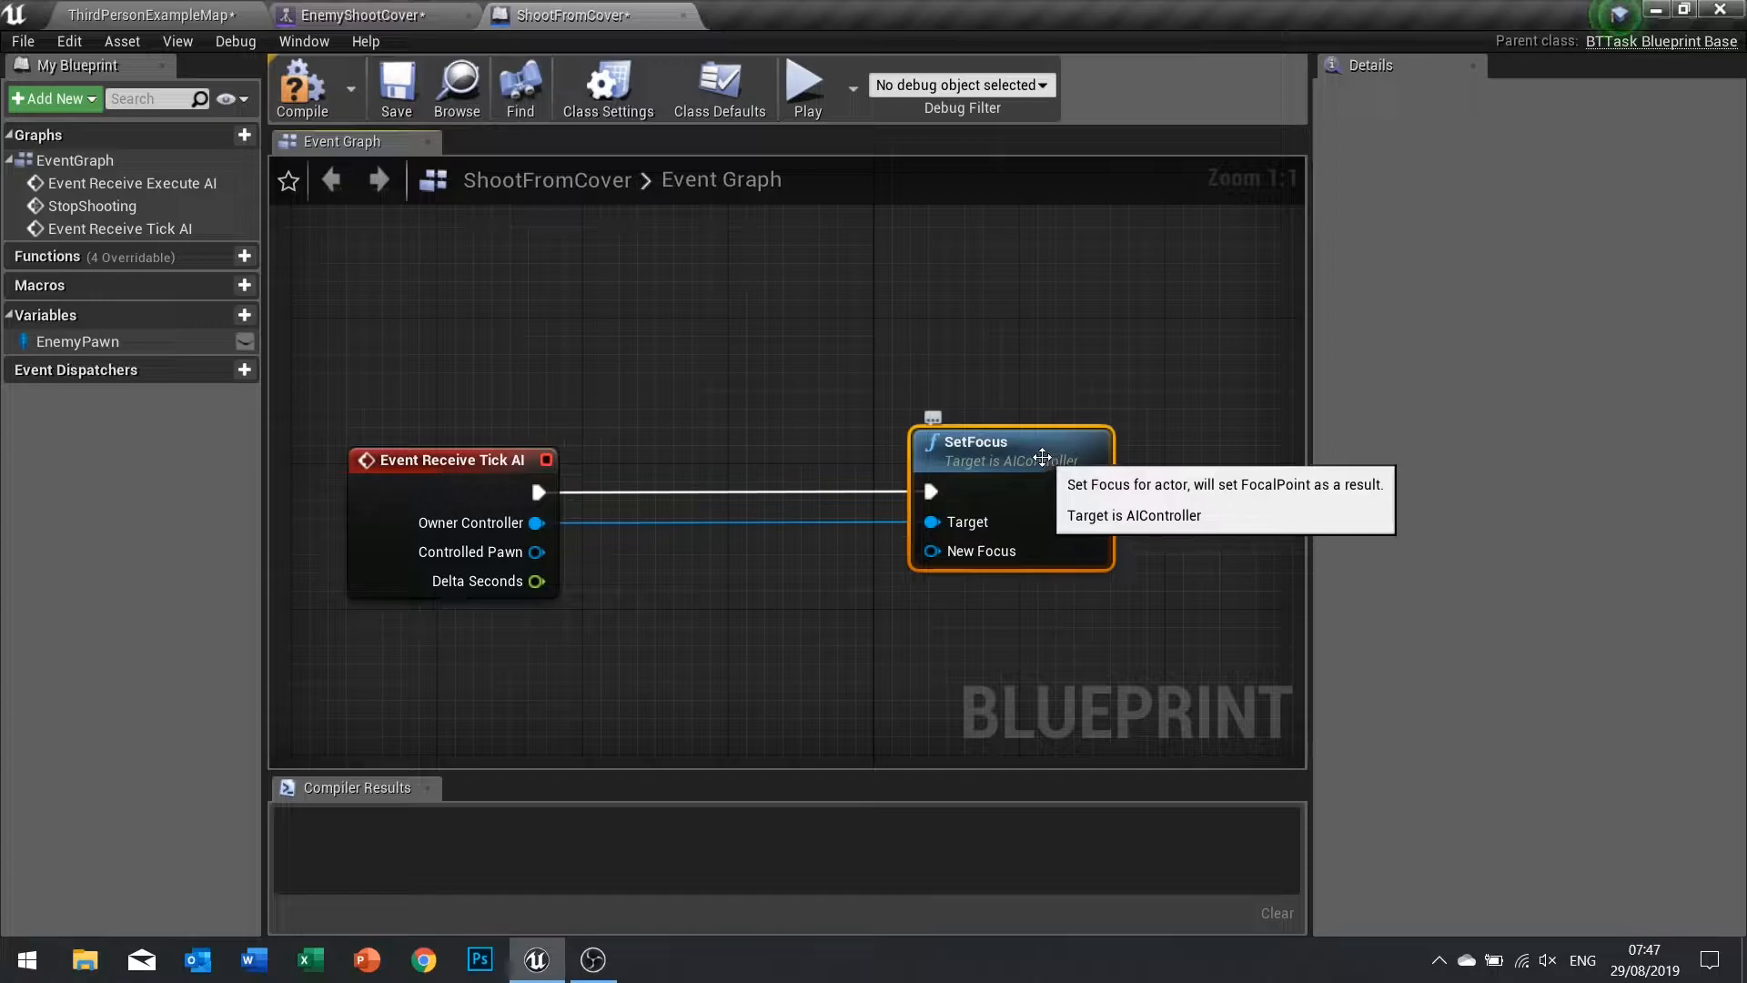
mouse_move(1008, 490)
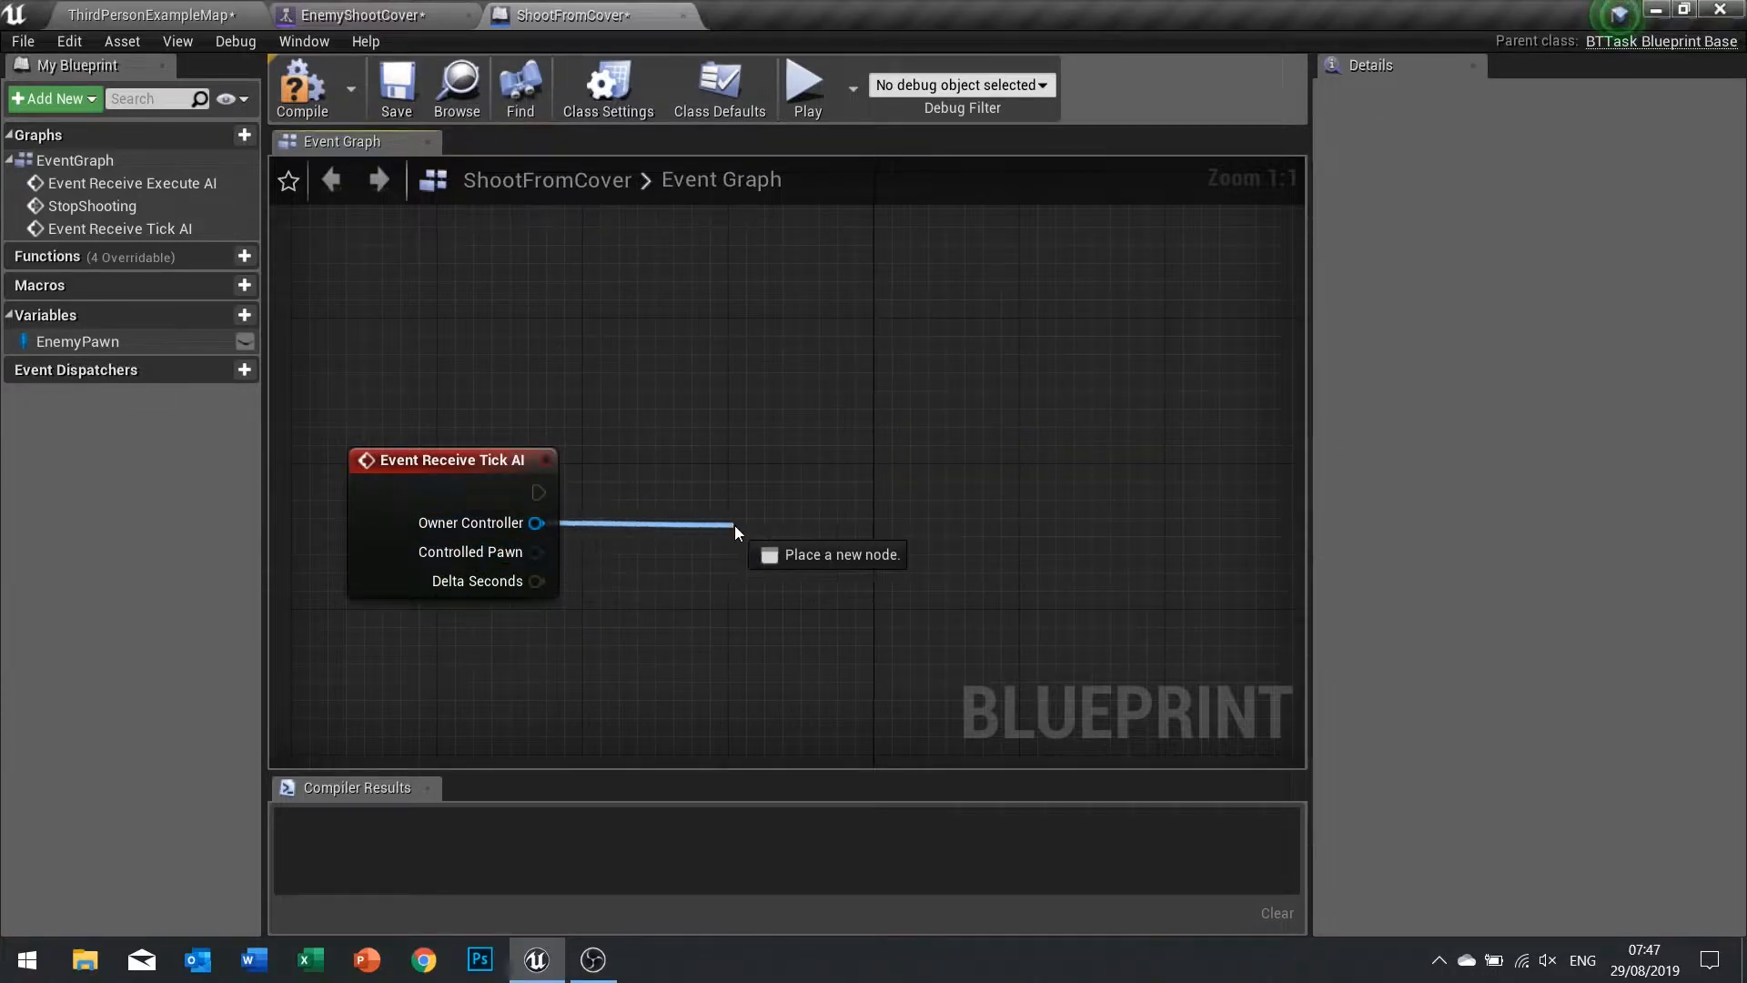
type("set foc")
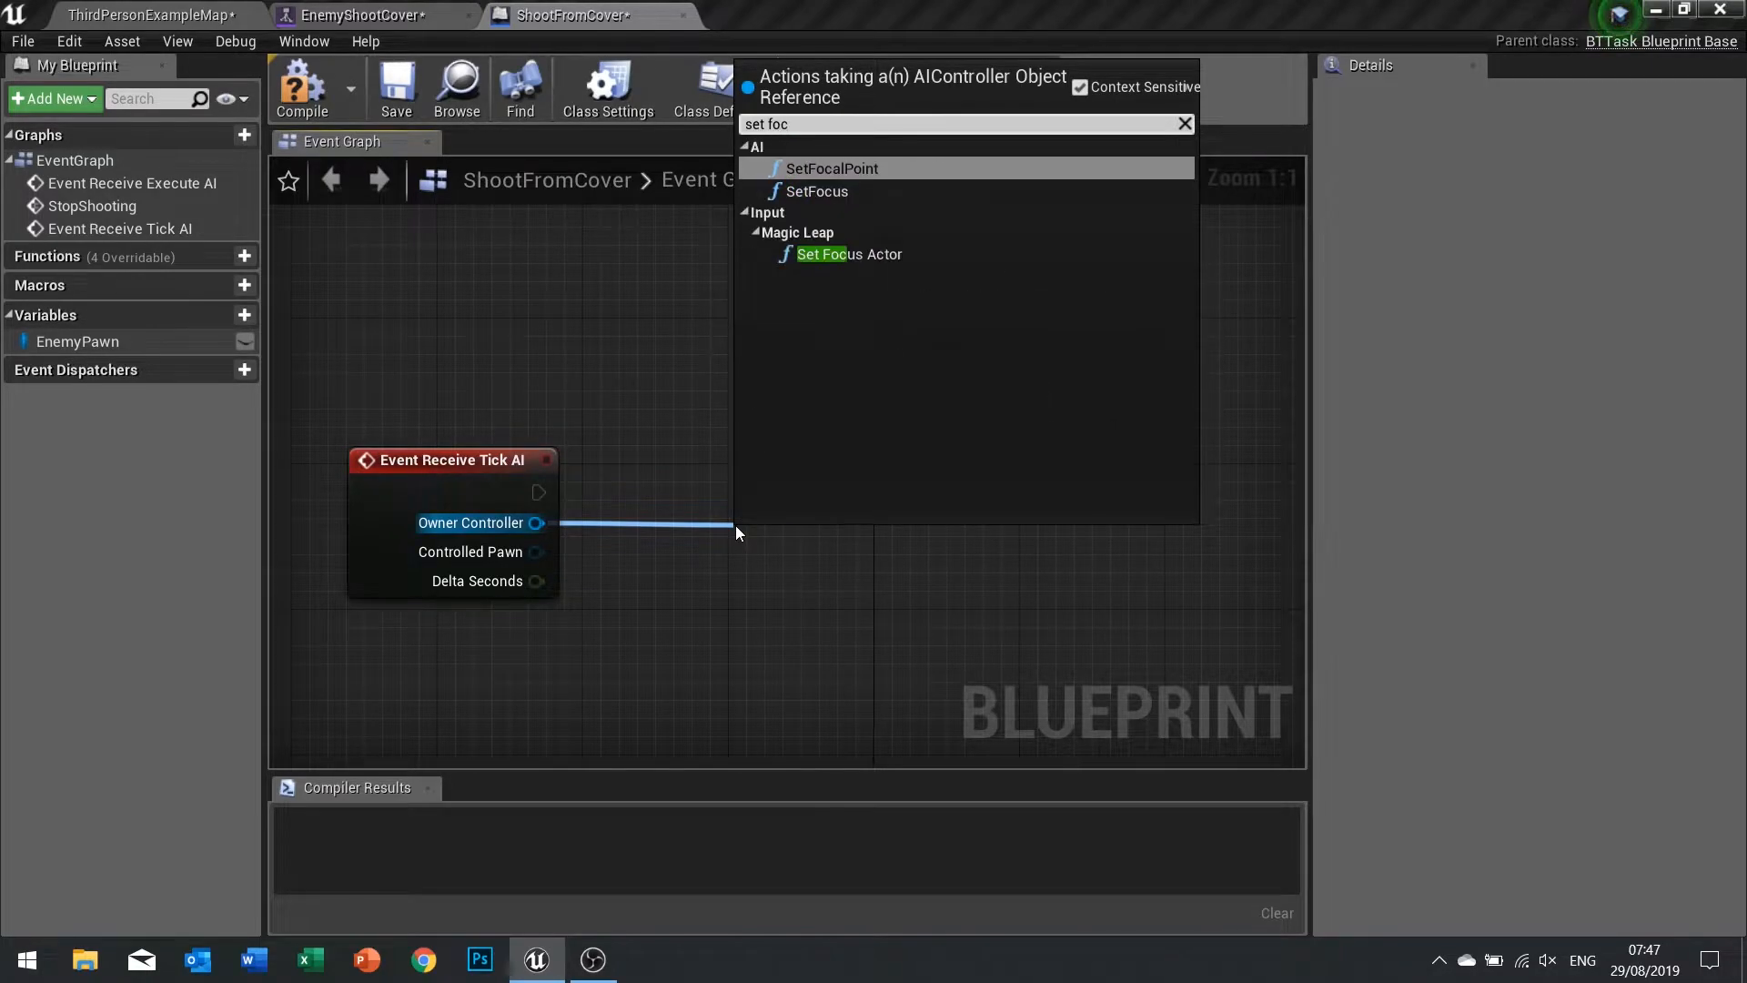
left_click(830, 167)
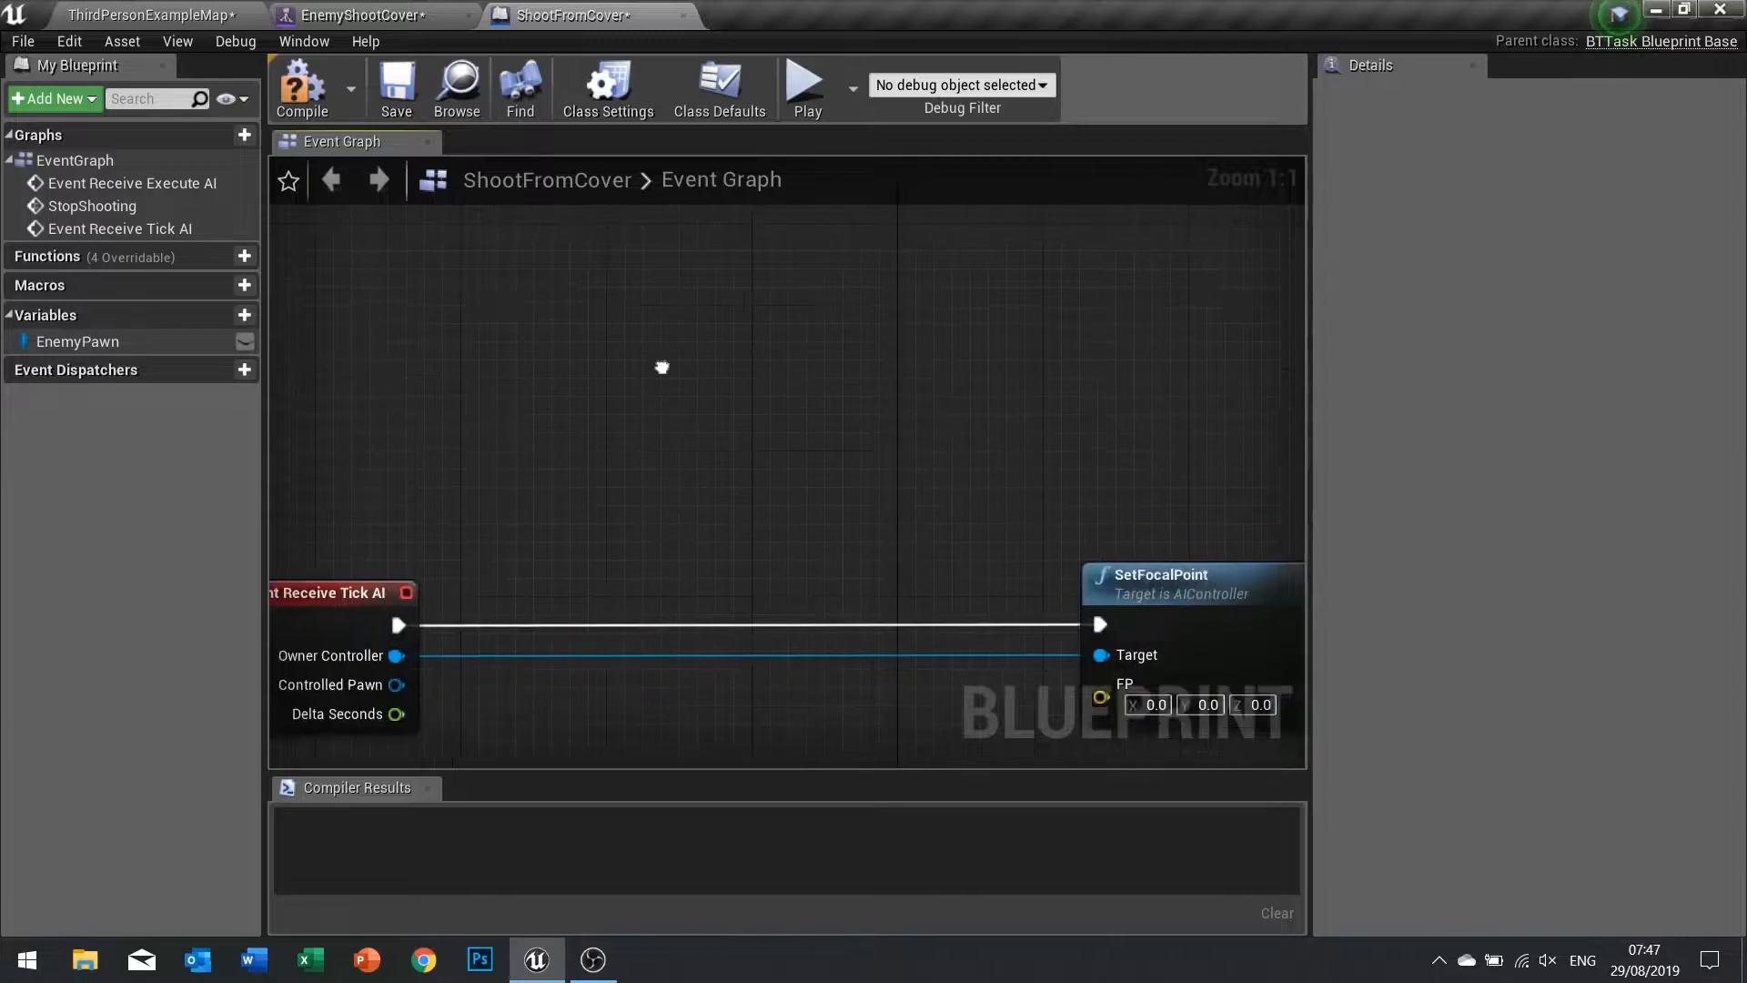
Feed the focal point from Get Player Character's GetActorLocation.
right_click(663, 367)
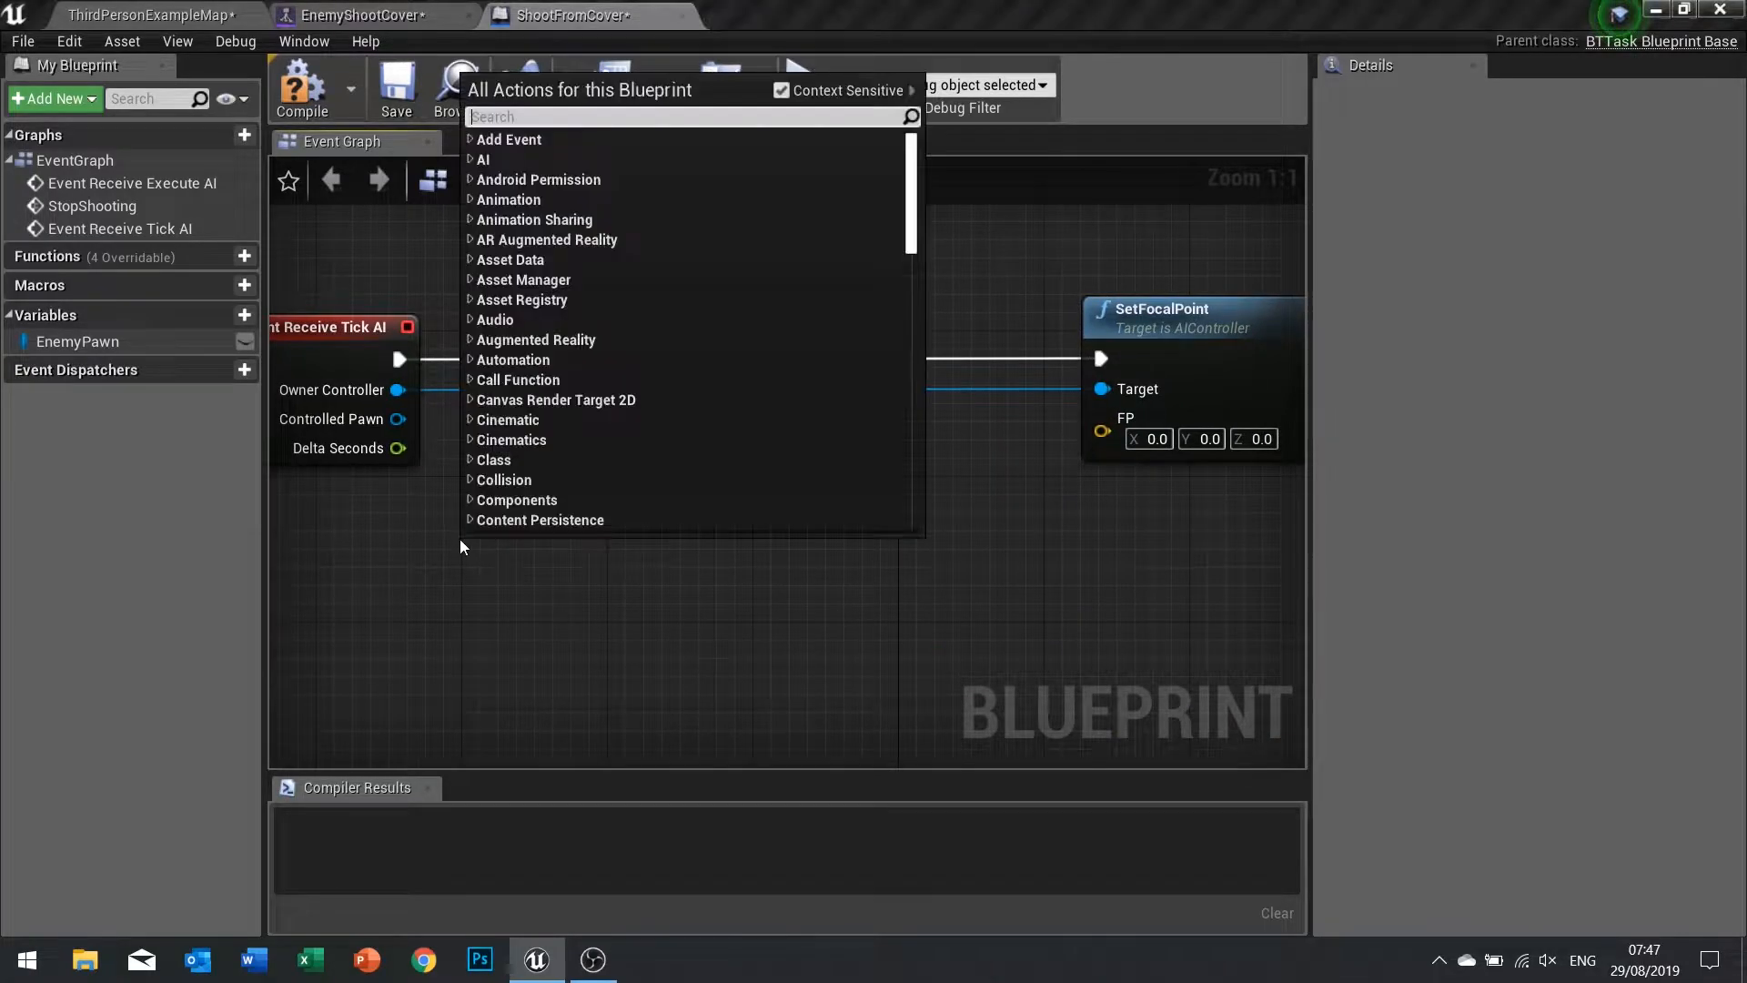
type("get pl")
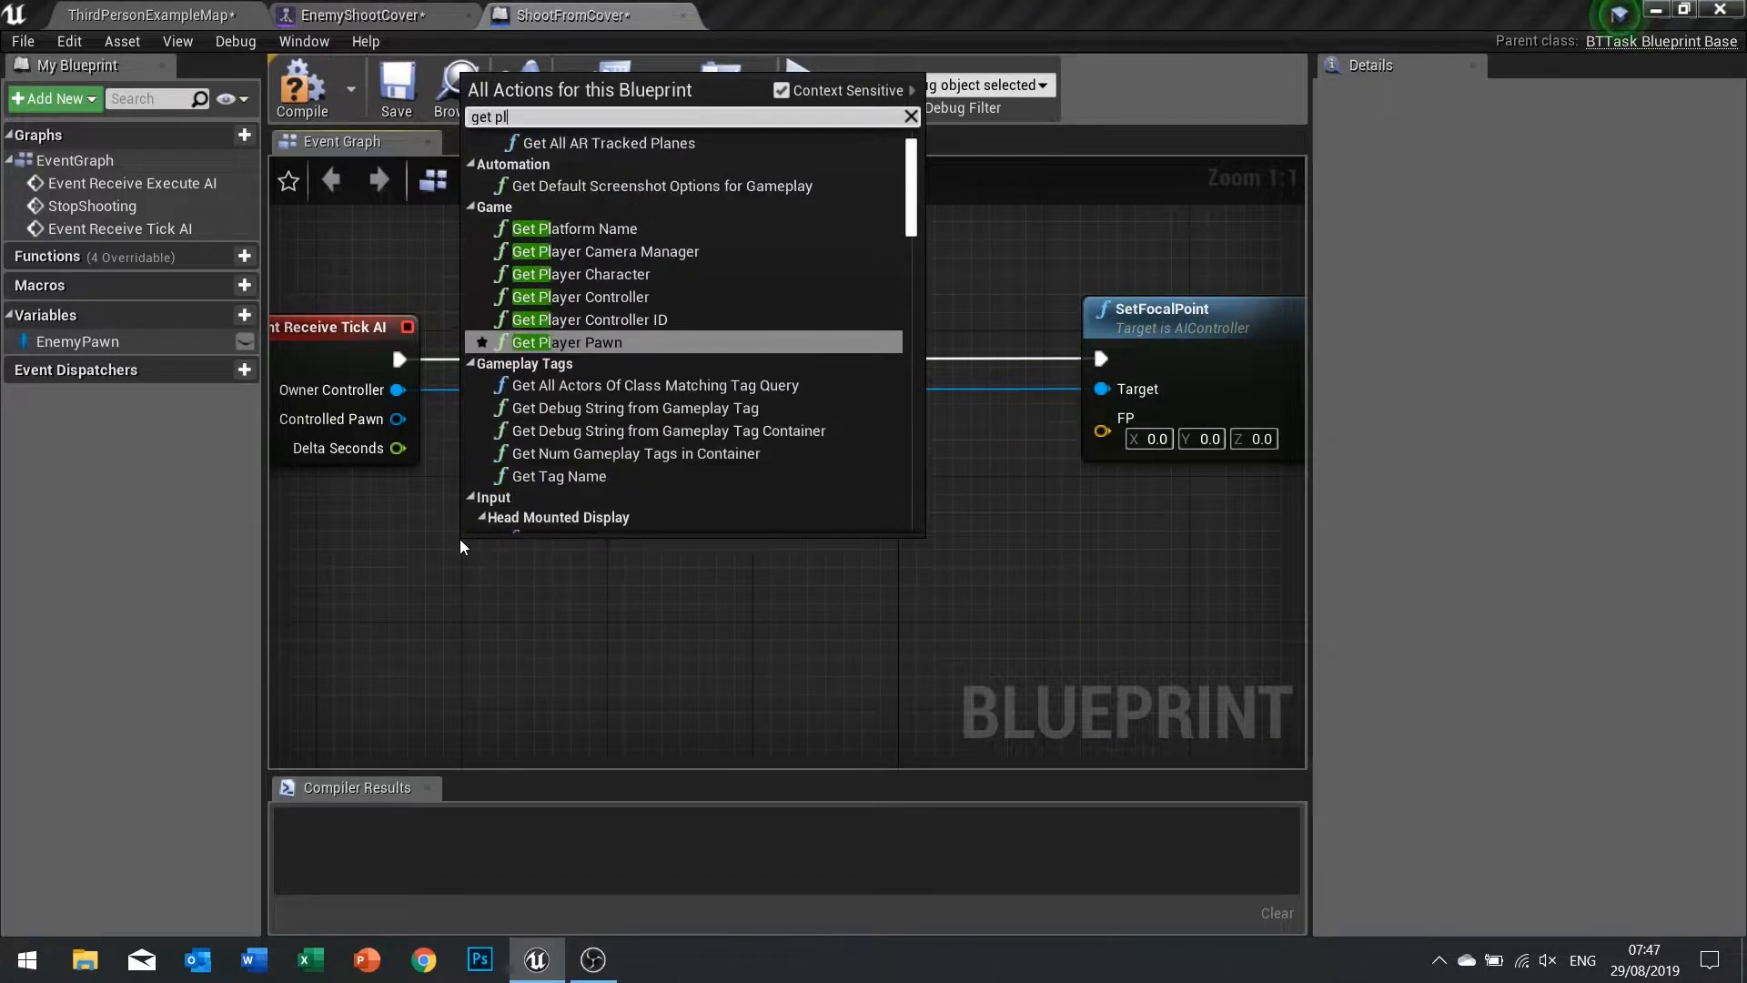
left_click(581, 275)
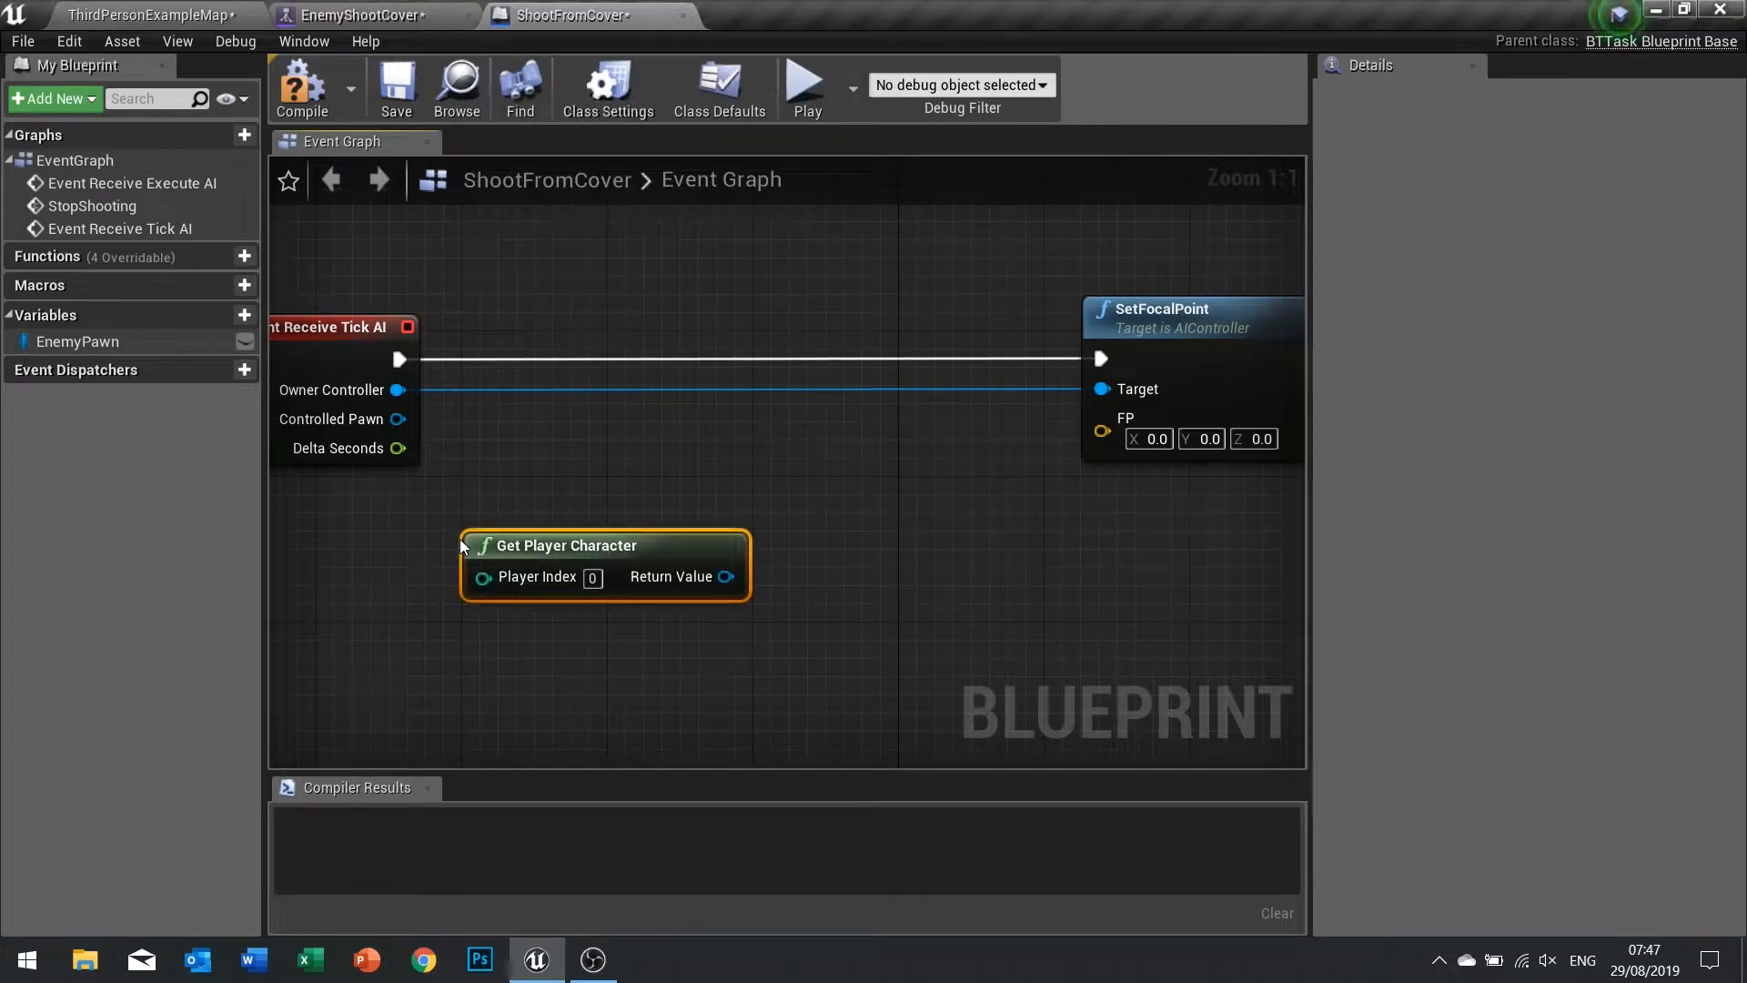
left_click_drag(565, 544, 415, 562)
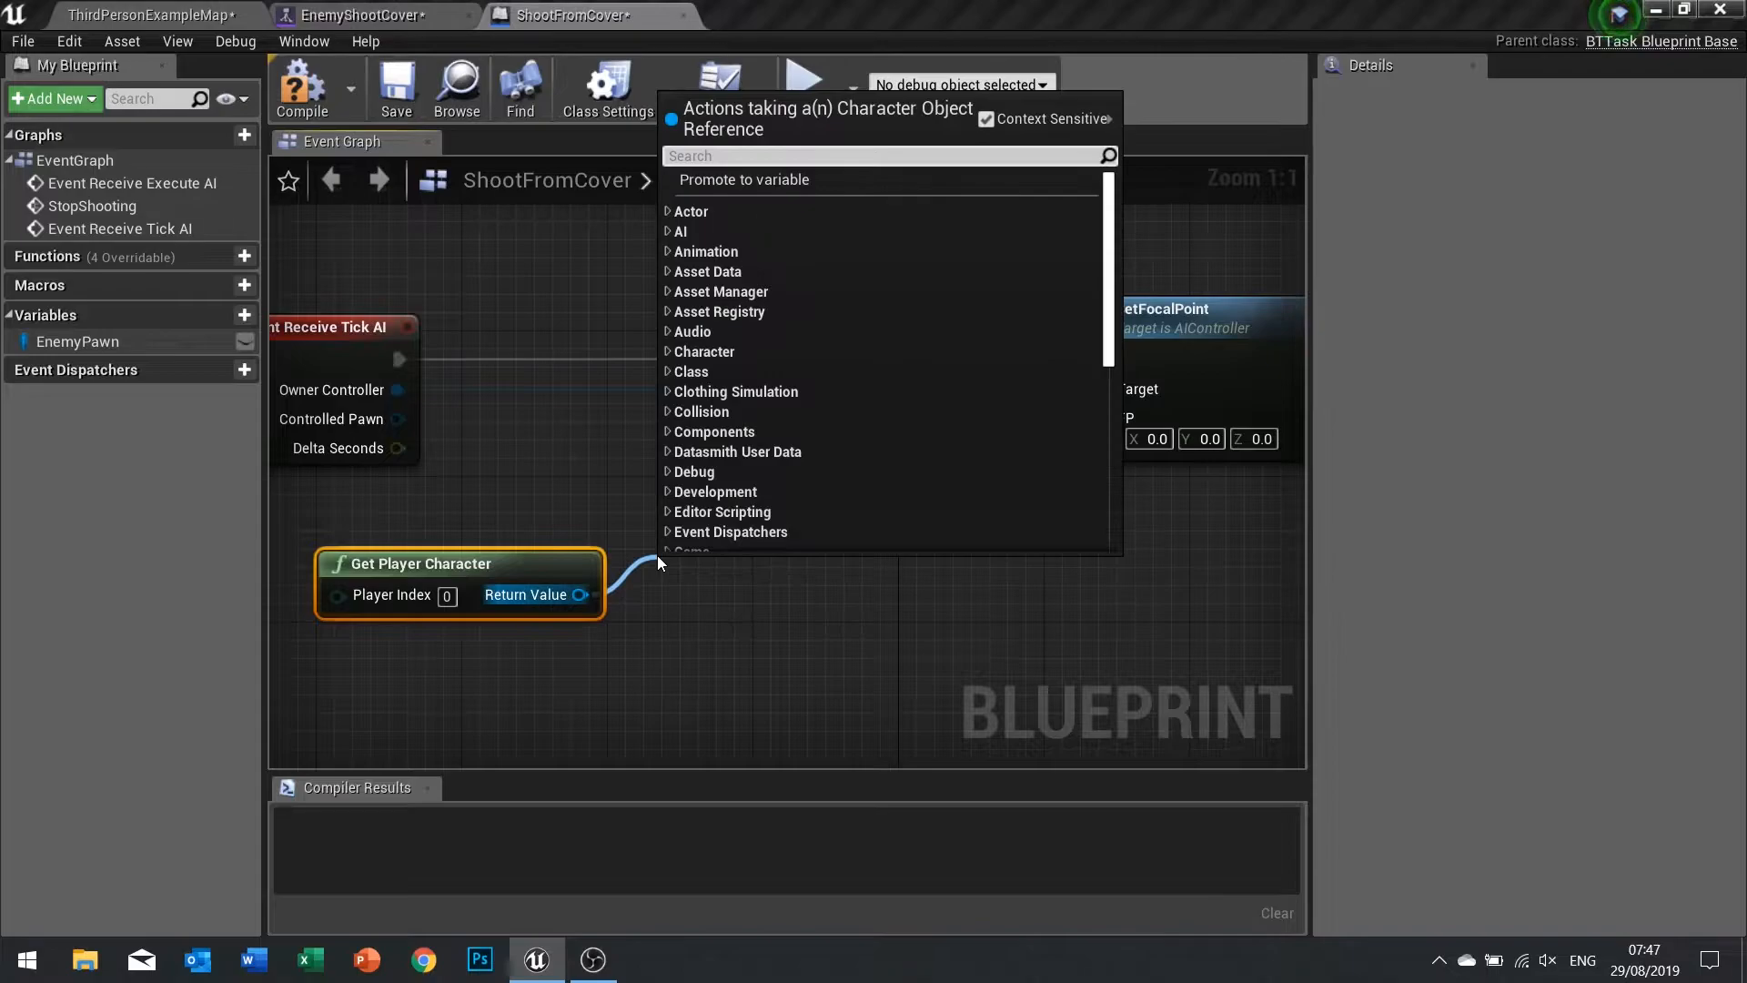
type("get actorlo")
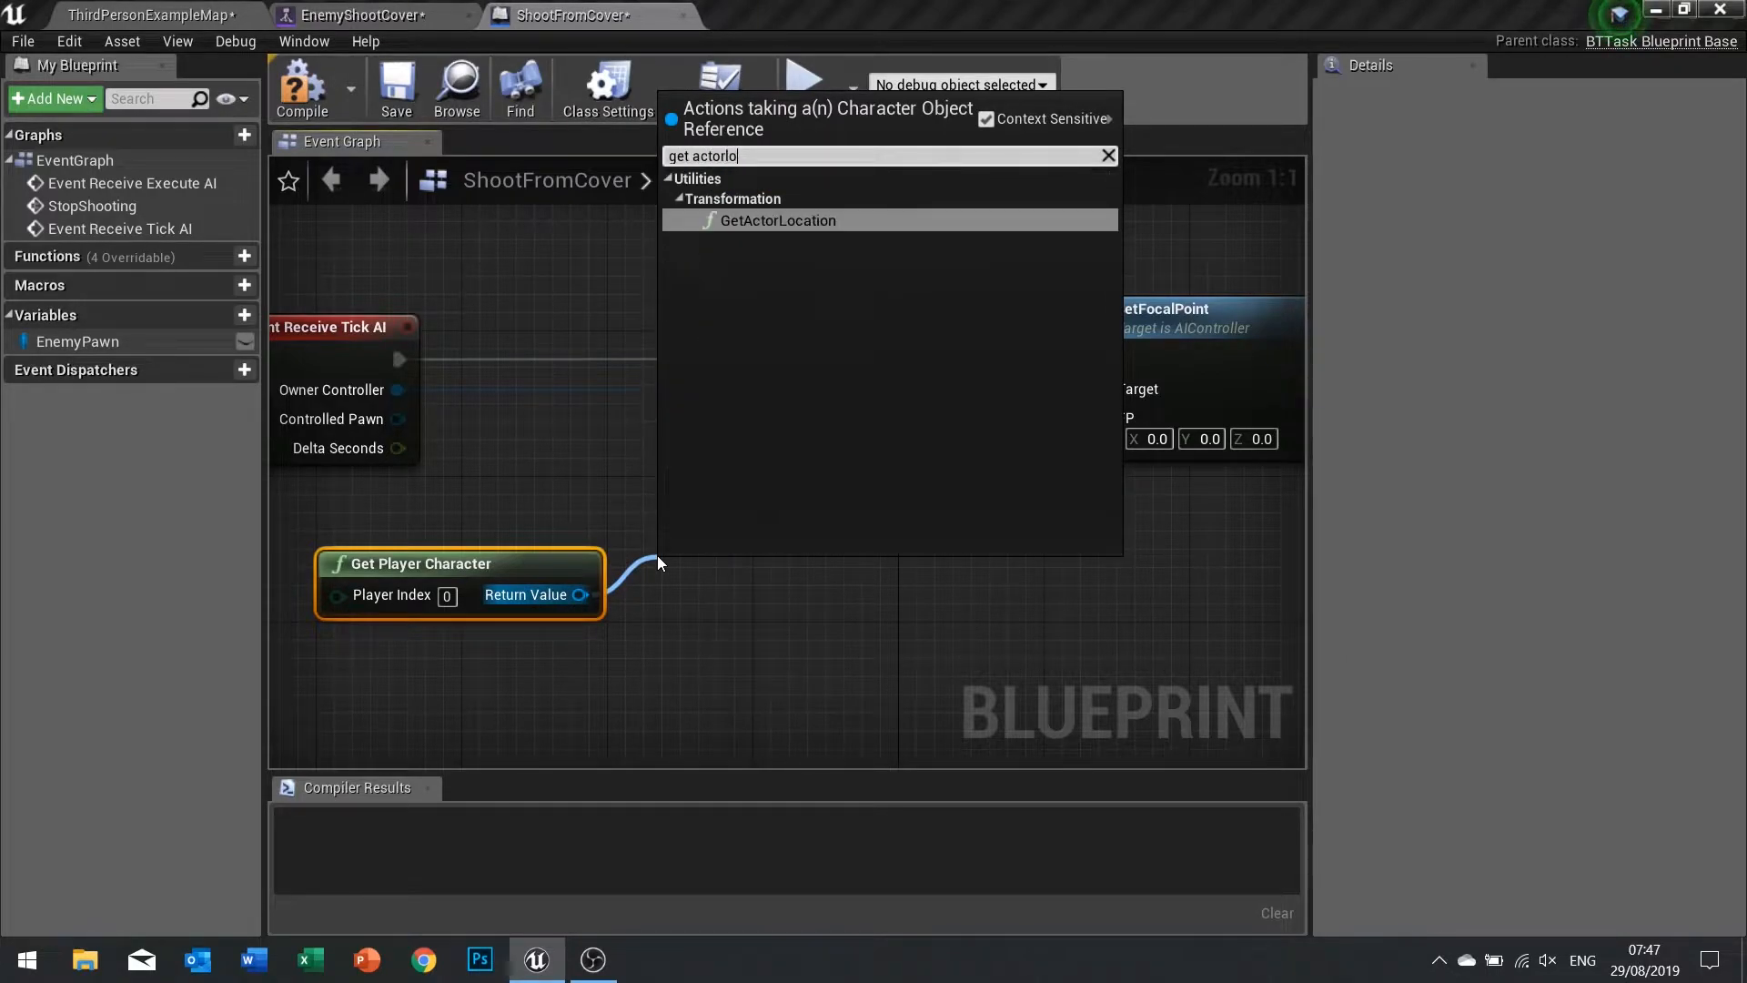
left_click(774, 221)
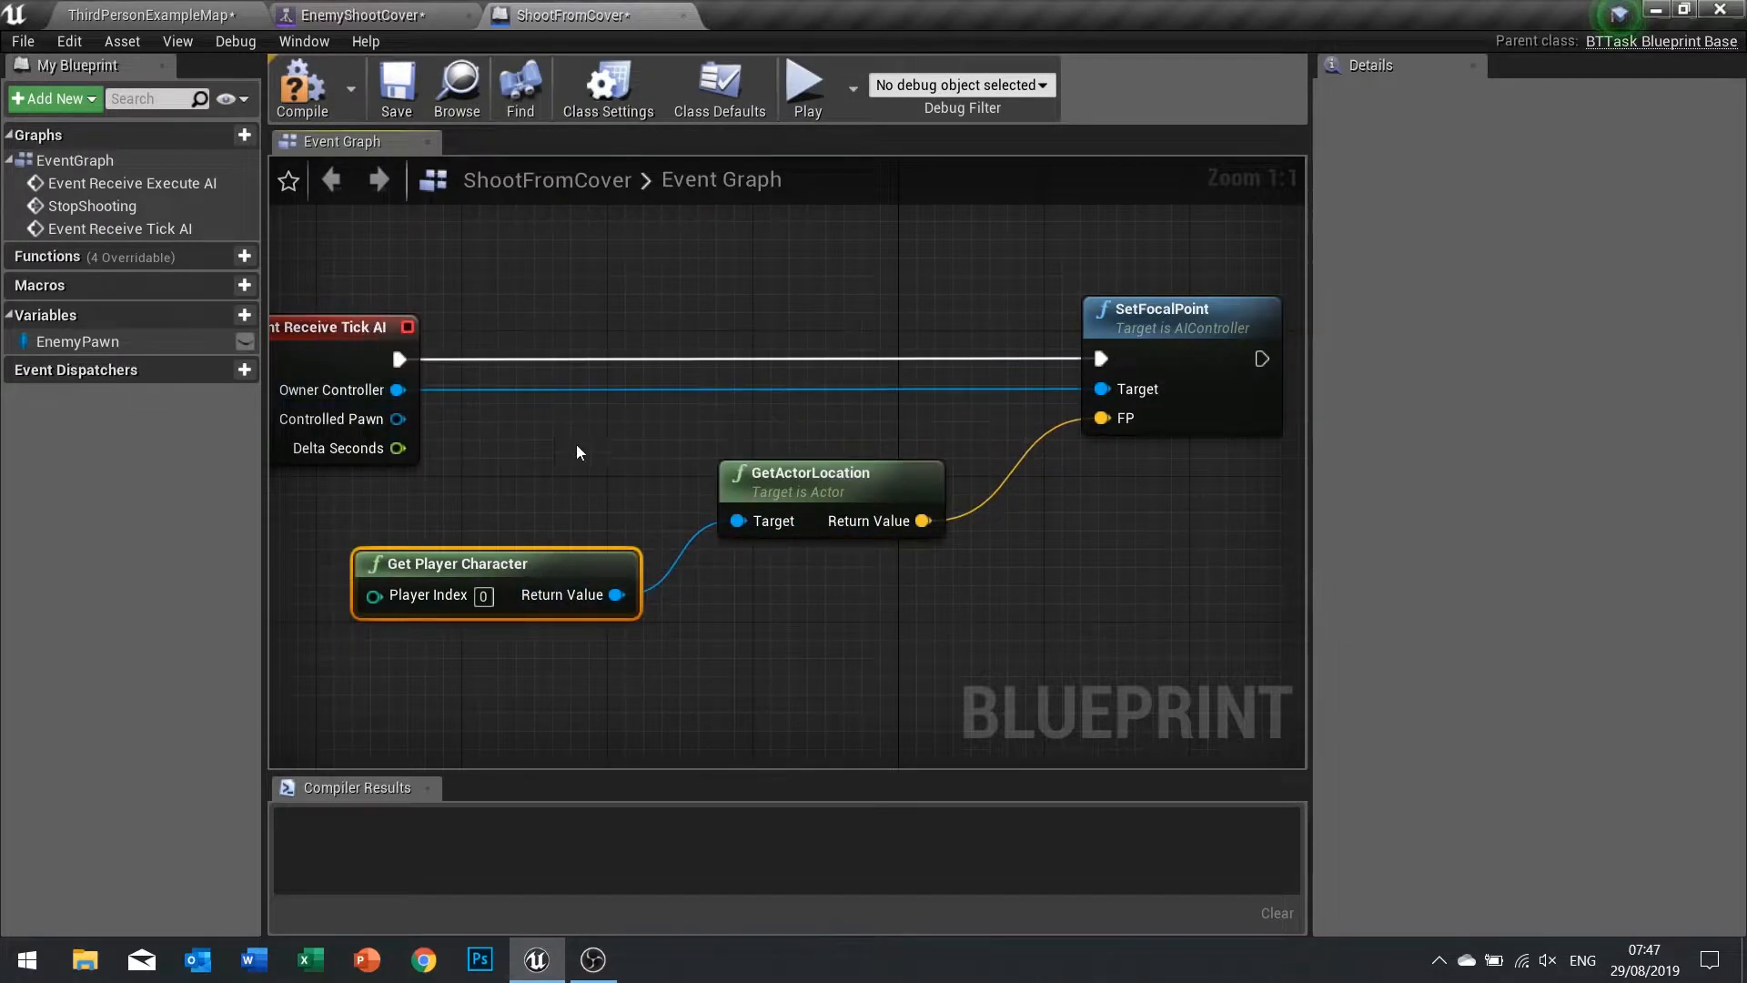
mouse_move(502, 176)
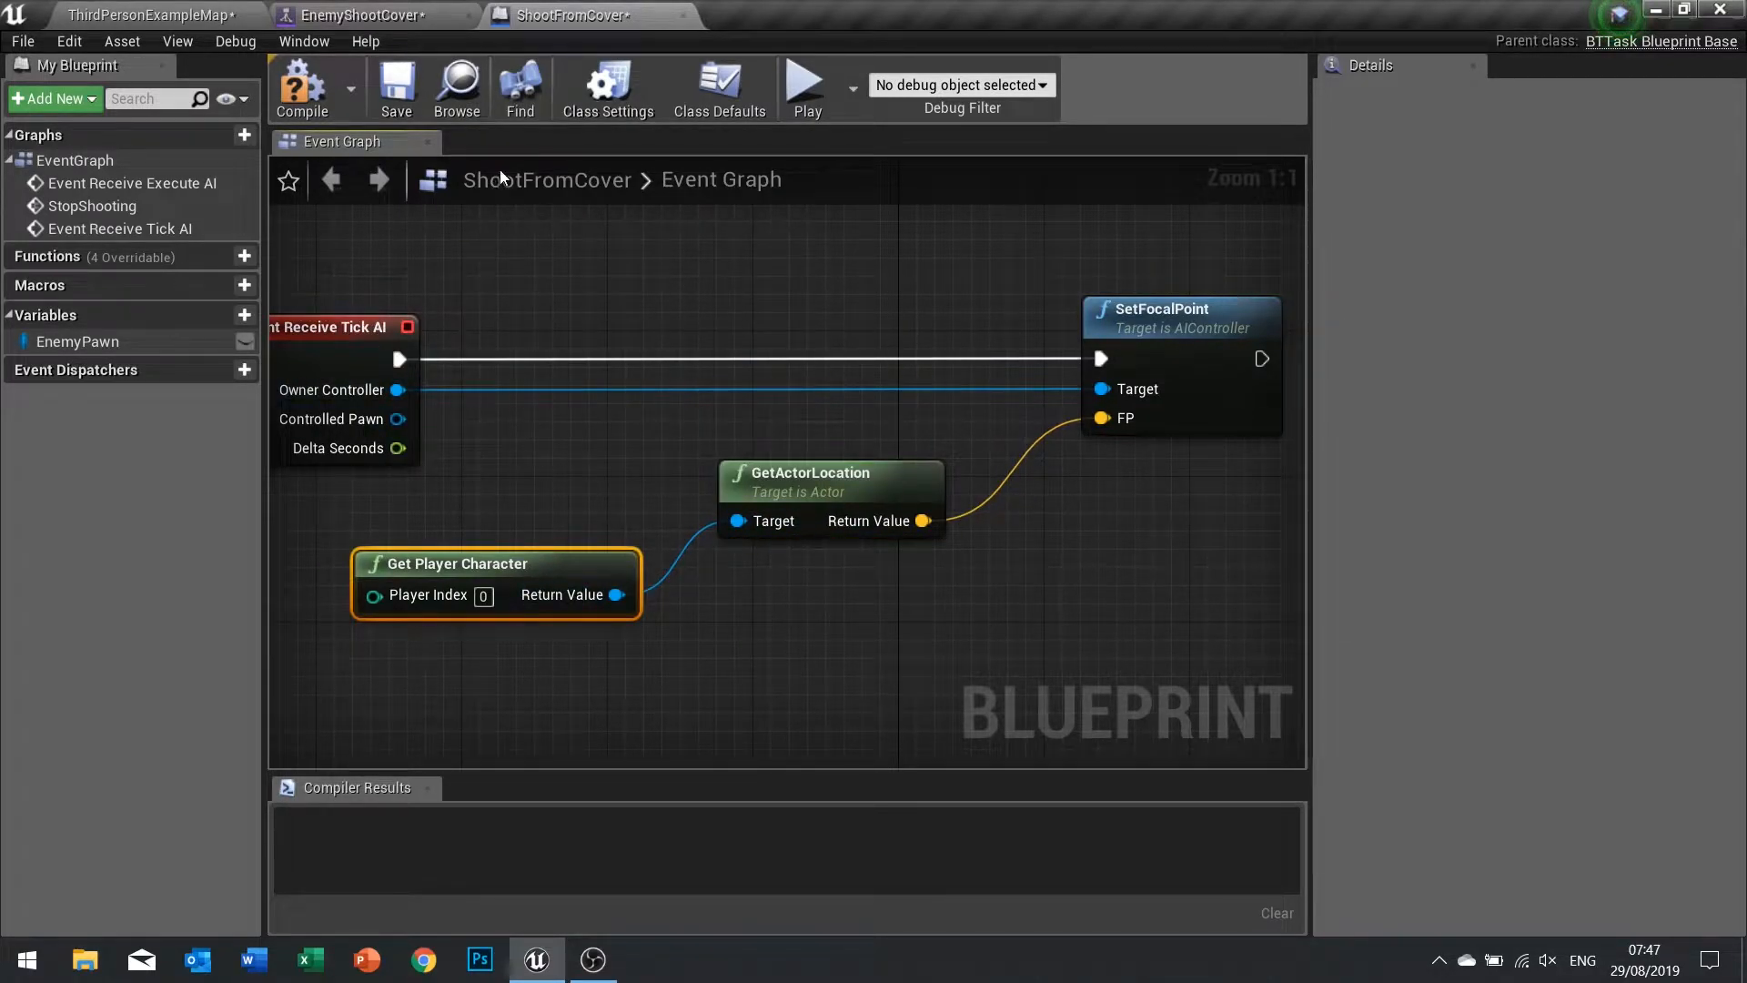
Visit the ThirdPersonExampleMap and return to the EnemyShootCover behavior tree.
left_click(151, 15)
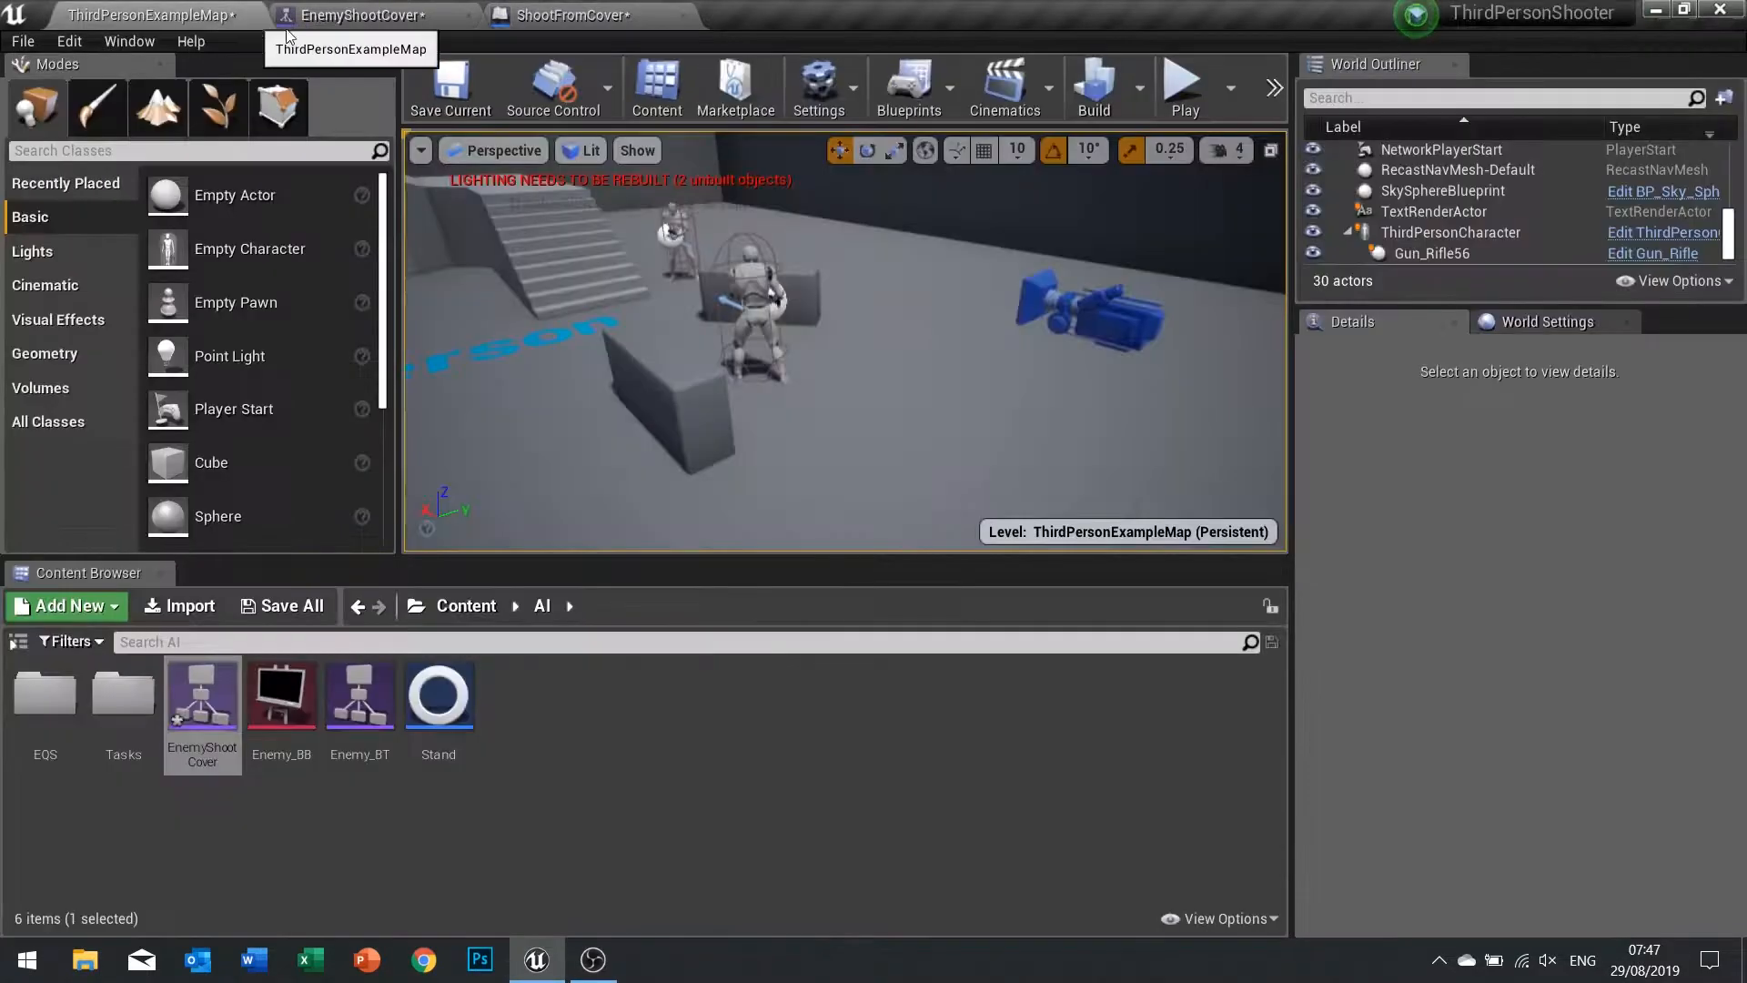
left_click(1183, 87)
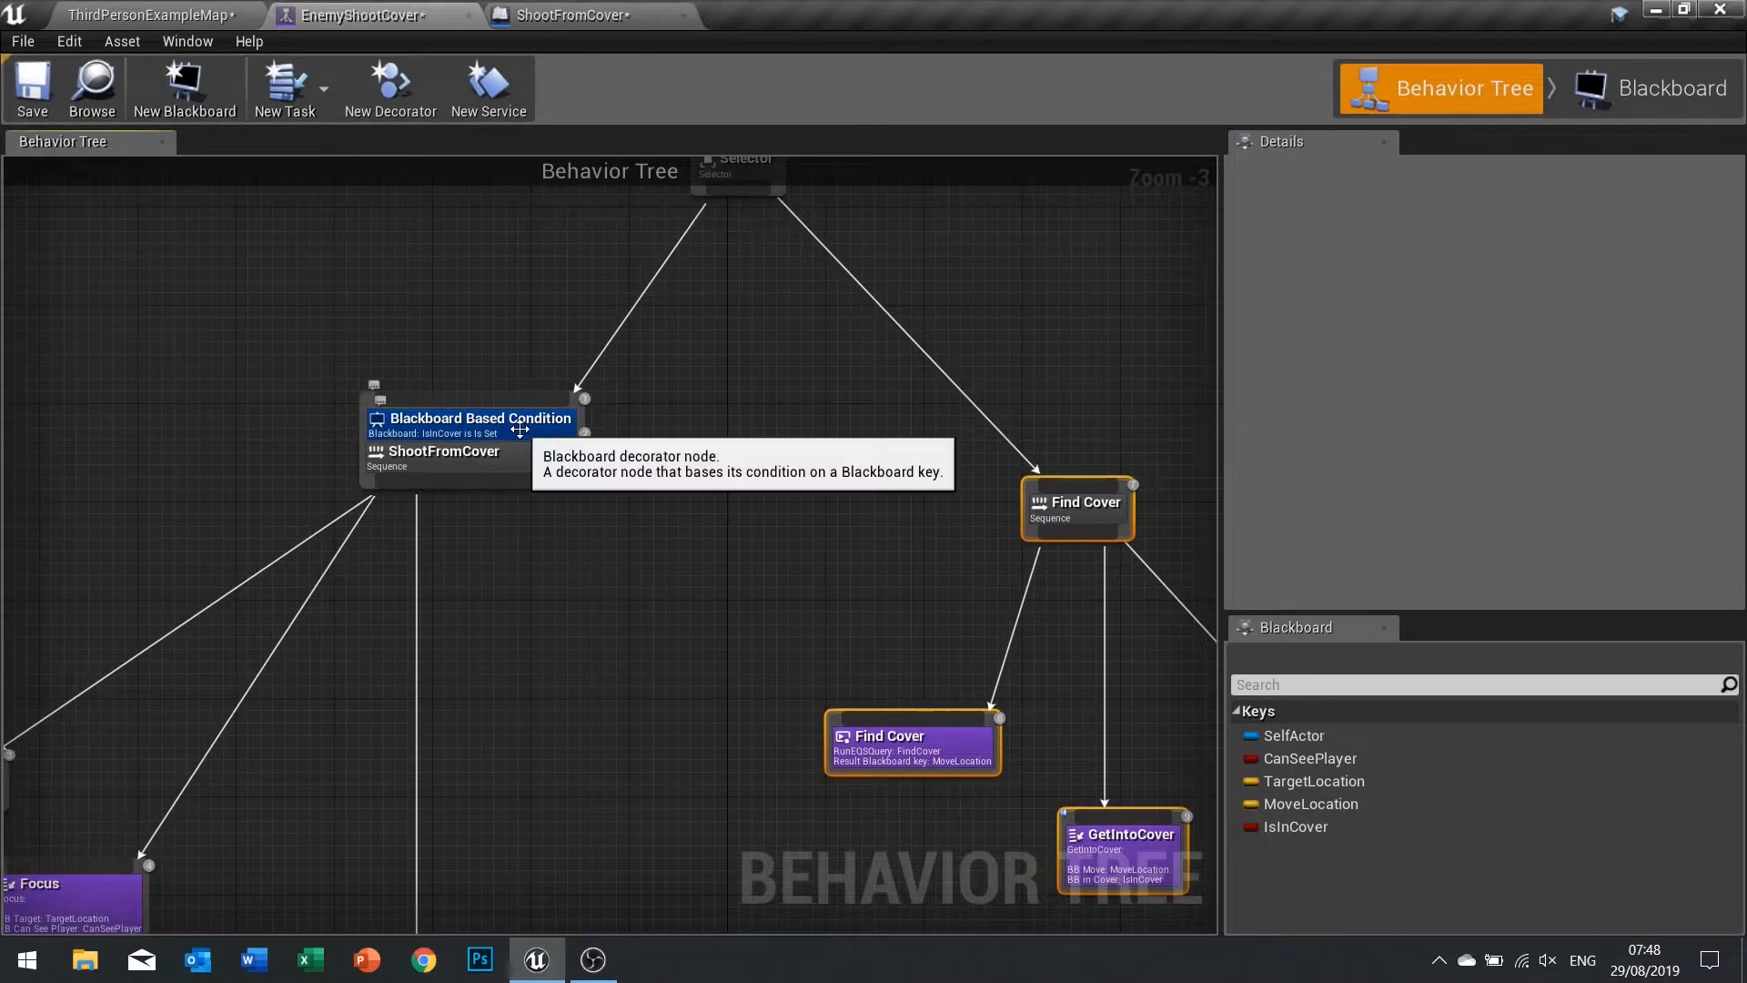
mouse_move(546, 444)
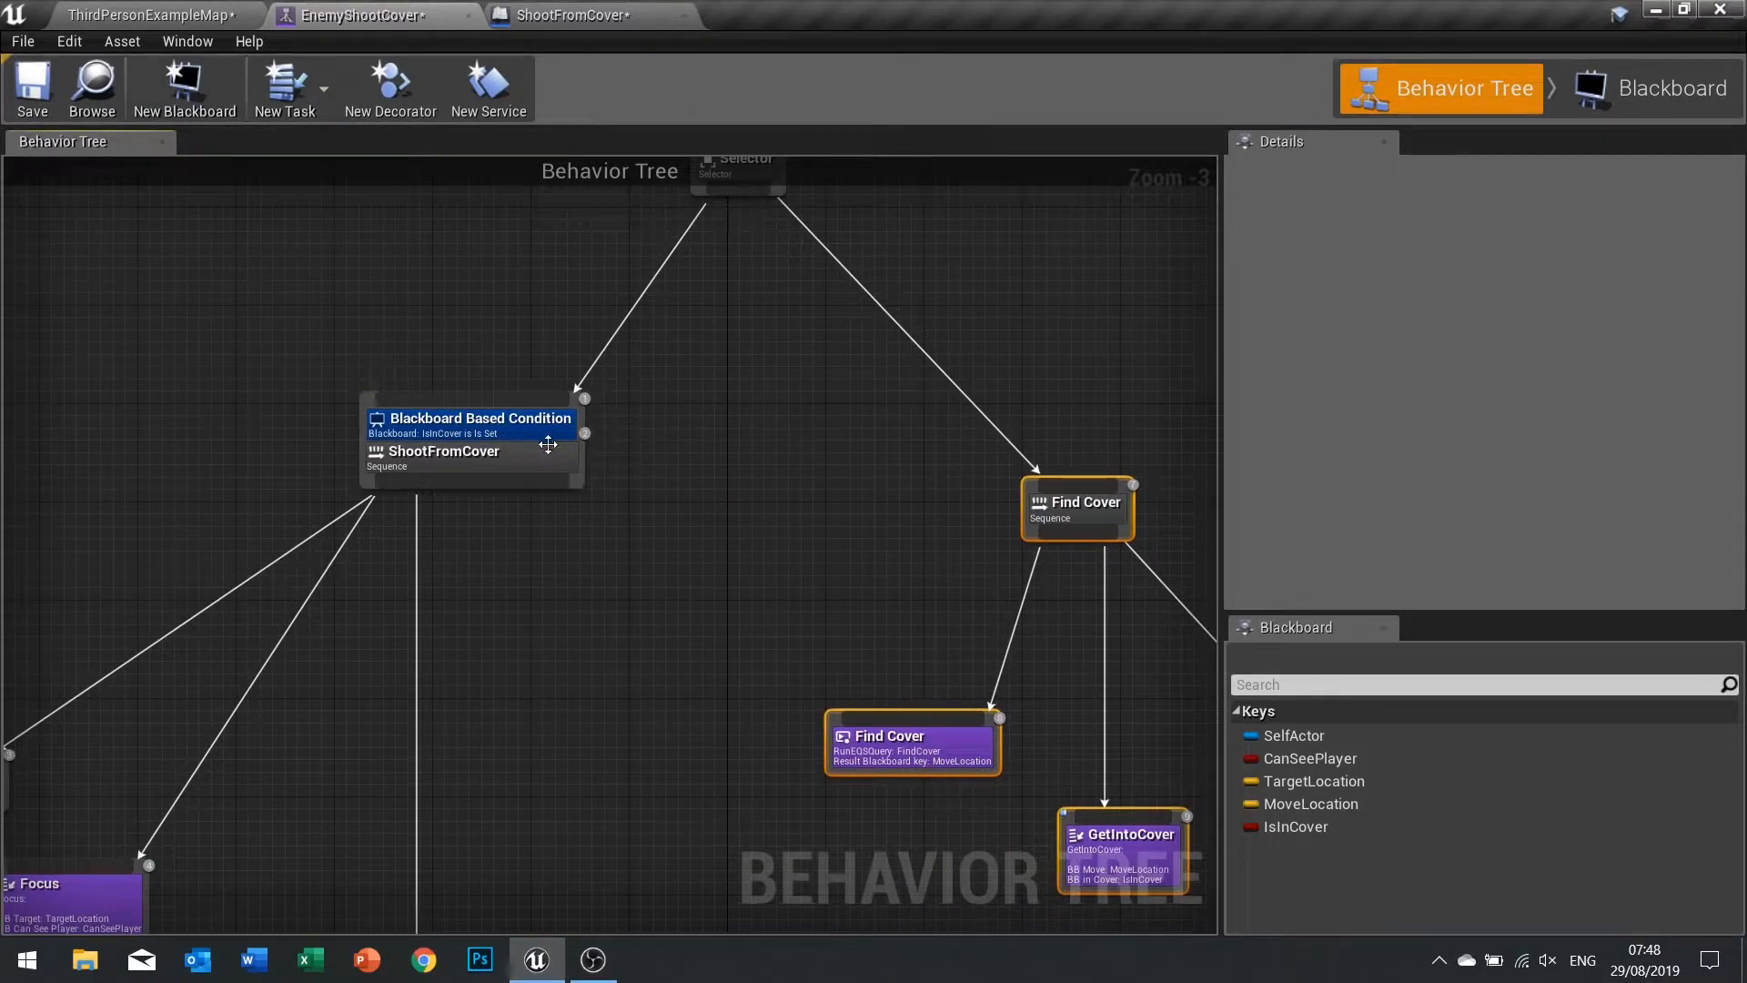
mouse_move(473, 419)
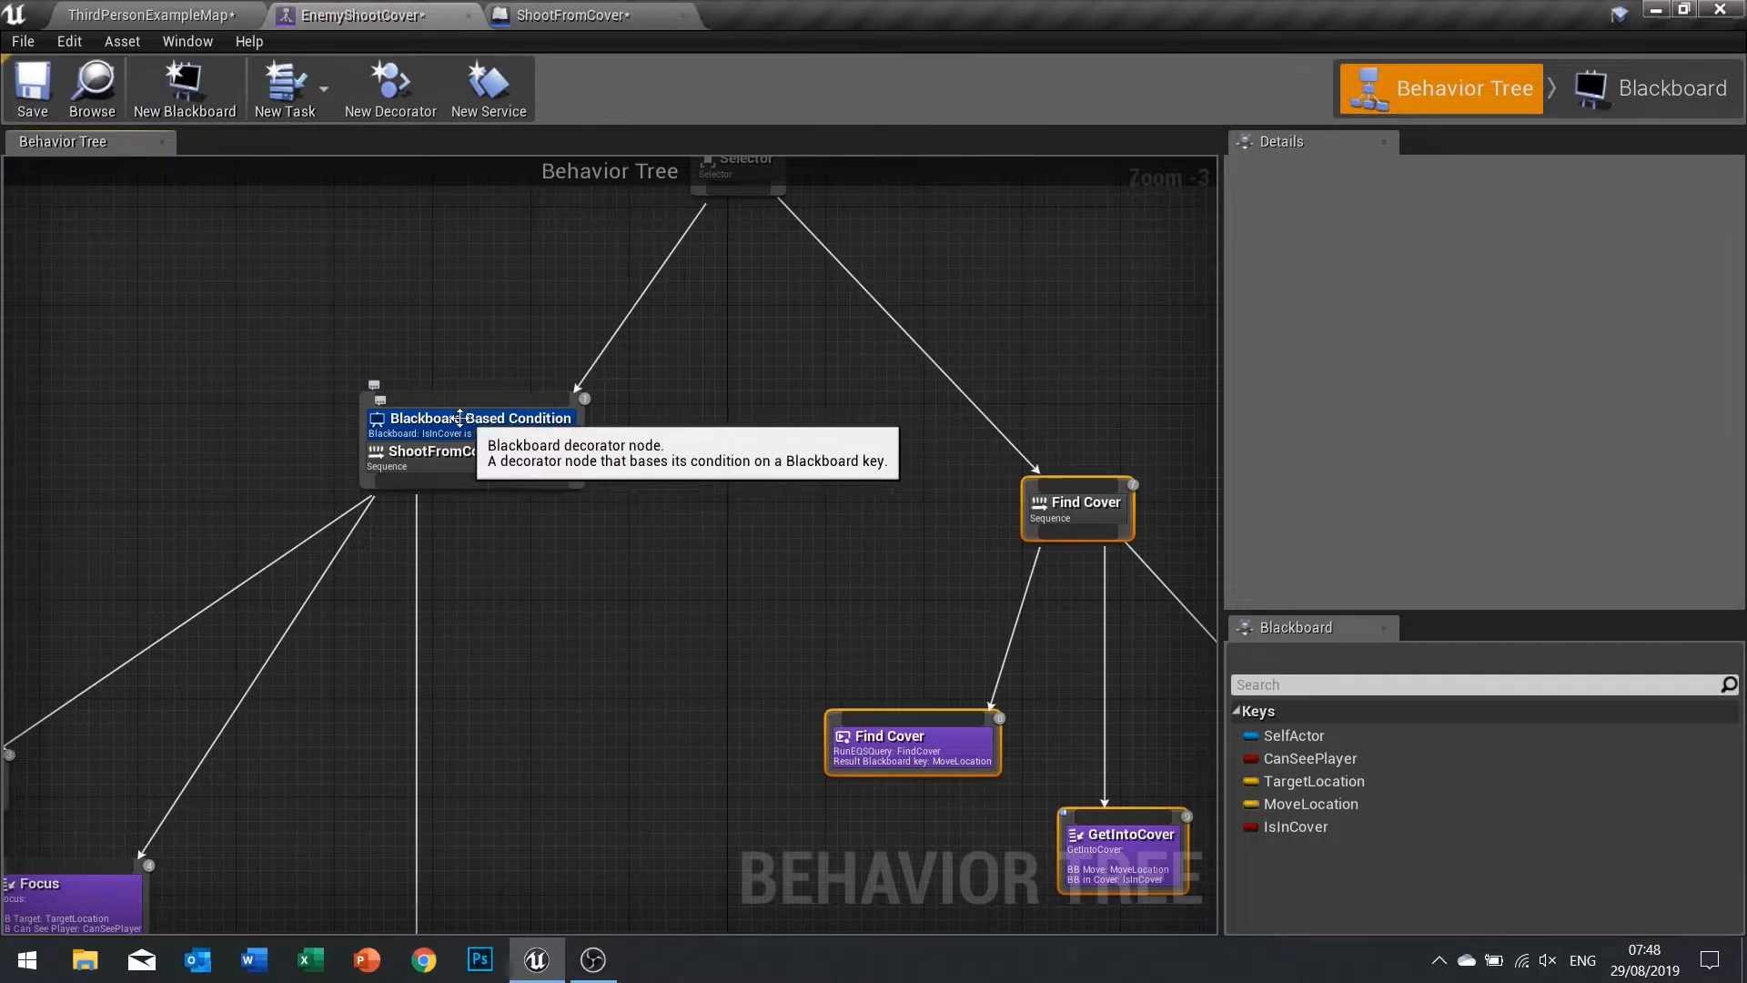
mouse_move(464, 604)
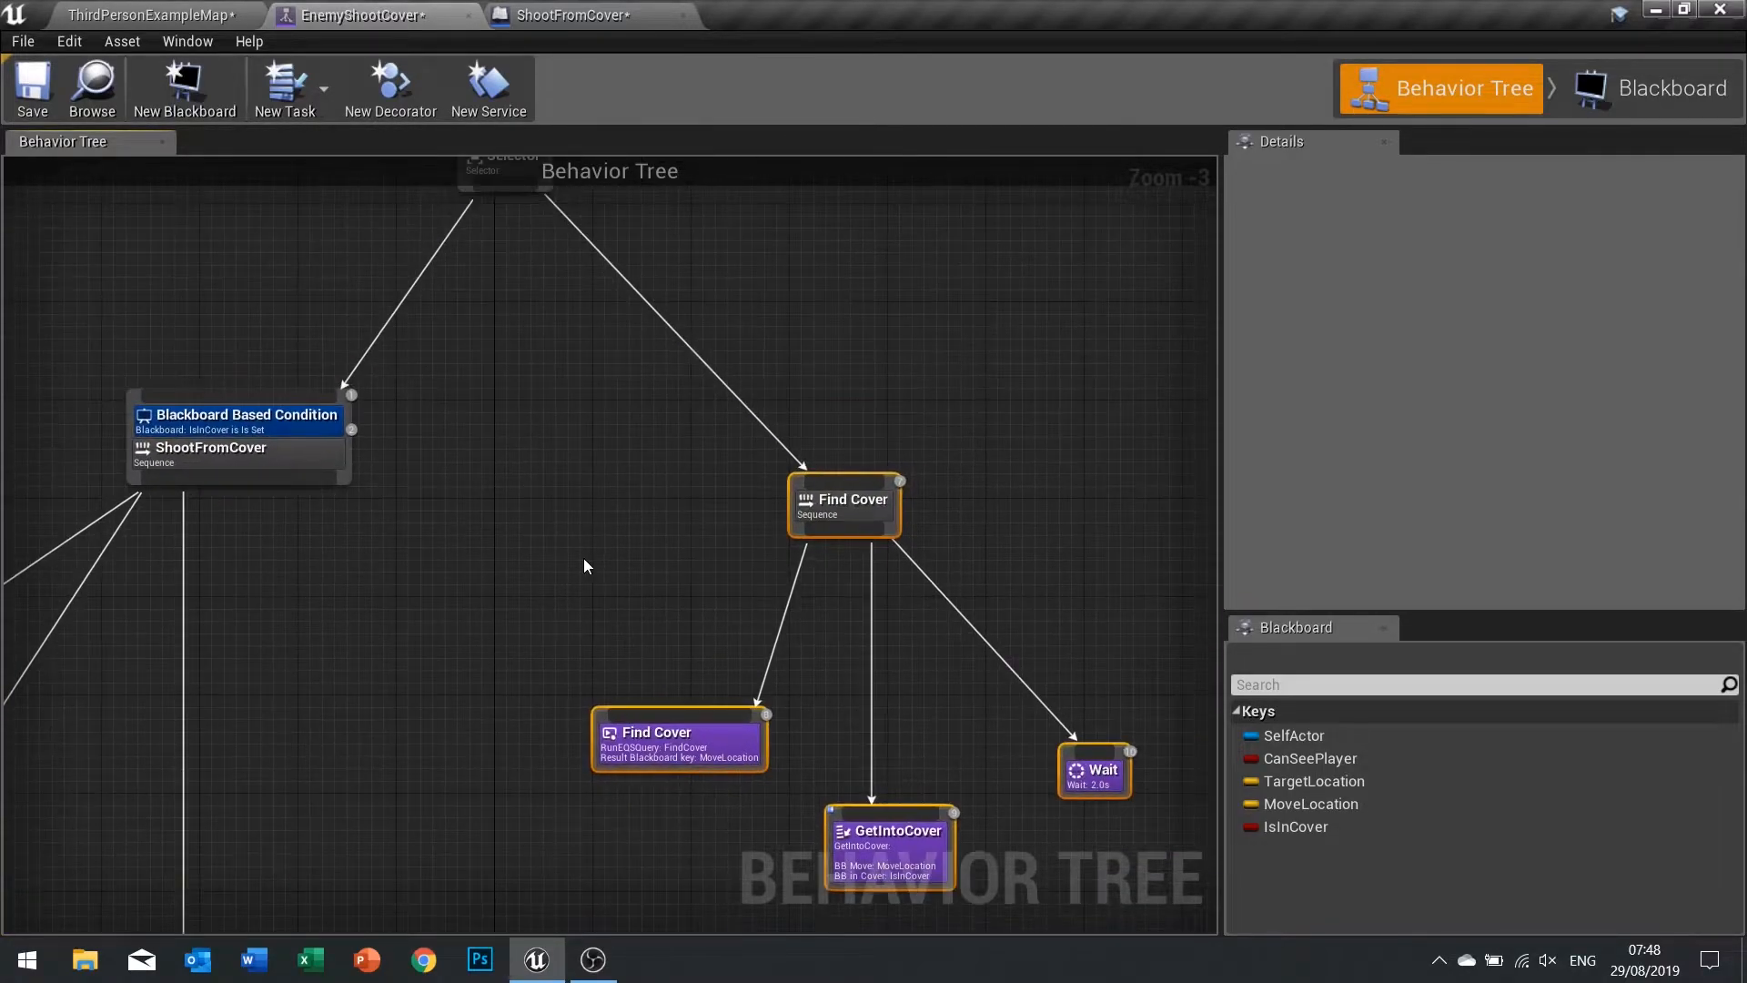
mouse_move(797, 466)
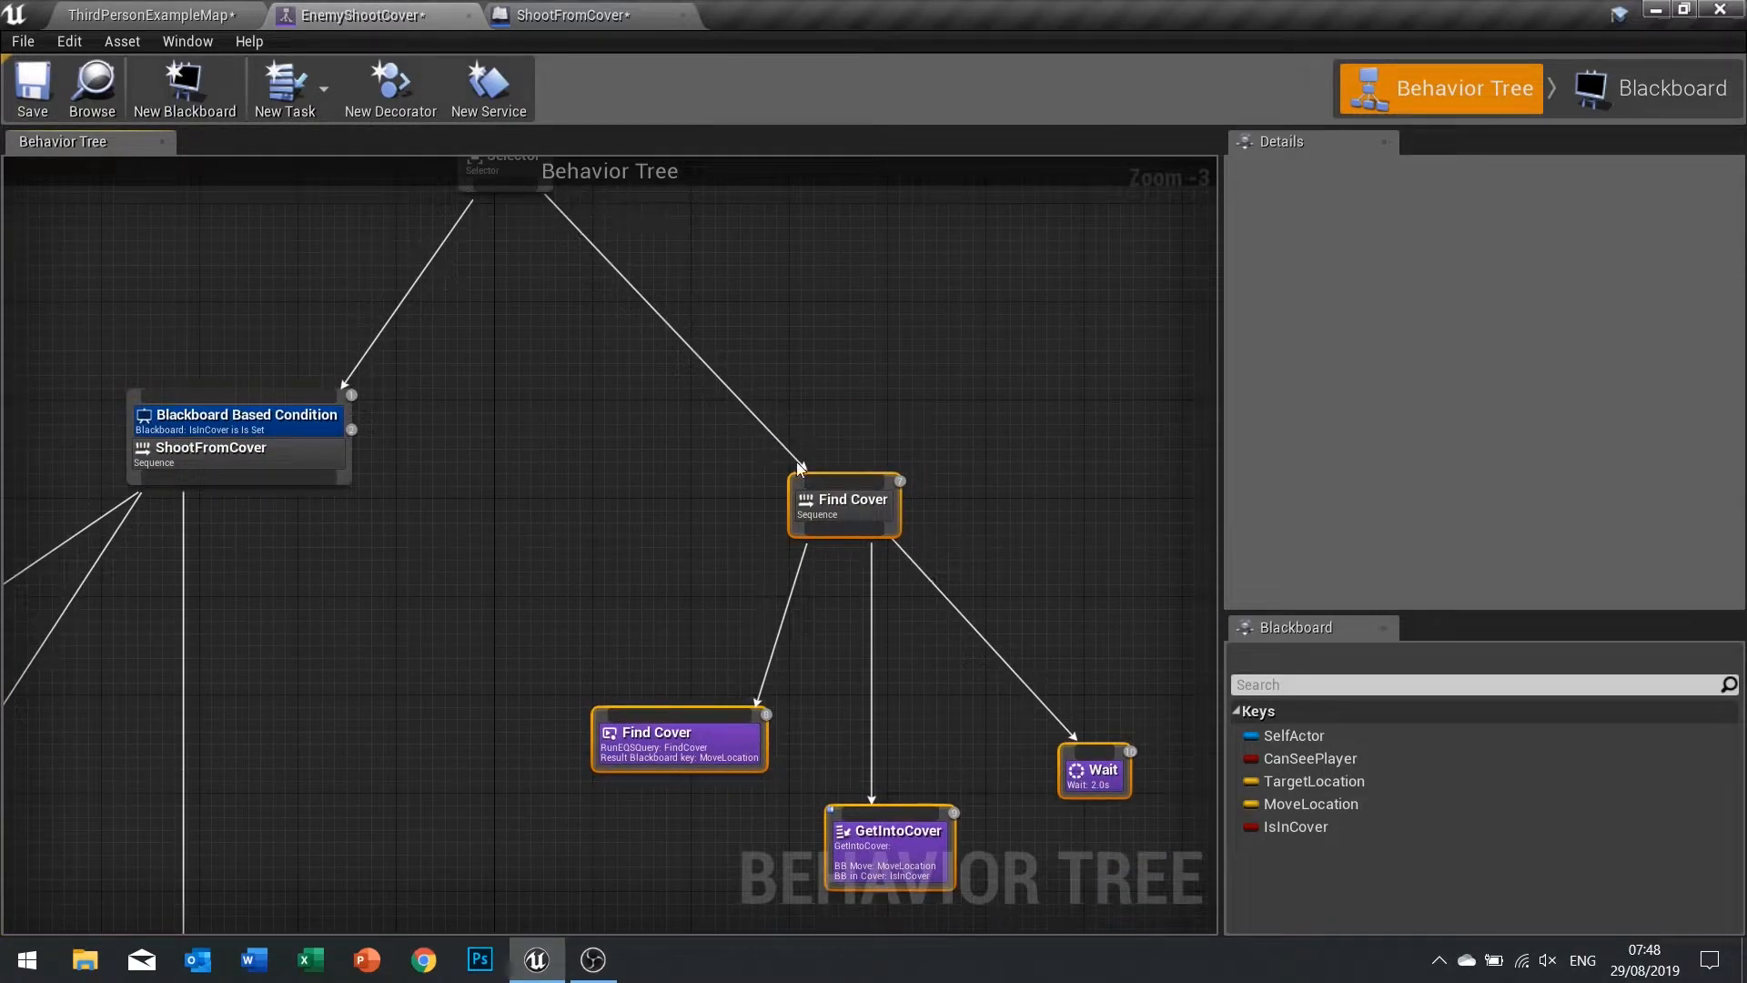
mouse_move(850, 515)
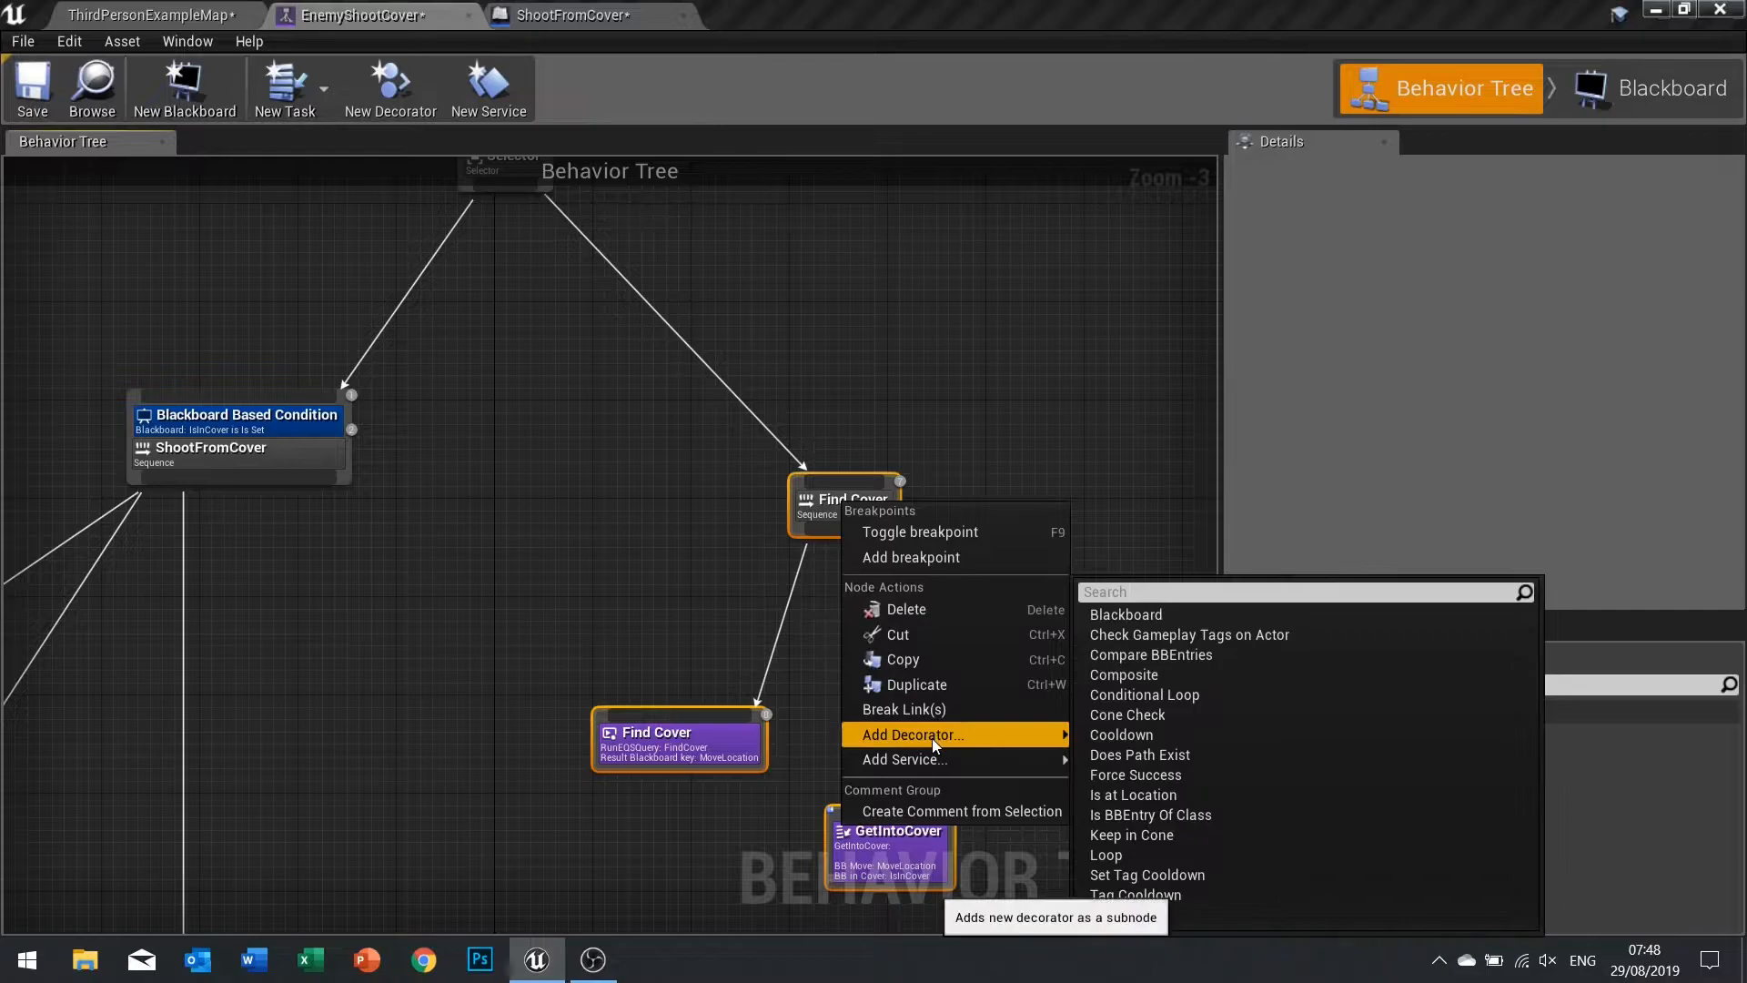
Add a Blackboard decorator on Find Cover requiring CanSeePlayer set, and save the tree.
left_click(1125, 614)
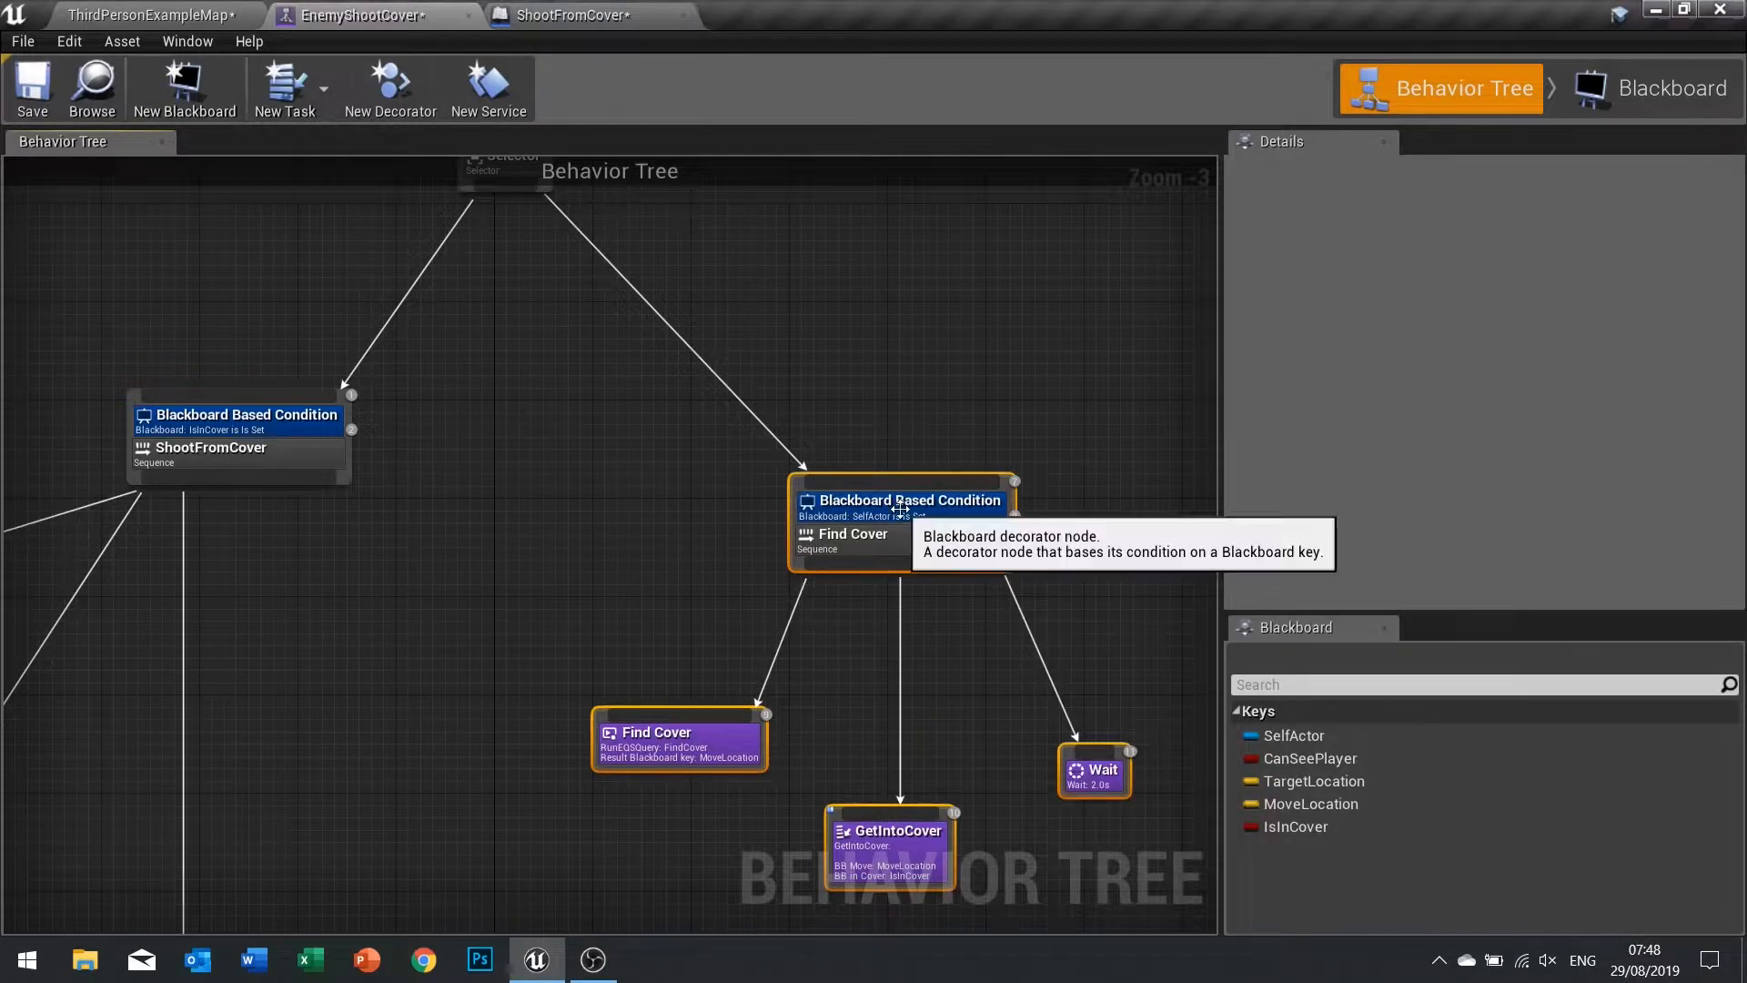
left_click(888, 495)
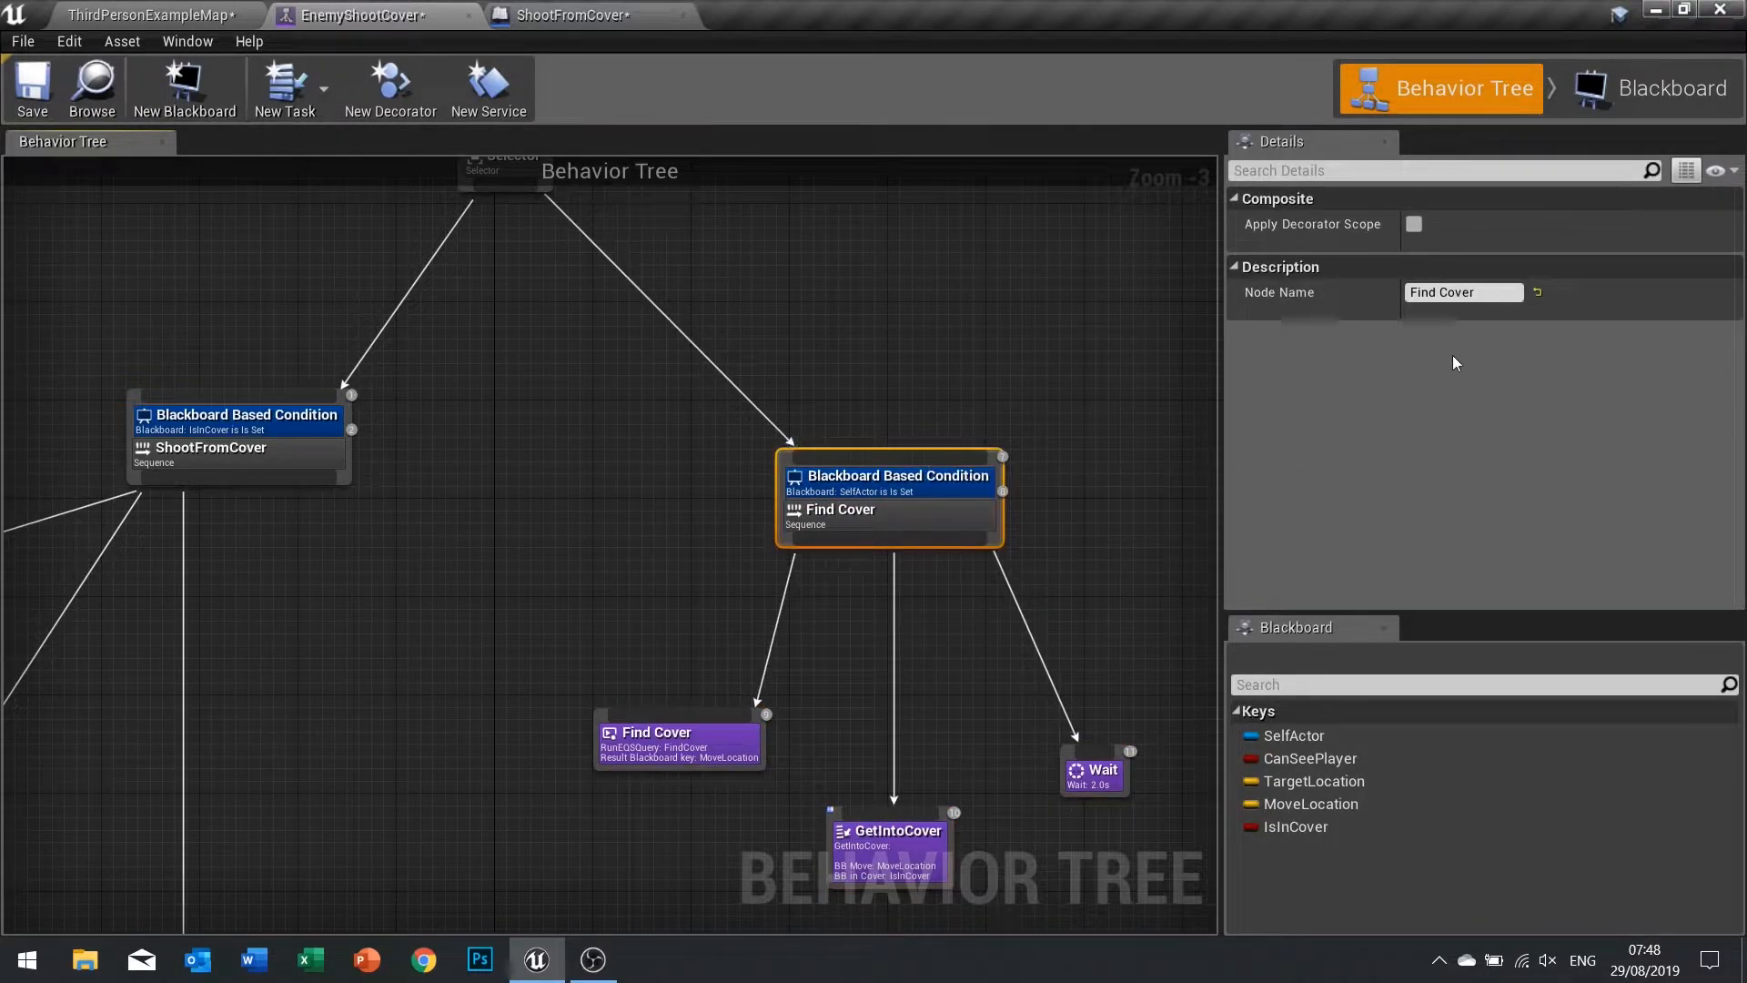
left_click(889, 475)
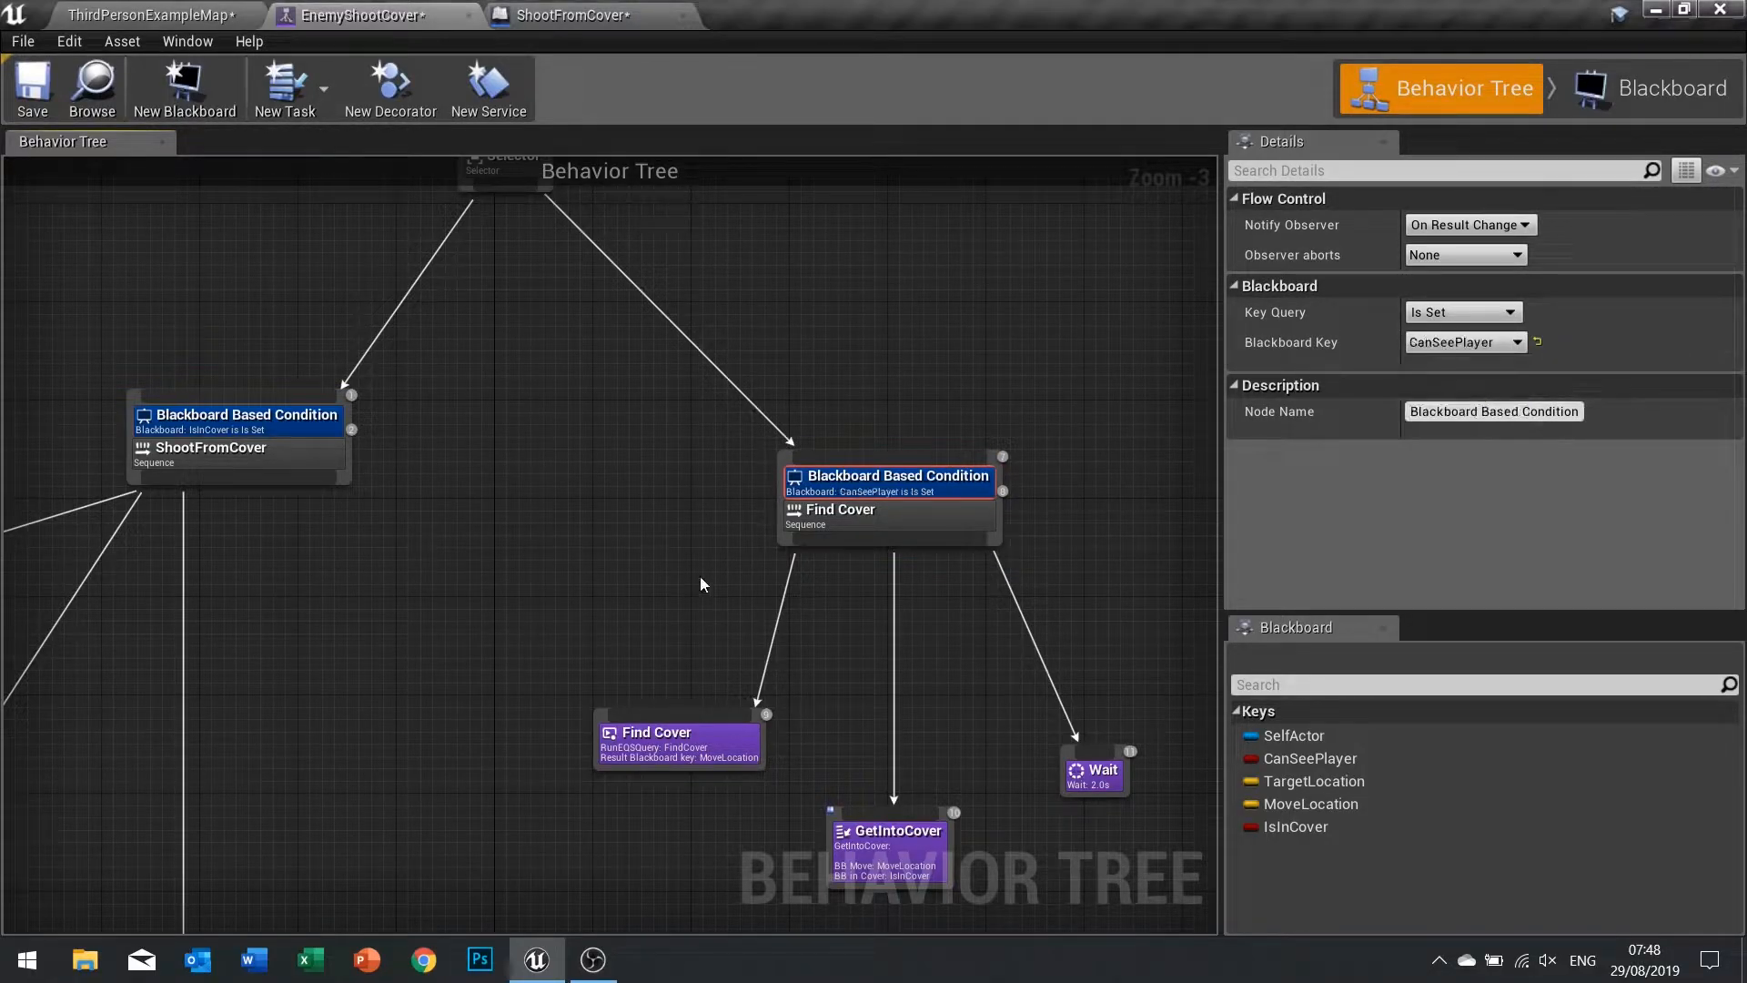
mouse_move(792, 502)
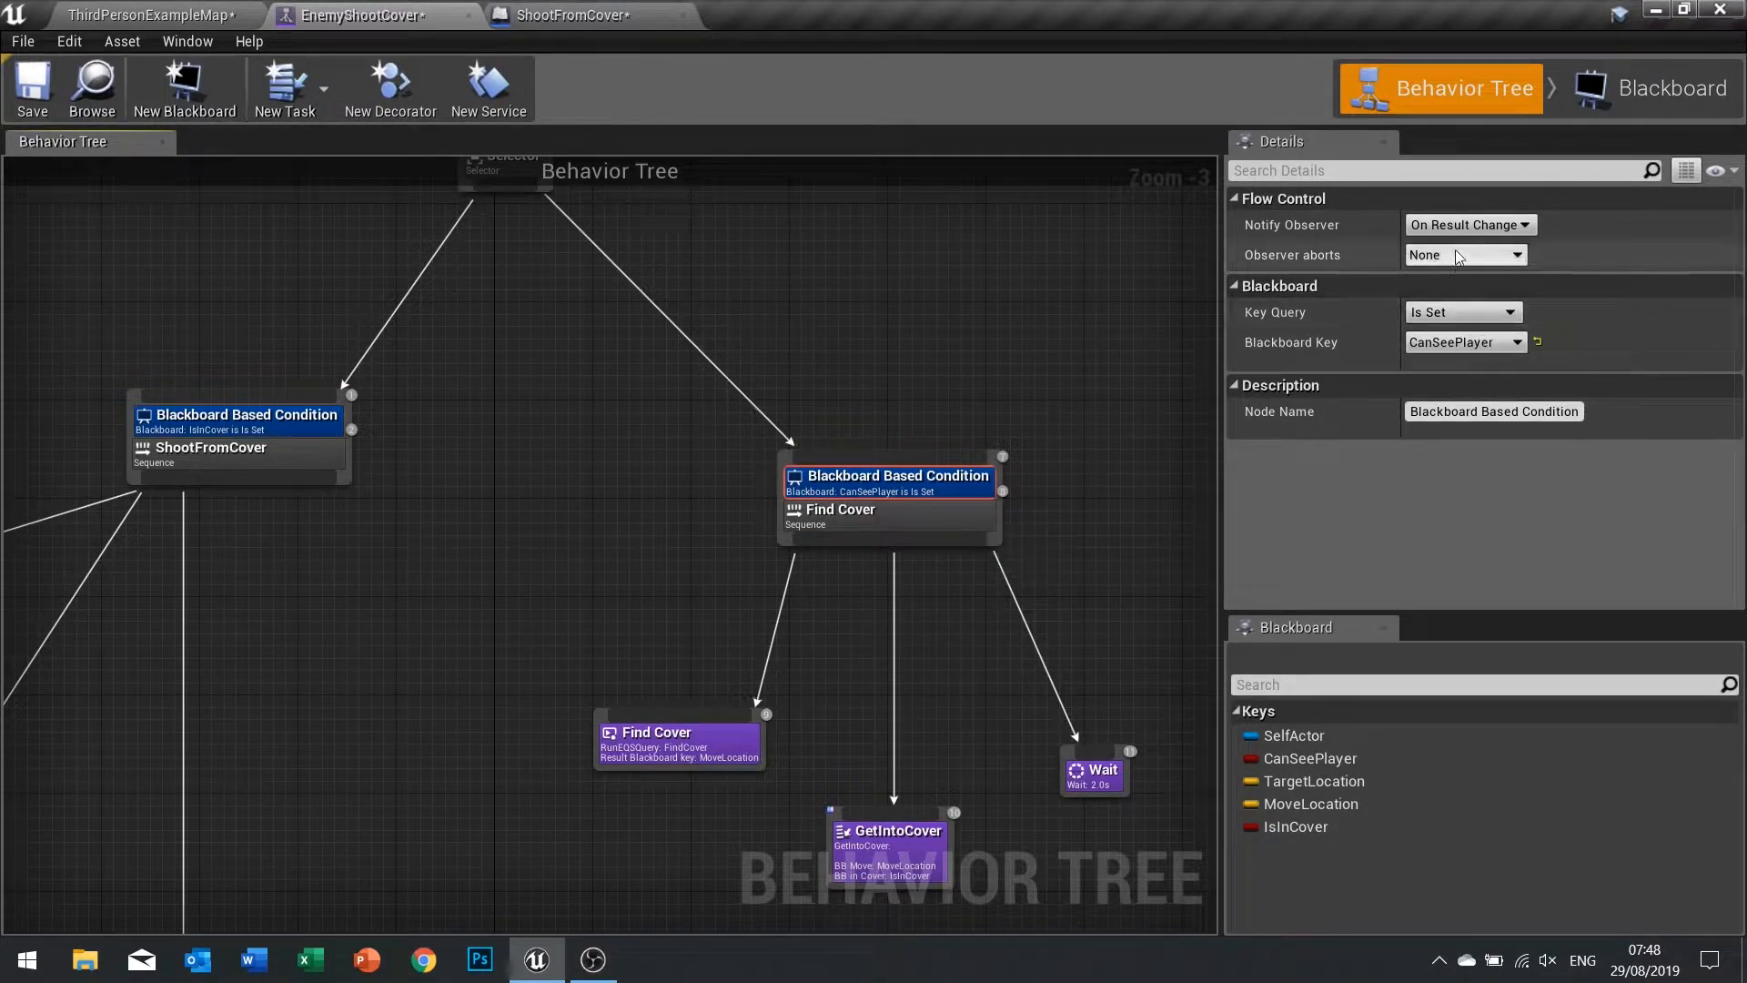
left_click(31, 87)
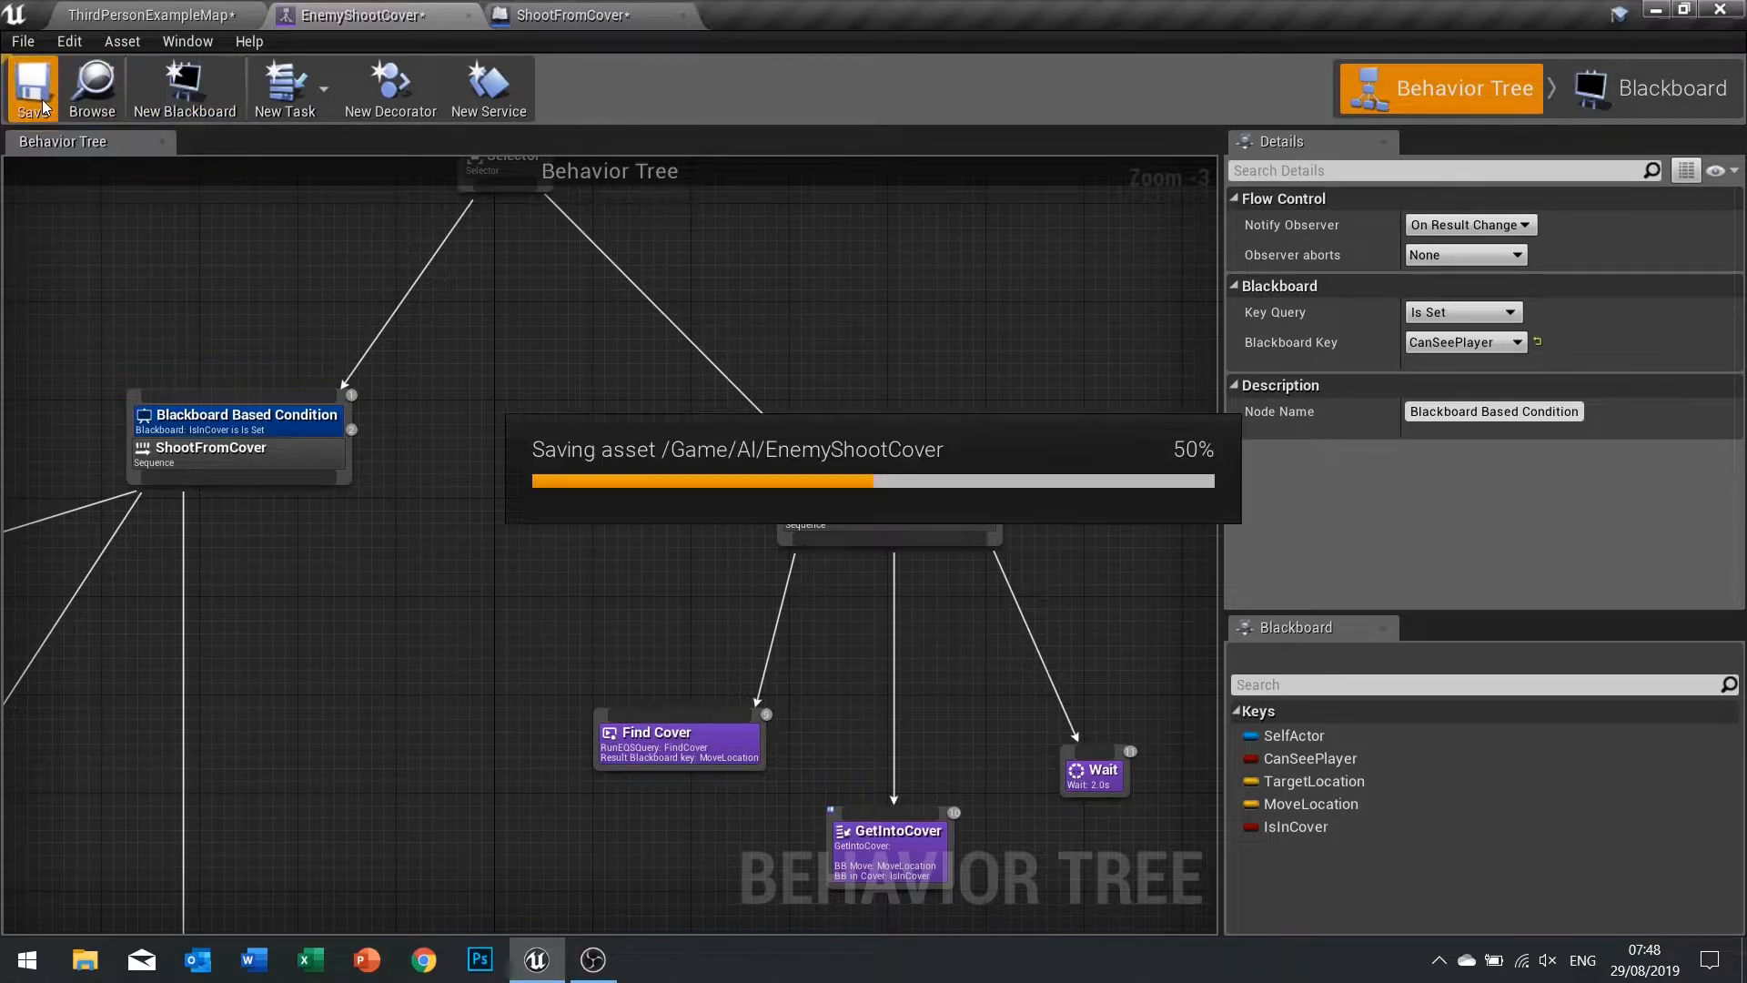
left_click(31, 88)
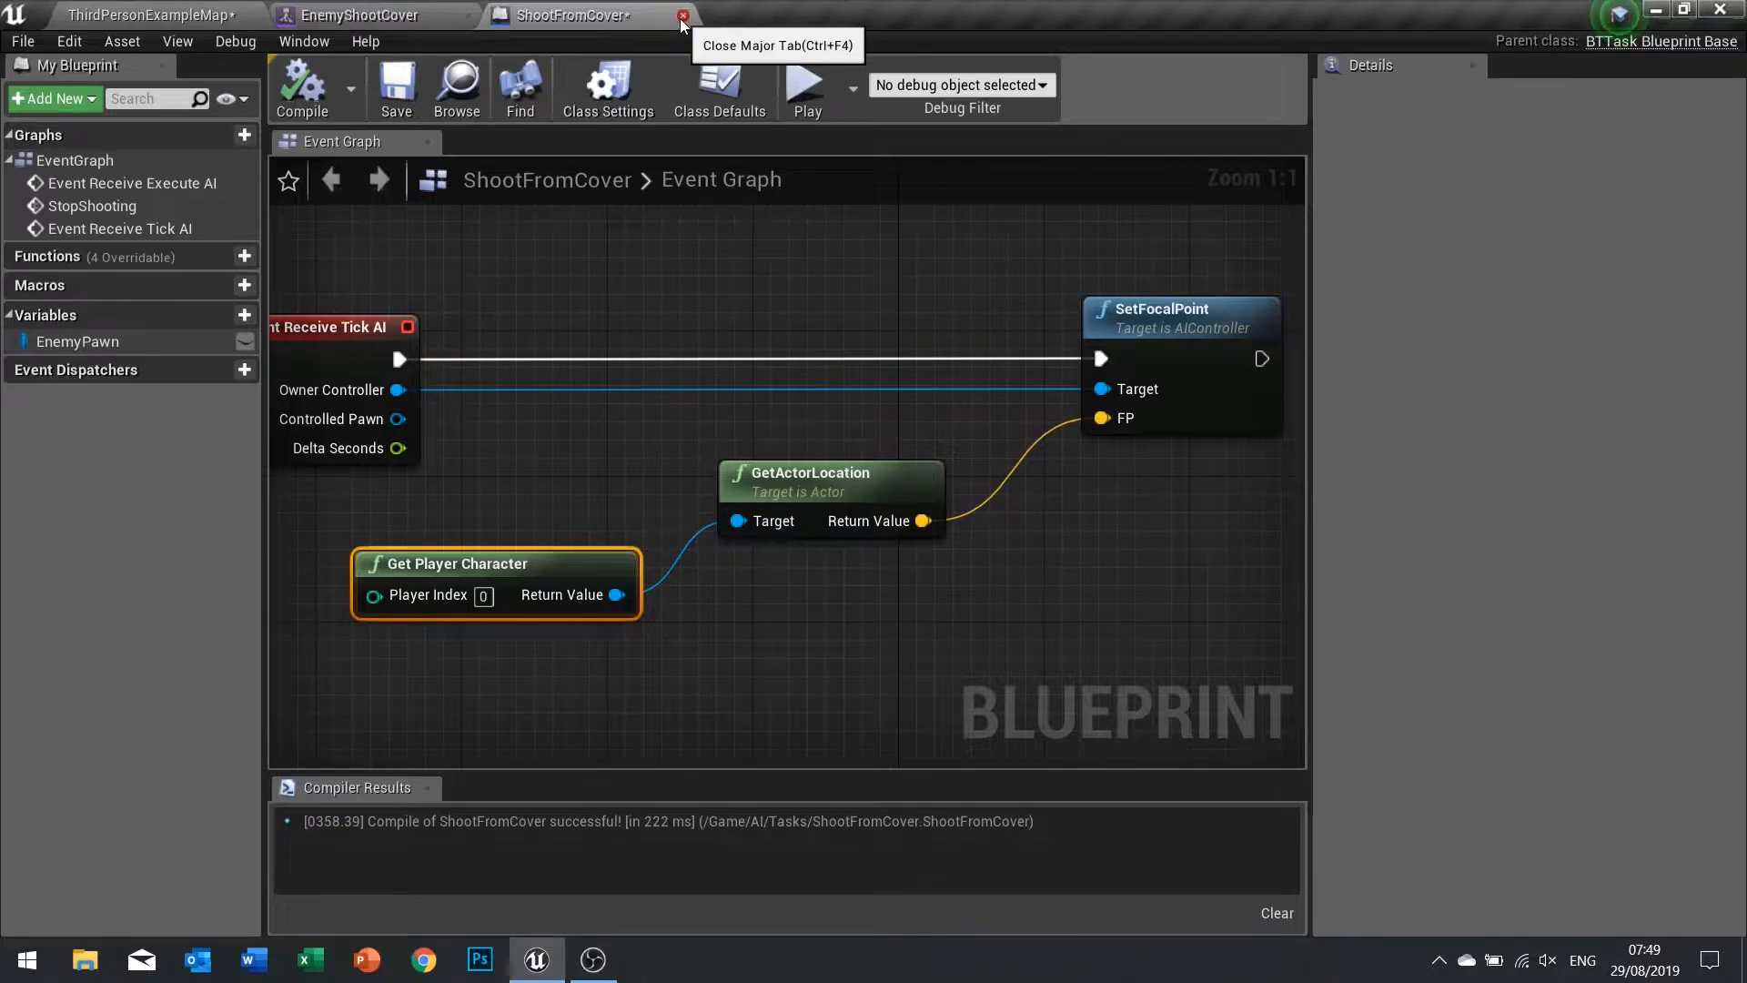
Close the ShootFromCover task, open Enemy_AI and EnemyShootCover, selecting the ShootFromCover sequence.
left_click(668, 15)
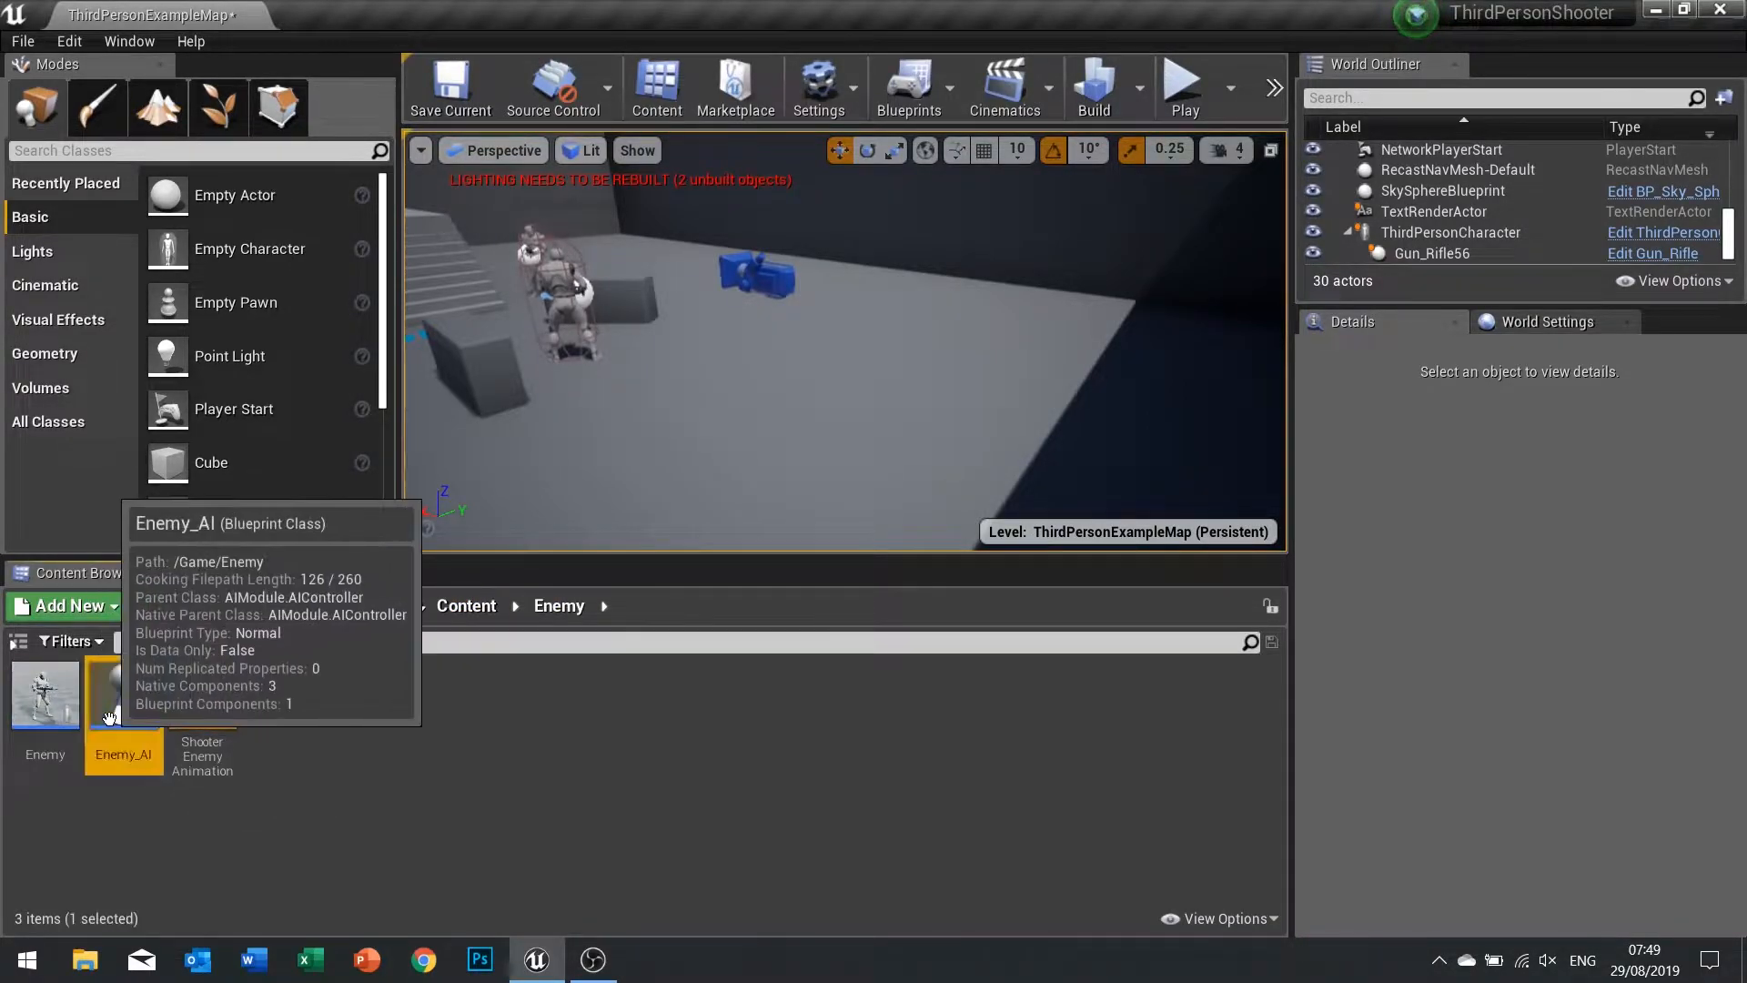
double_click(124, 693)
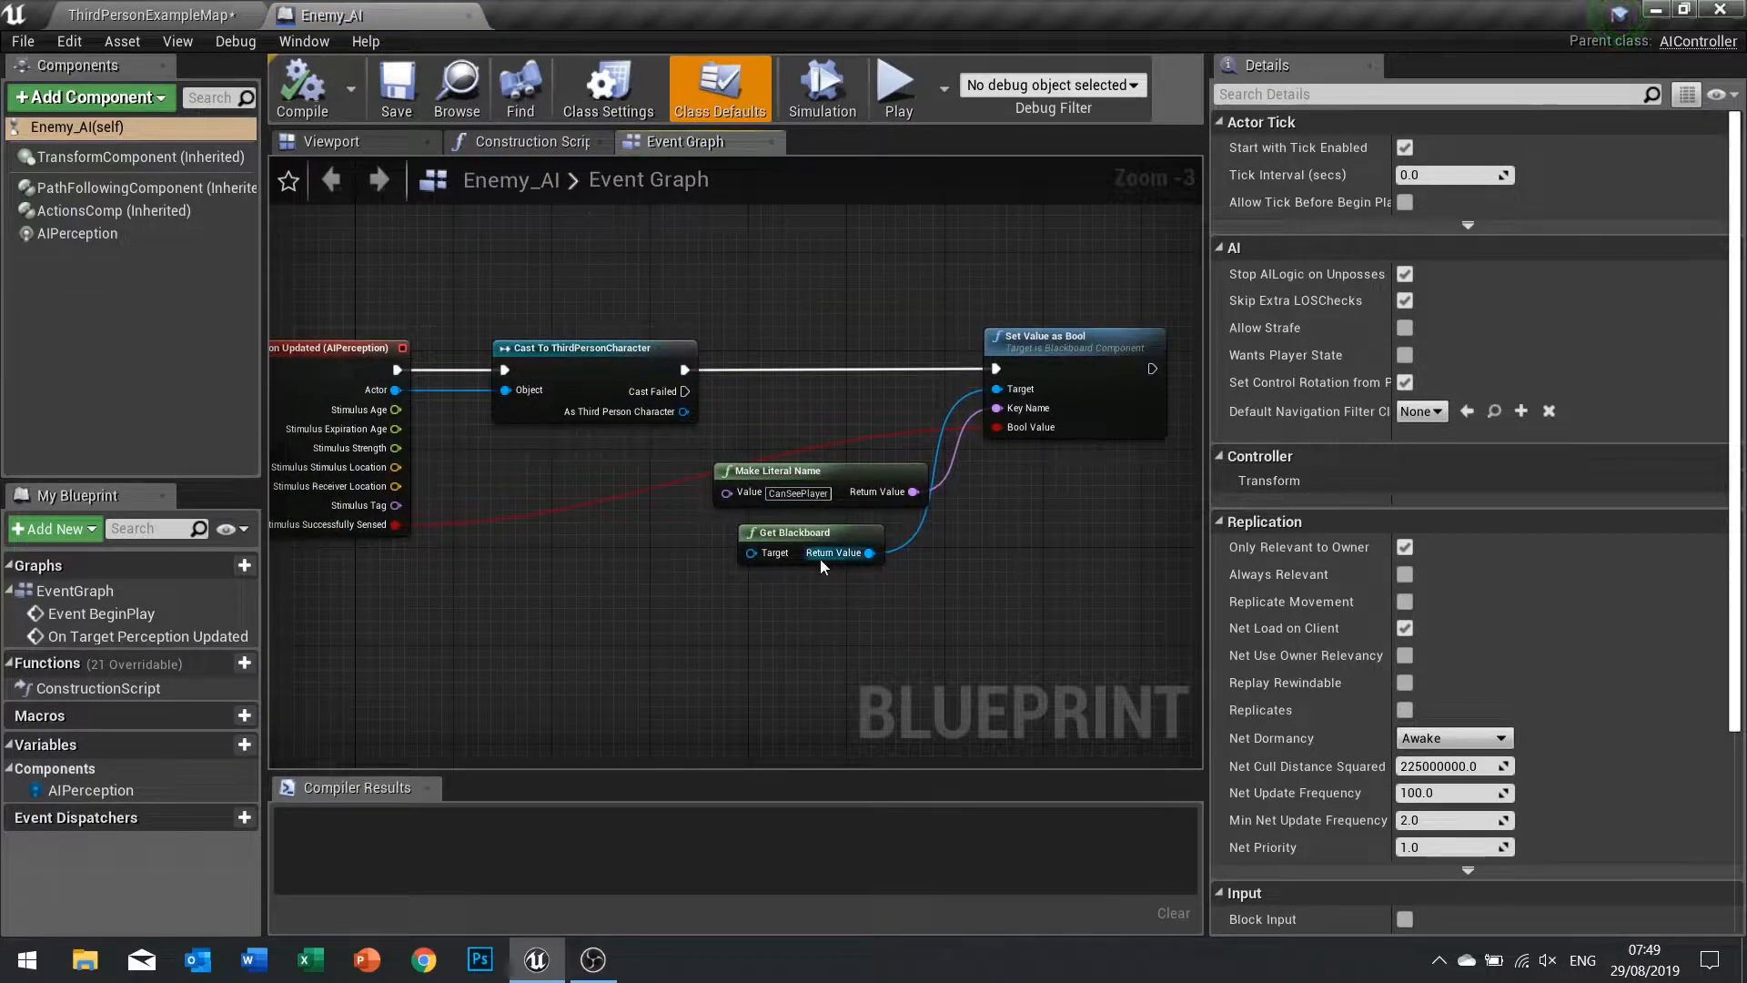
mouse_move(858, 554)
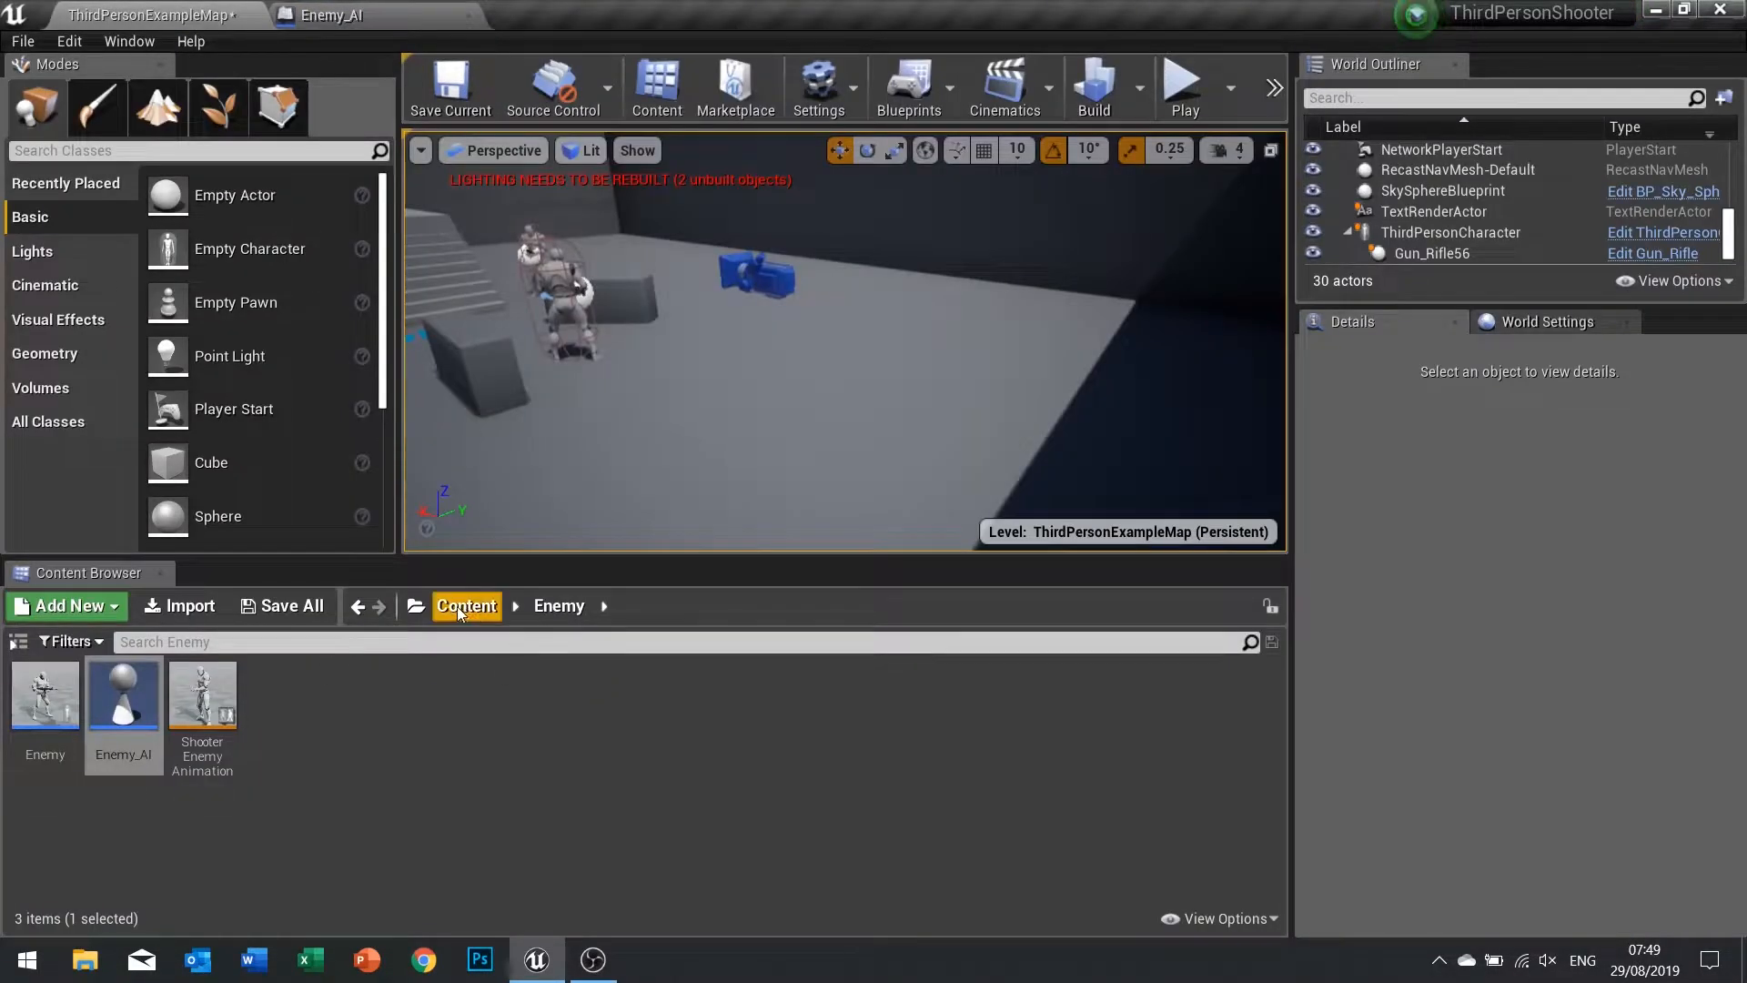
left_click(466, 604)
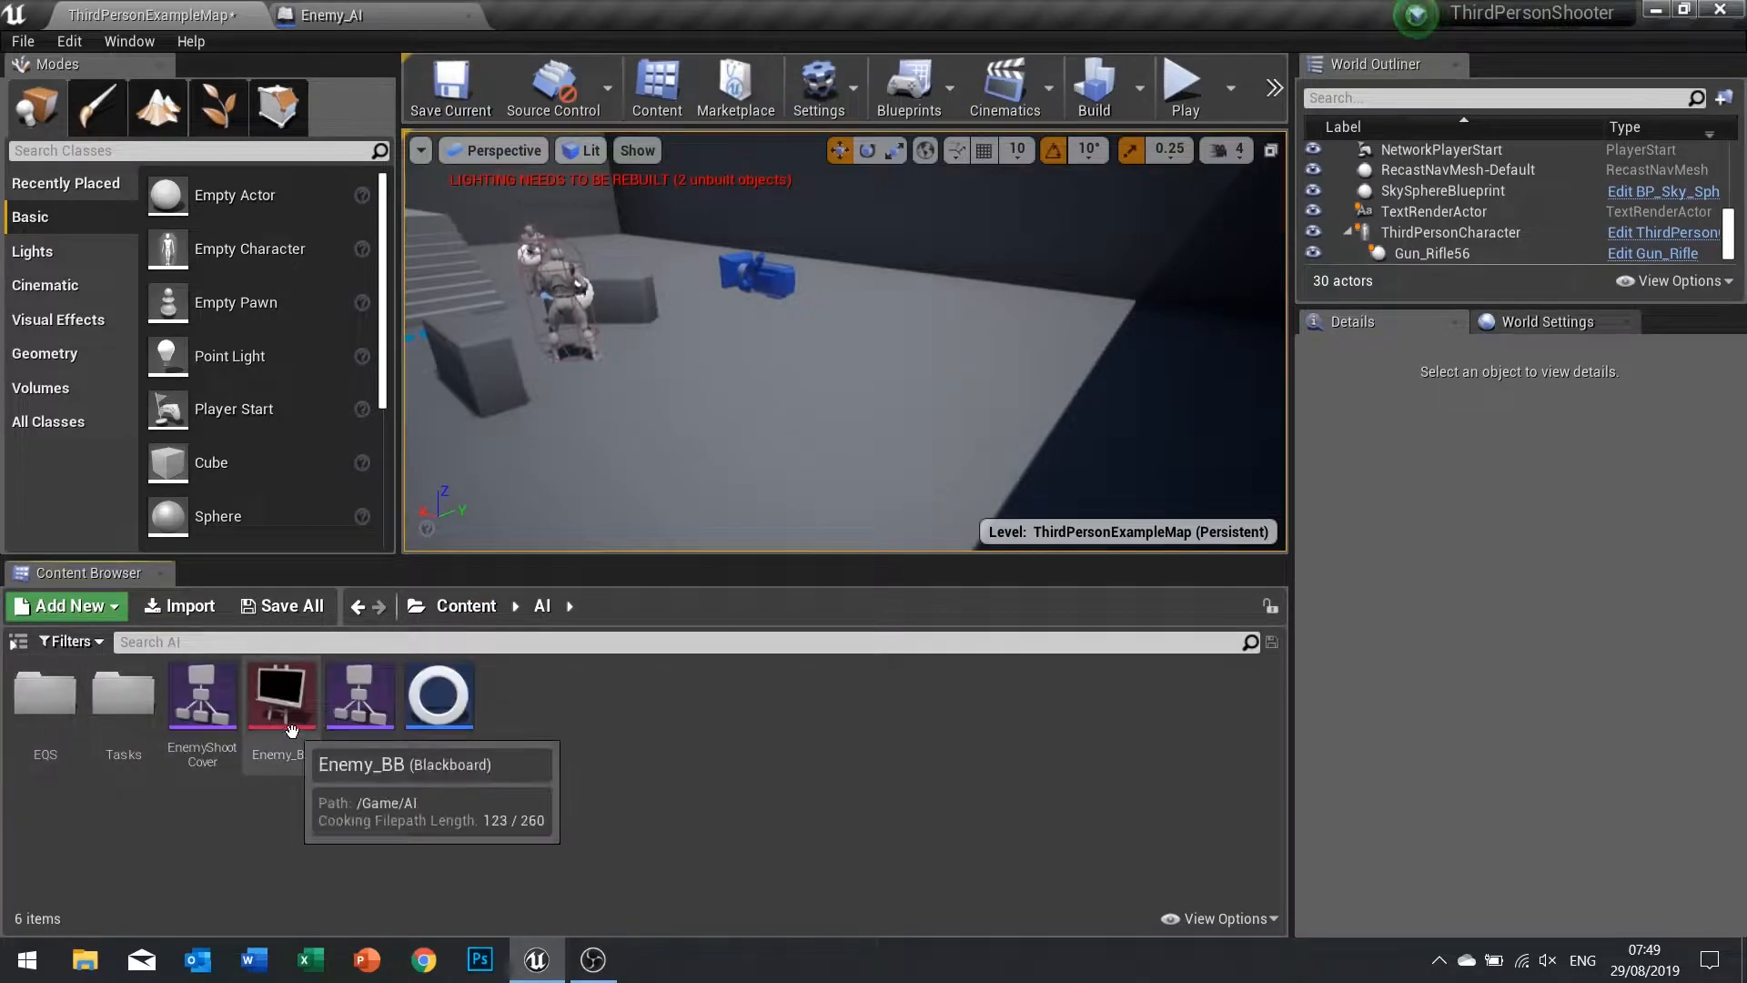
double_click(203, 694)
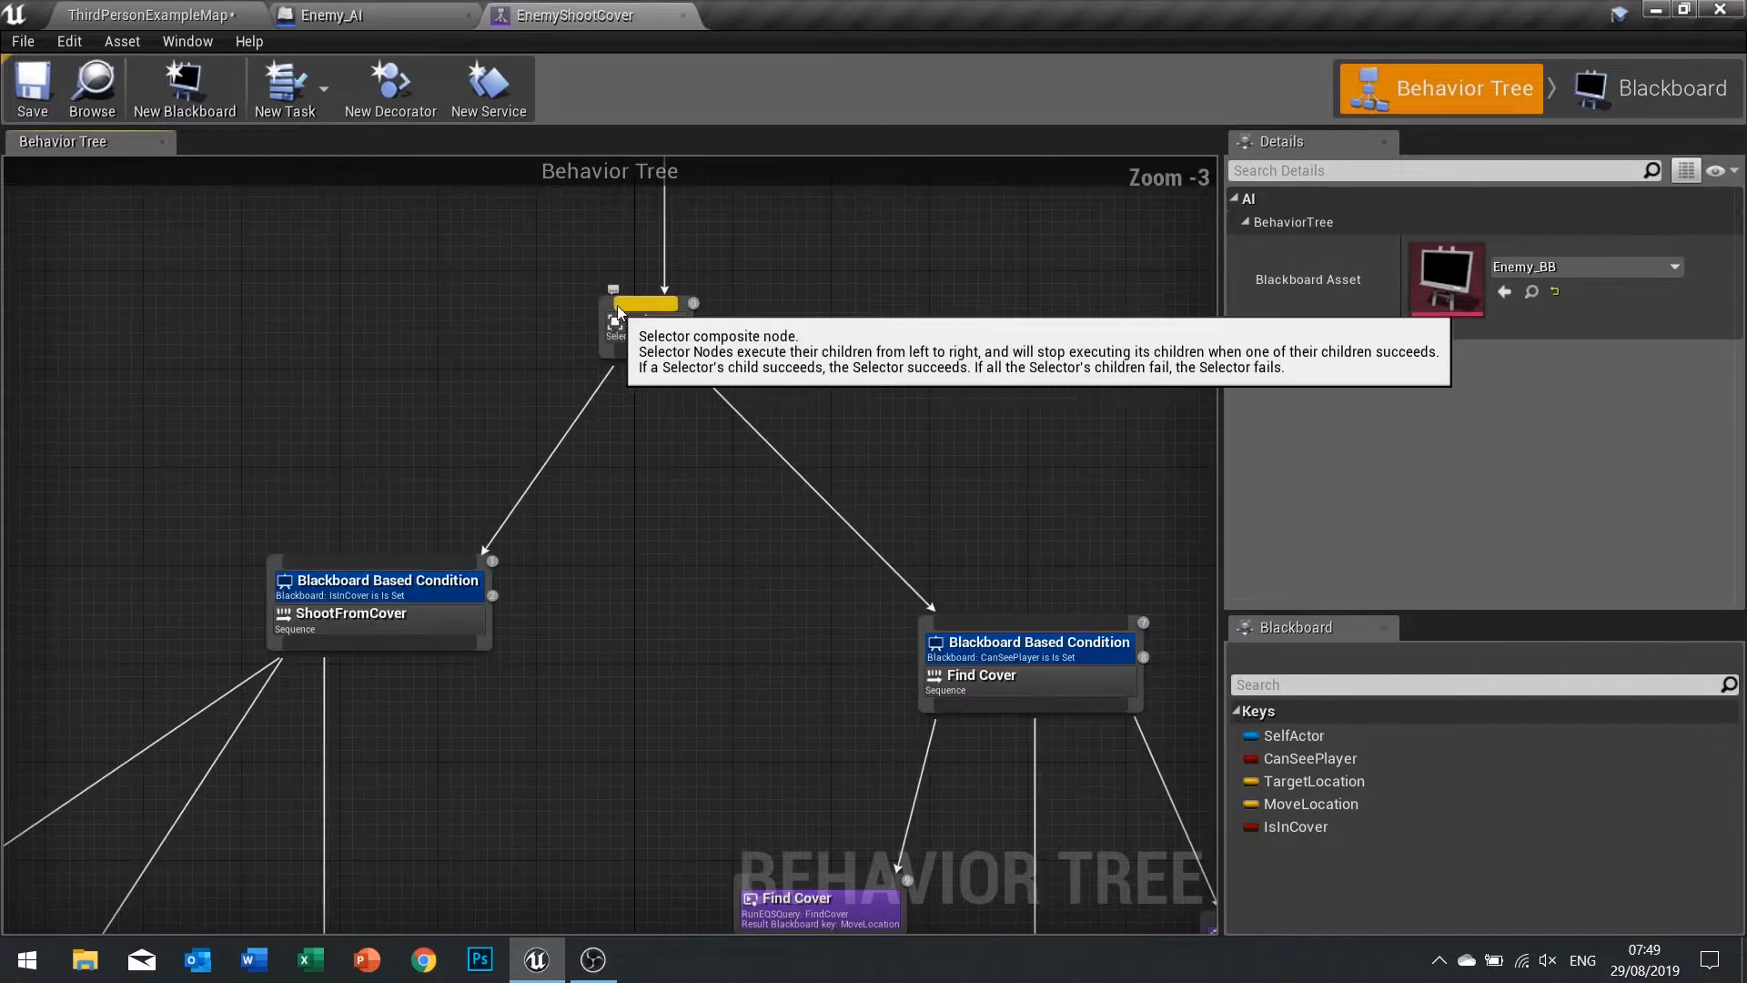
mouse_move(480, 458)
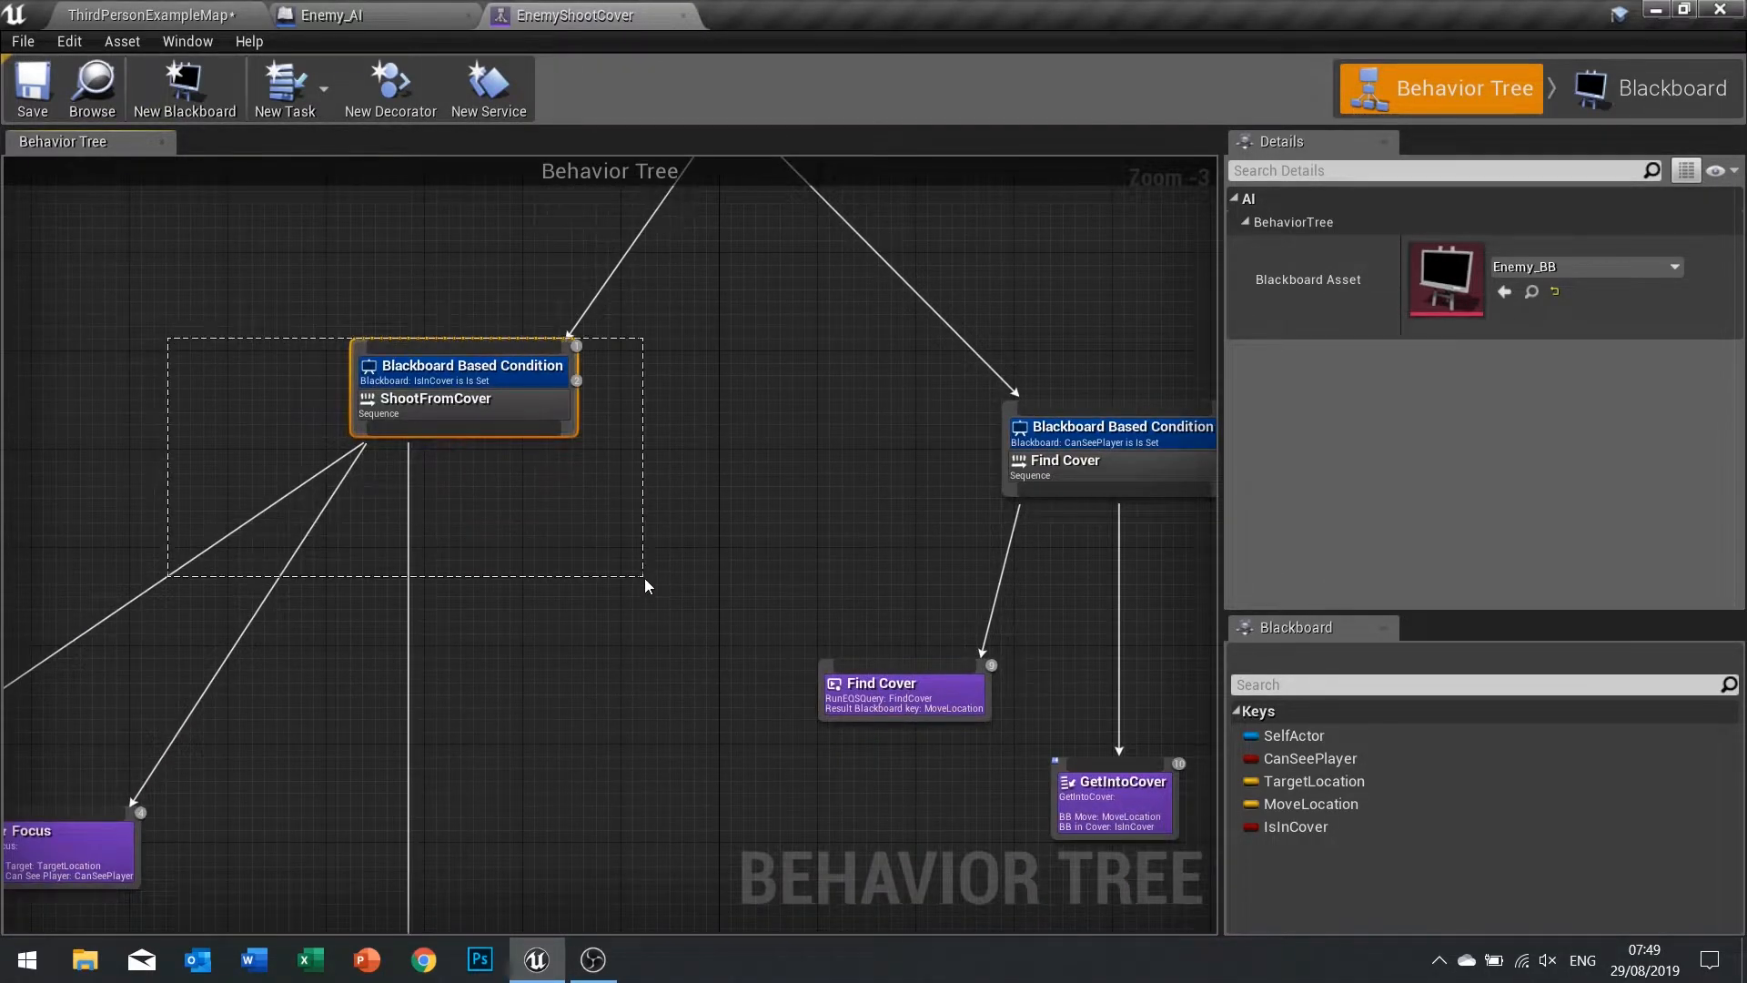
left_click(460, 398)
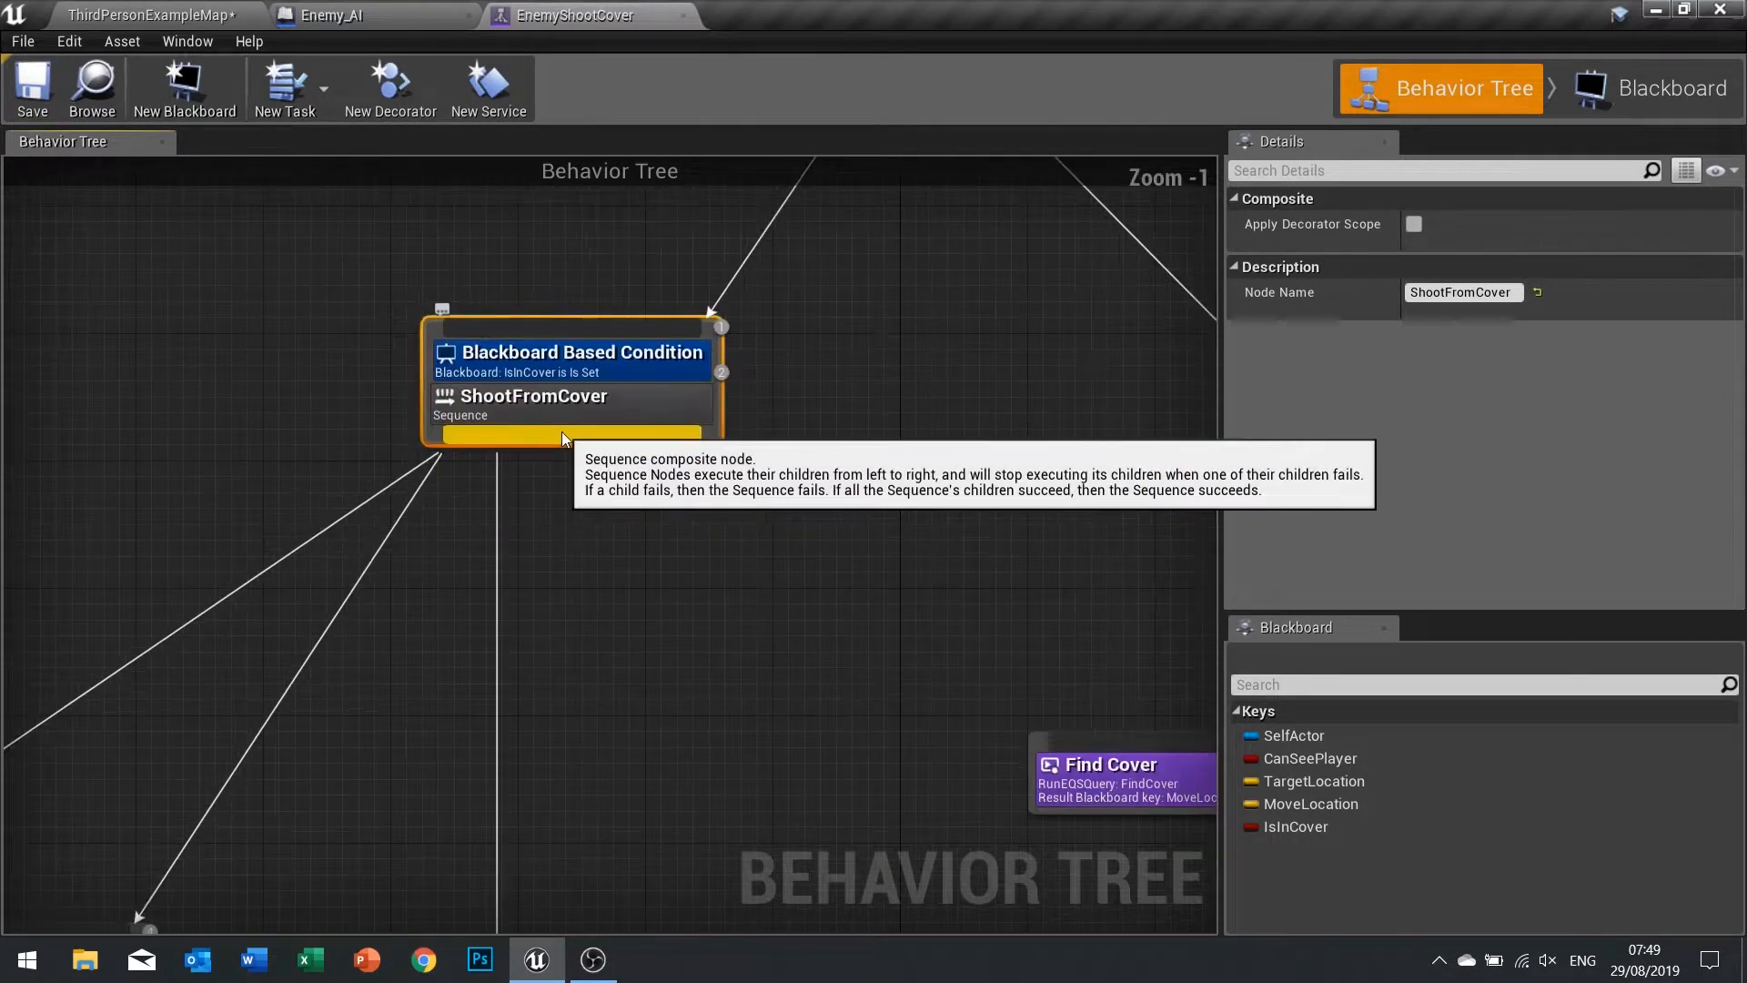
mouse_move(503, 389)
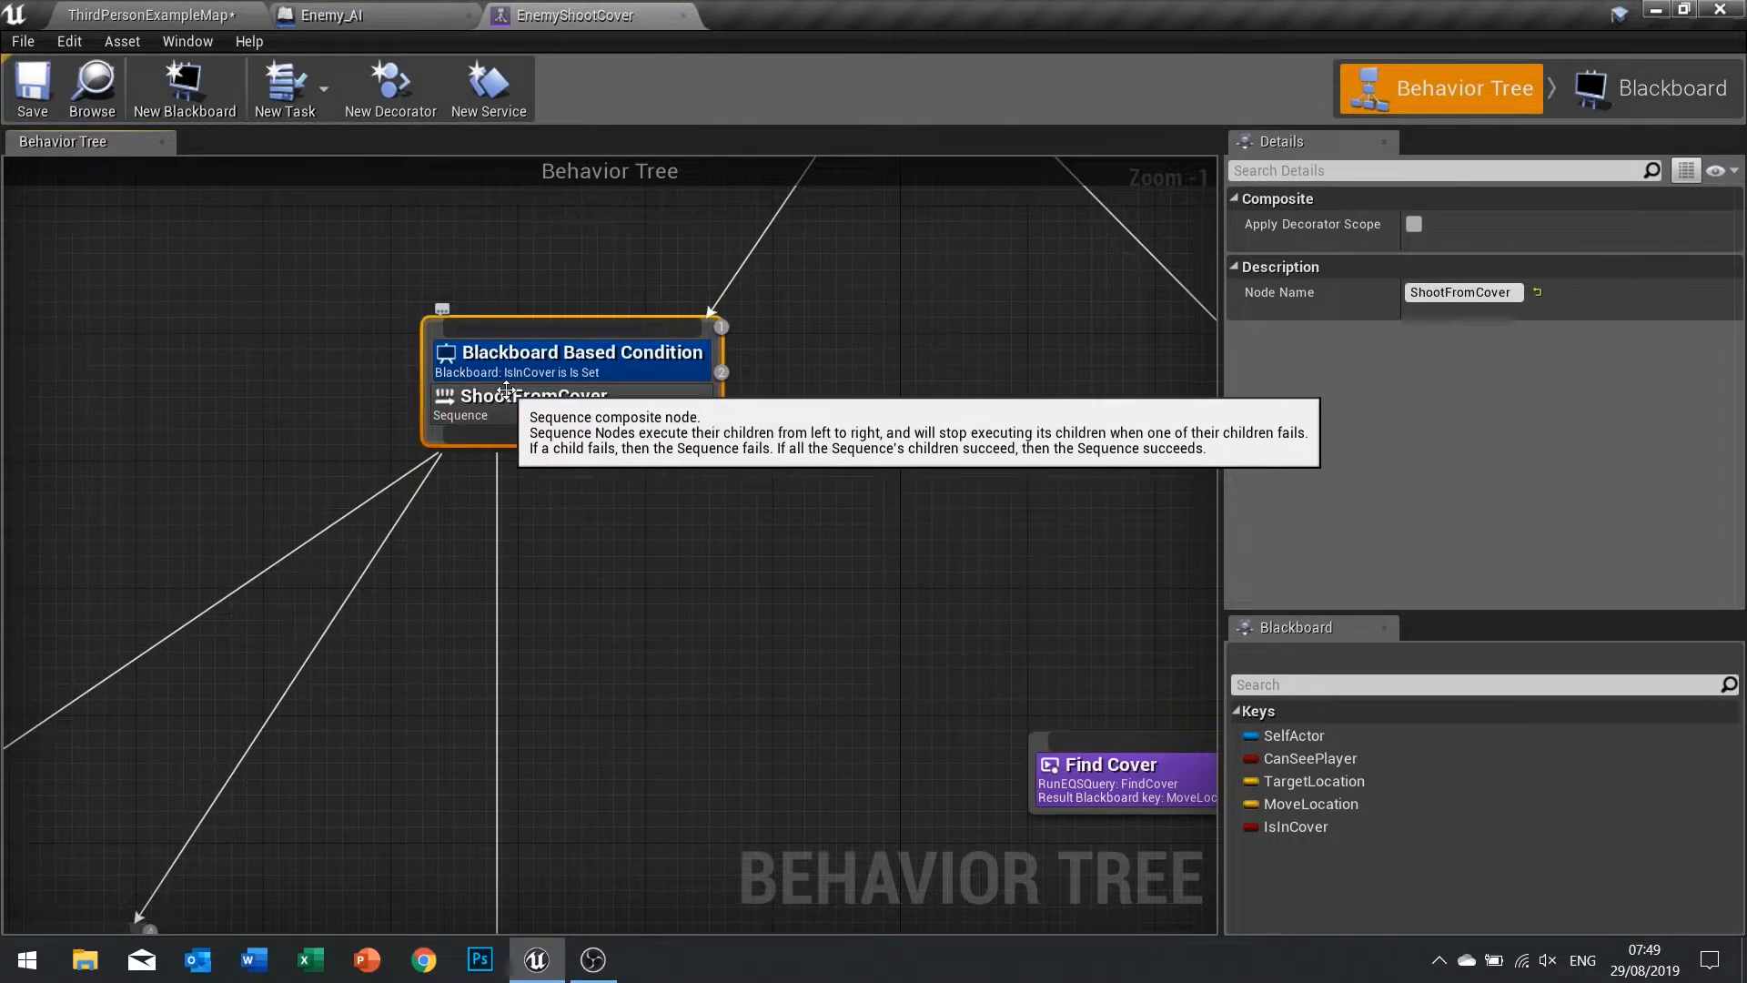
mouse_move(559, 399)
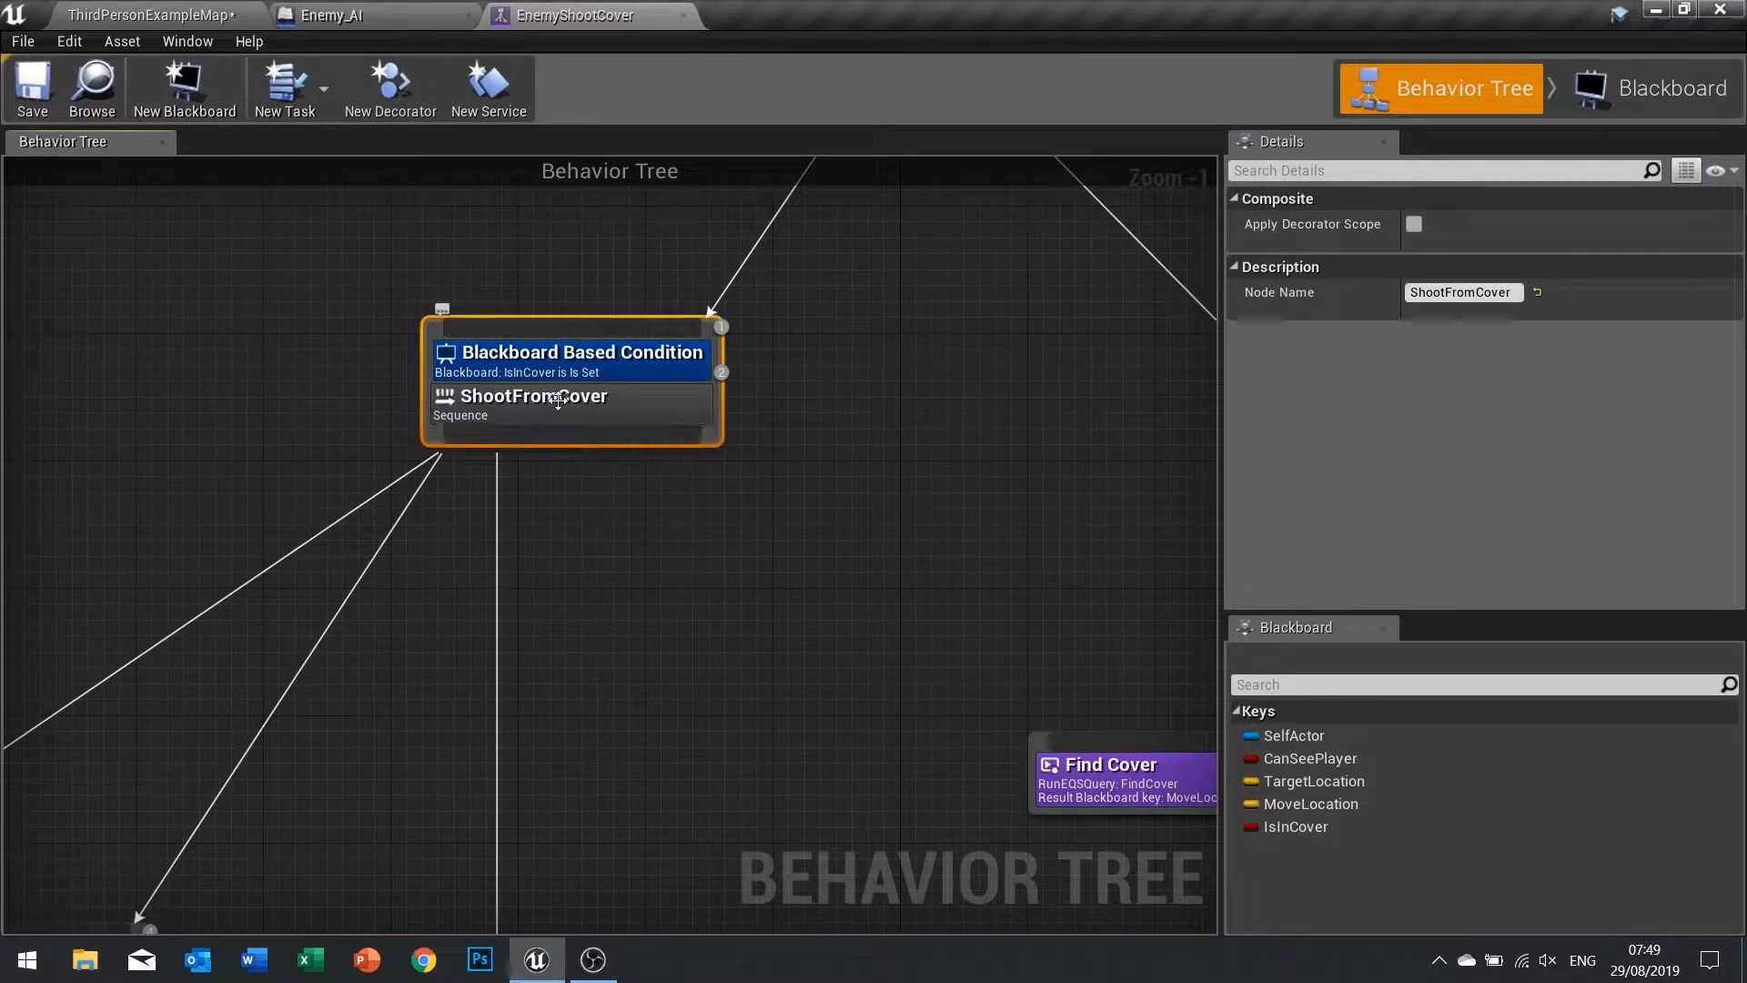
mouse_move(769, 284)
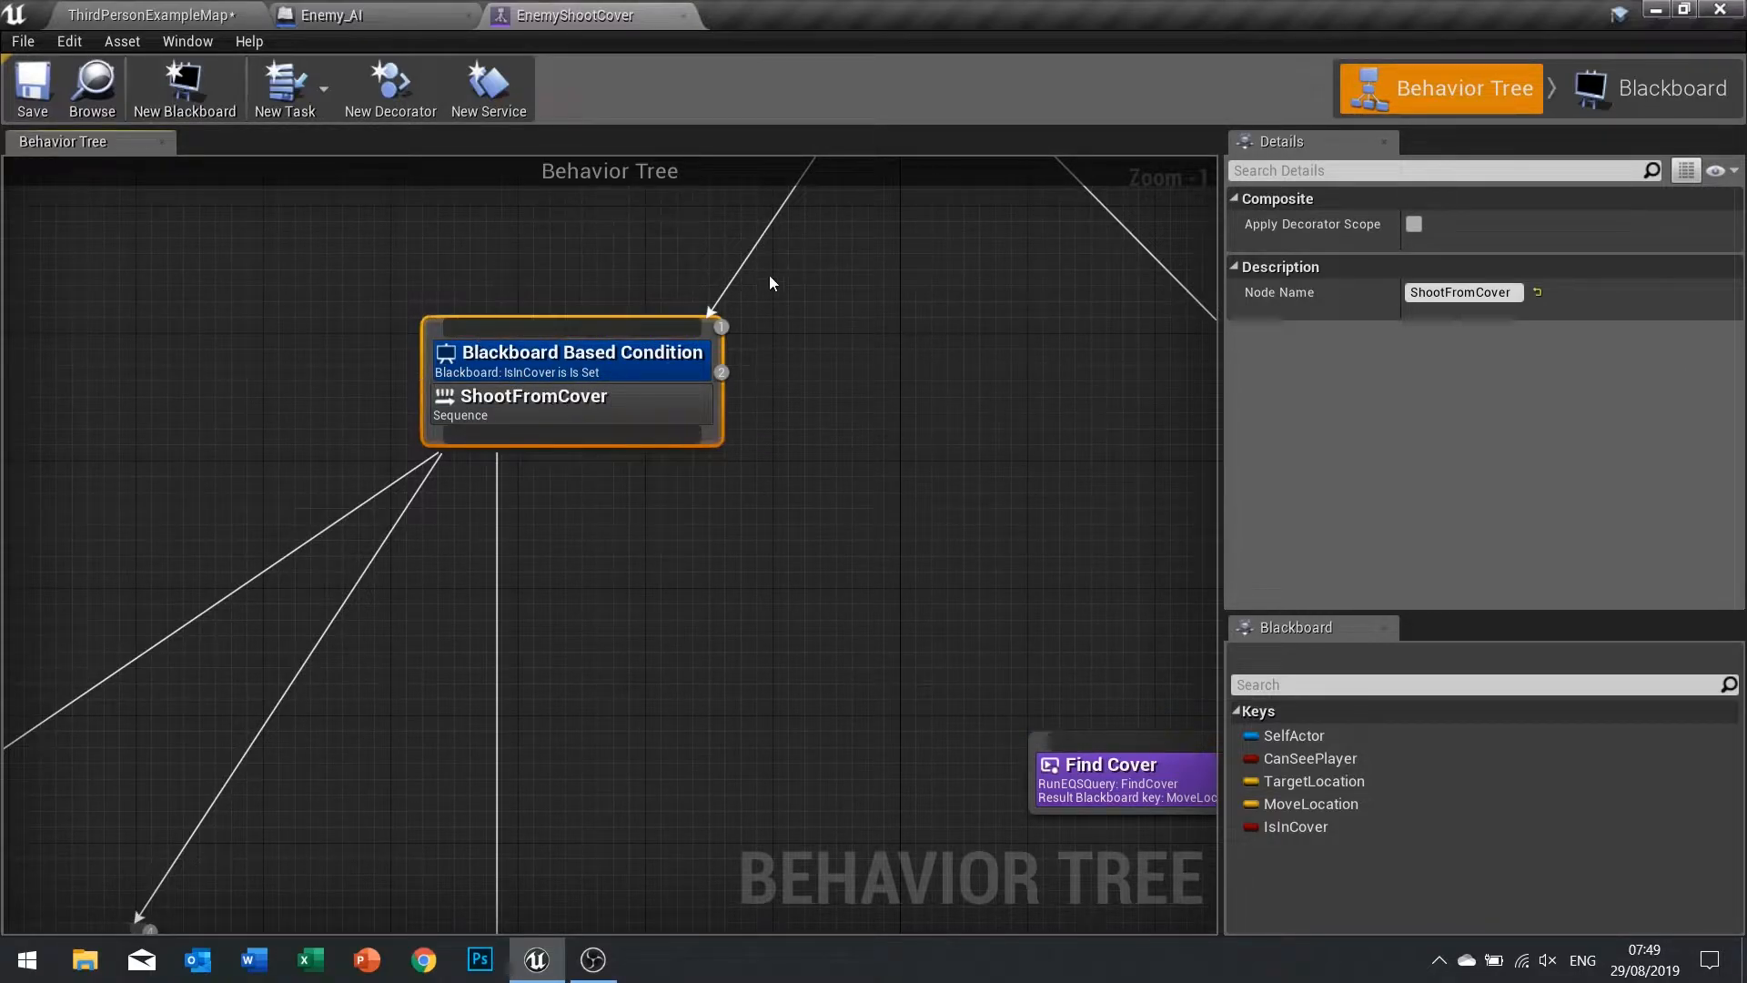
Create a CanSeePlayer boolean in Enemy_AI, set it after the ThirdPersonCharacter cast, and compile.
left_click(335, 14)
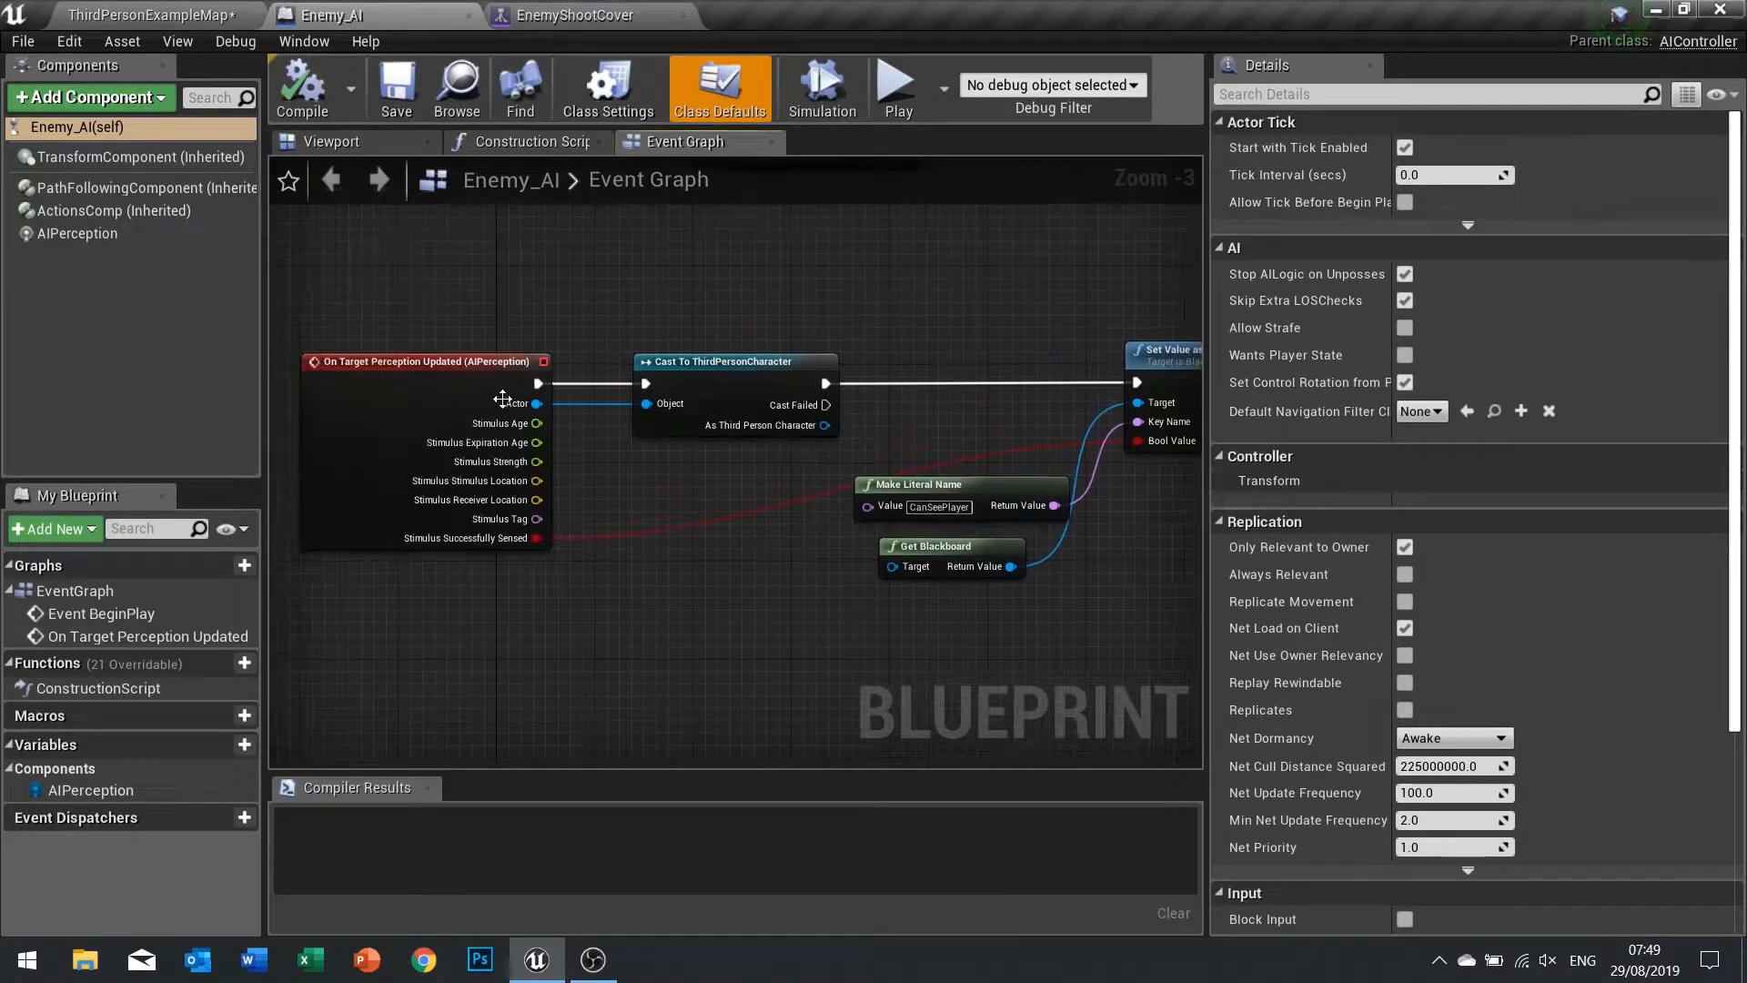
mouse_move(1018, 475)
type("Can")
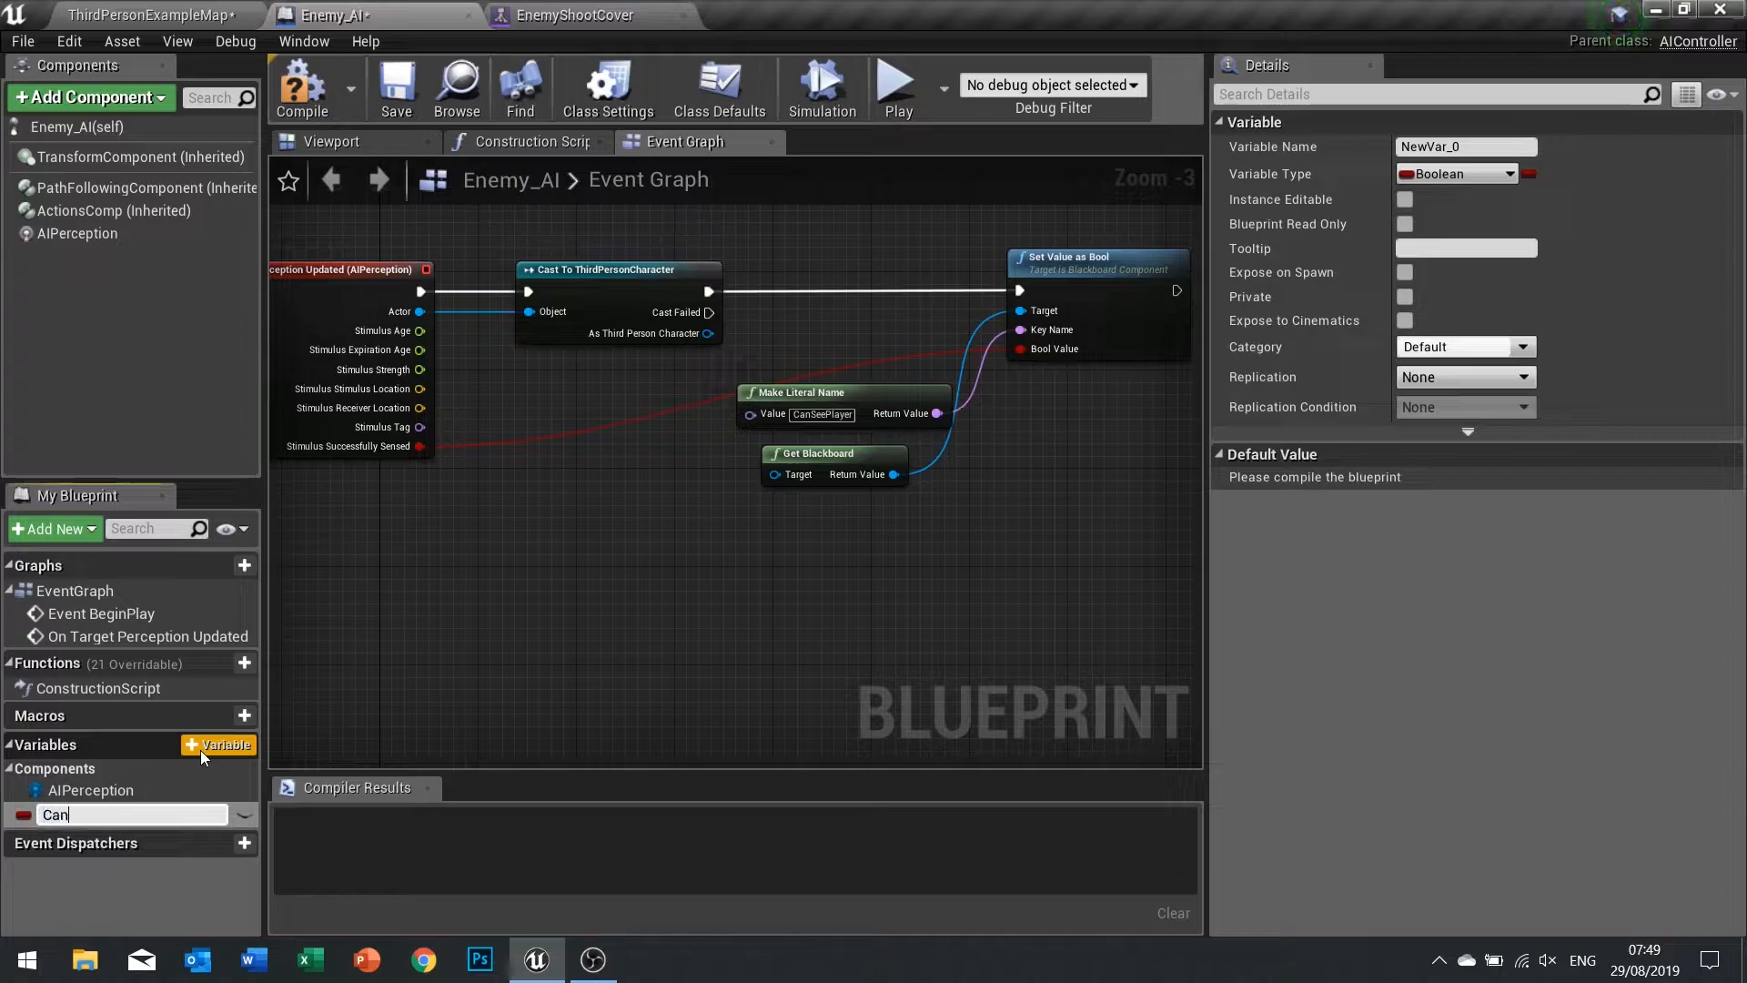
type("SeePlayer")
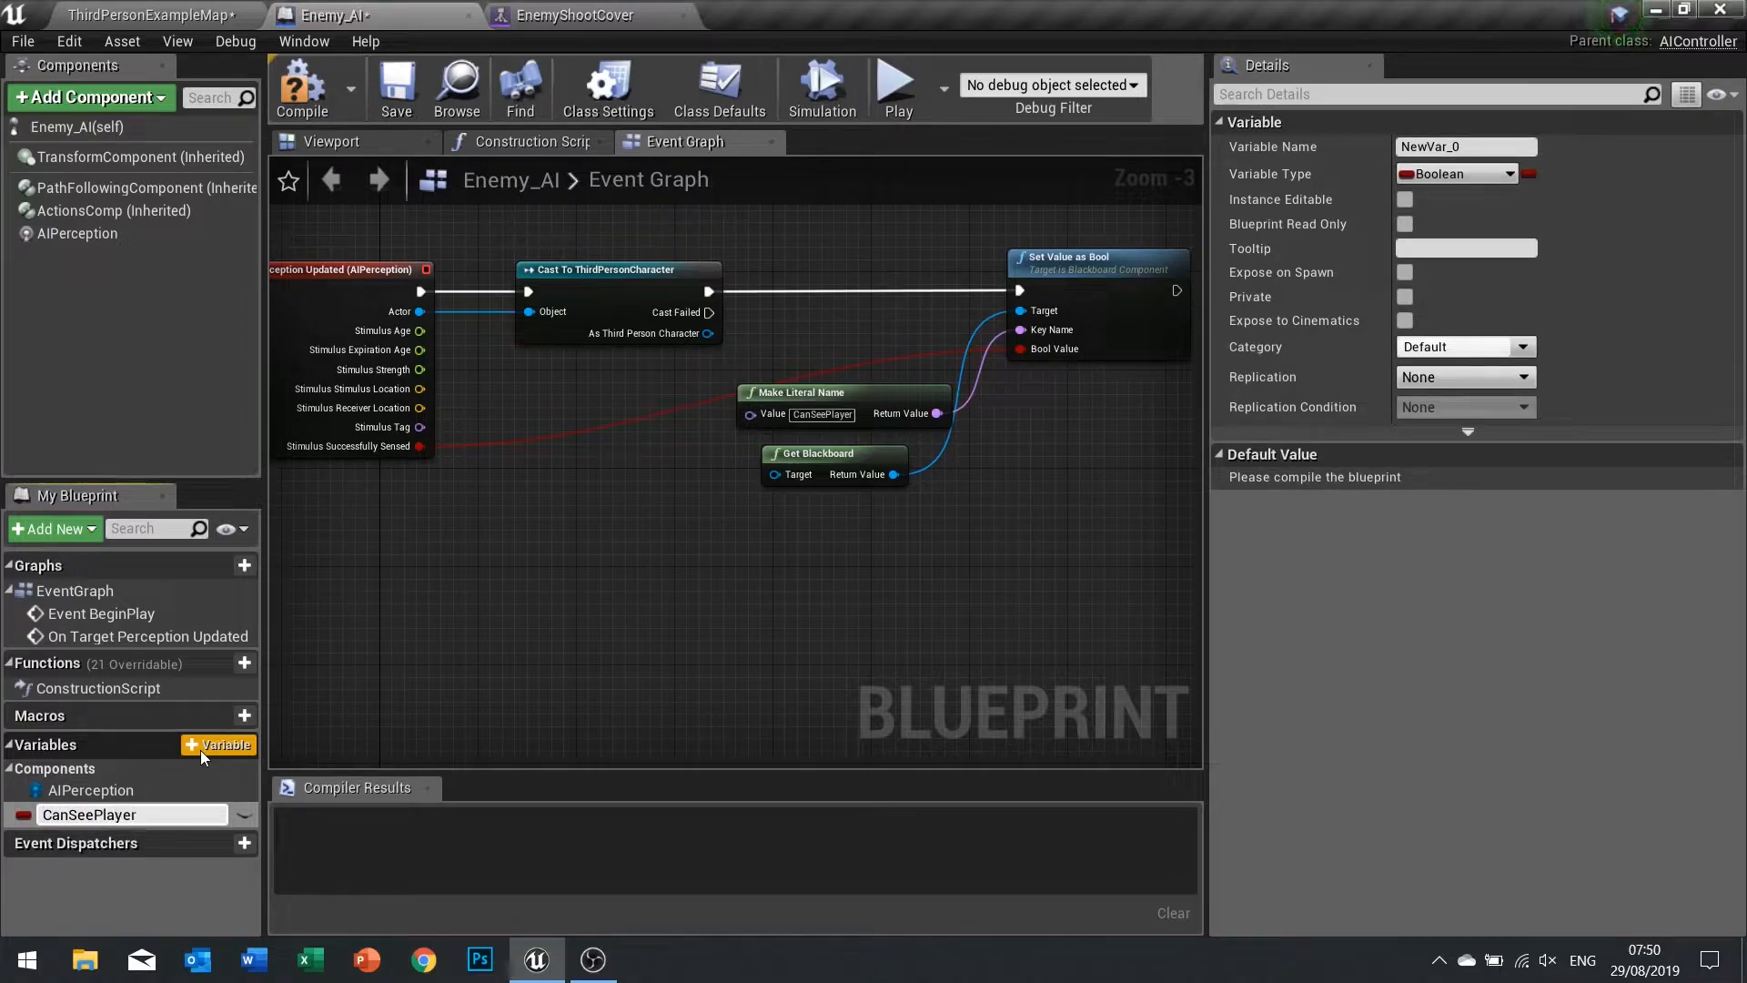
left_click(89, 814)
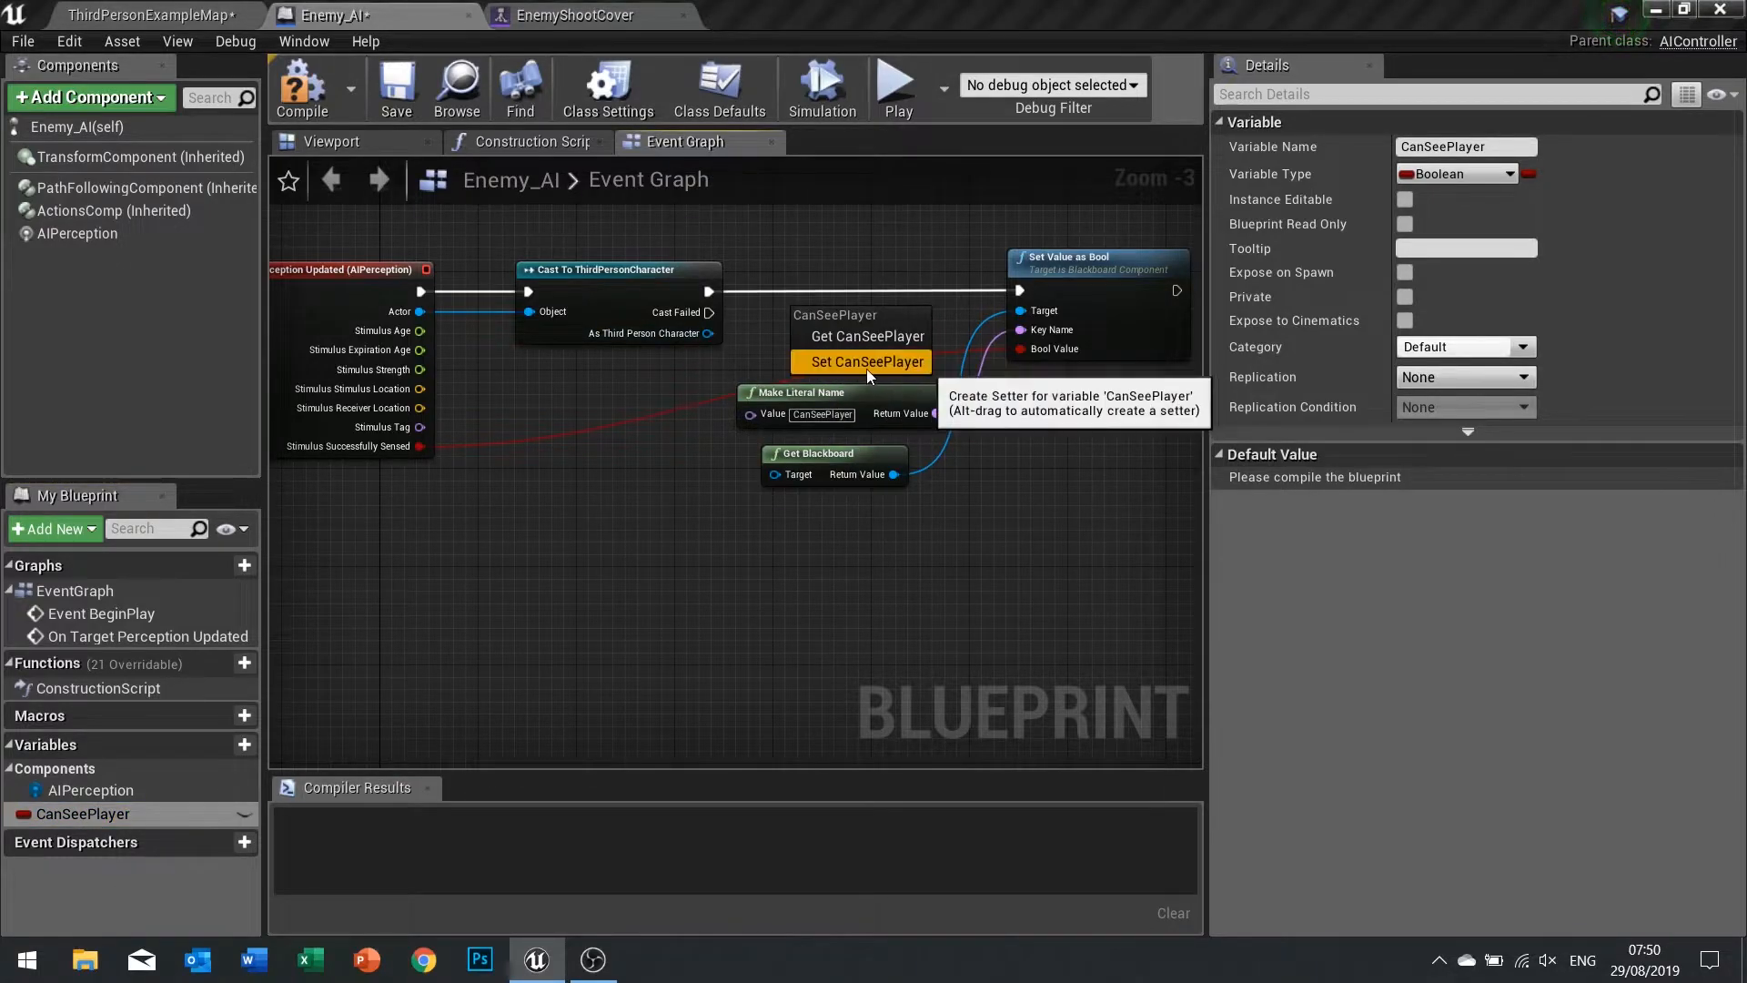
left_click(863, 361)
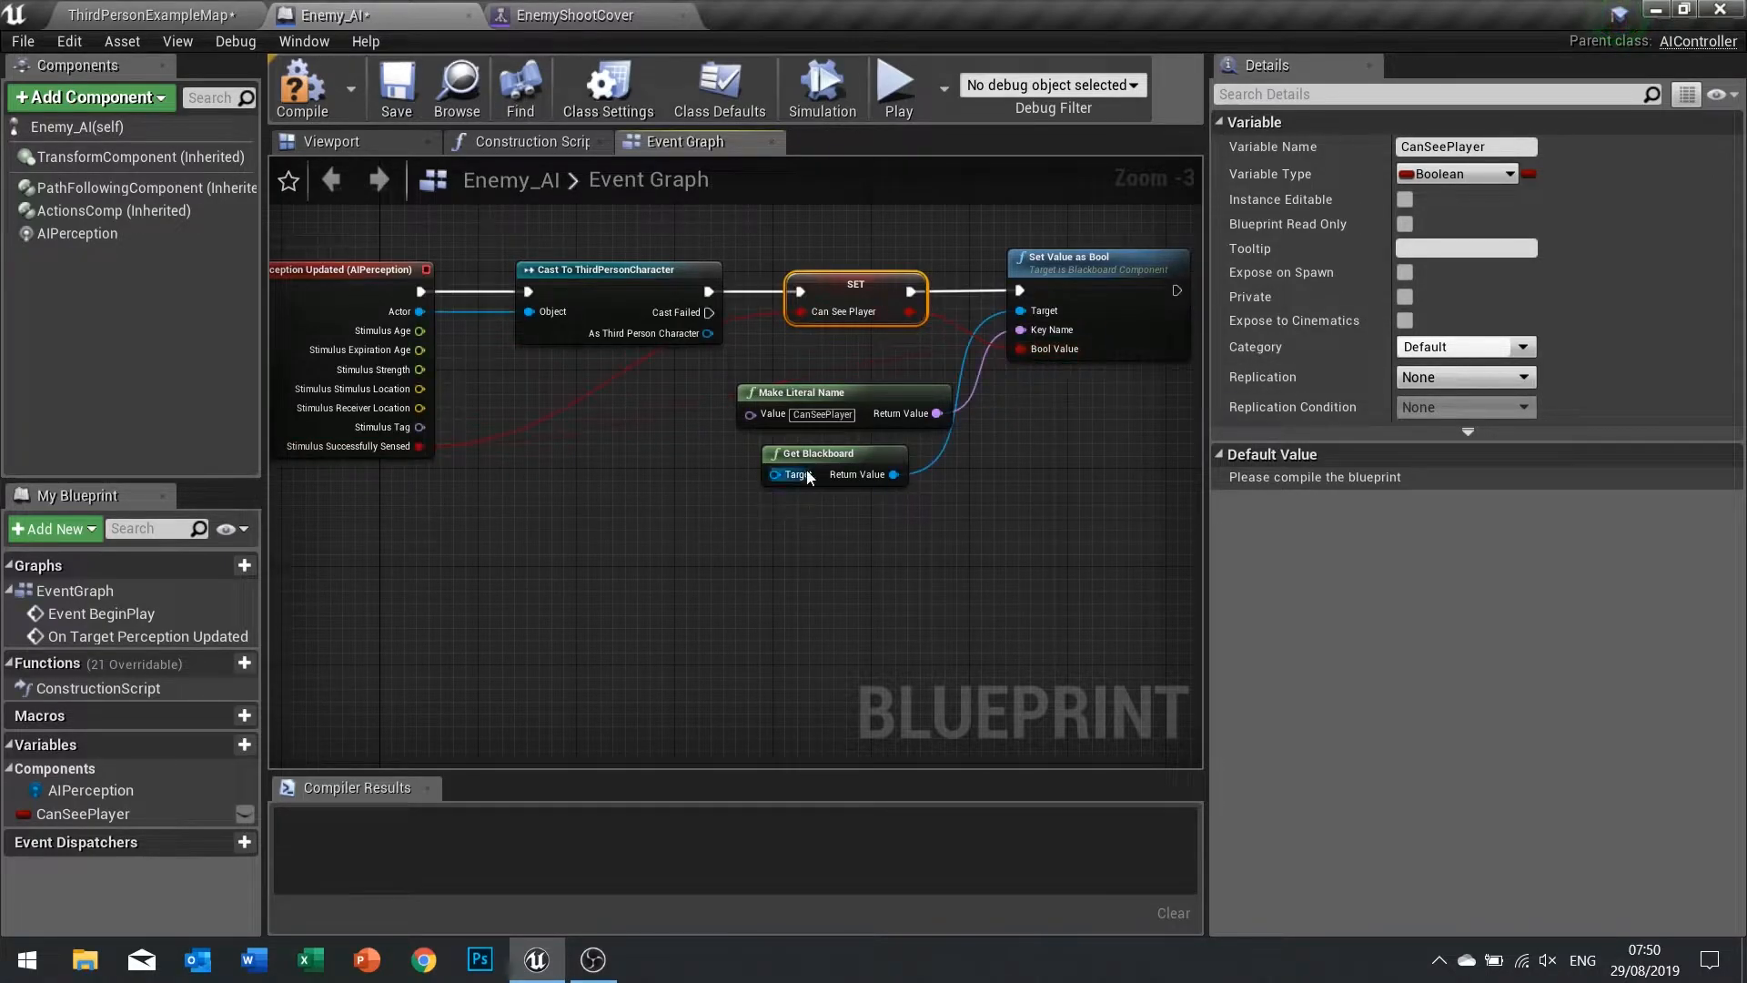
left_click(301, 87)
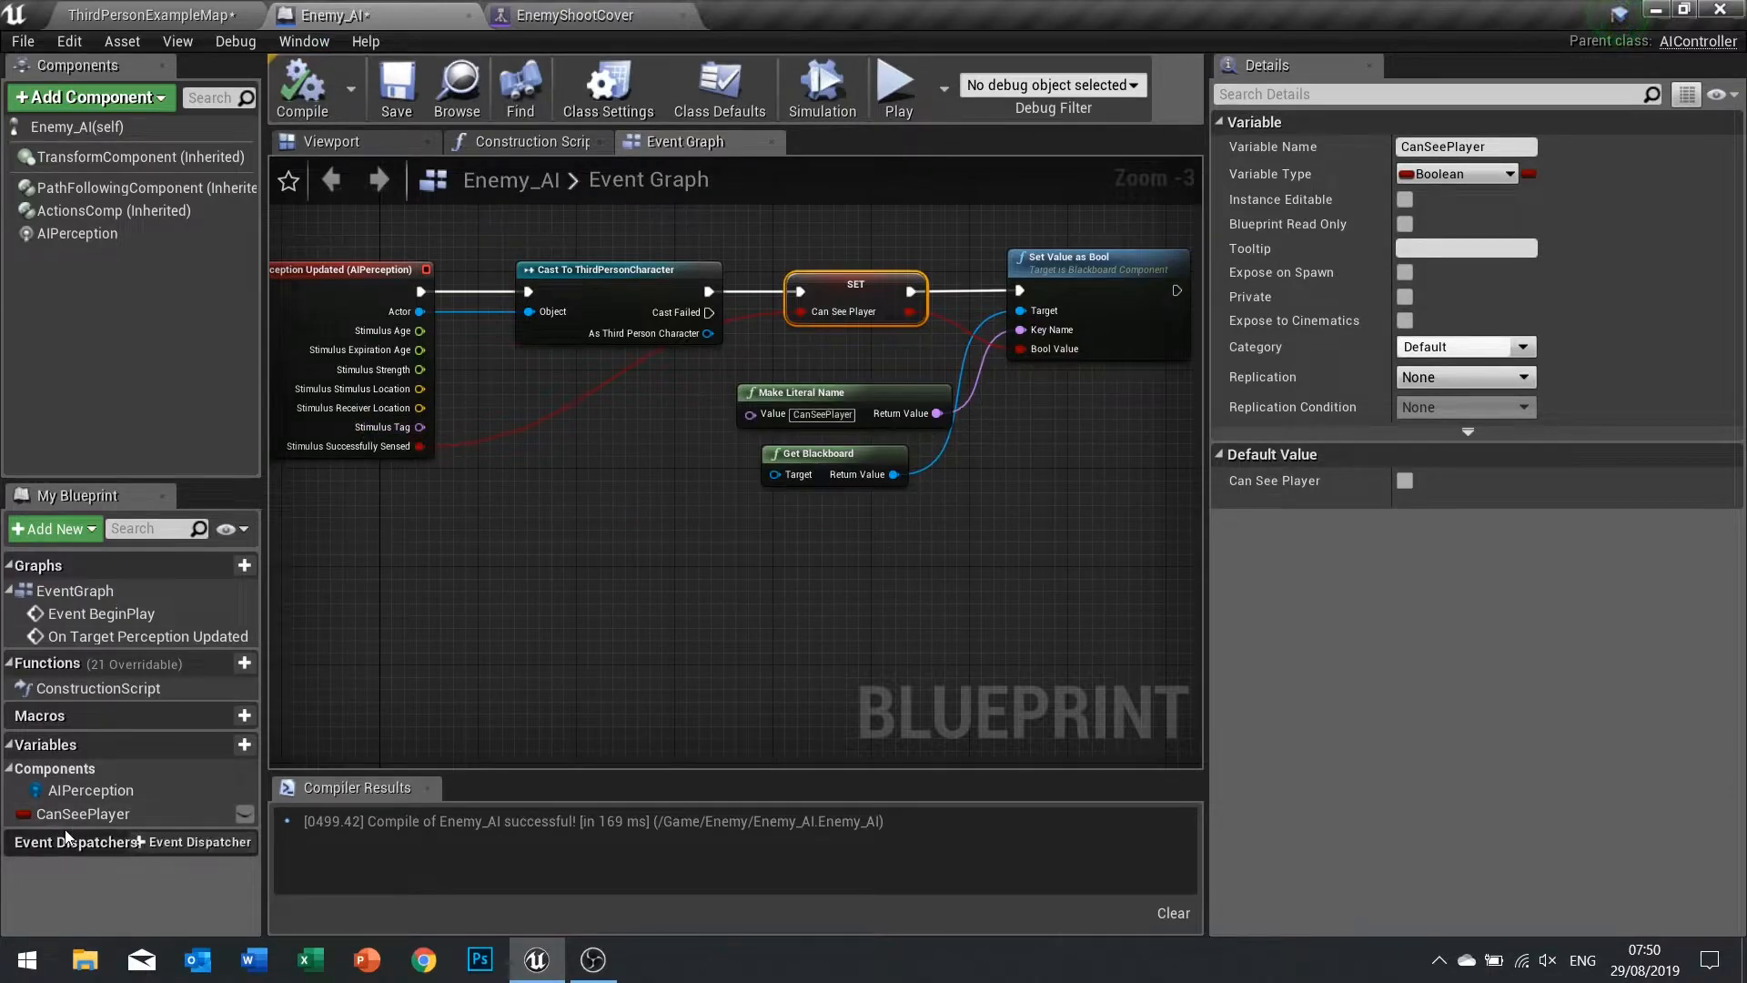
mouse_move(881, 341)
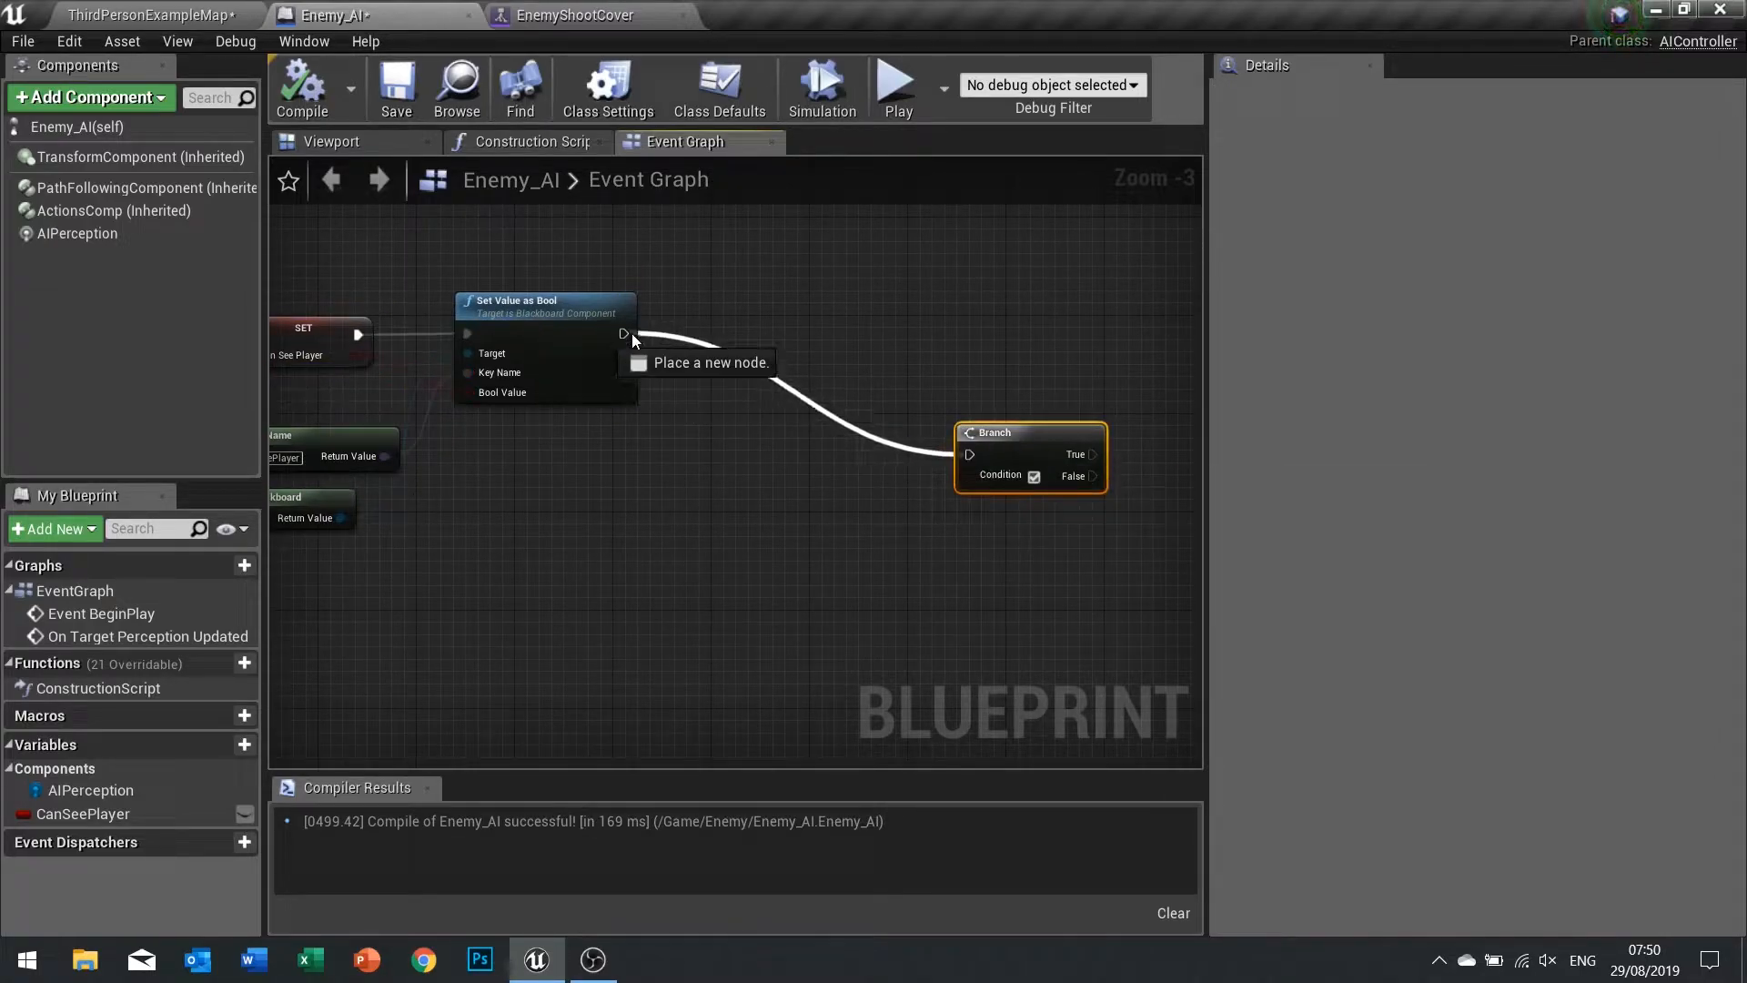
mouse_move(1012, 449)
type("and")
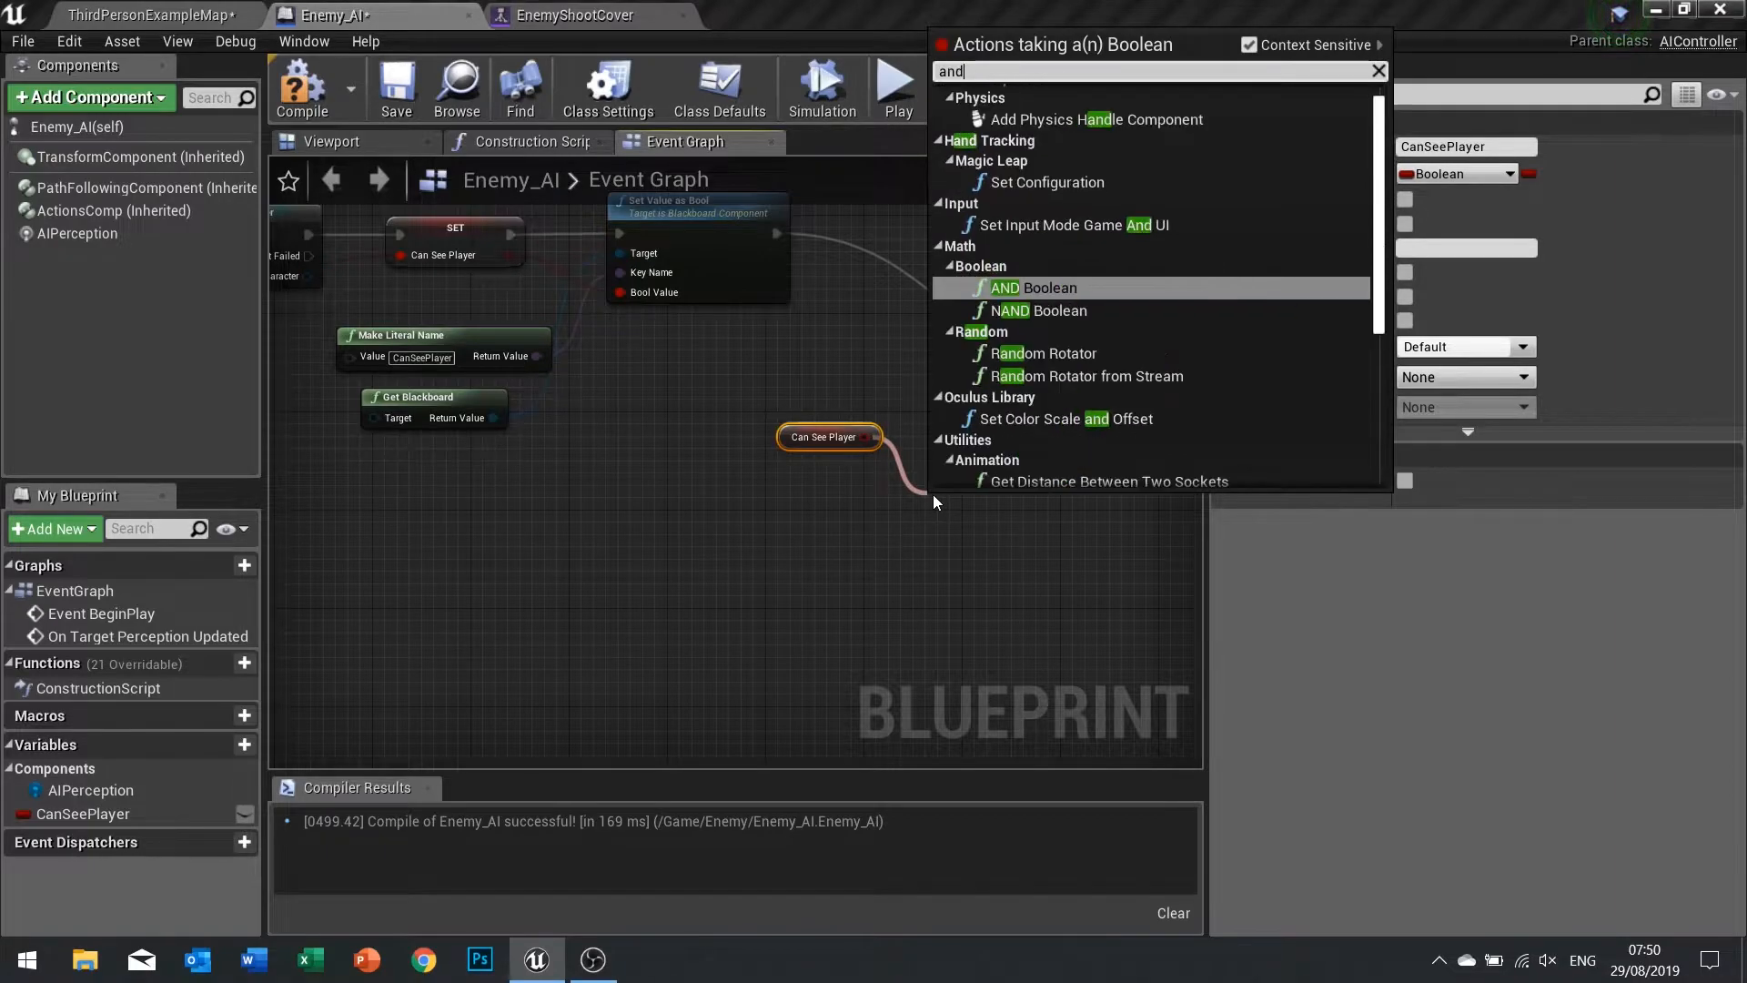
Add an AND Boolean node fed by the CanSeePlayer getter.
left_click(1048, 288)
type("ge")
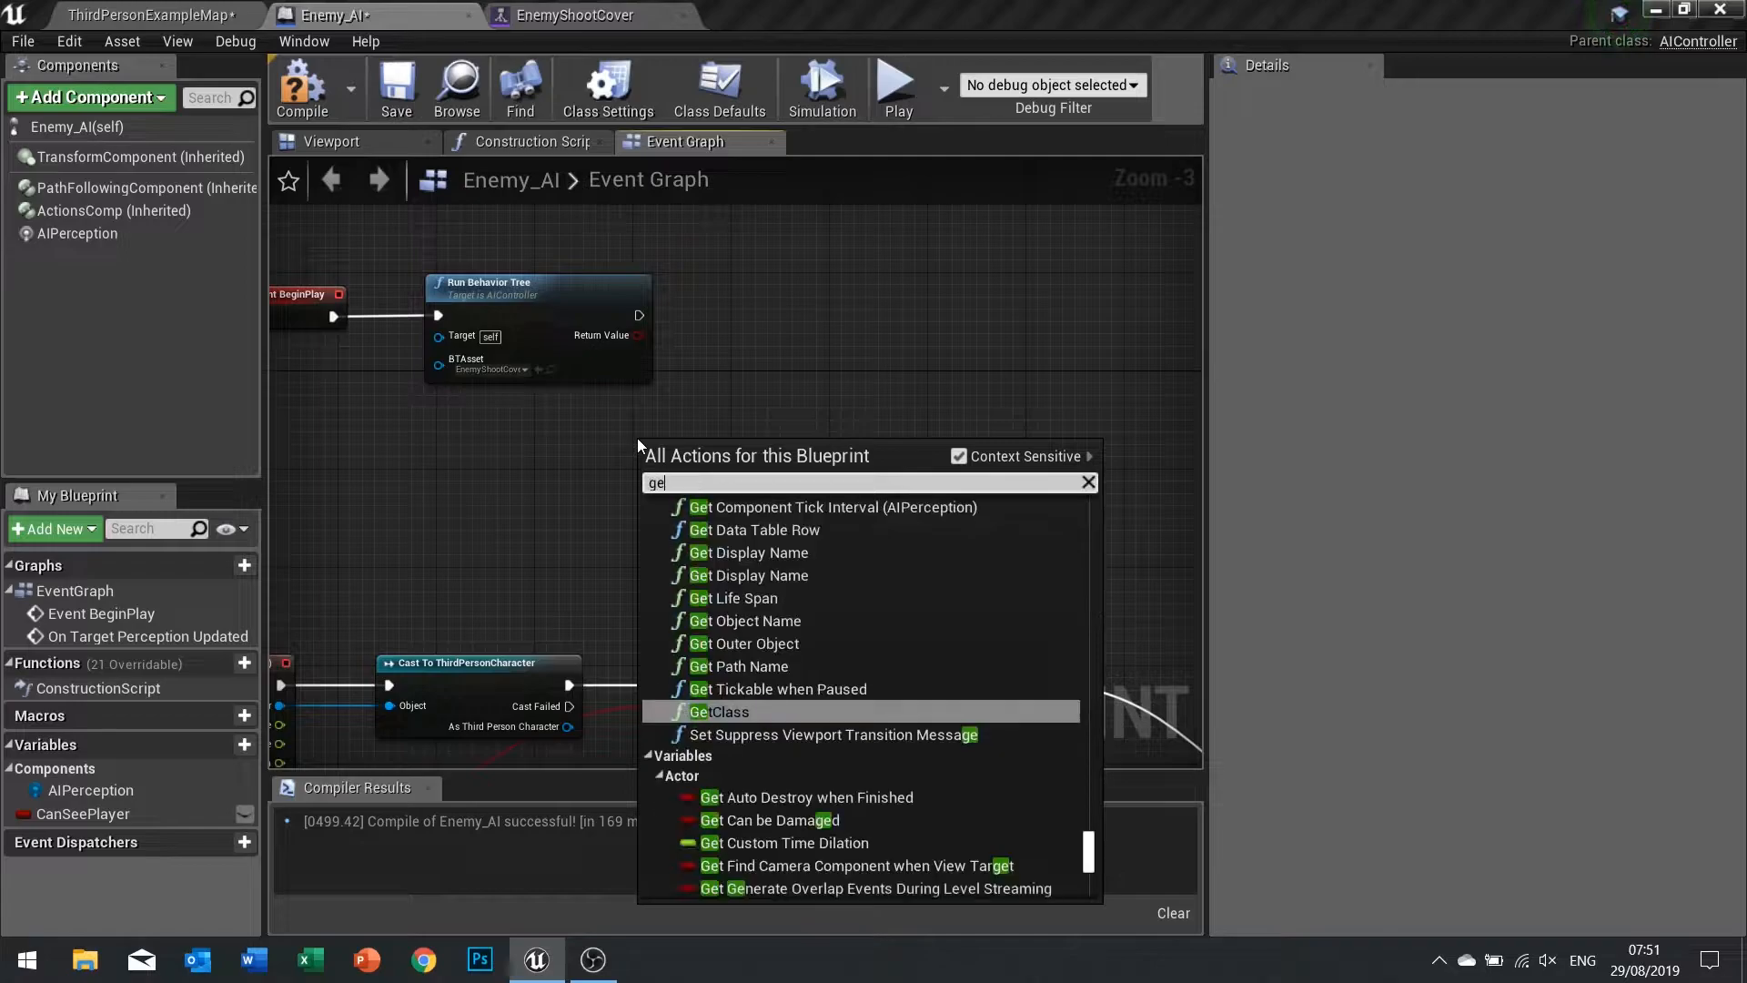
After Run Behavior Tree, cast Get Controlled Pawn to Enemy, store it as EnemyPawn, and compile.
type("controll")
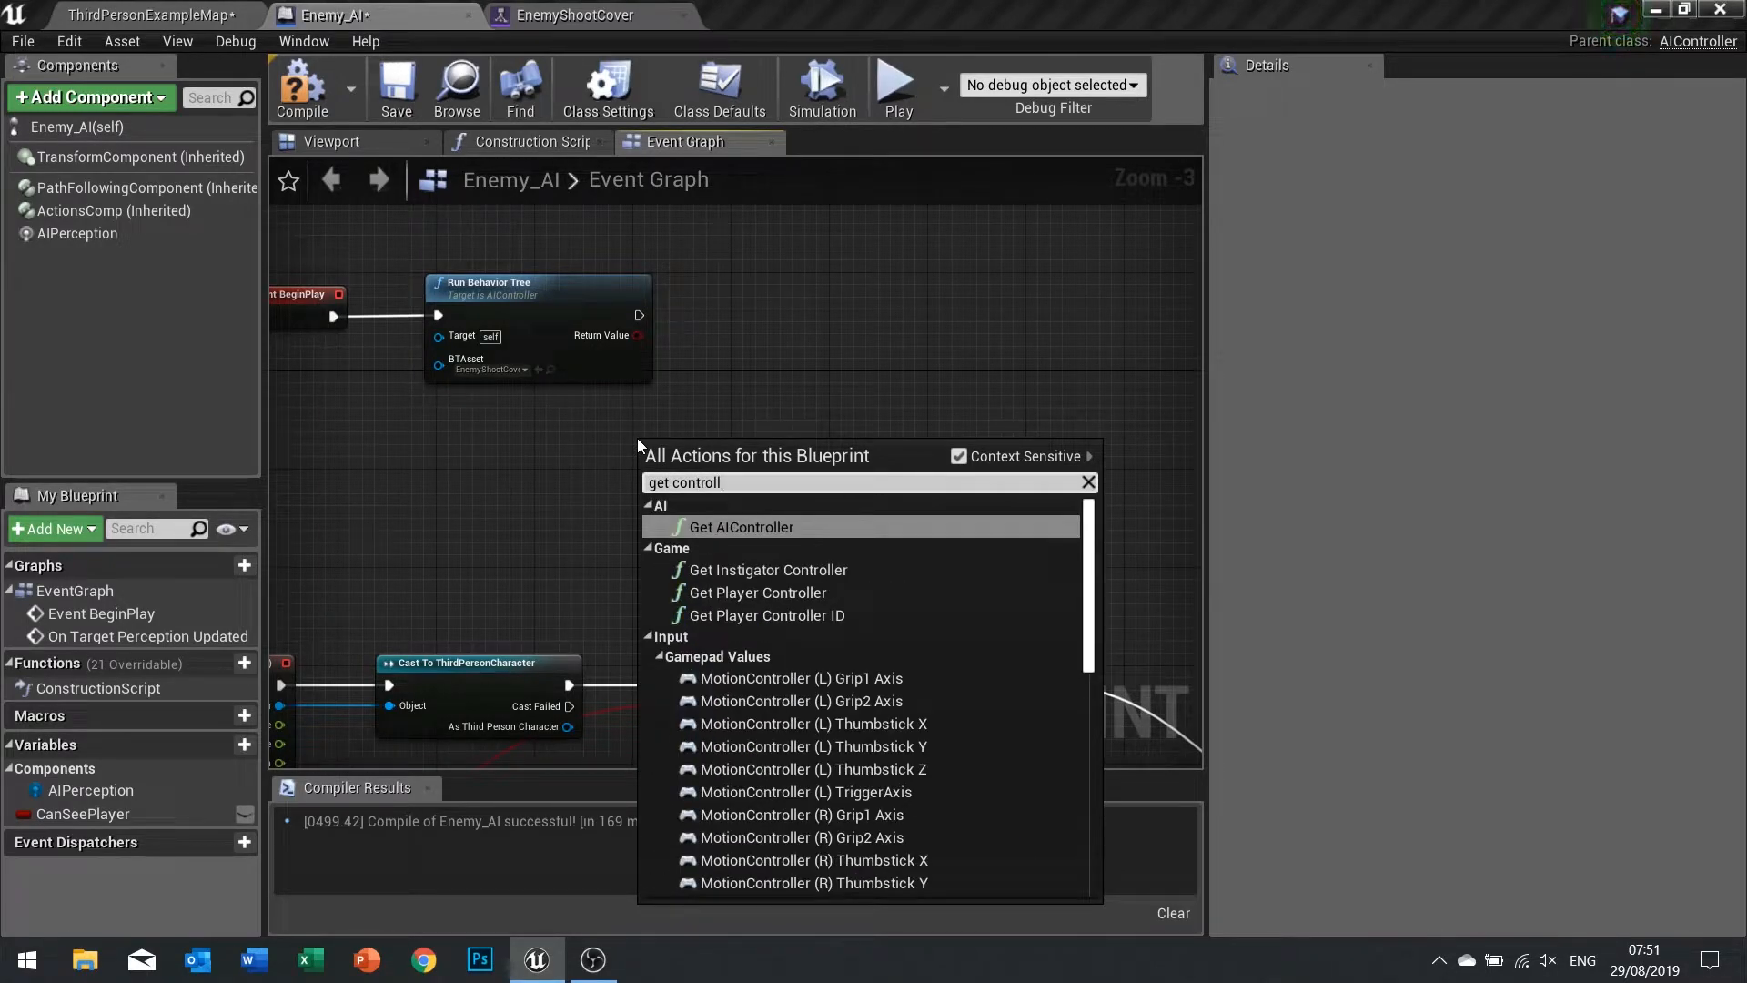
left_click(739, 526)
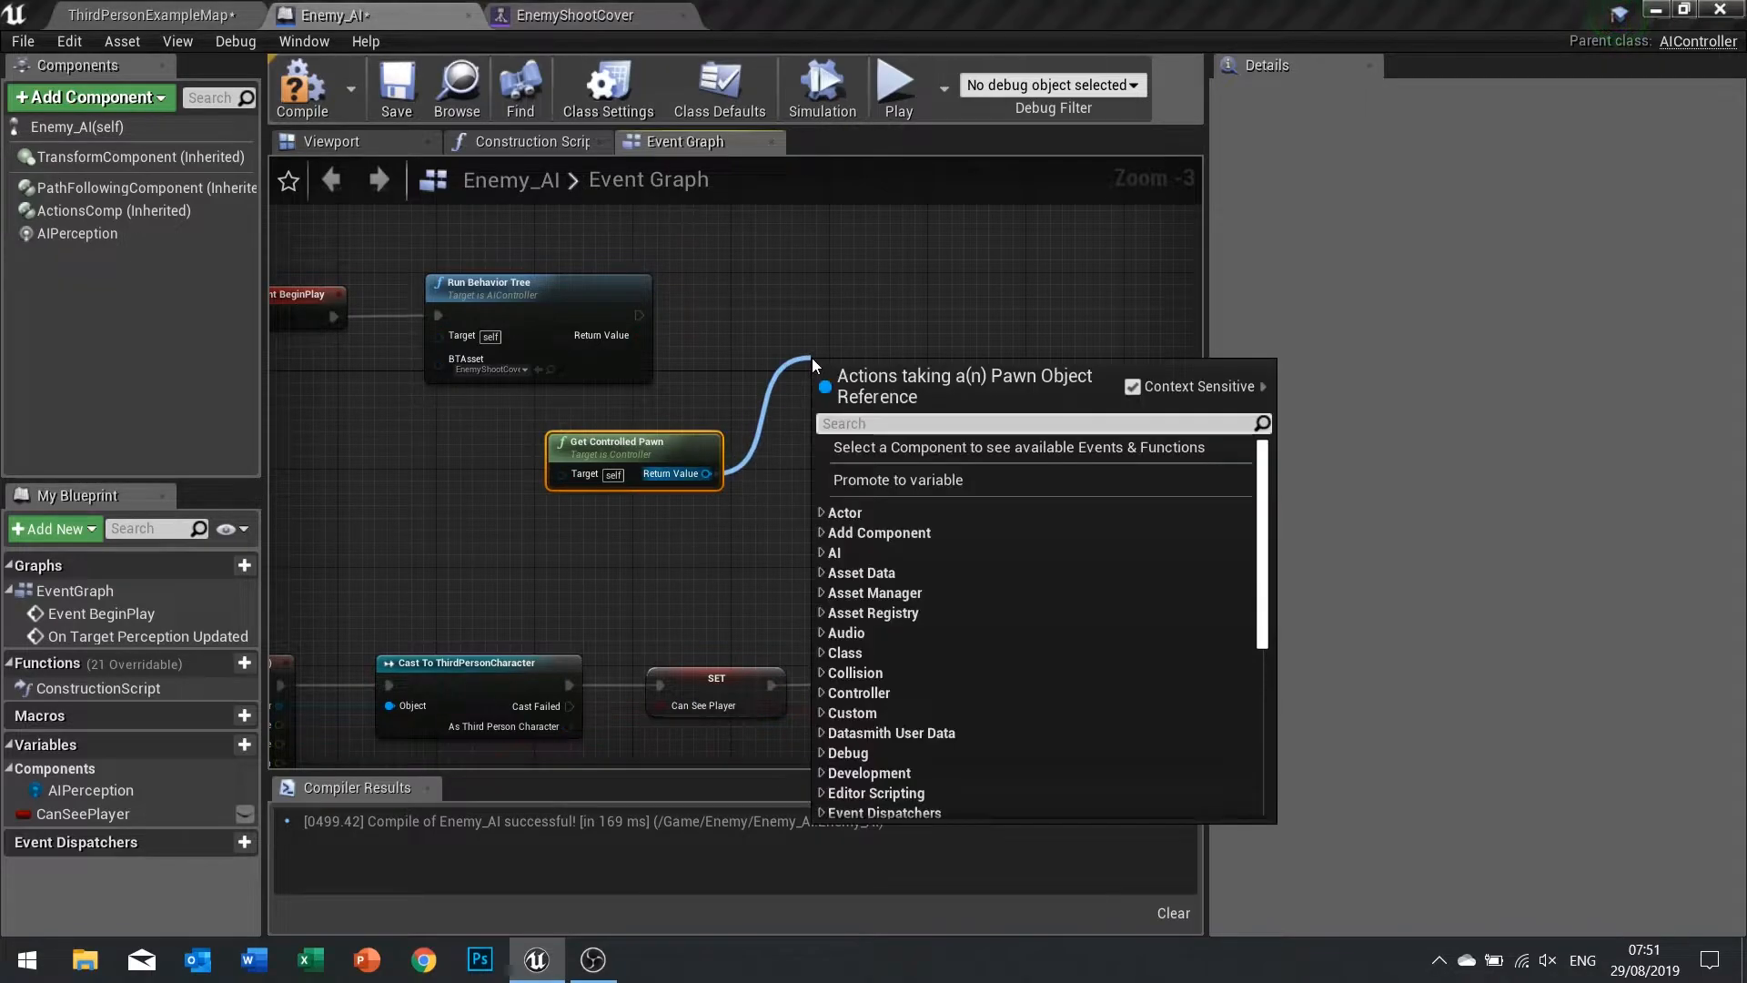
type("cast to")
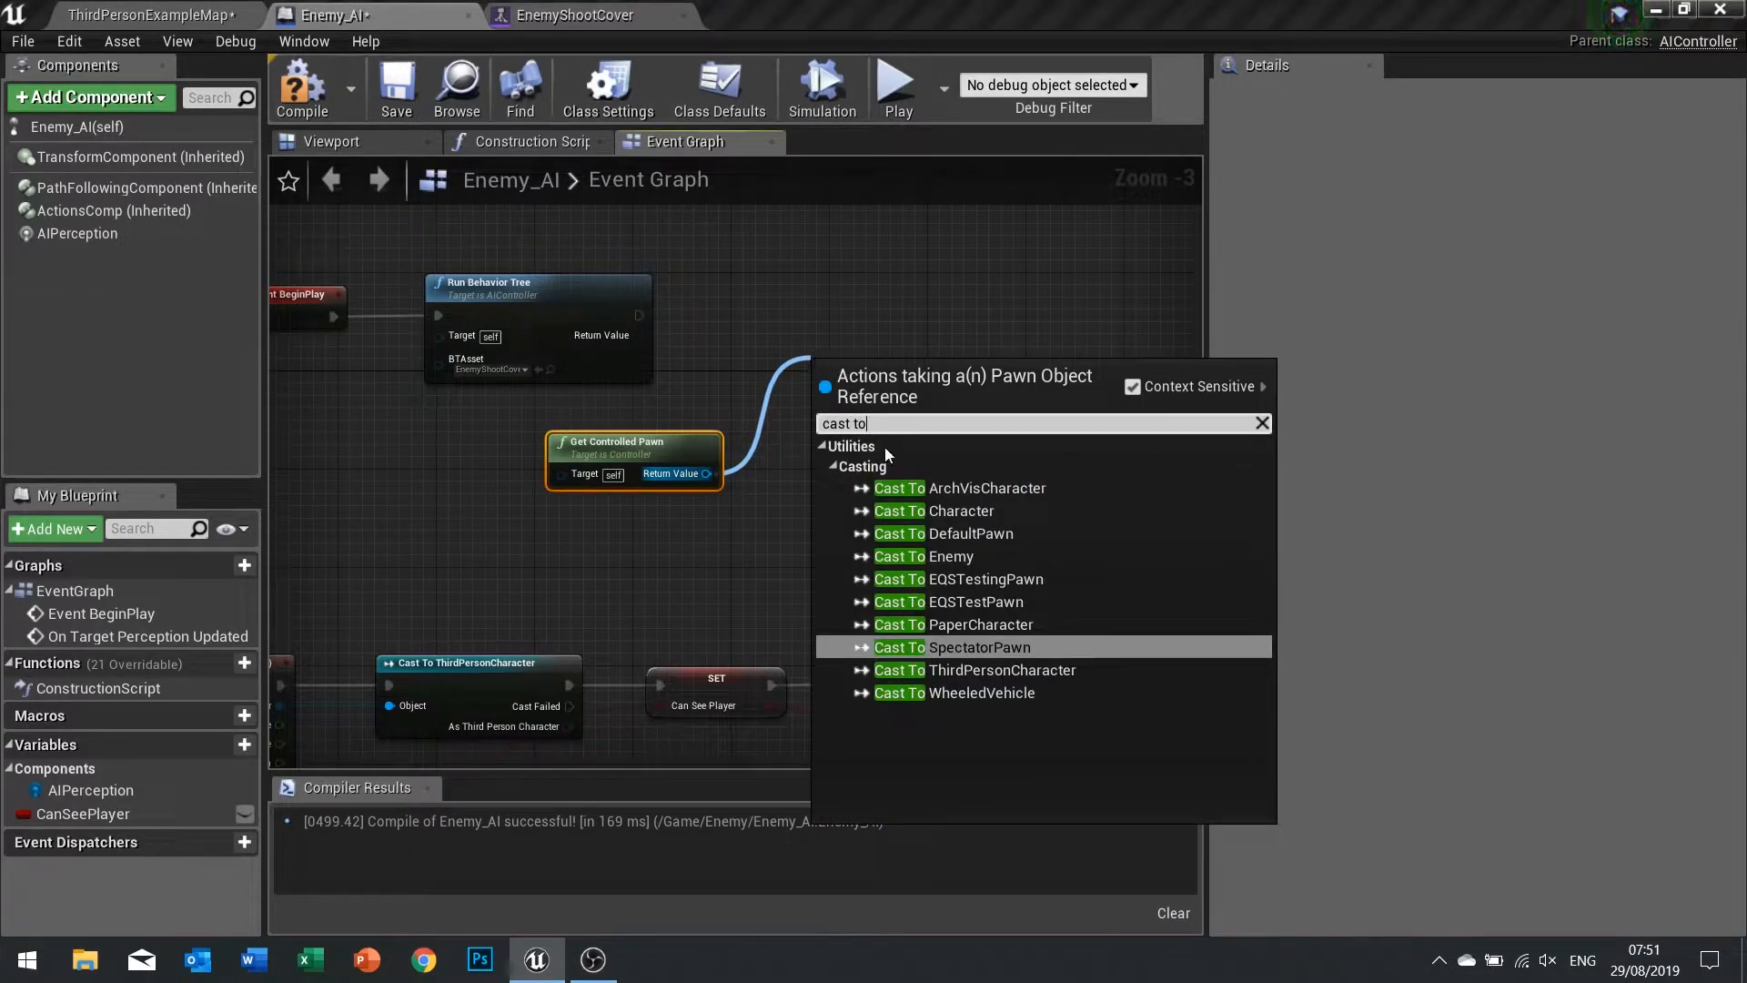
left_click(923, 557)
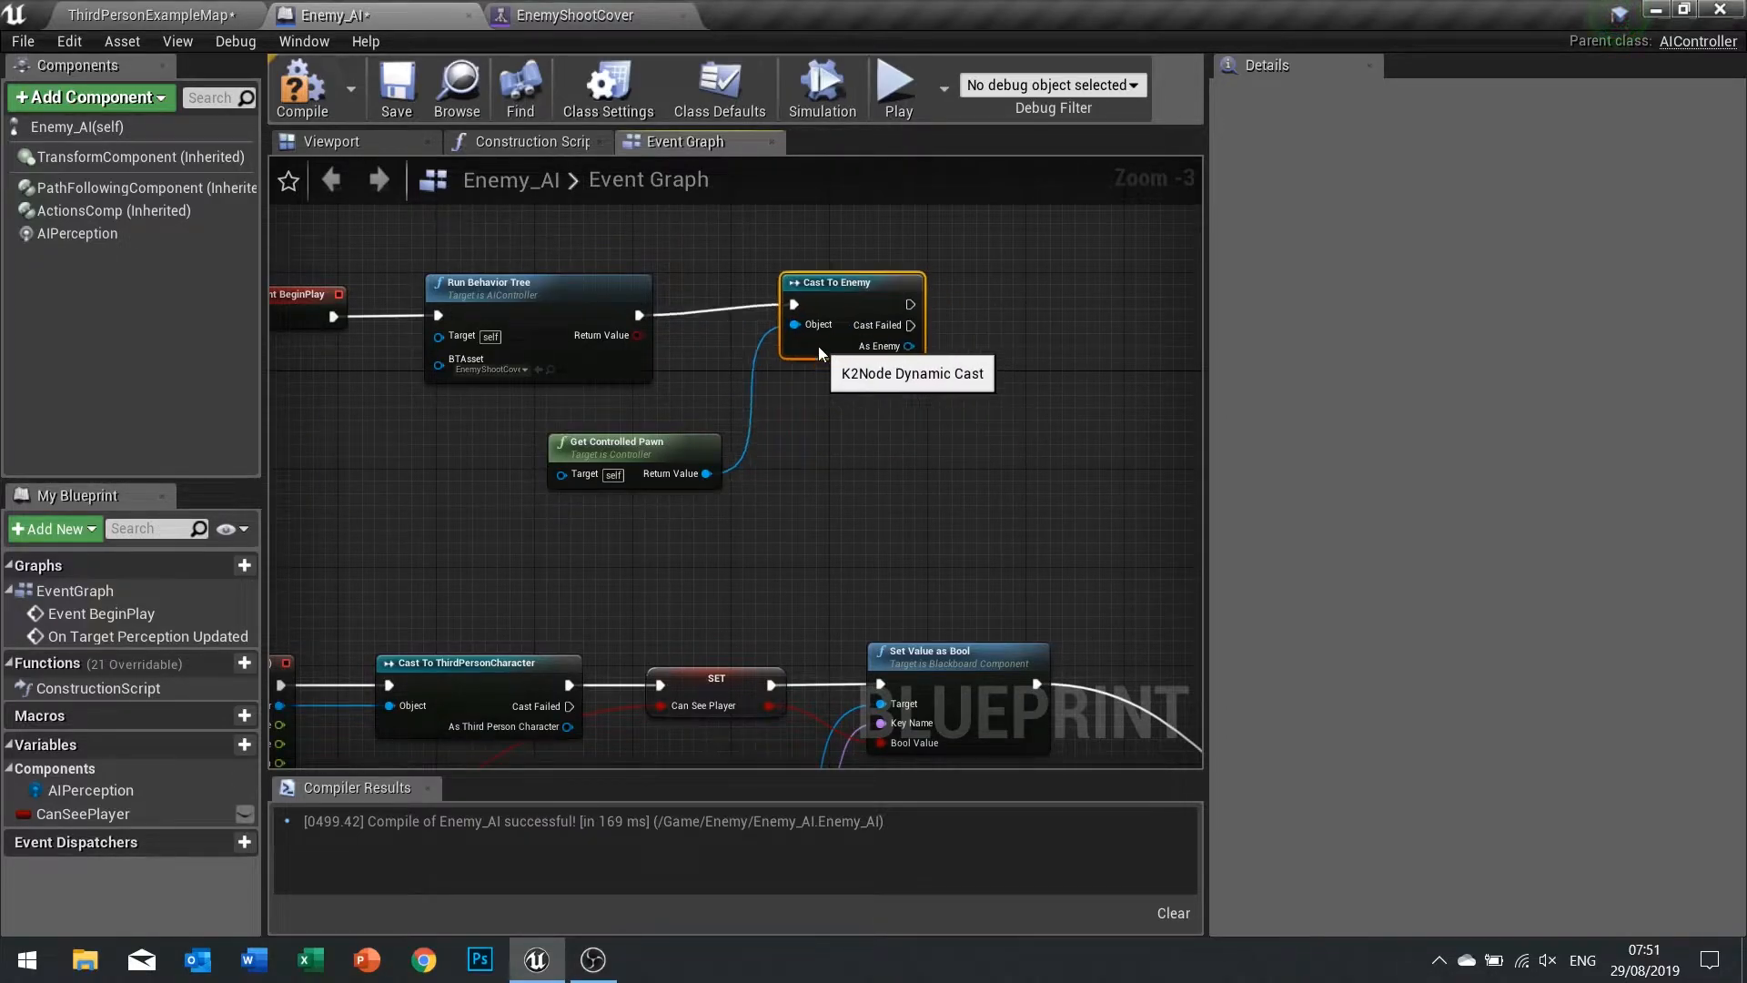
mouse_move(901, 358)
type("EnemyPawn")
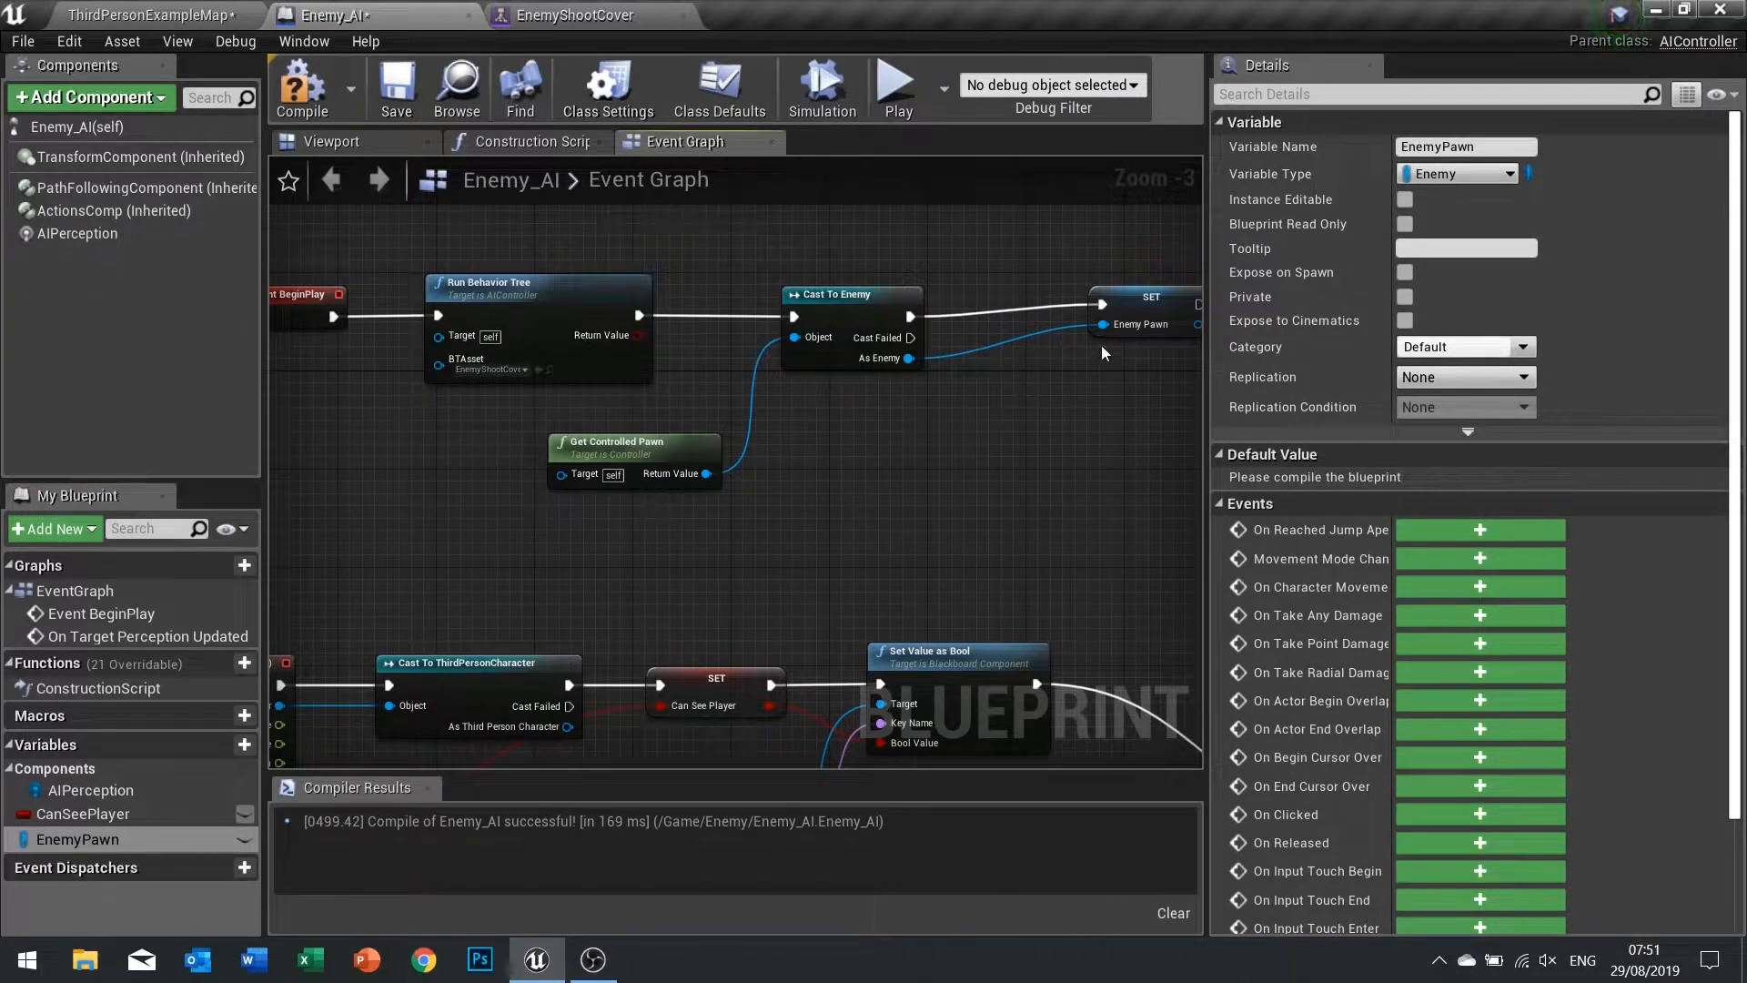
left_click(1089, 309)
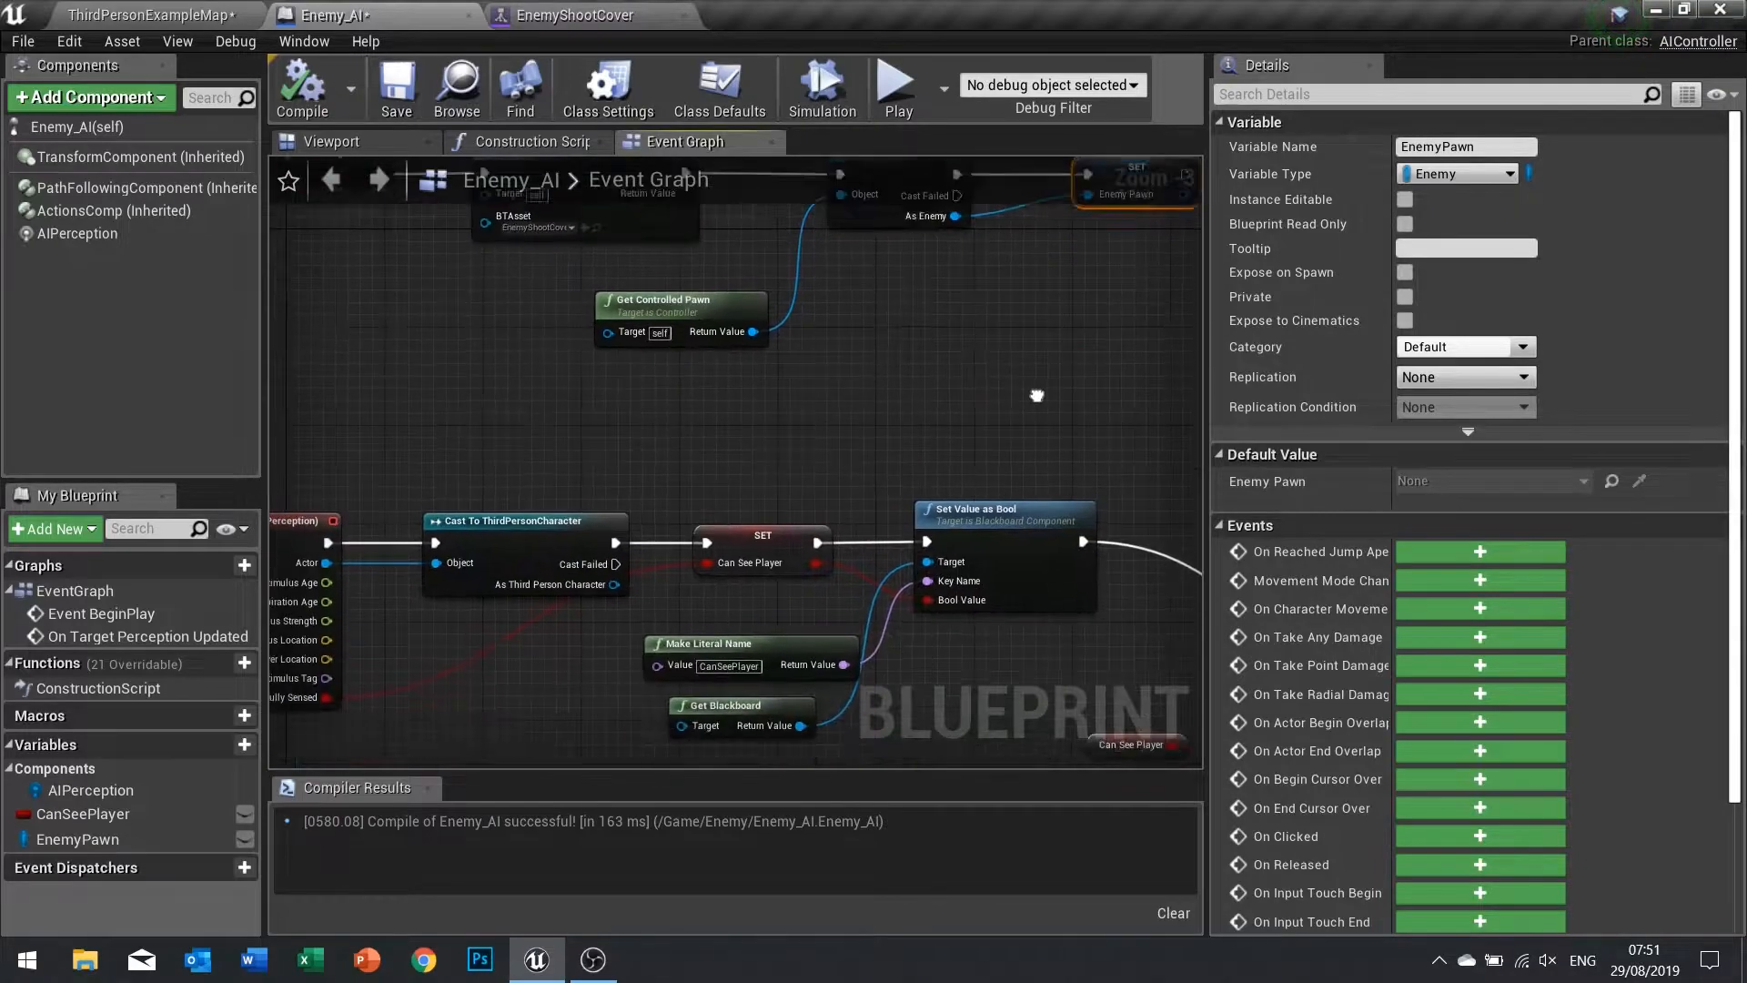
Chain EnemyPawn to Get Character Movement and Is Crouching, feeding the AND condition for the Branch.
scroll("down", 3)
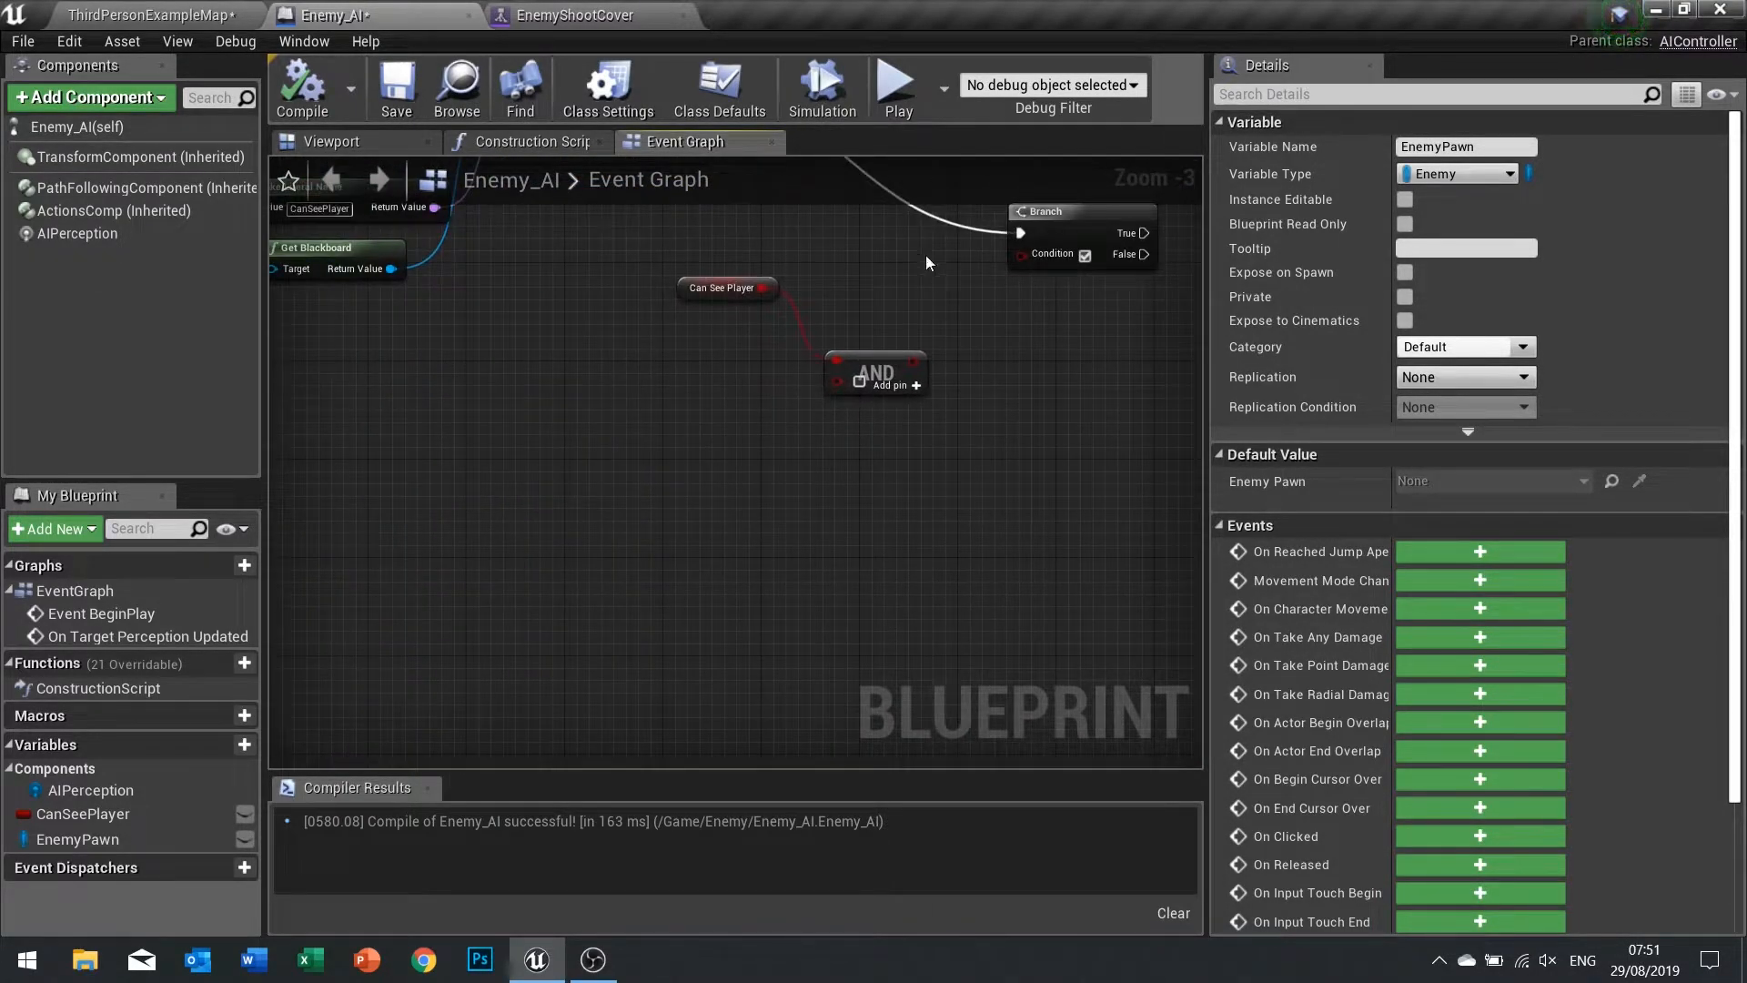
mouse_move(79, 839)
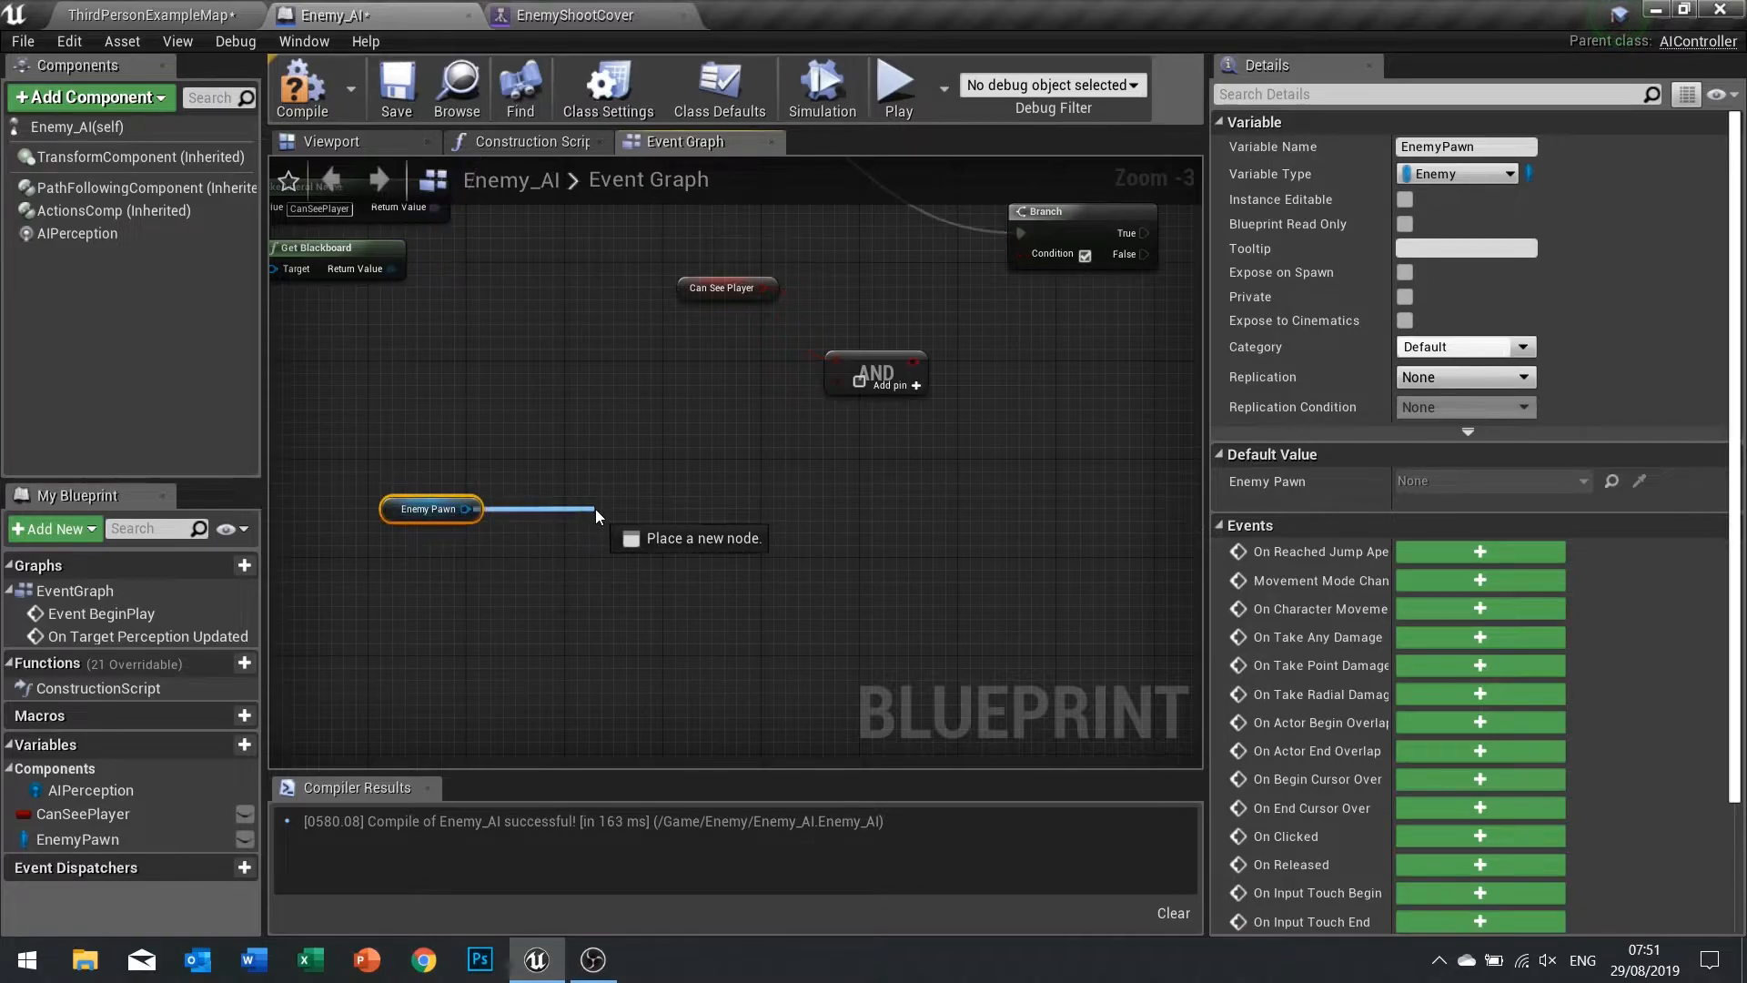
type("ch")
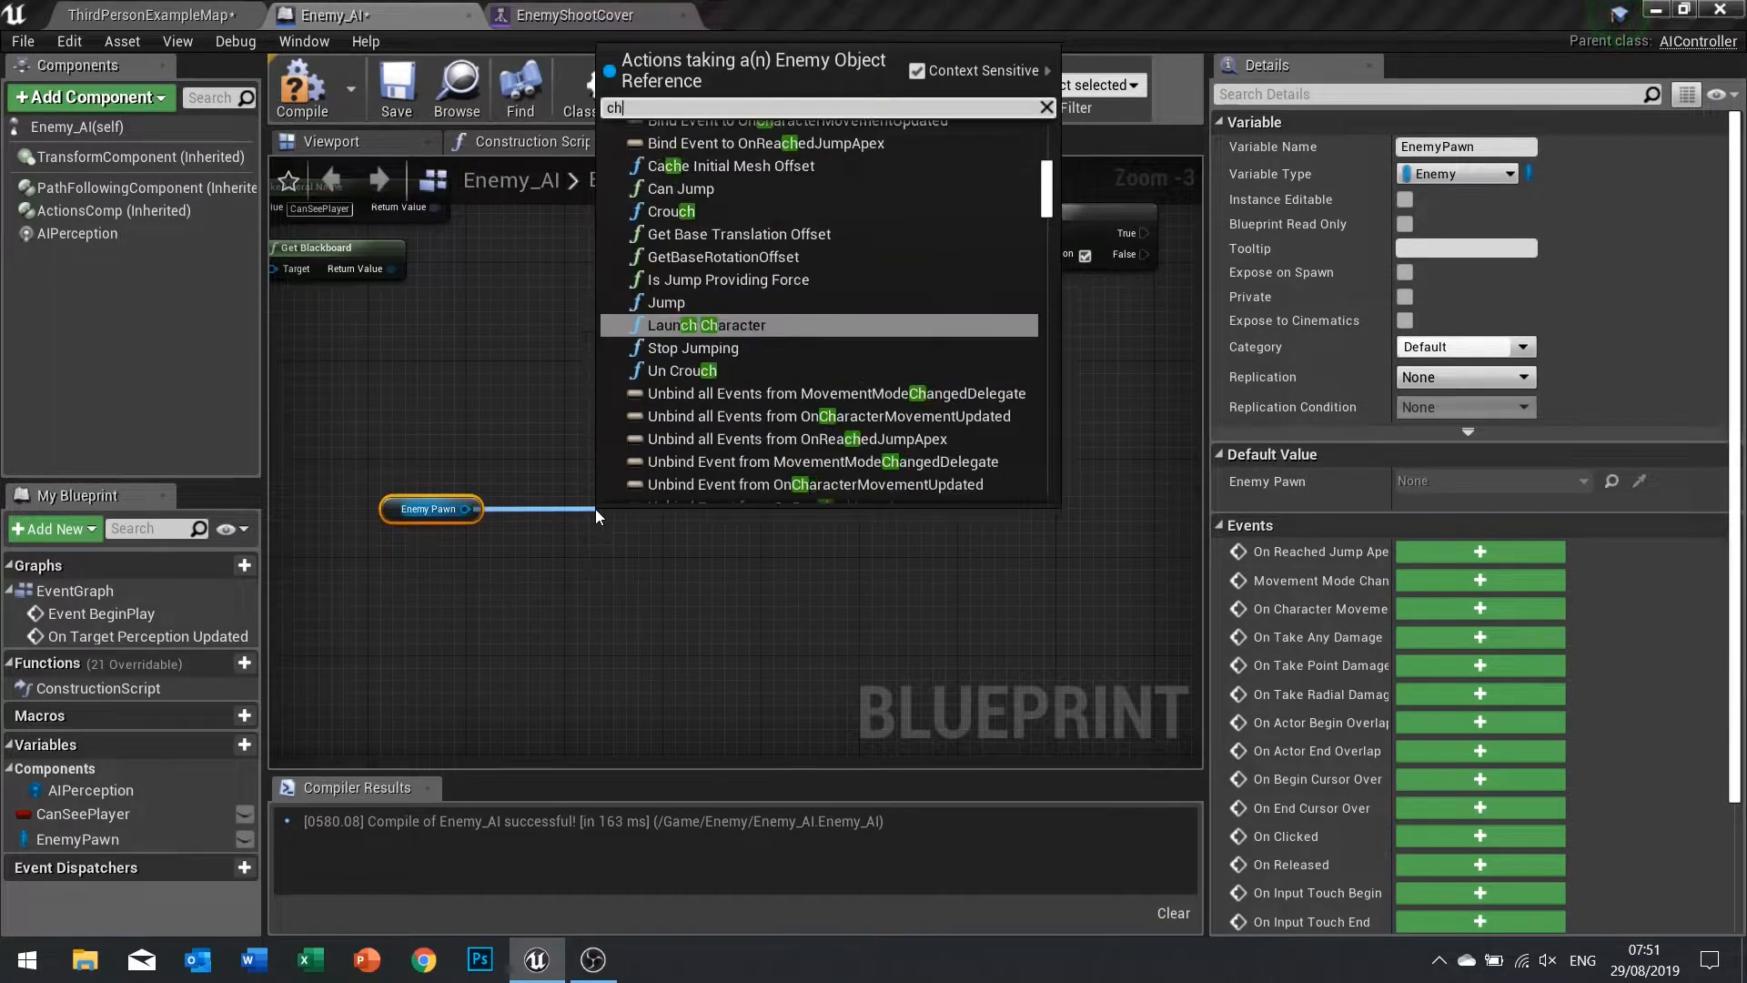
type("arac")
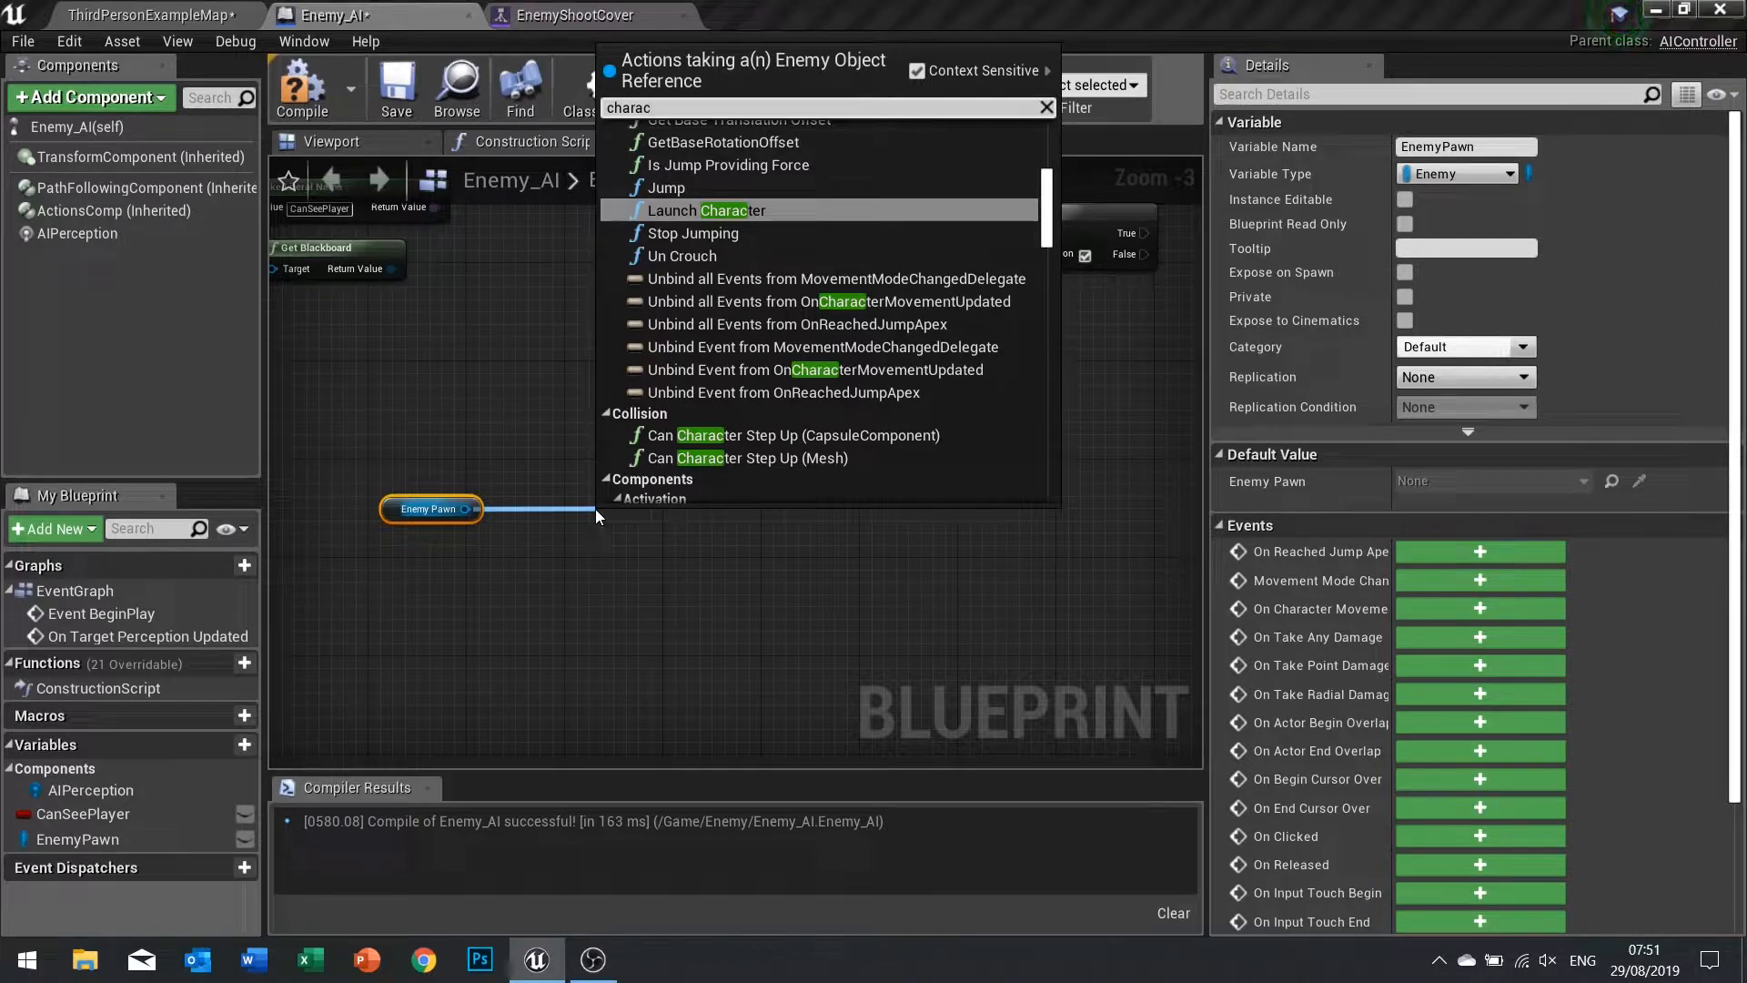
type("ter")
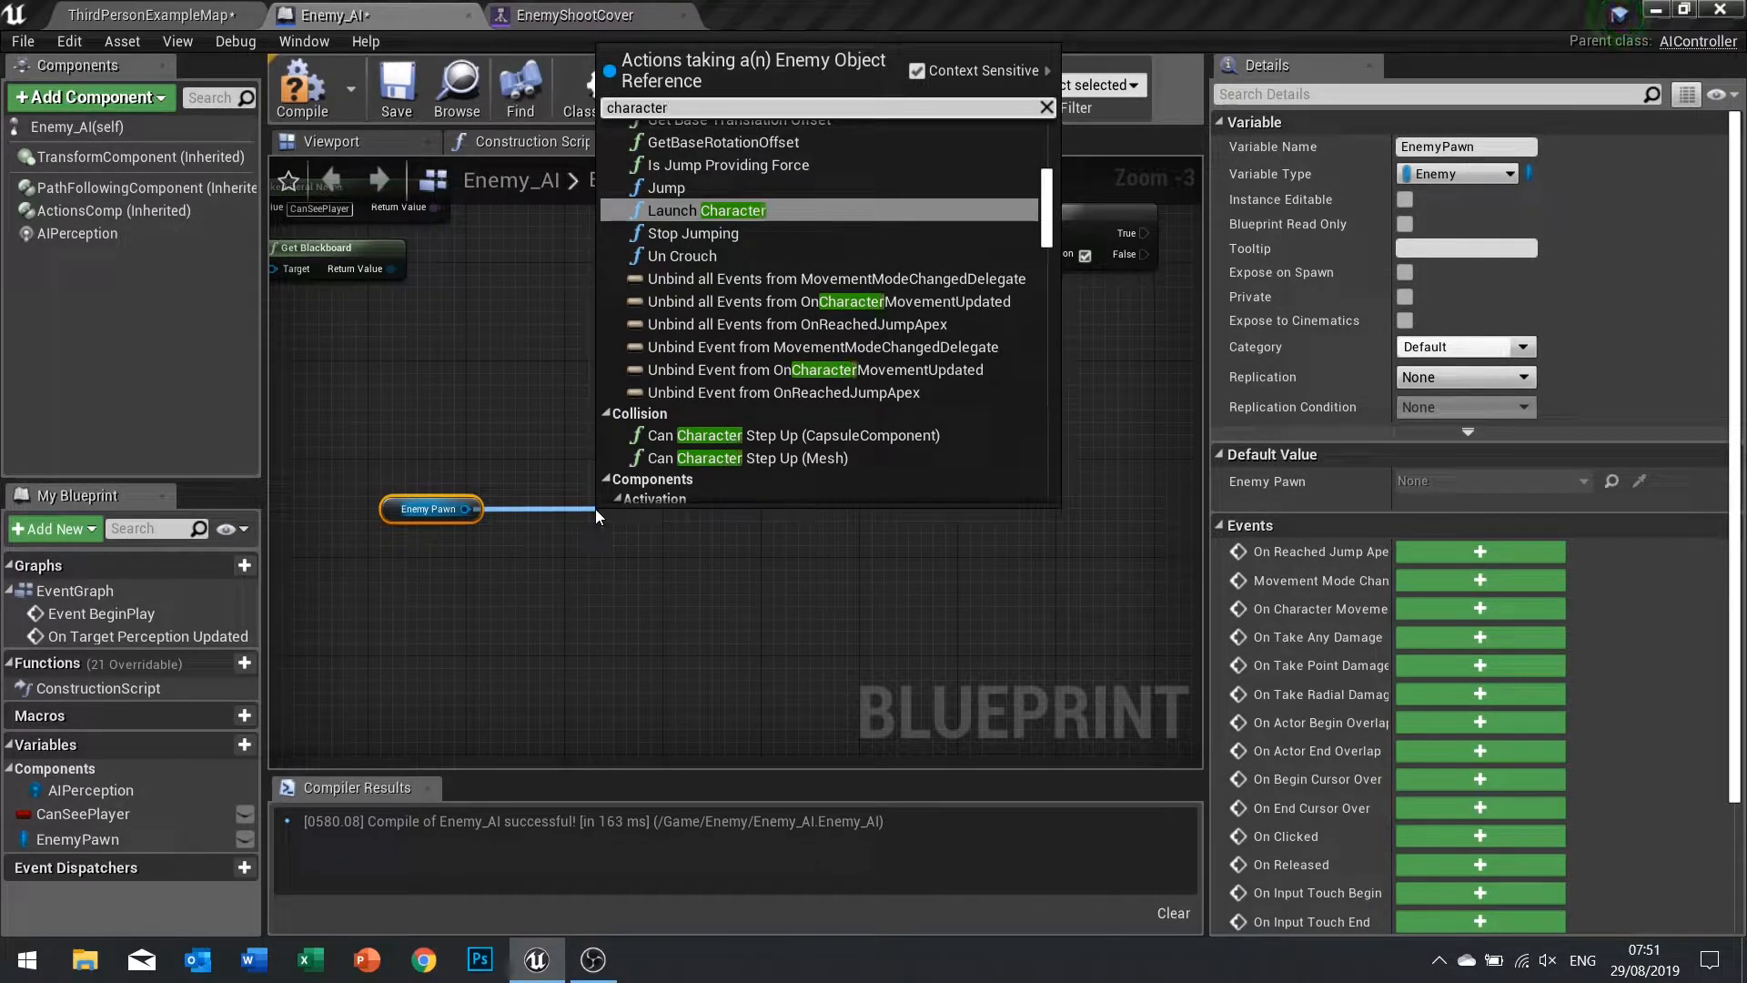
type("movem")
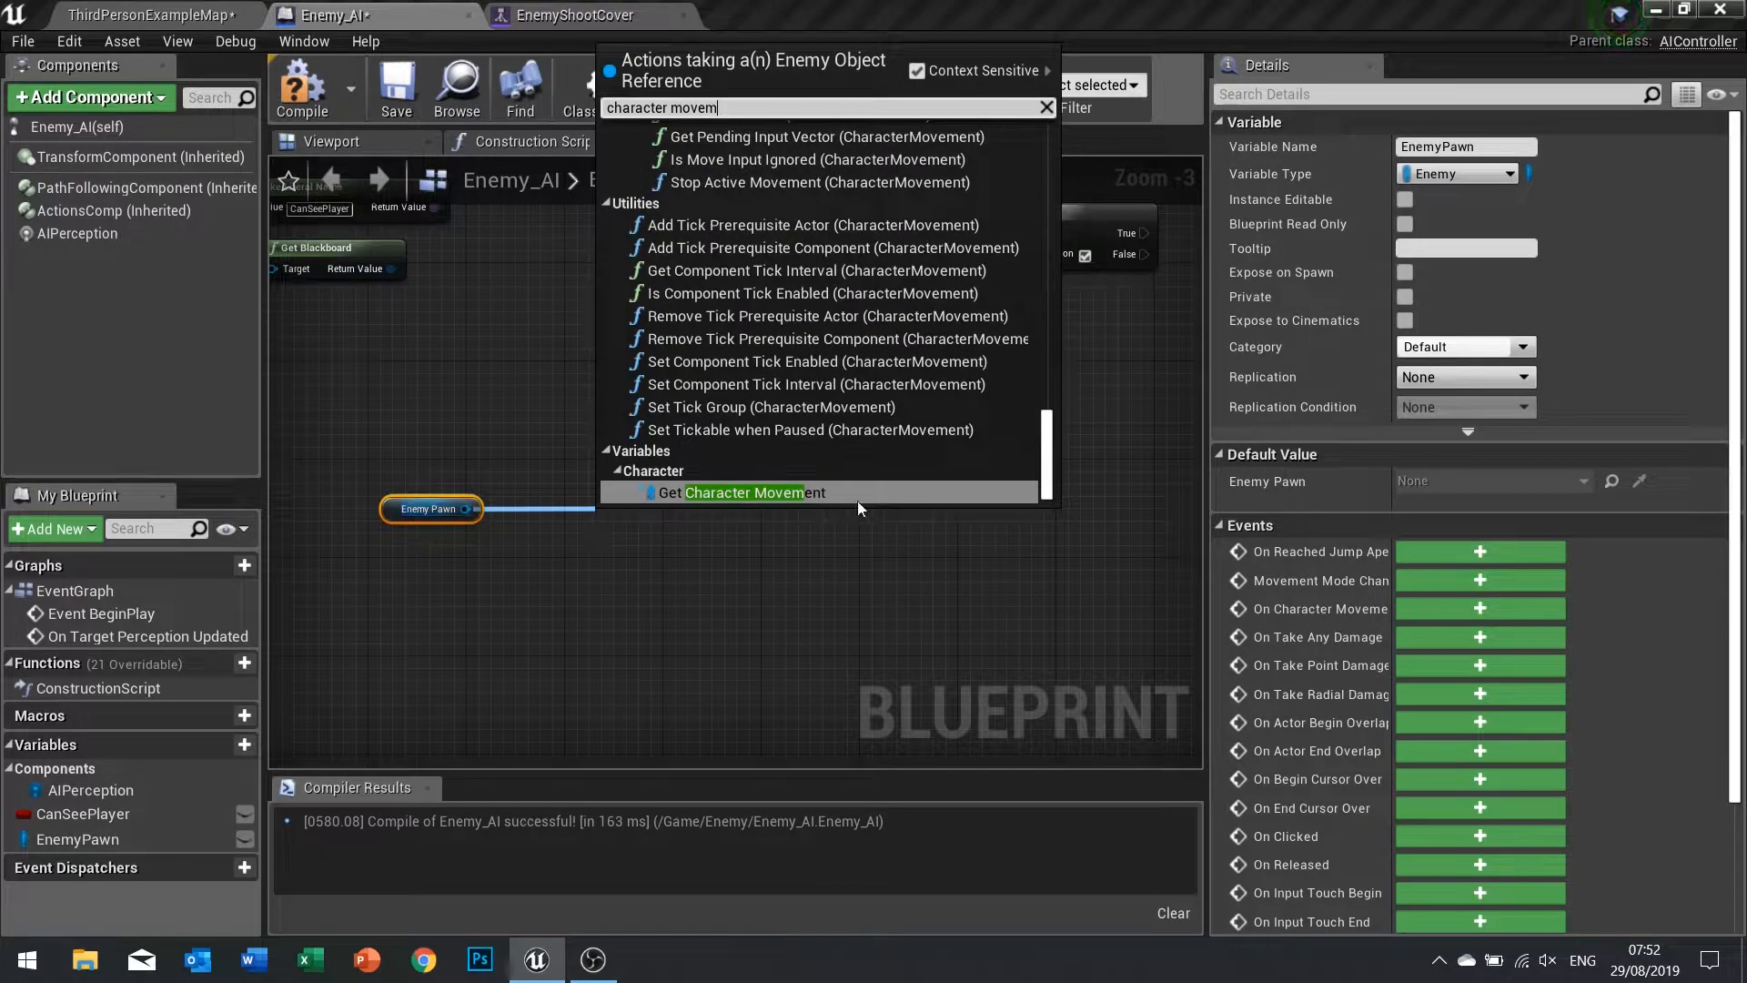
left_click(740, 492)
type("iscro")
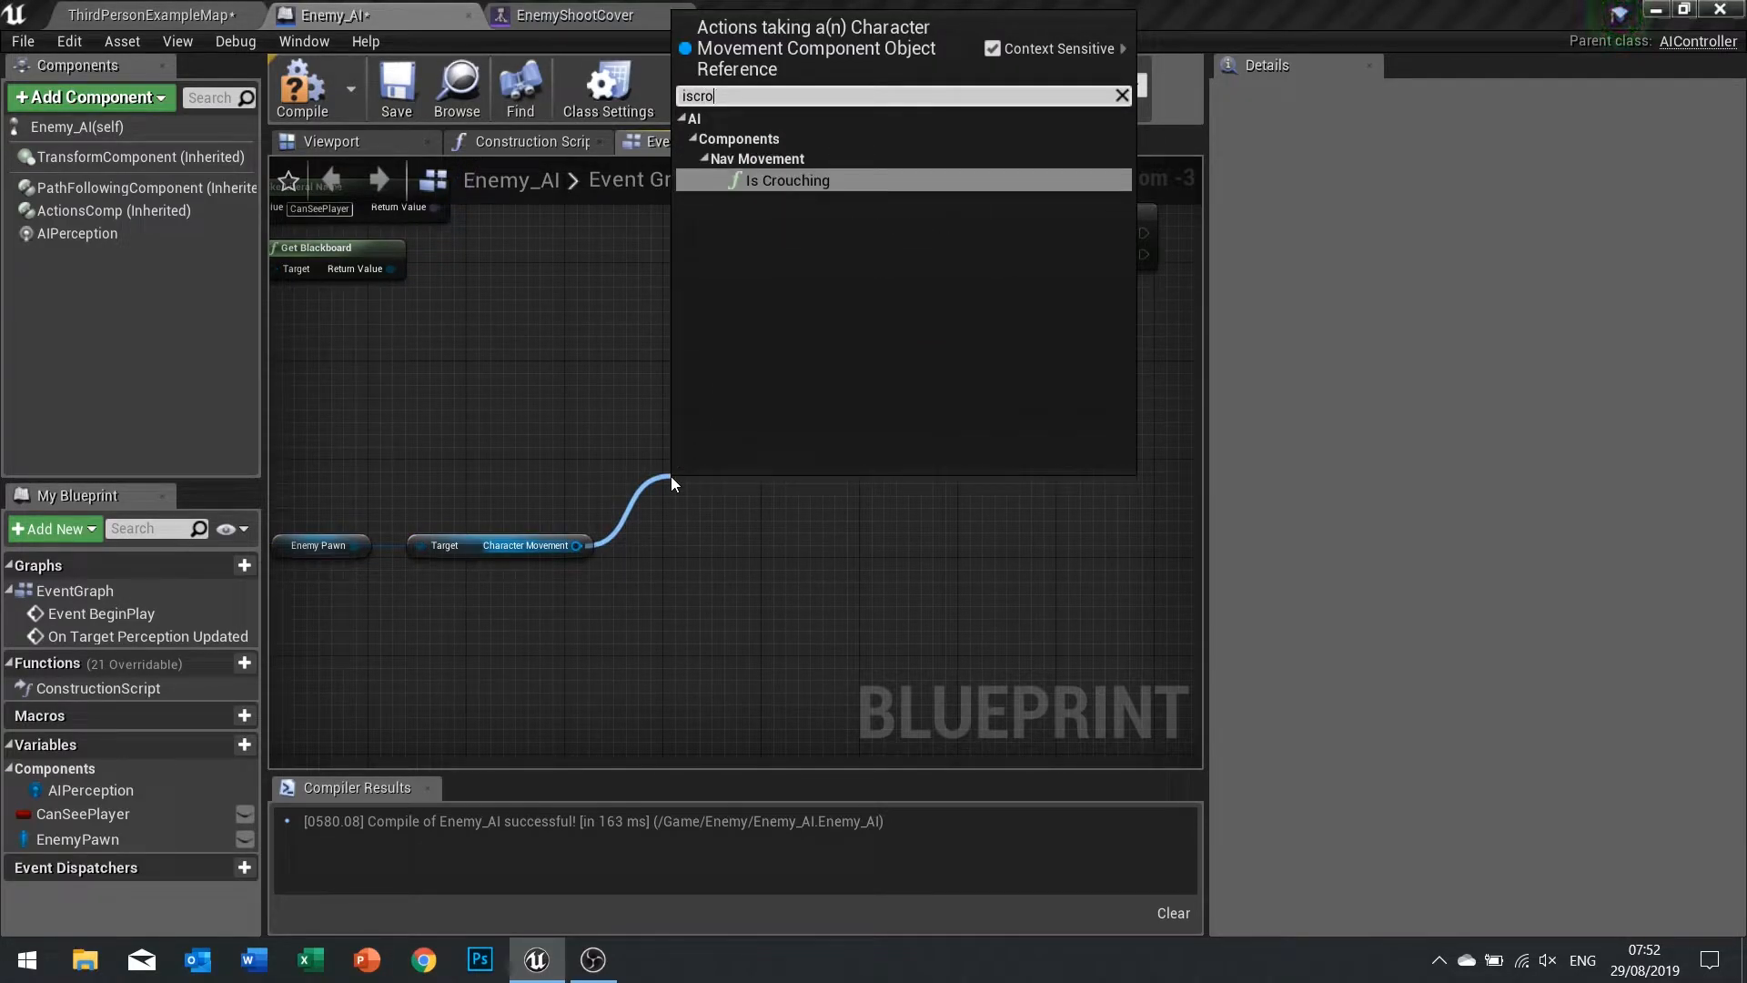
left_click(786, 181)
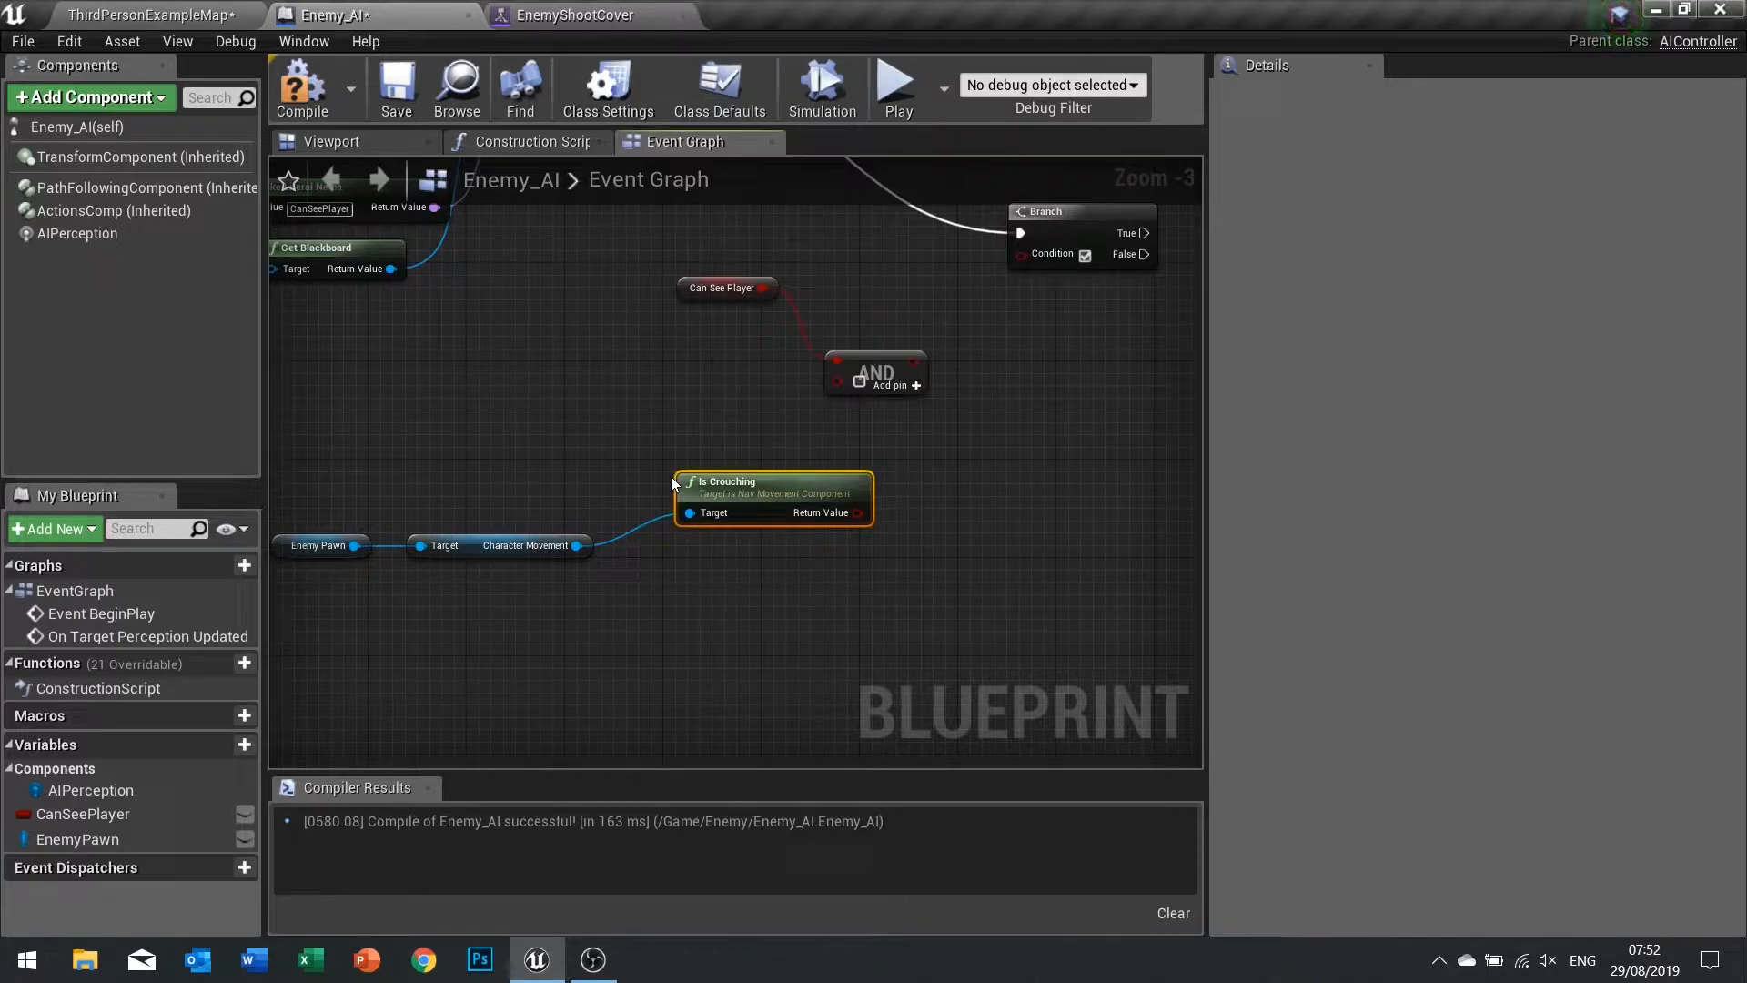
mouse_move(720, 489)
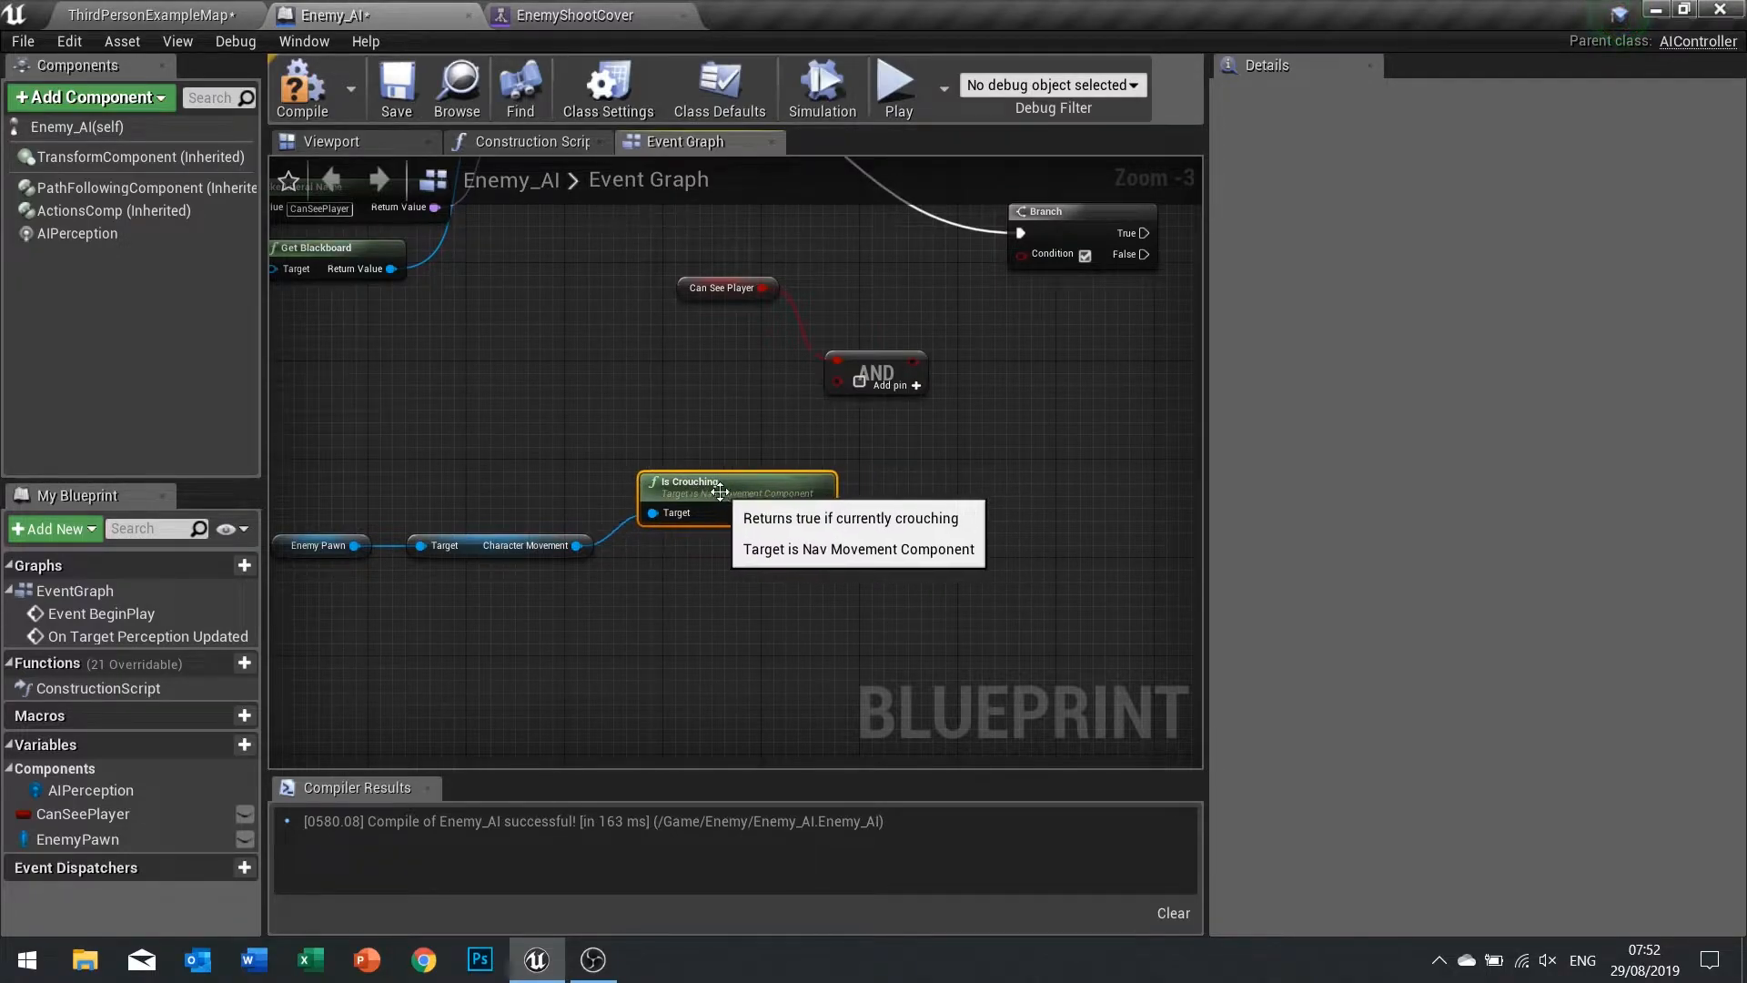
mouse_move(581, 545)
type("crouch")
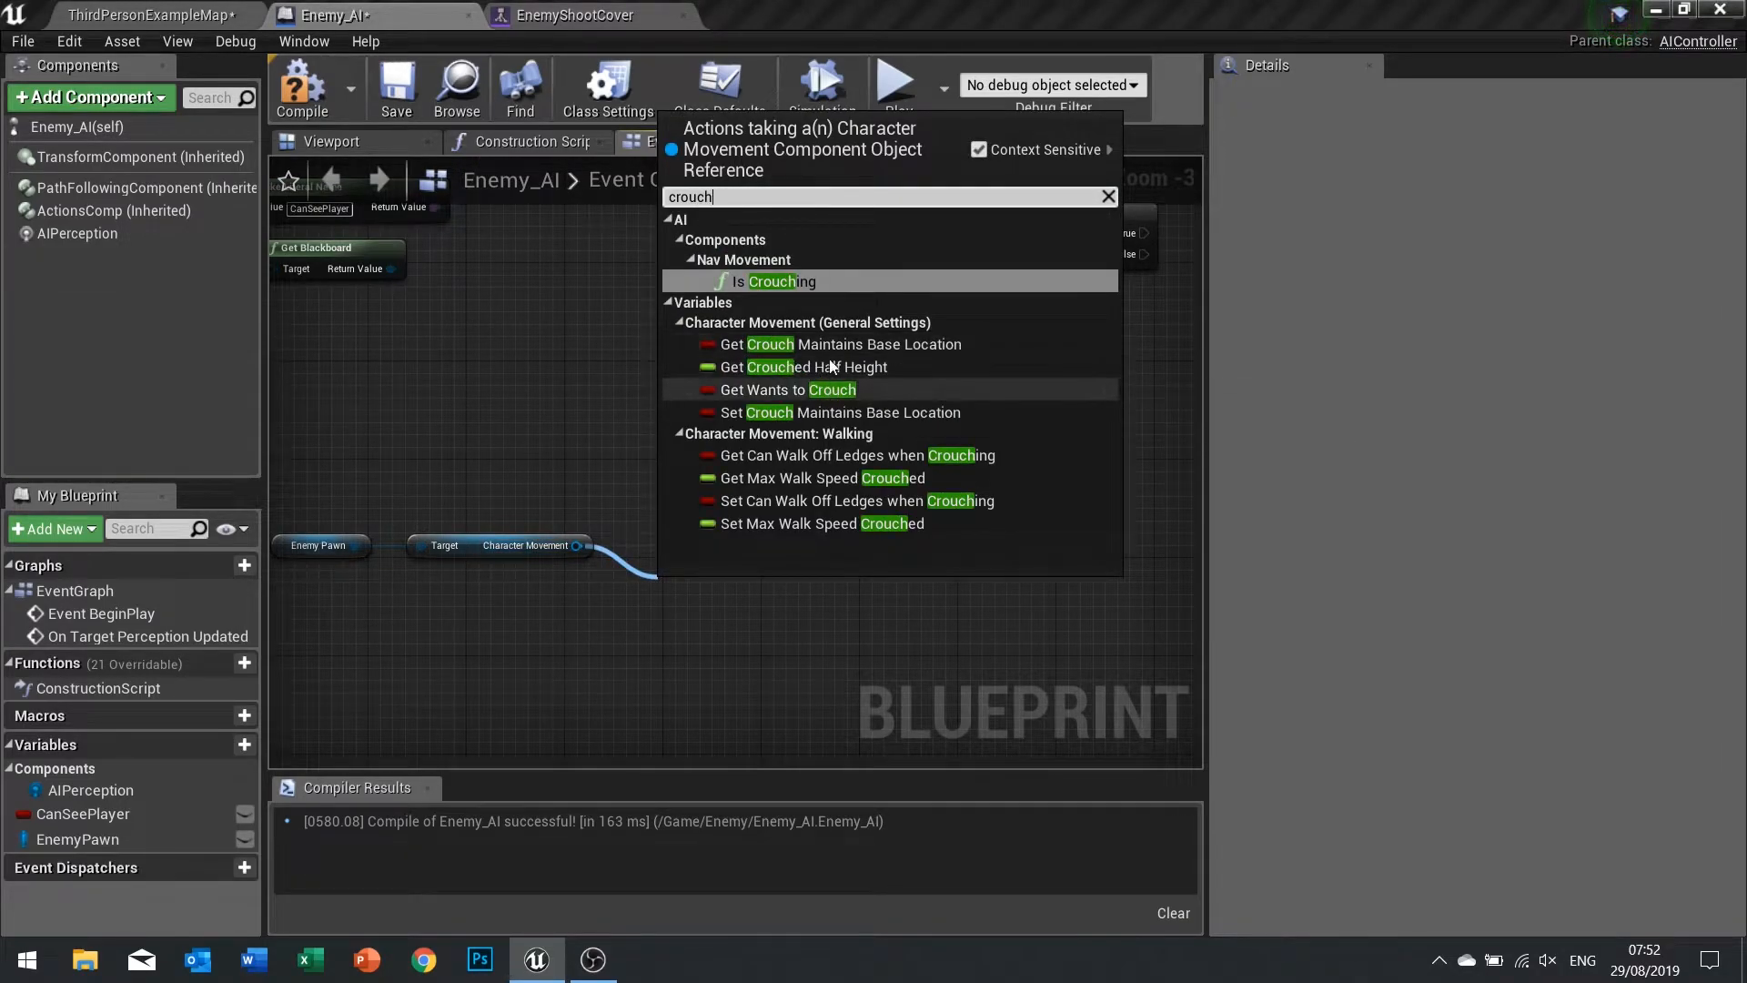
mouse_move(813, 300)
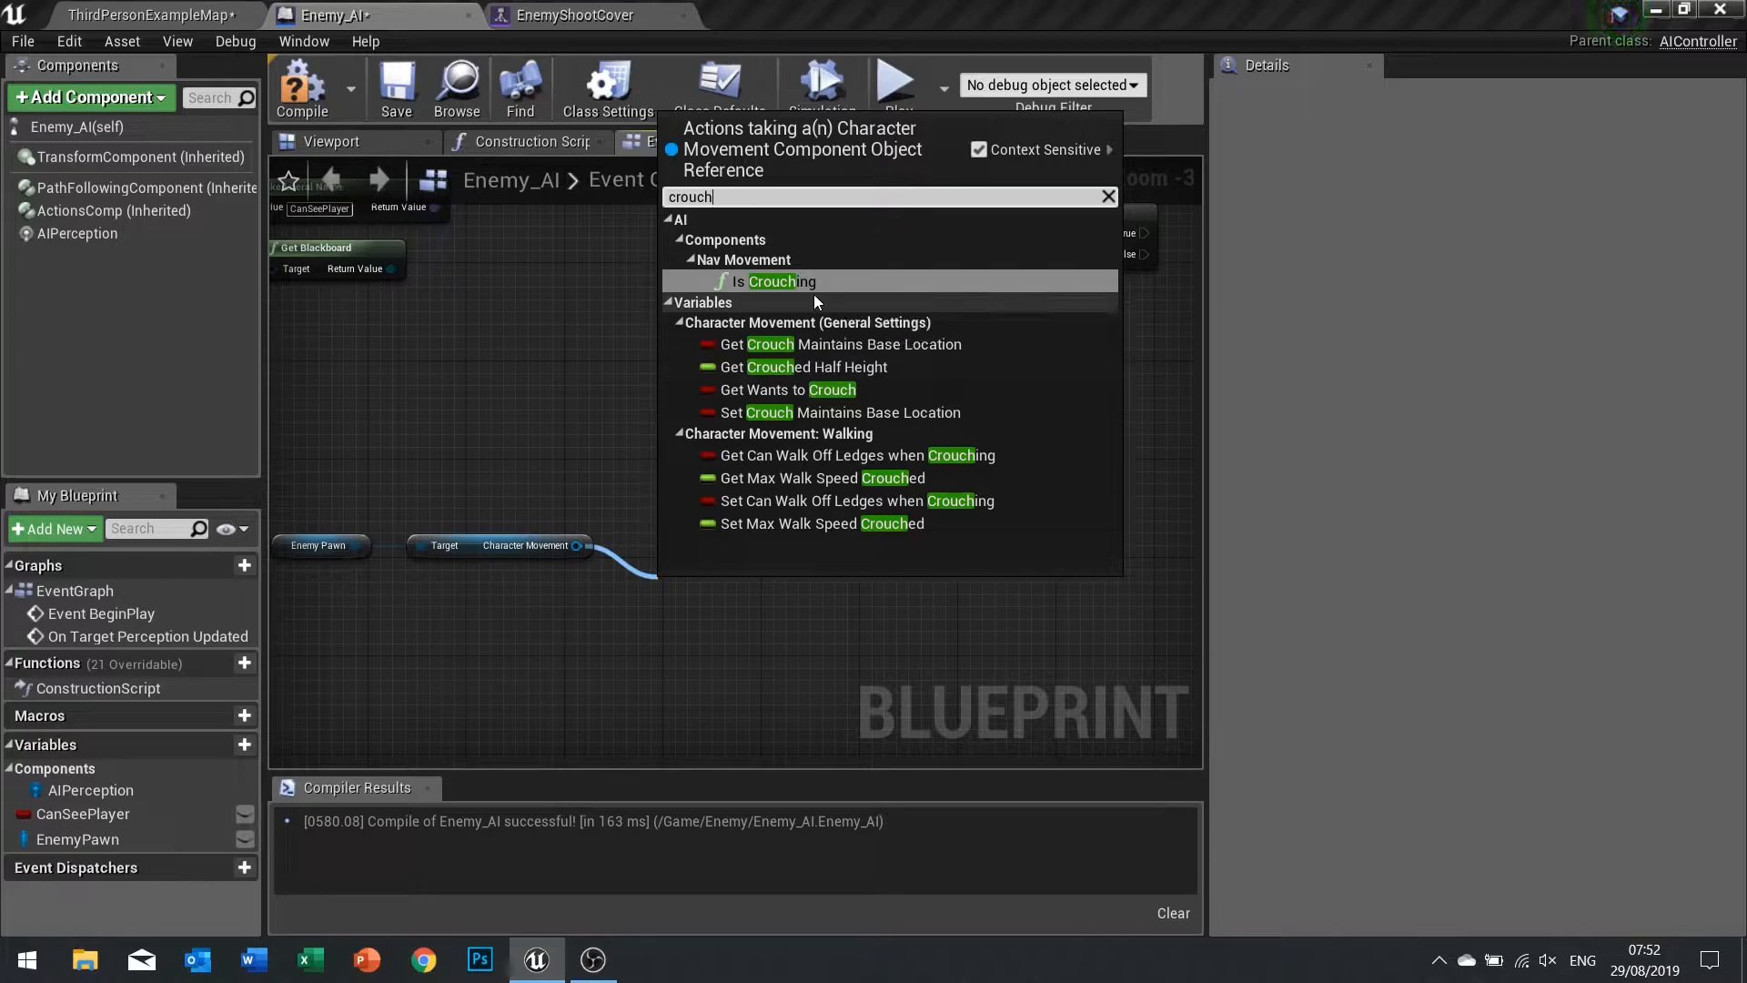
left_click(777, 281)
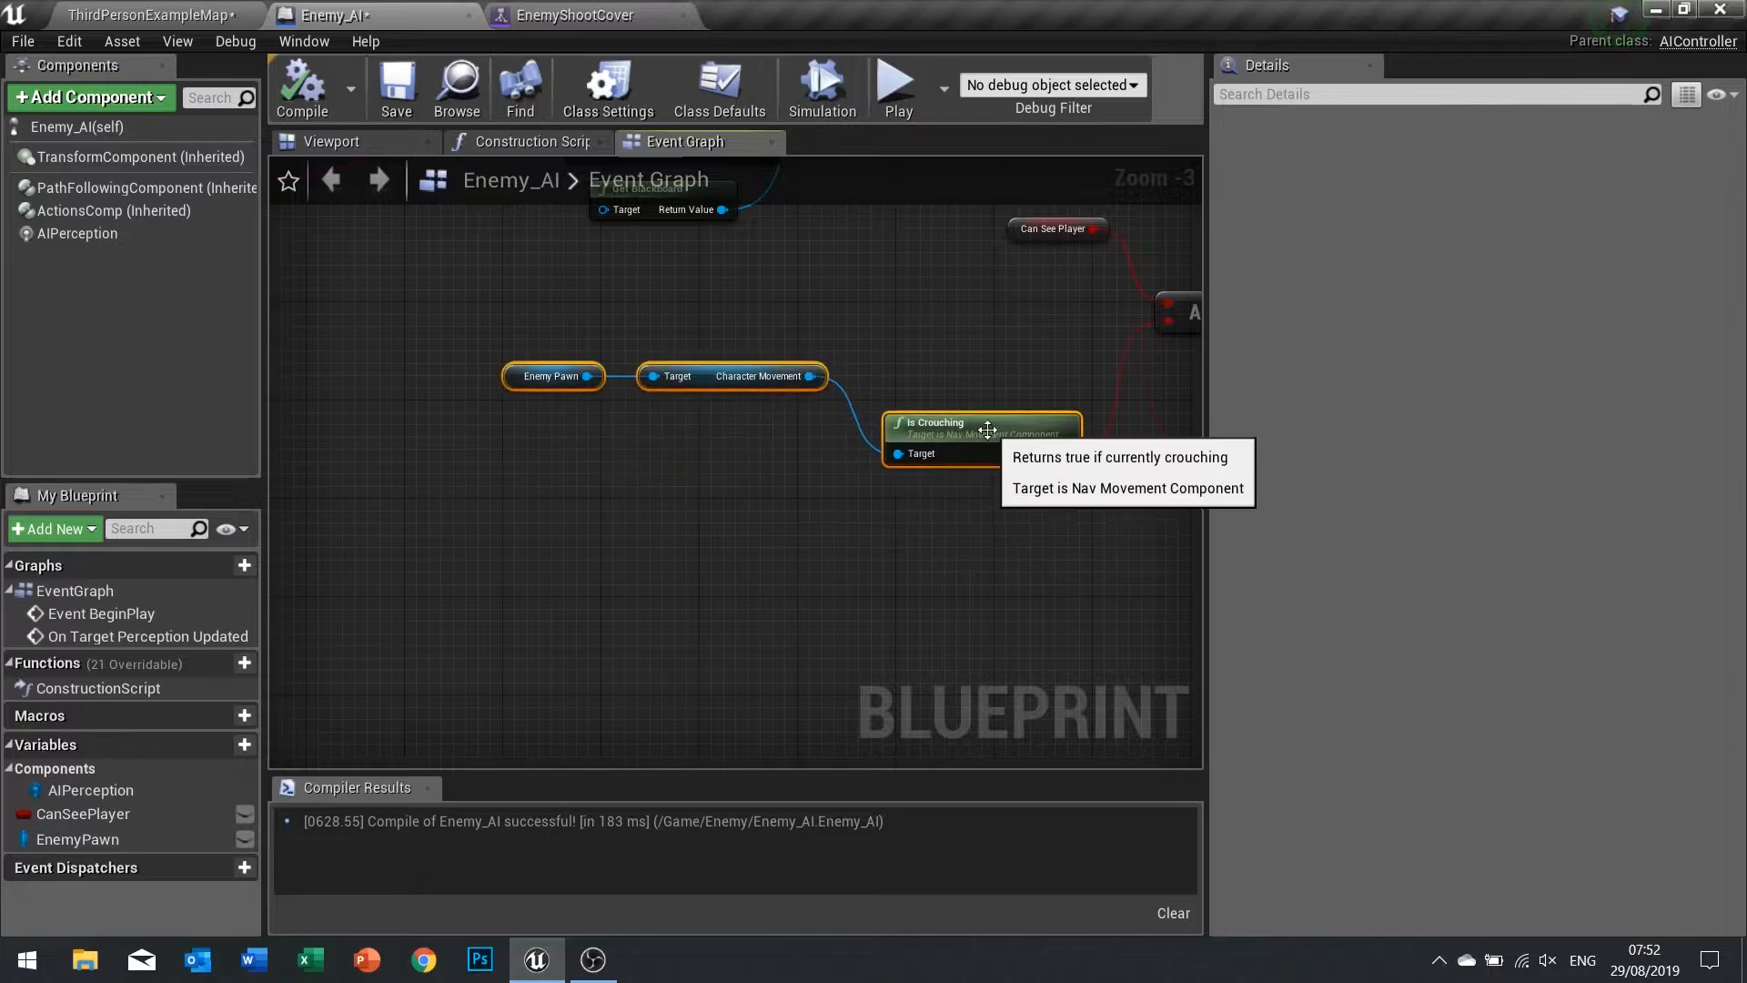
mouse_move(705, 375)
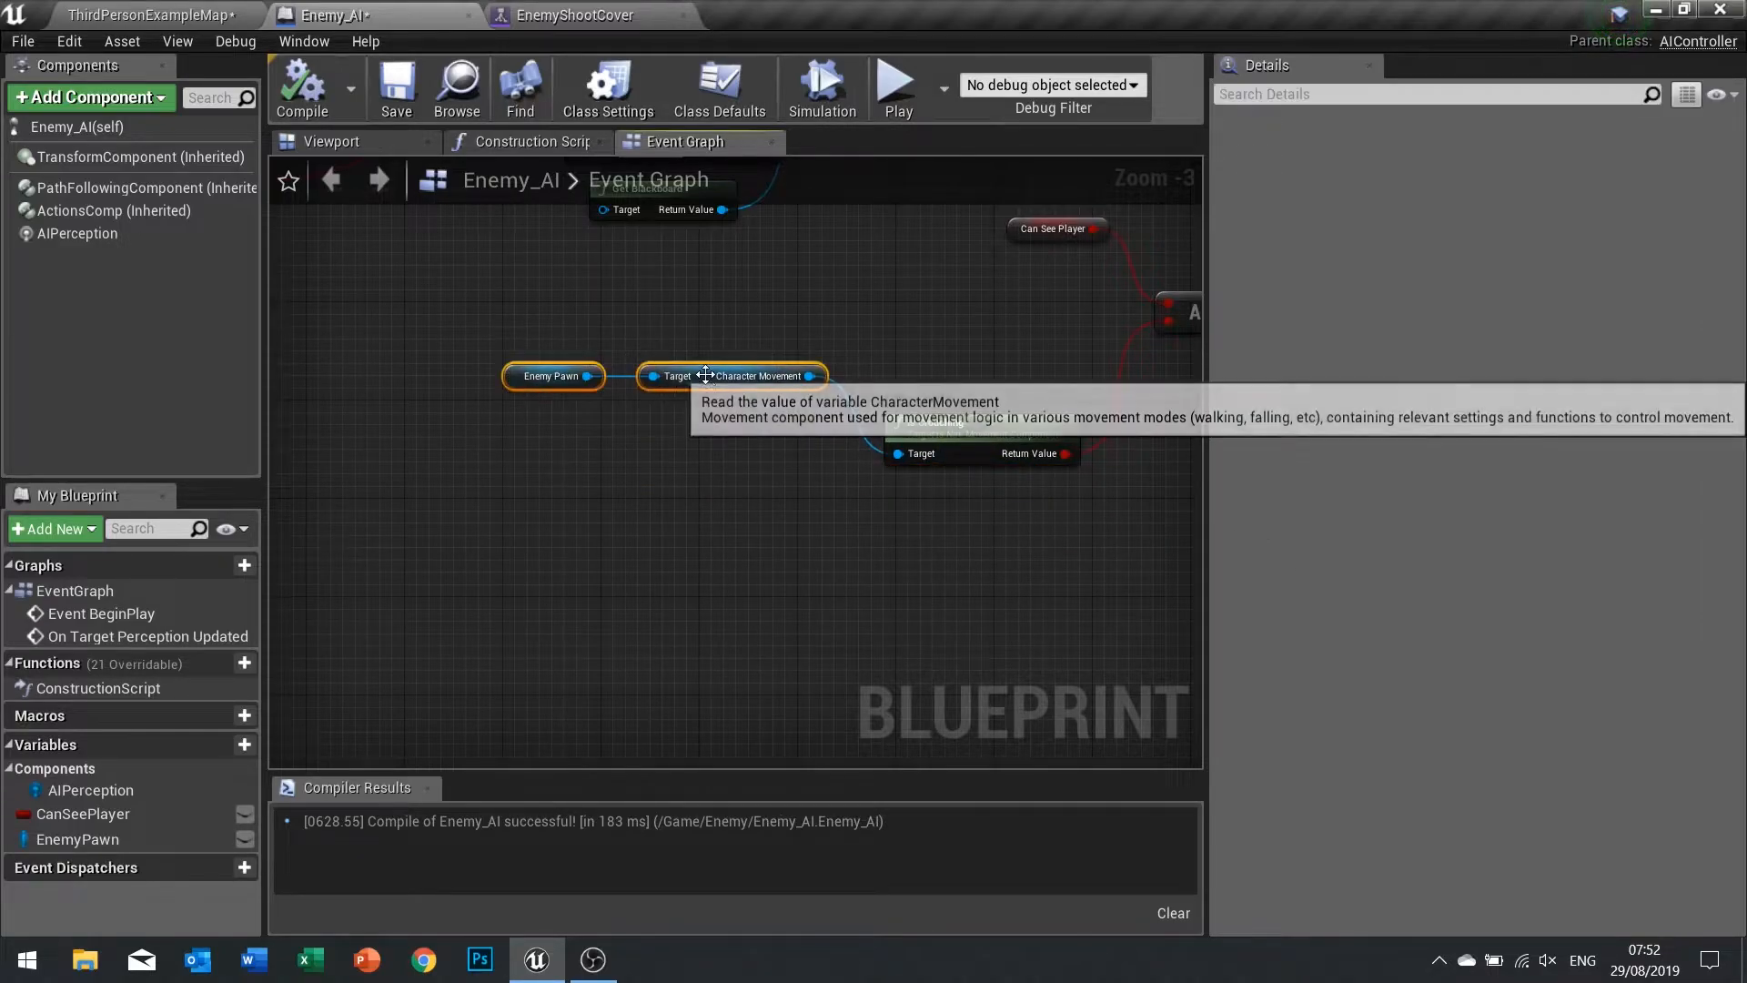
mouse_move(996, 357)
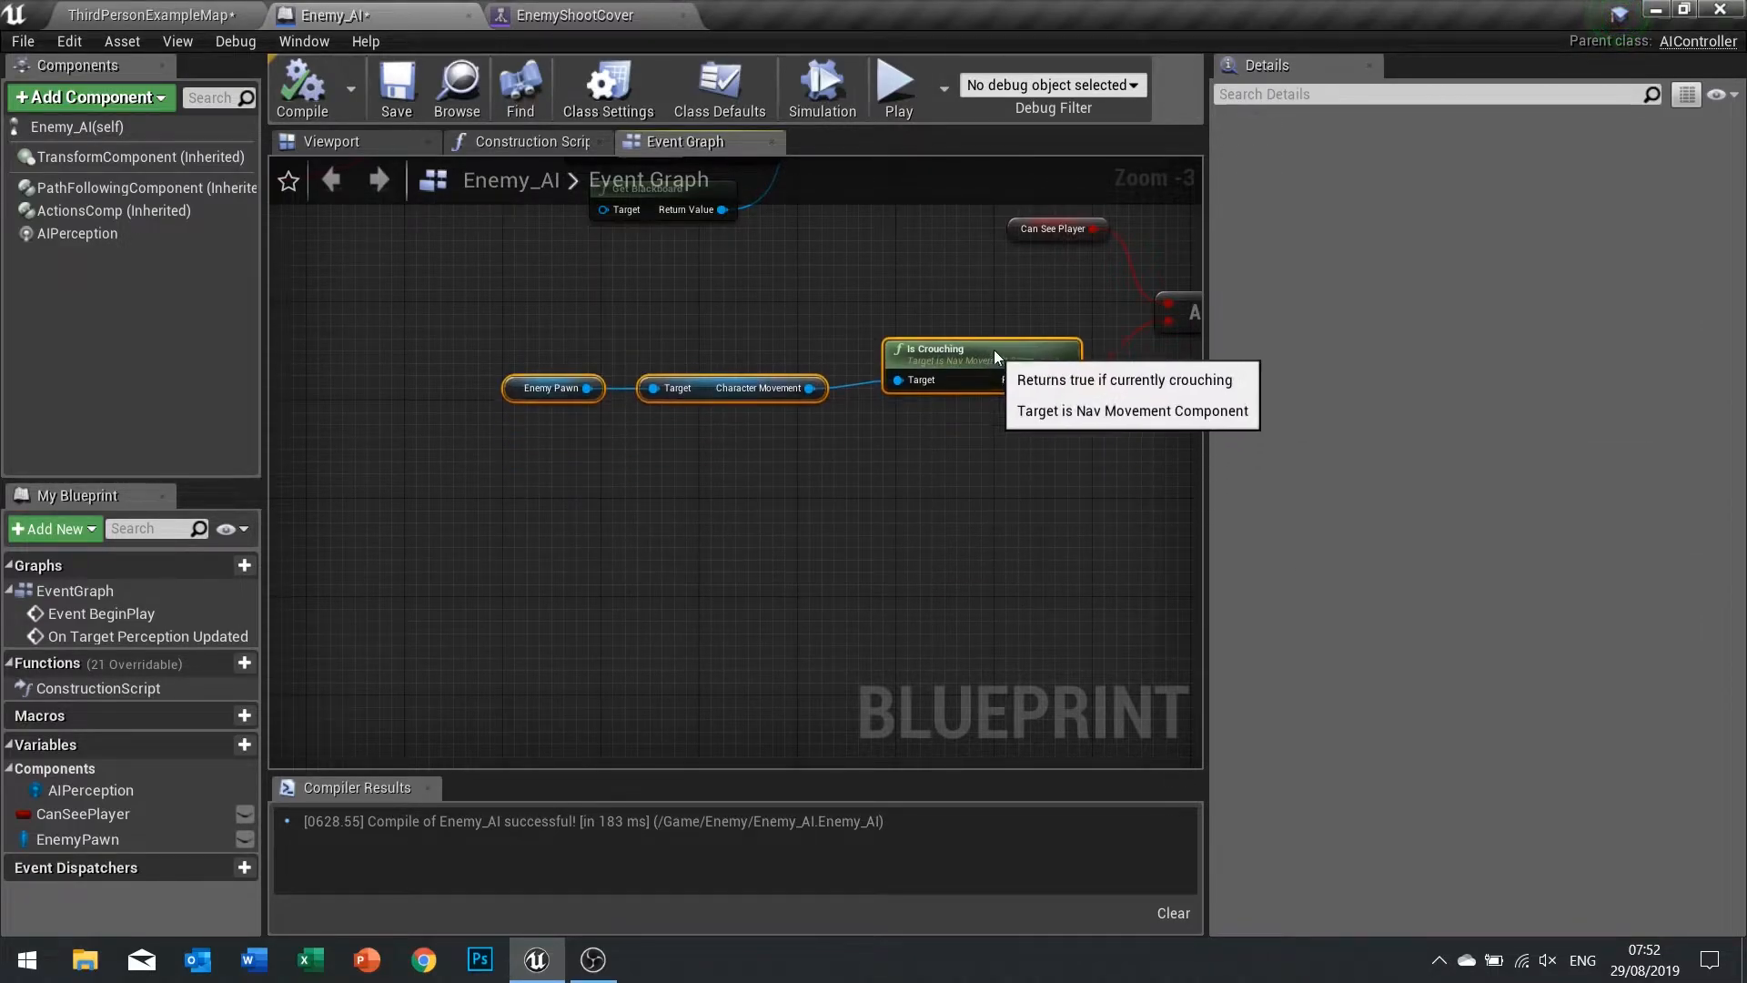
mouse_move(660, 379)
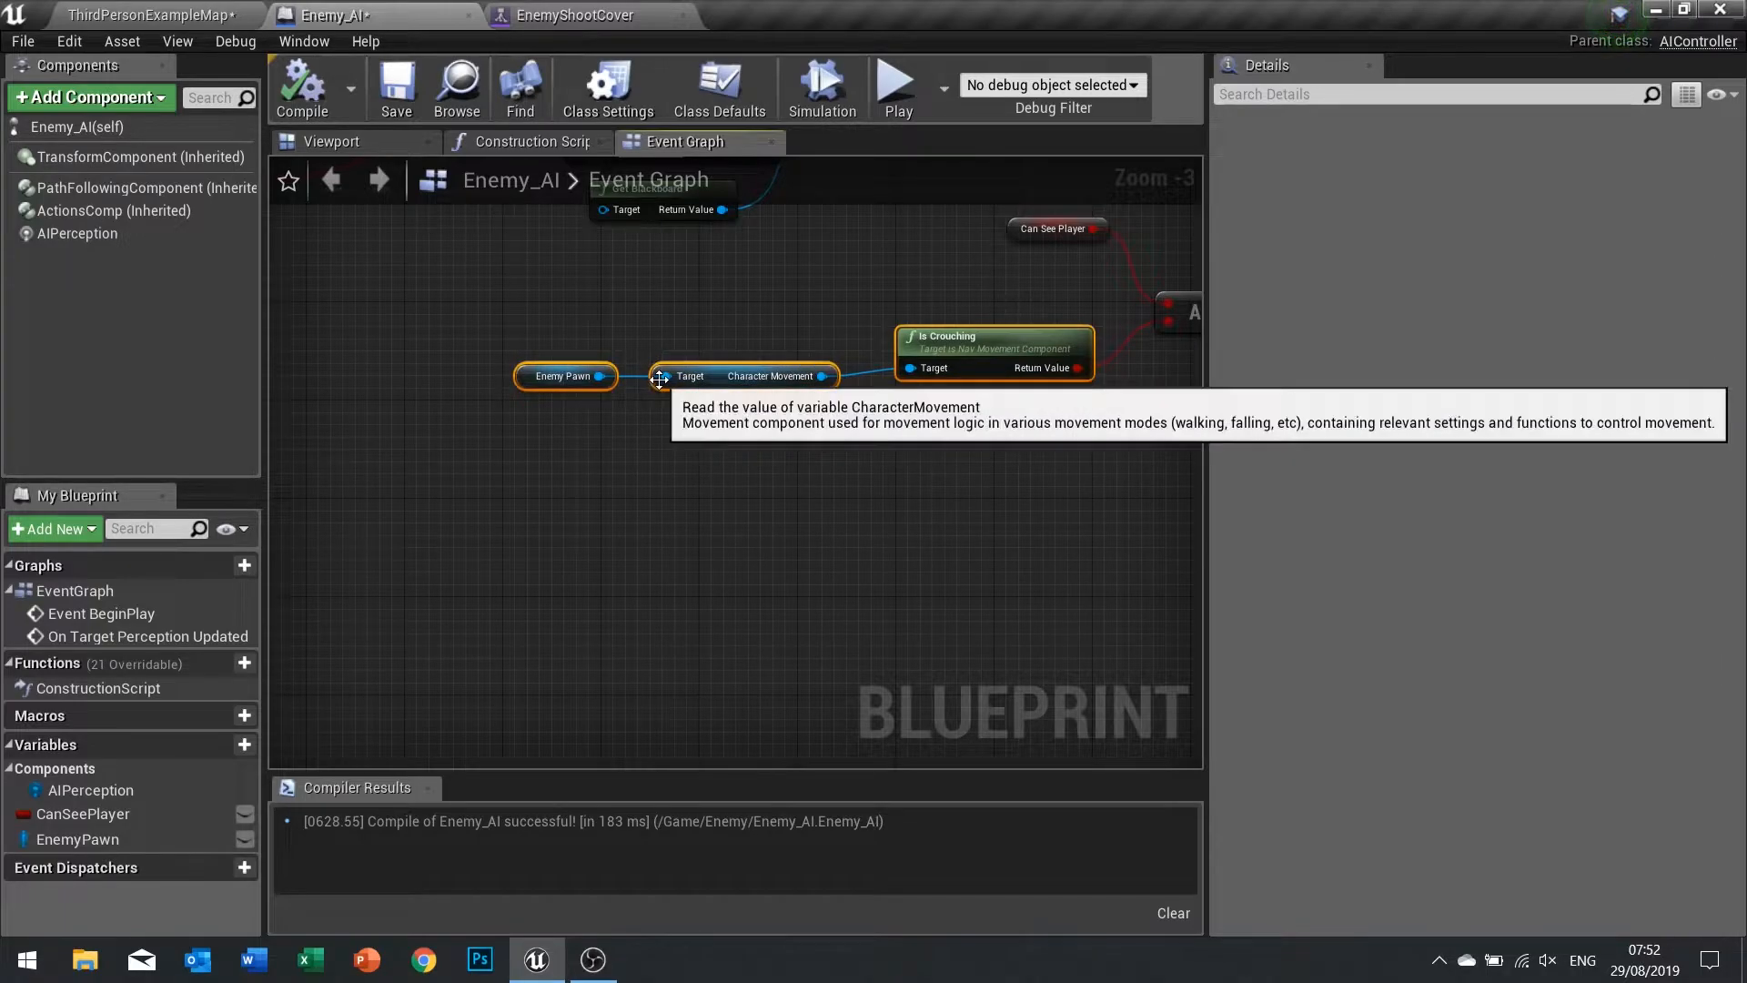
mouse_move(1076, 415)
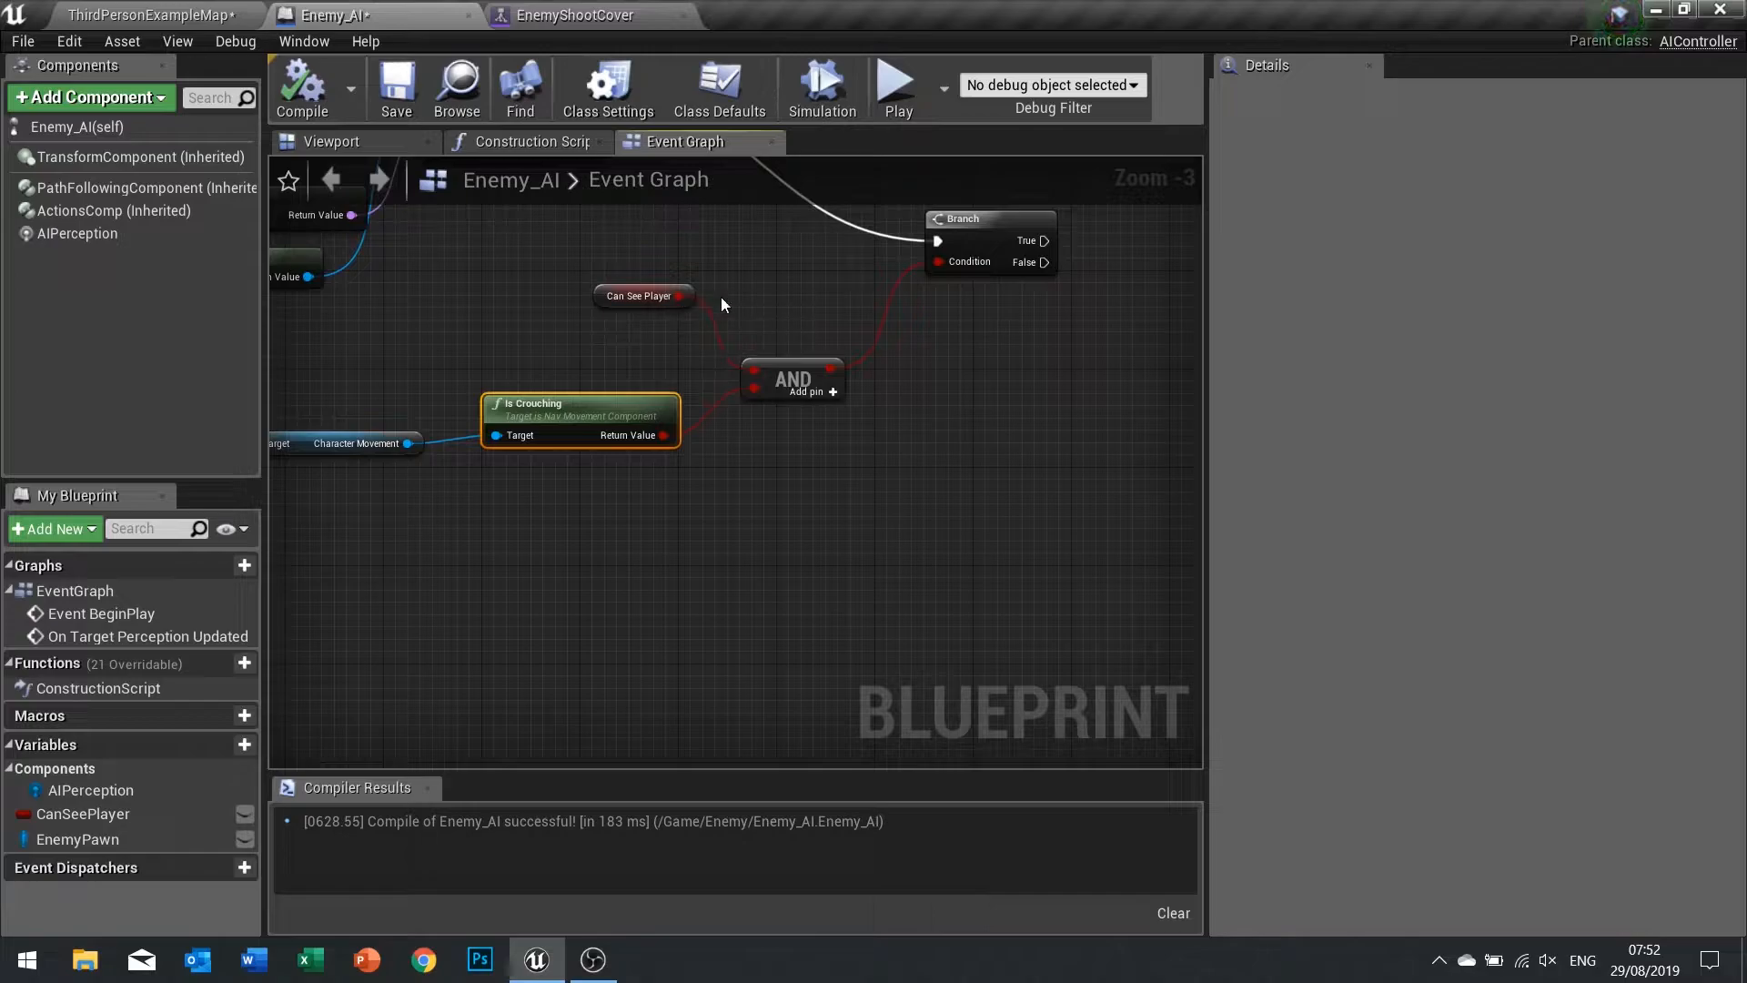
mouse_move(1045, 354)
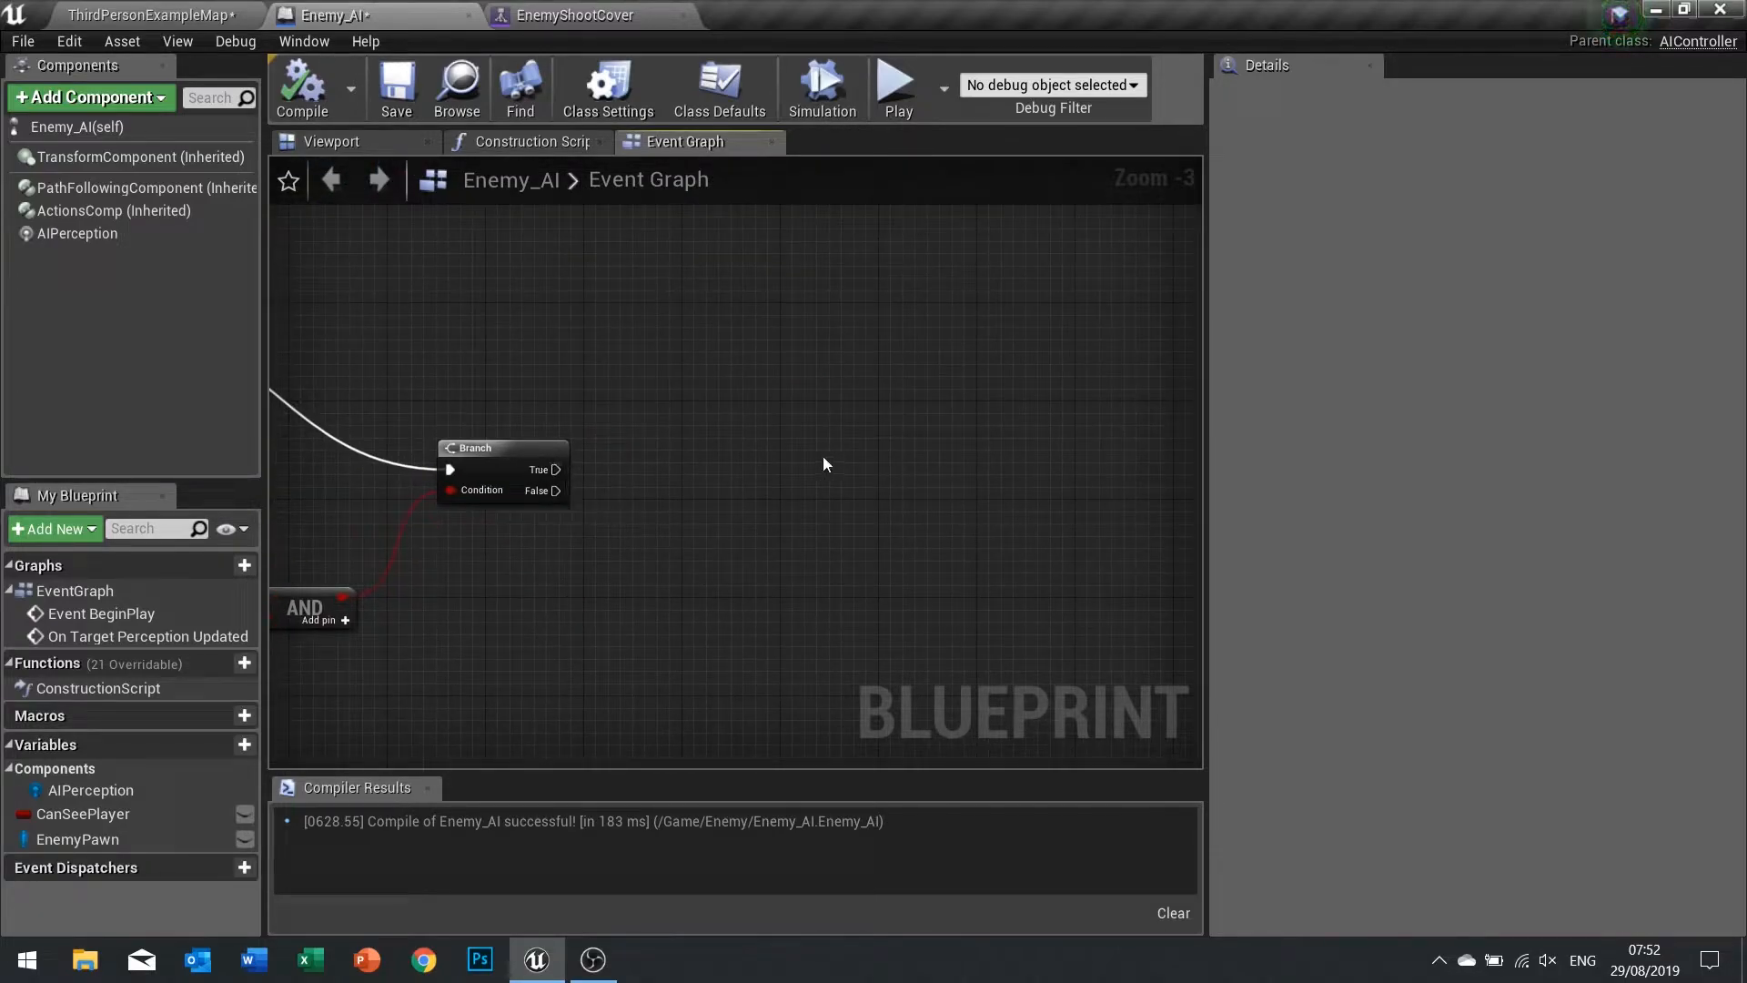
mouse_move(566, 466)
type("set value")
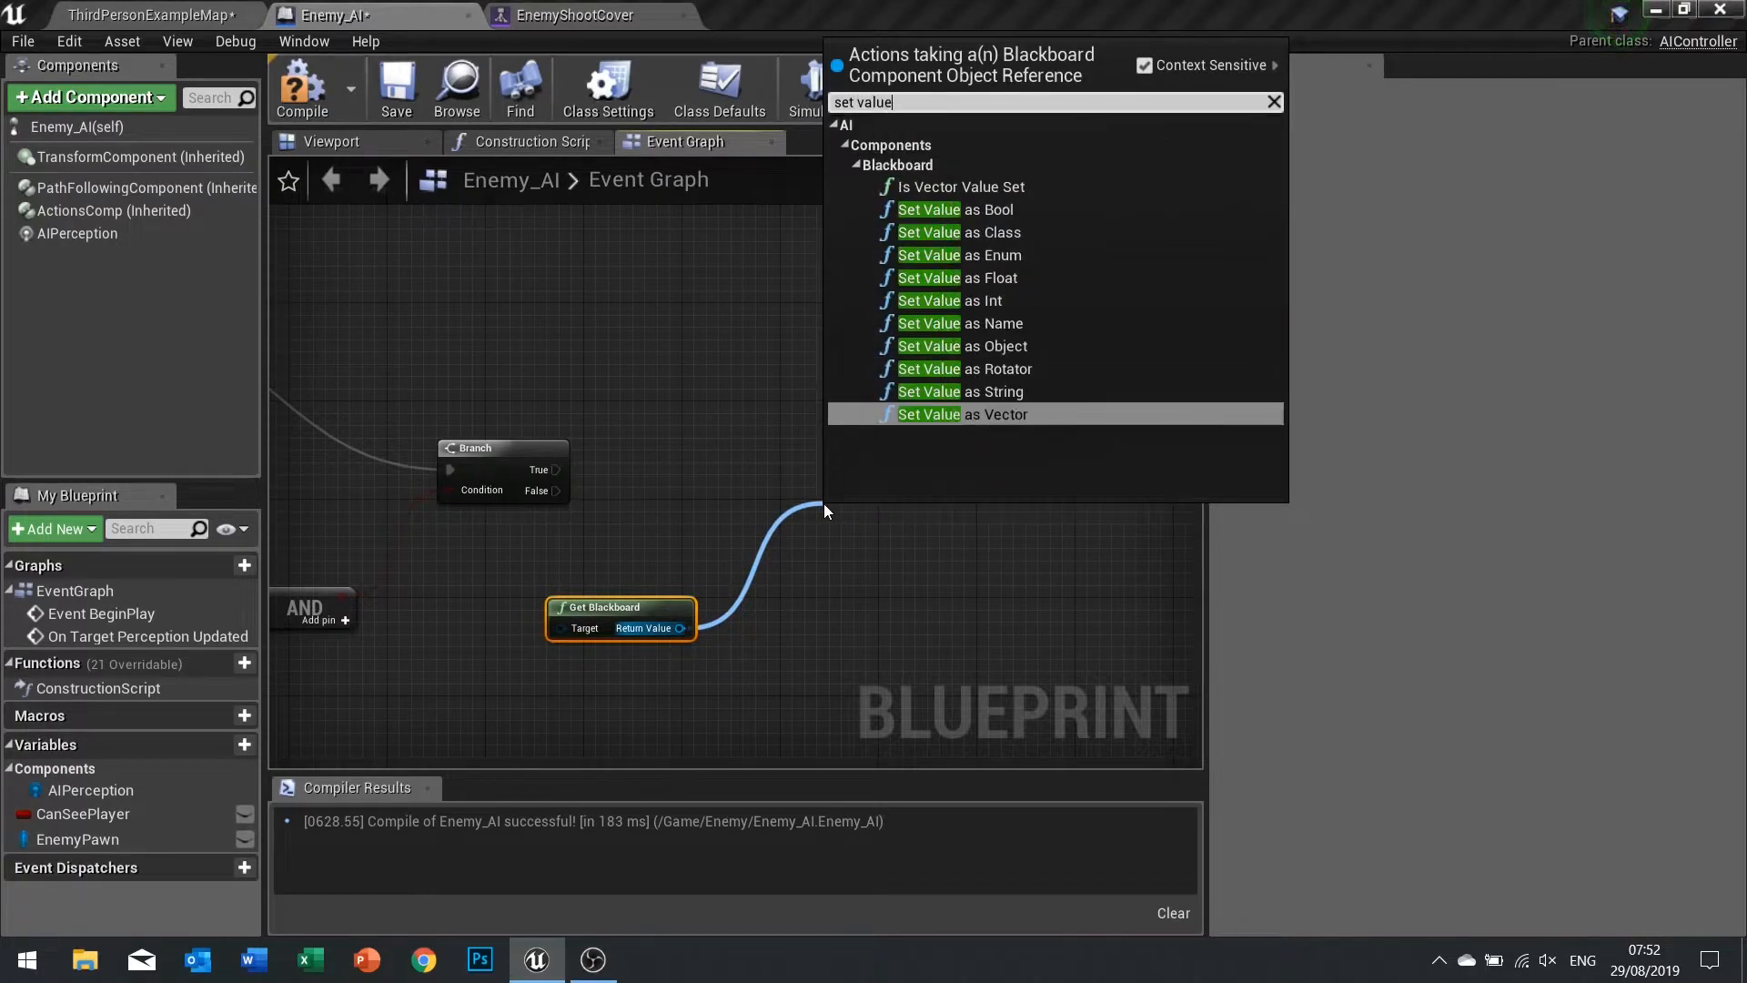
Write the IsInCover blackboard bool after the Branch via Set Value as Bool with a literal name key.
left_click(929, 208)
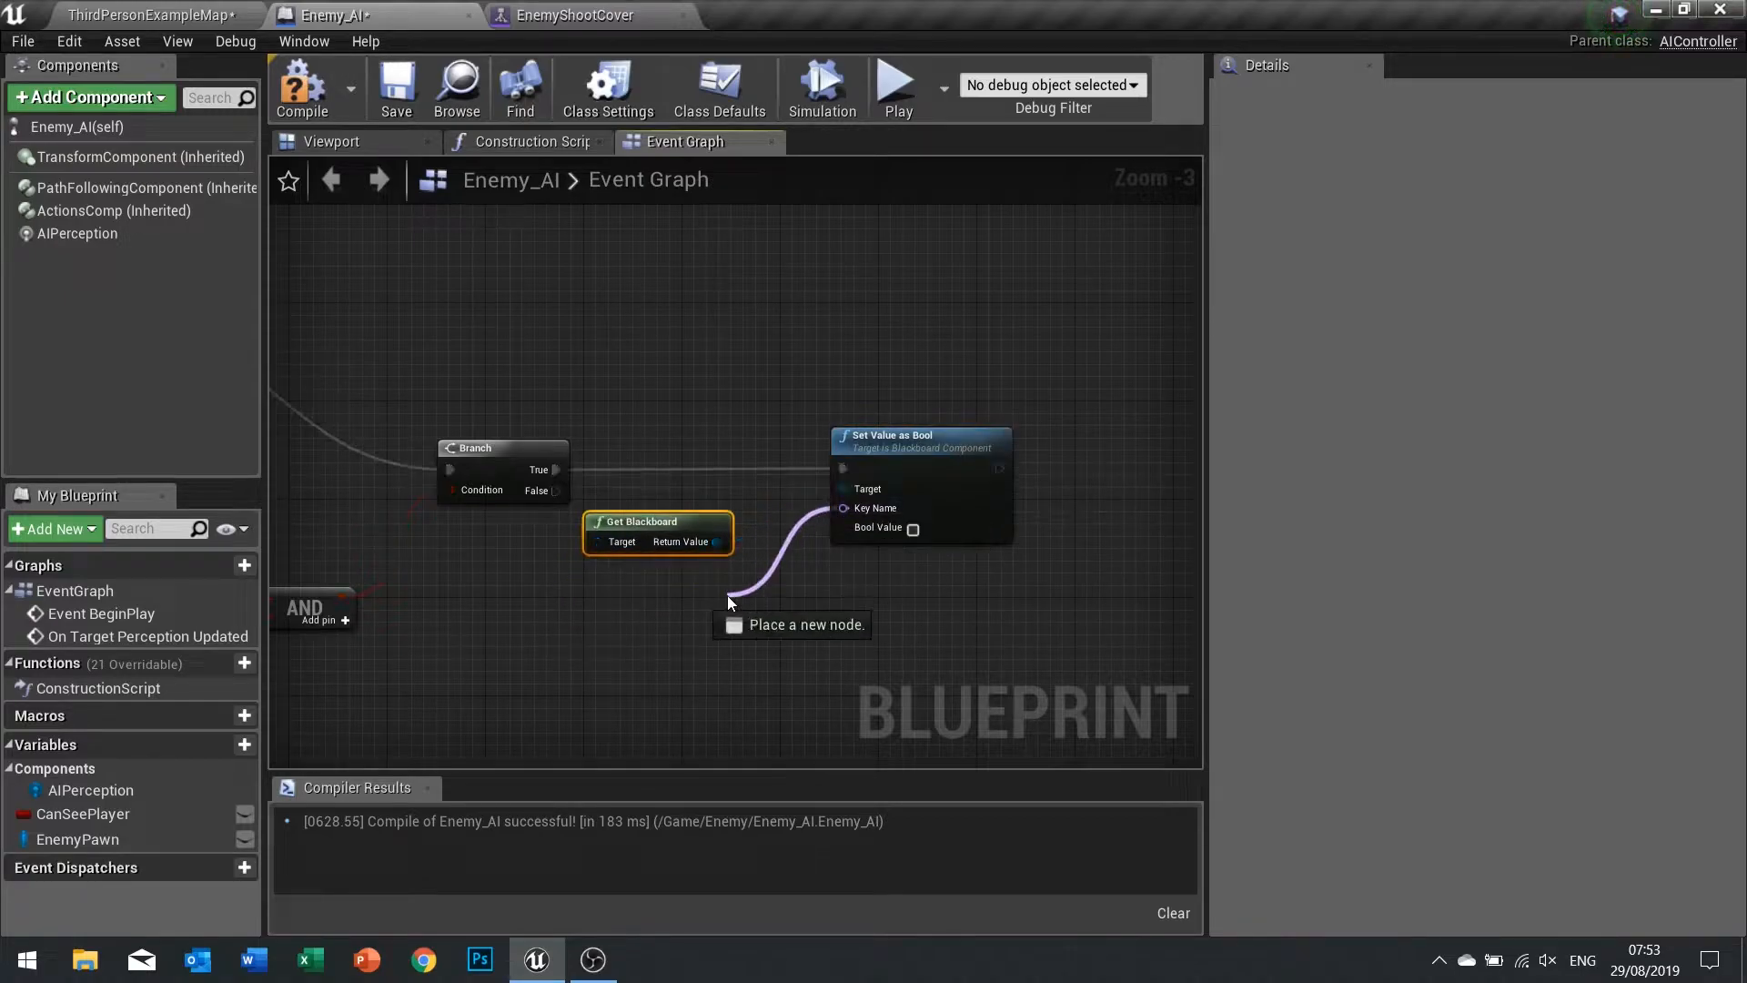
left_click(730, 603)
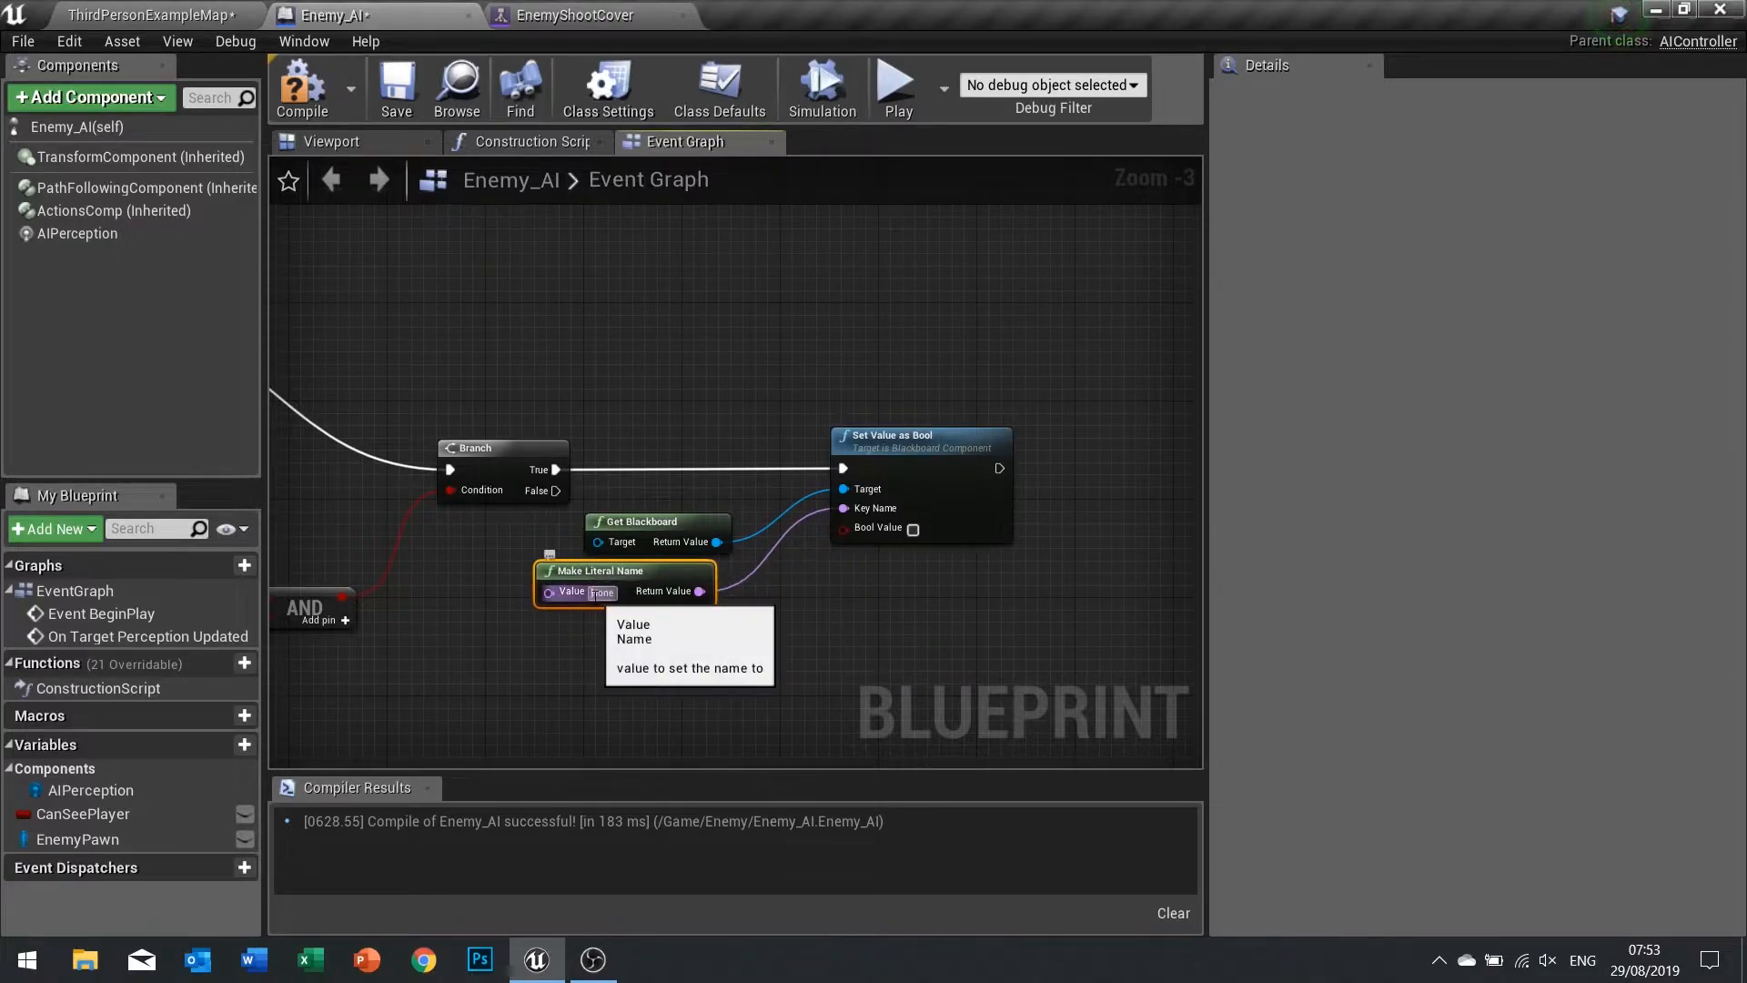
mouse_move(976, 691)
type("IsInCover")
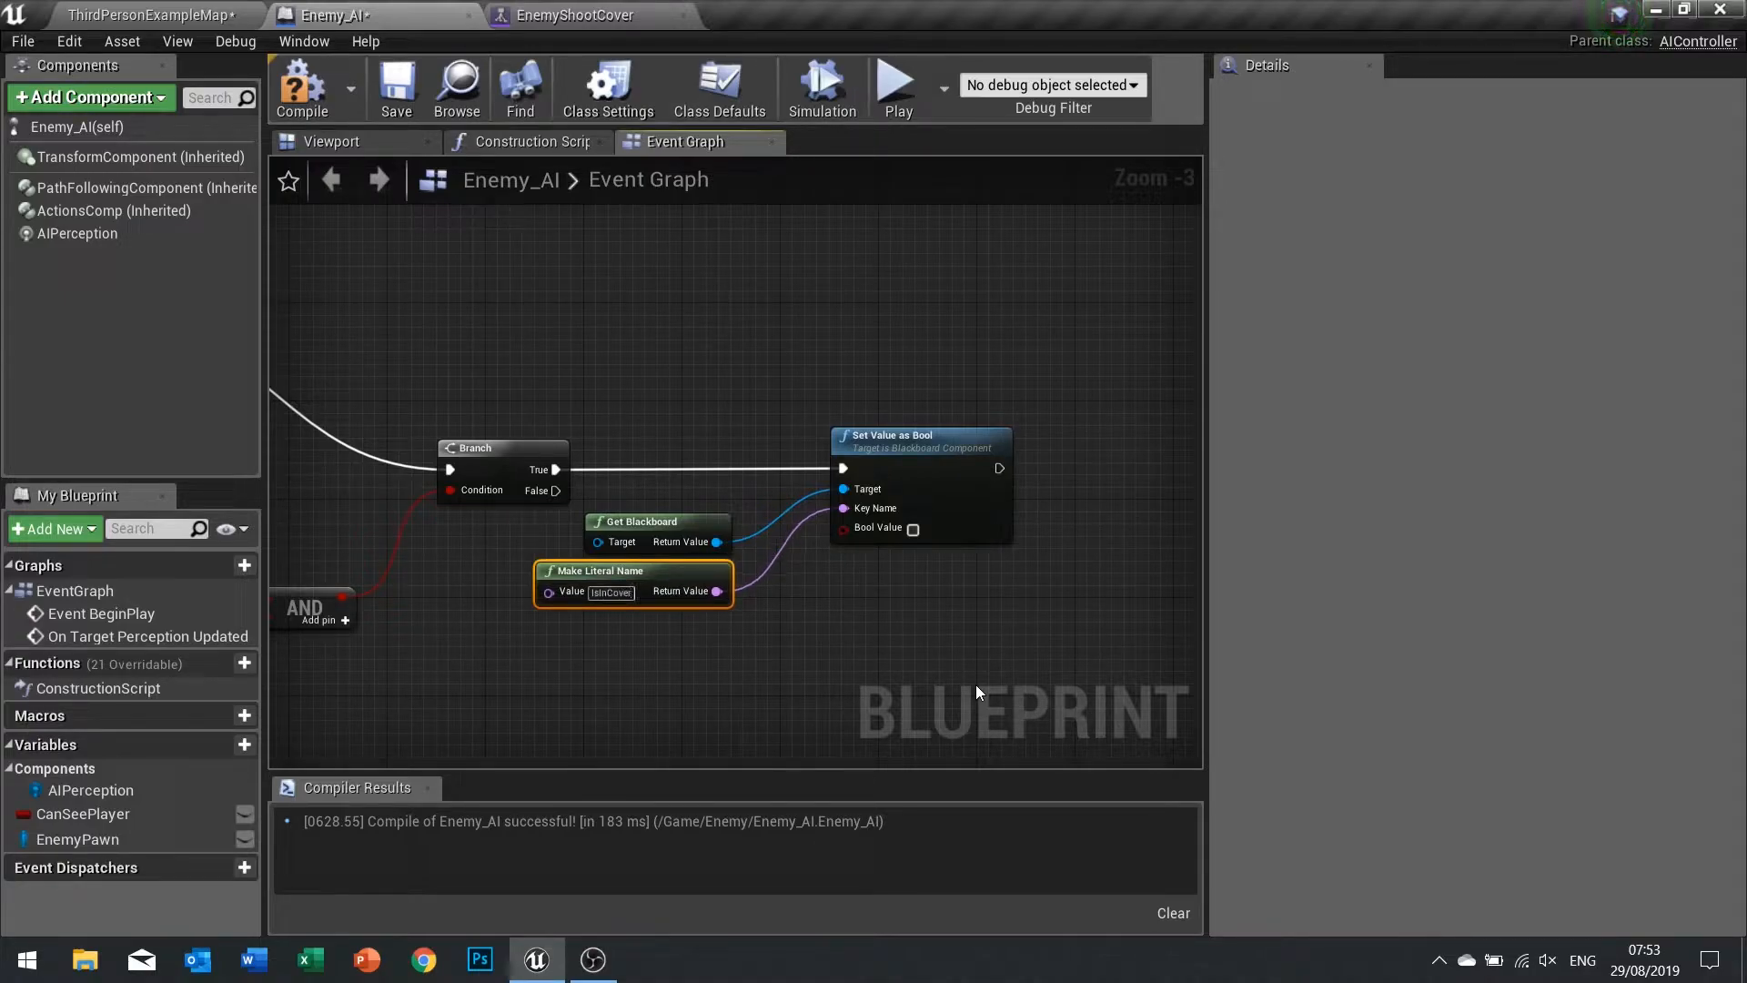
mouse_move(912, 528)
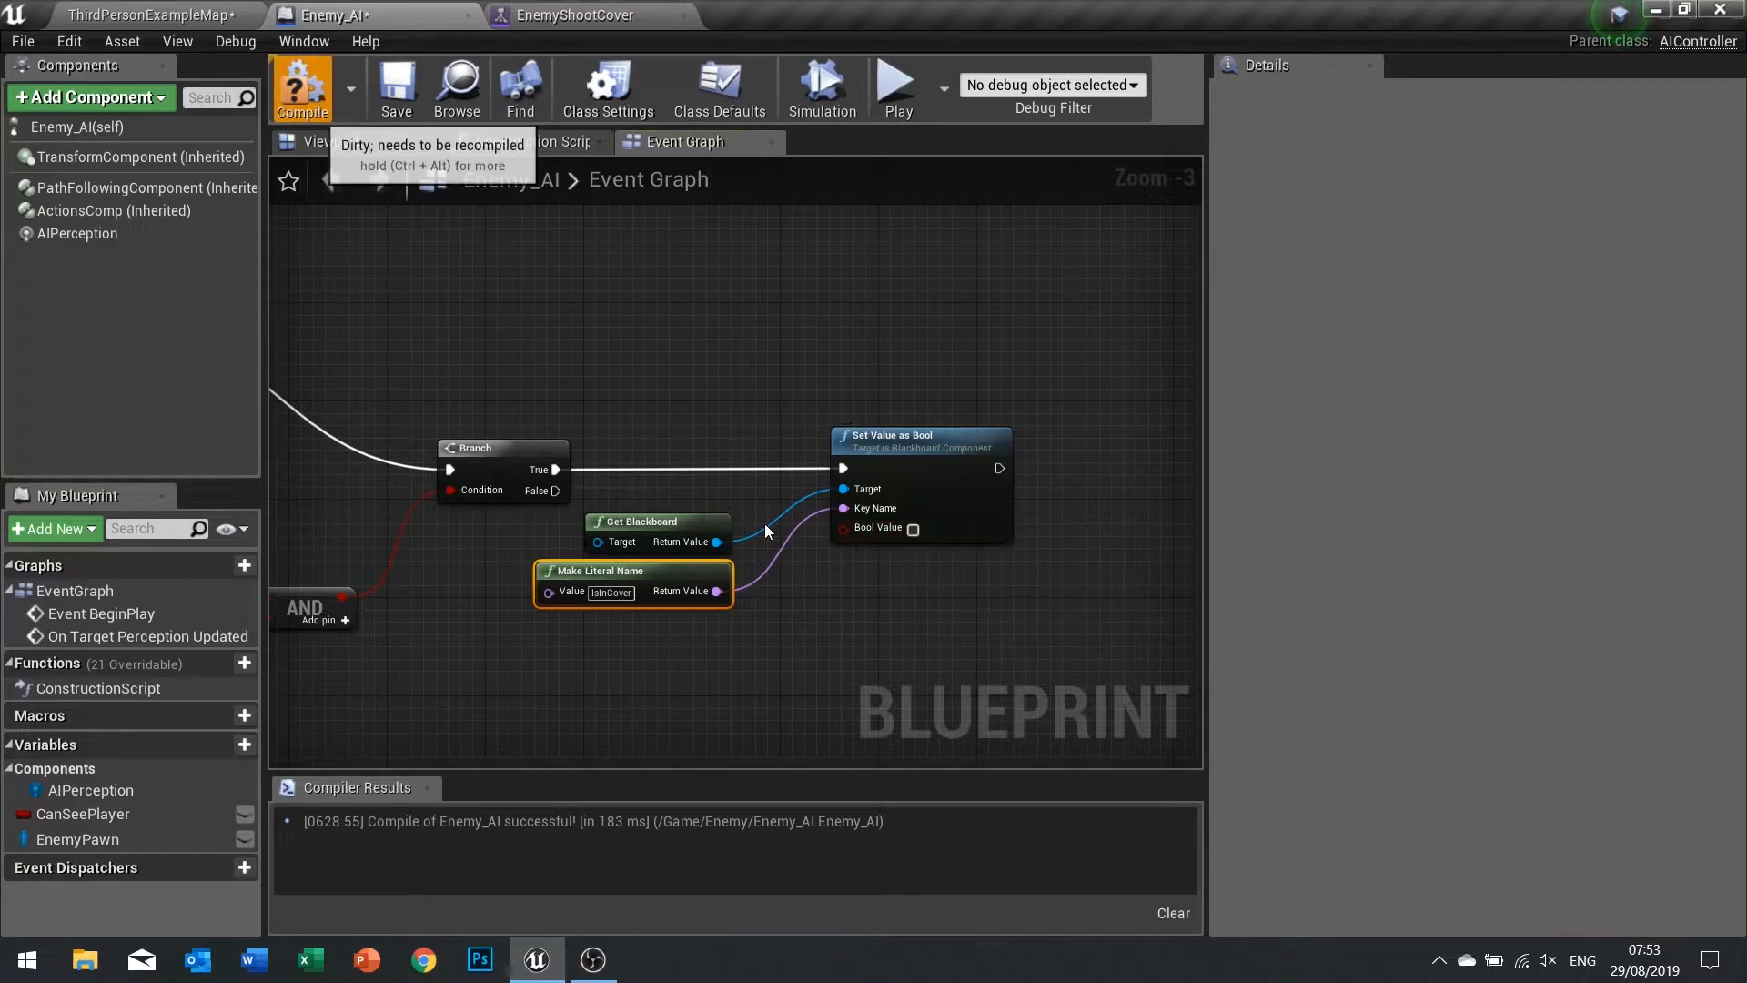
Set the ShootFromCover IsInCover blackboard condition's Observer Aborts to Self, then return to the level.
left_click(581, 15)
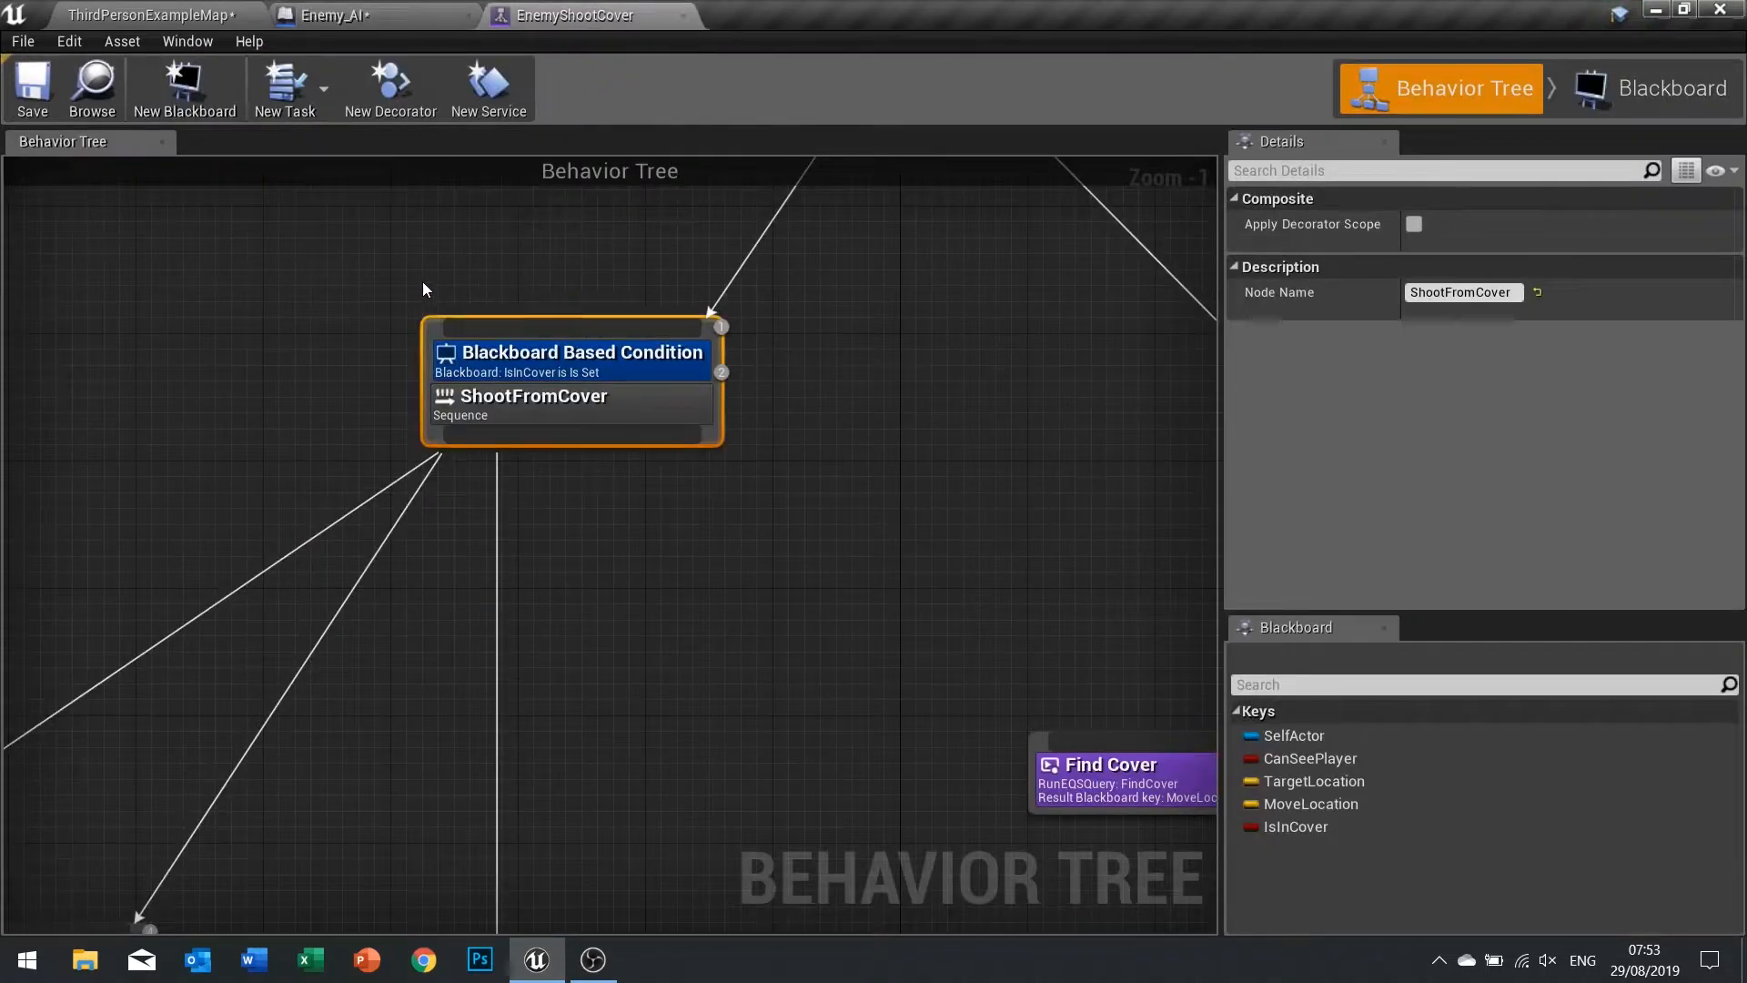
left_click(579, 351)
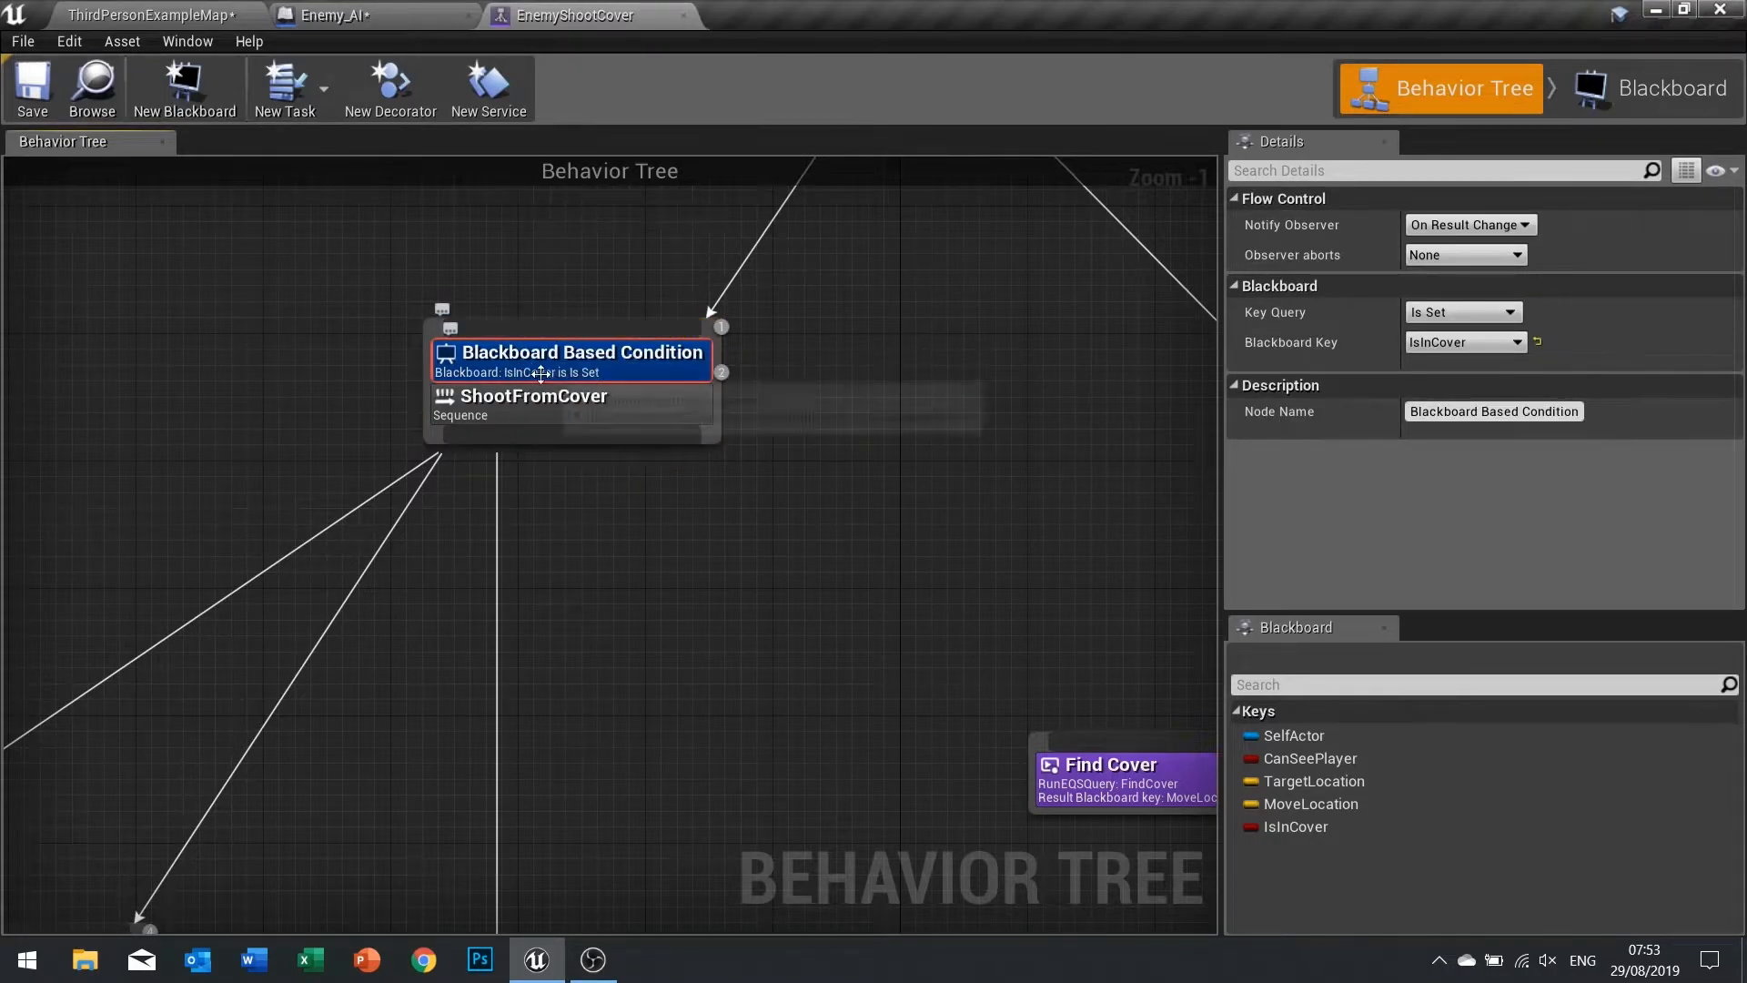
scroll("down", 3)
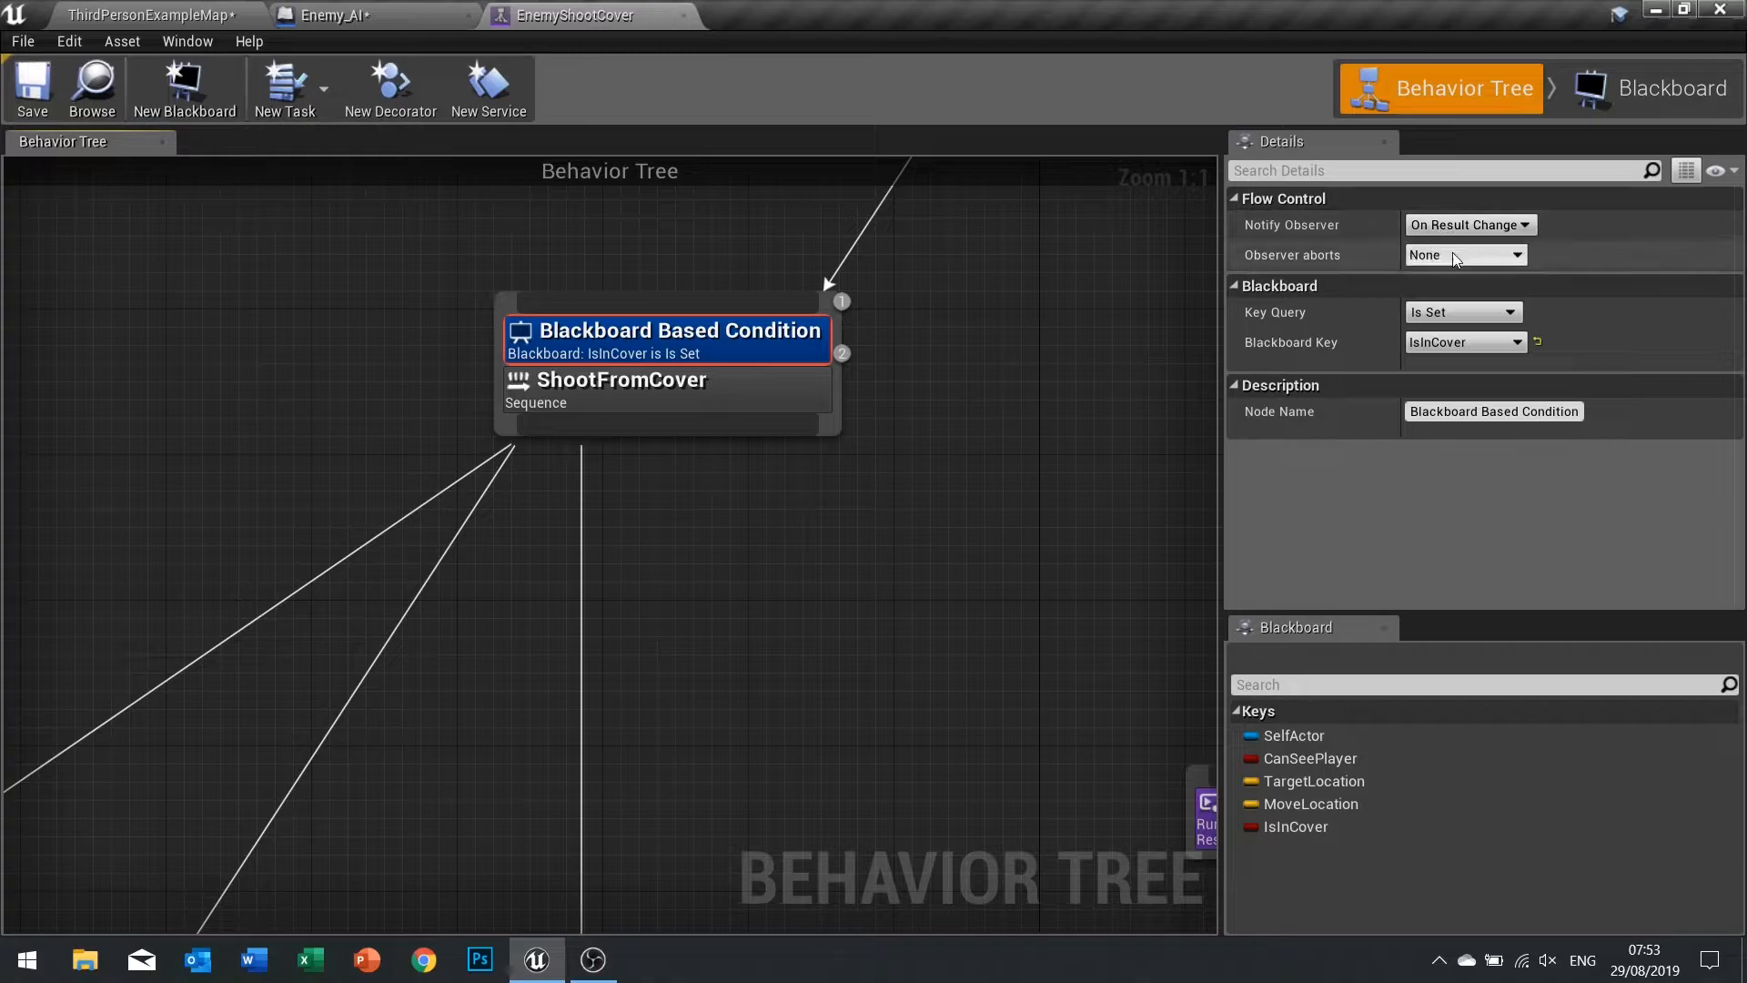
left_click(1463, 255)
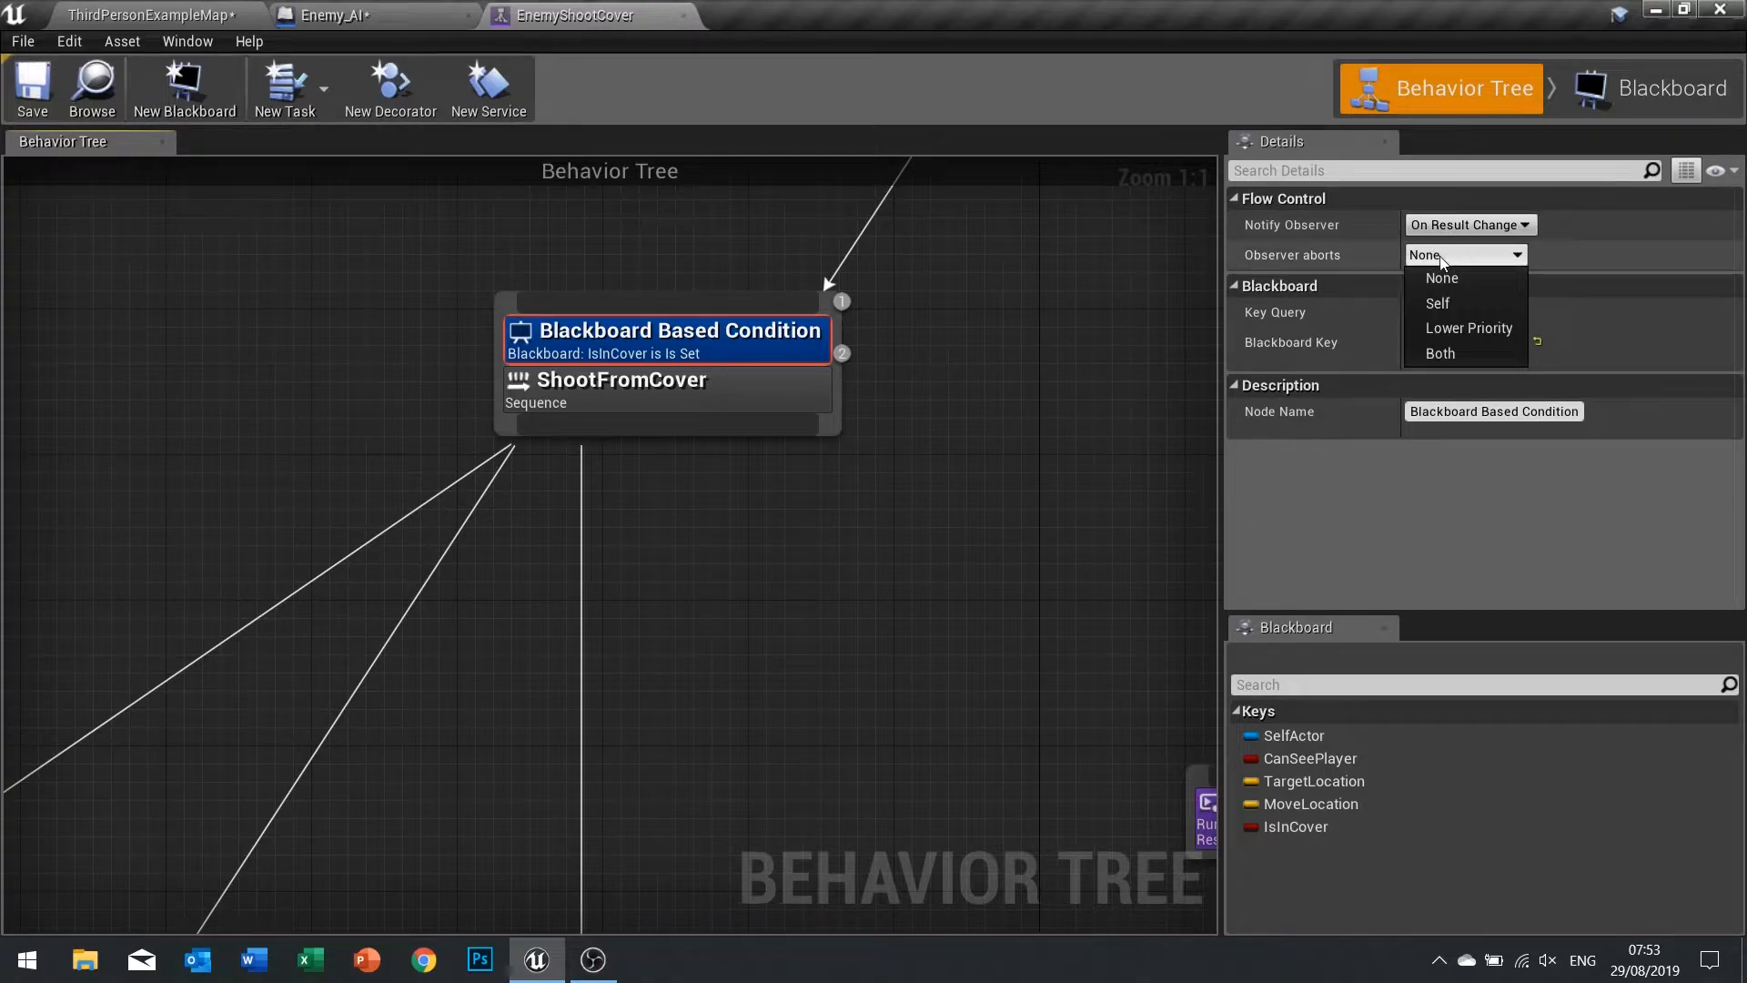
left_click(1438, 302)
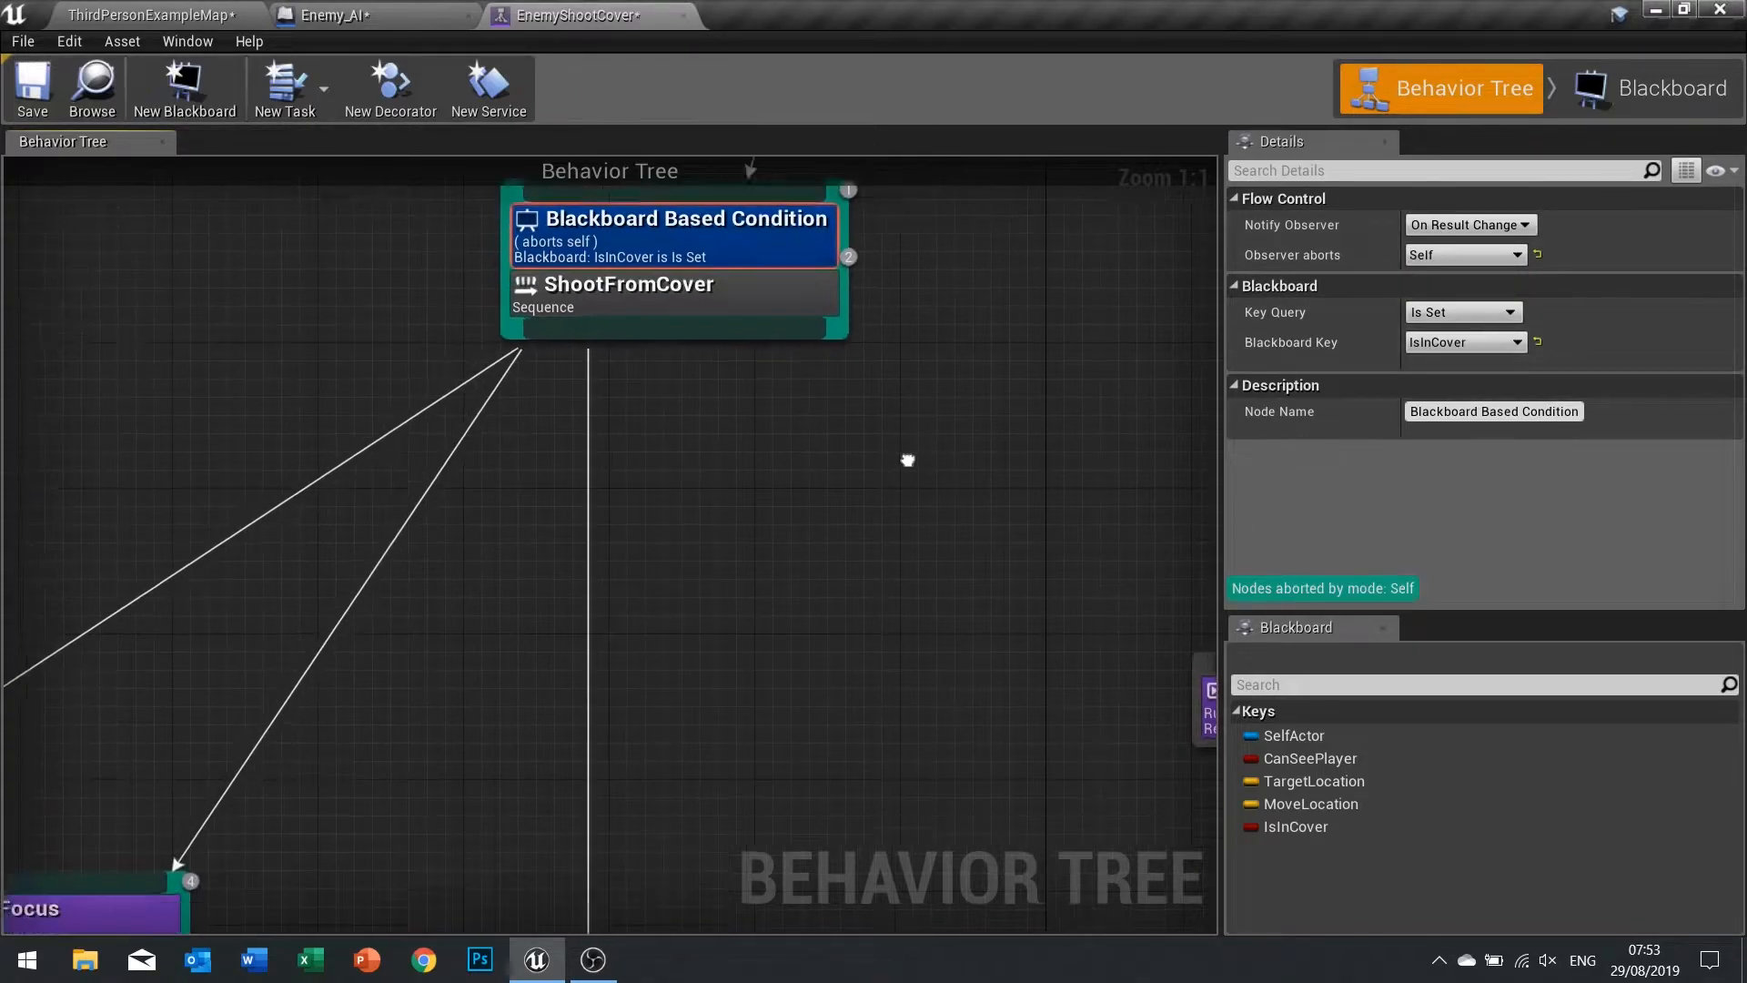
scroll("down", 3)
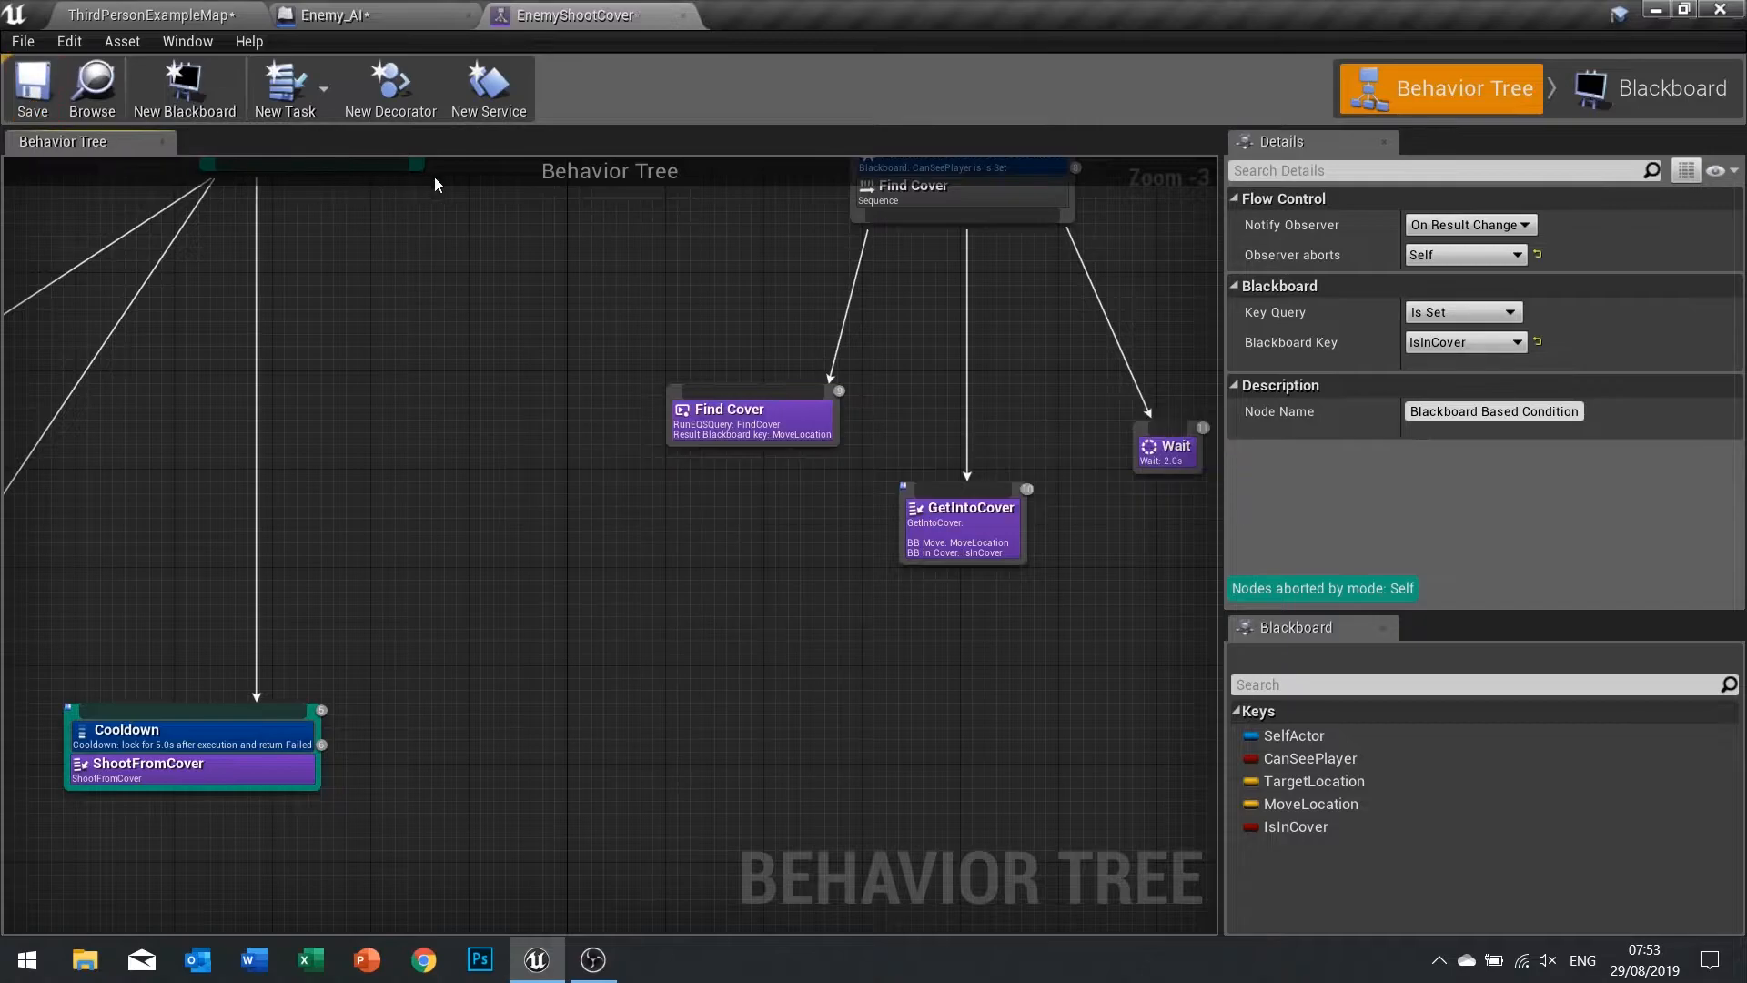
left_click(151, 15)
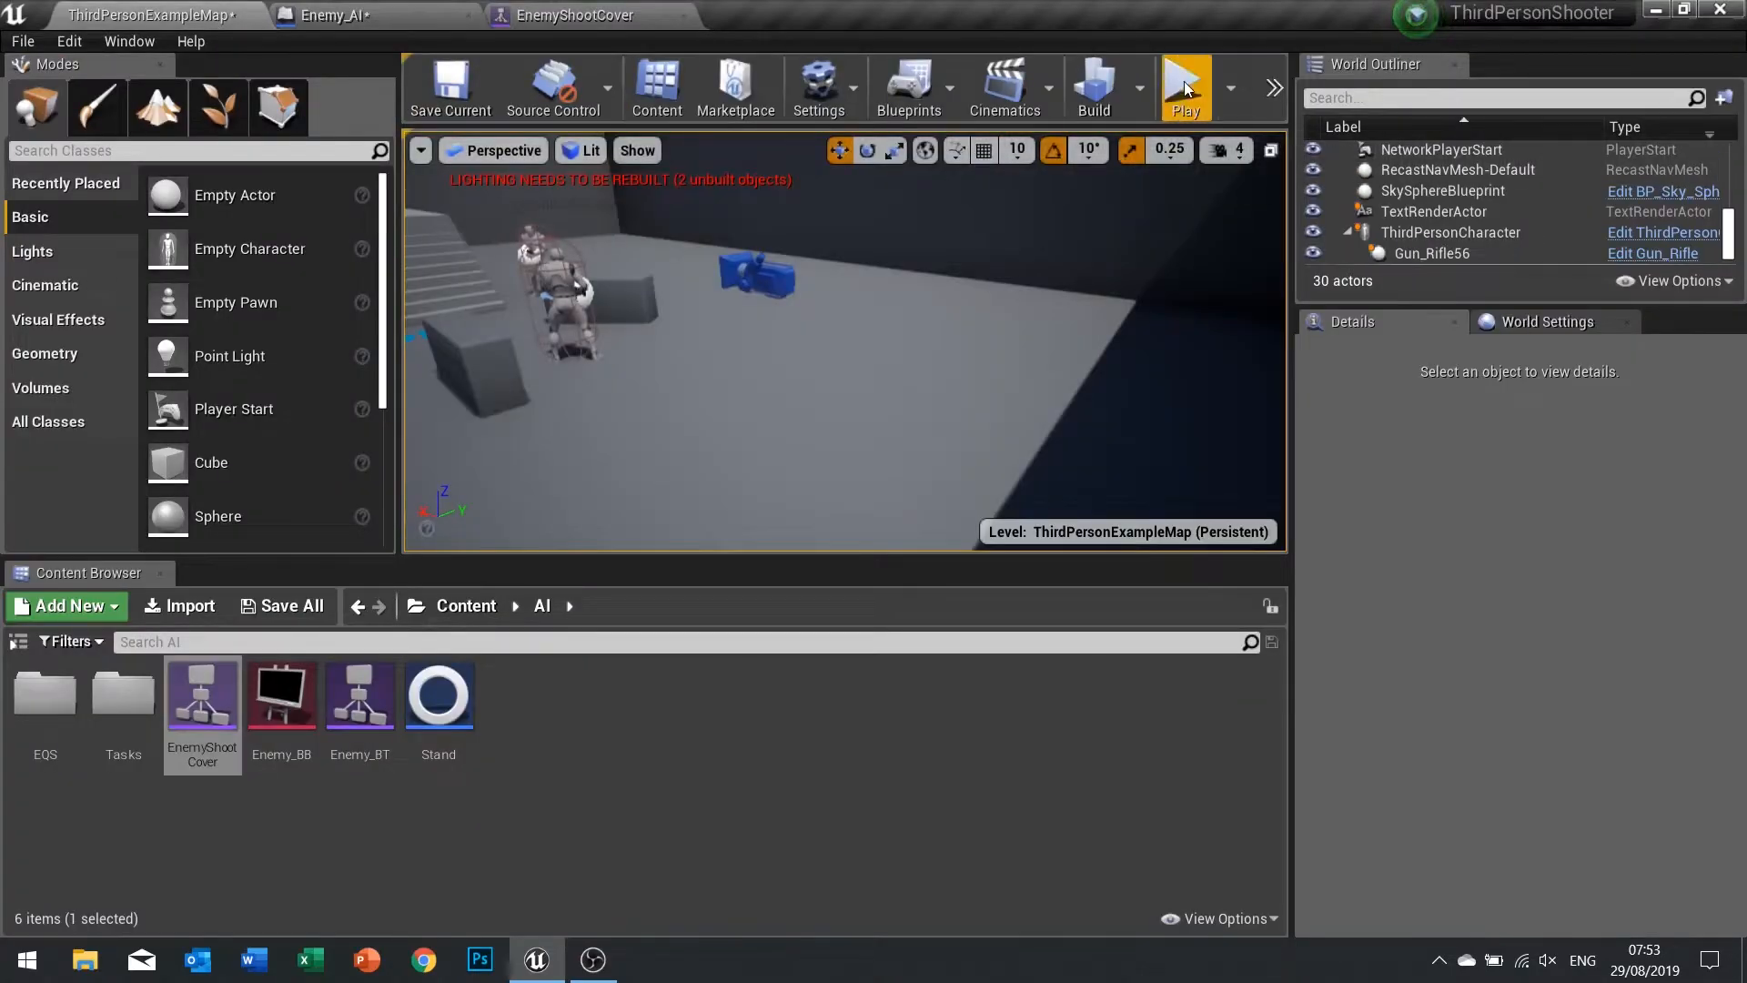
left_click(1185, 87)
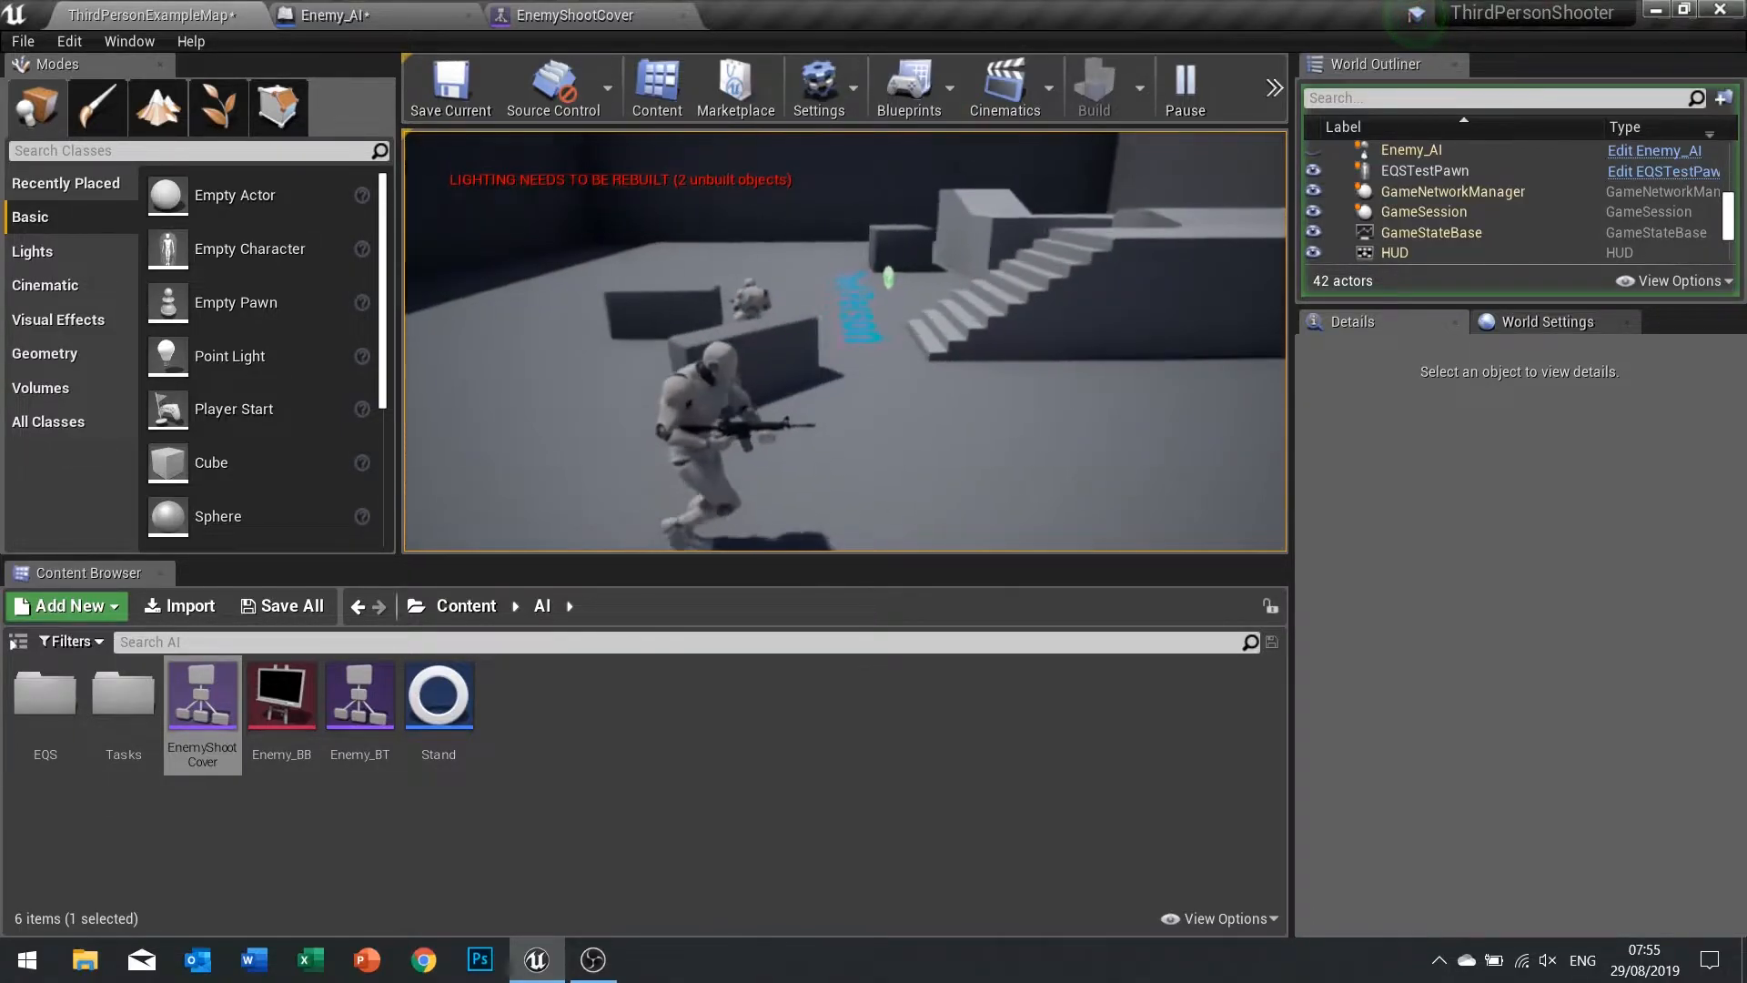
left_click(1183, 88)
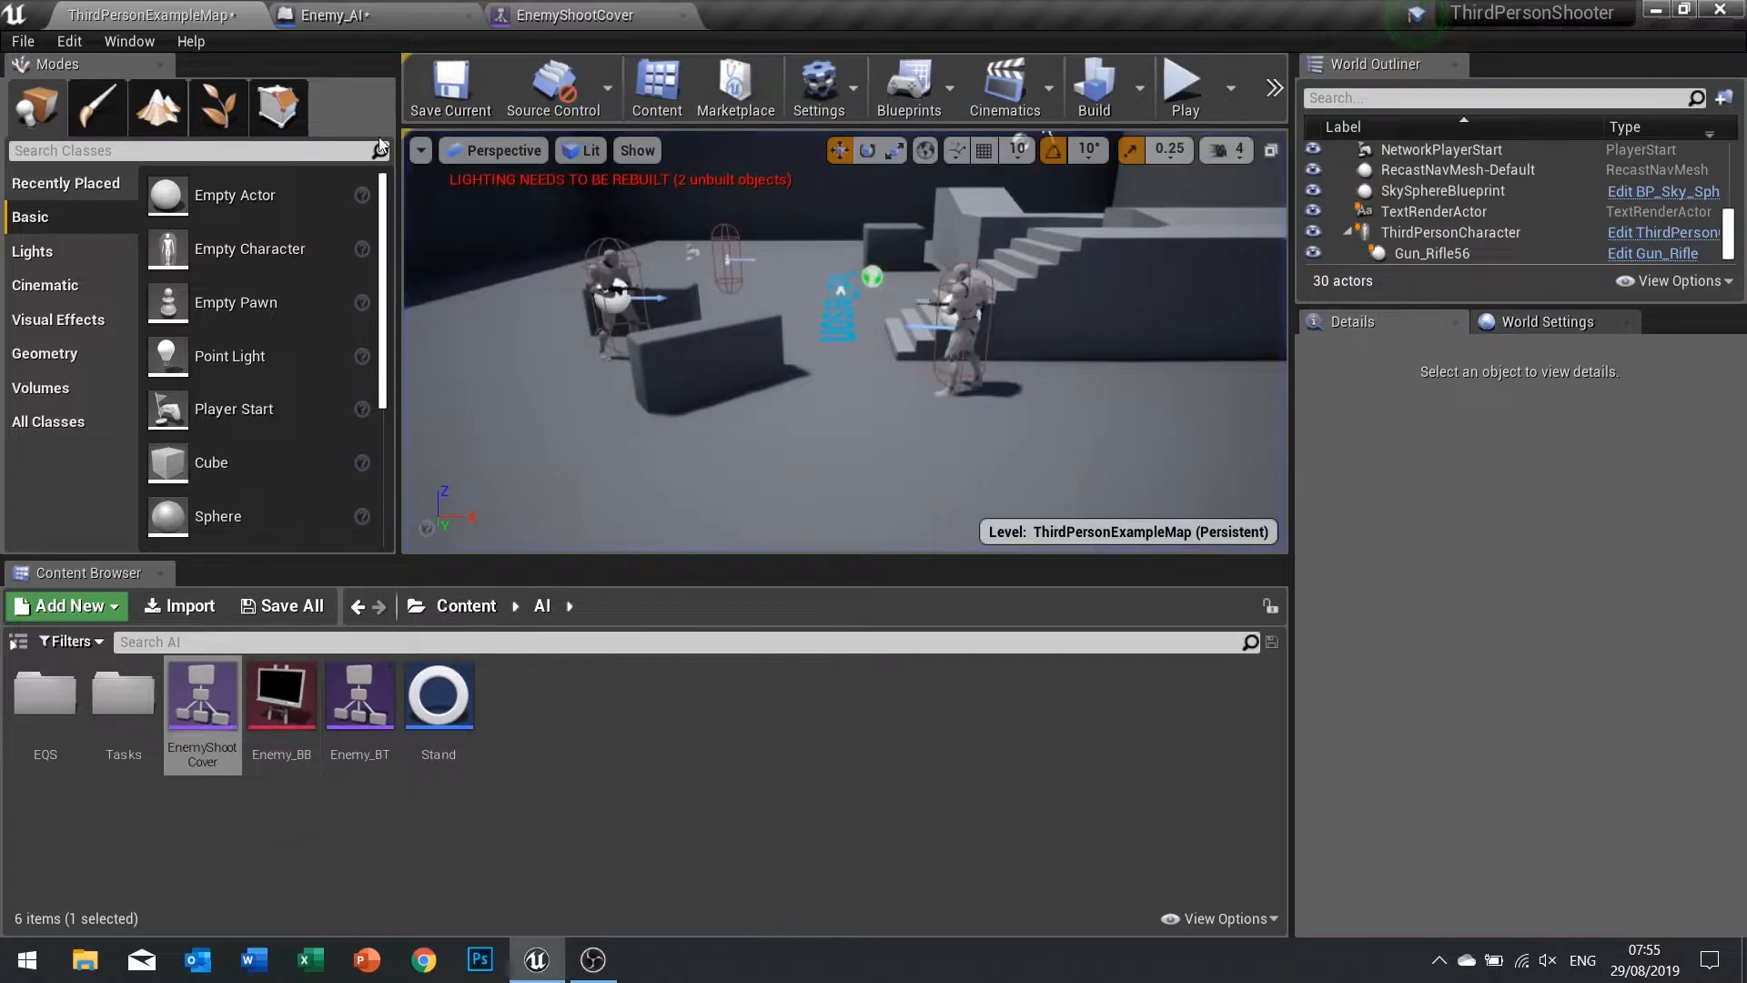
Bring up the ShootFromCover task graph from the Tasks folder, at the abort event.
double_click(122, 702)
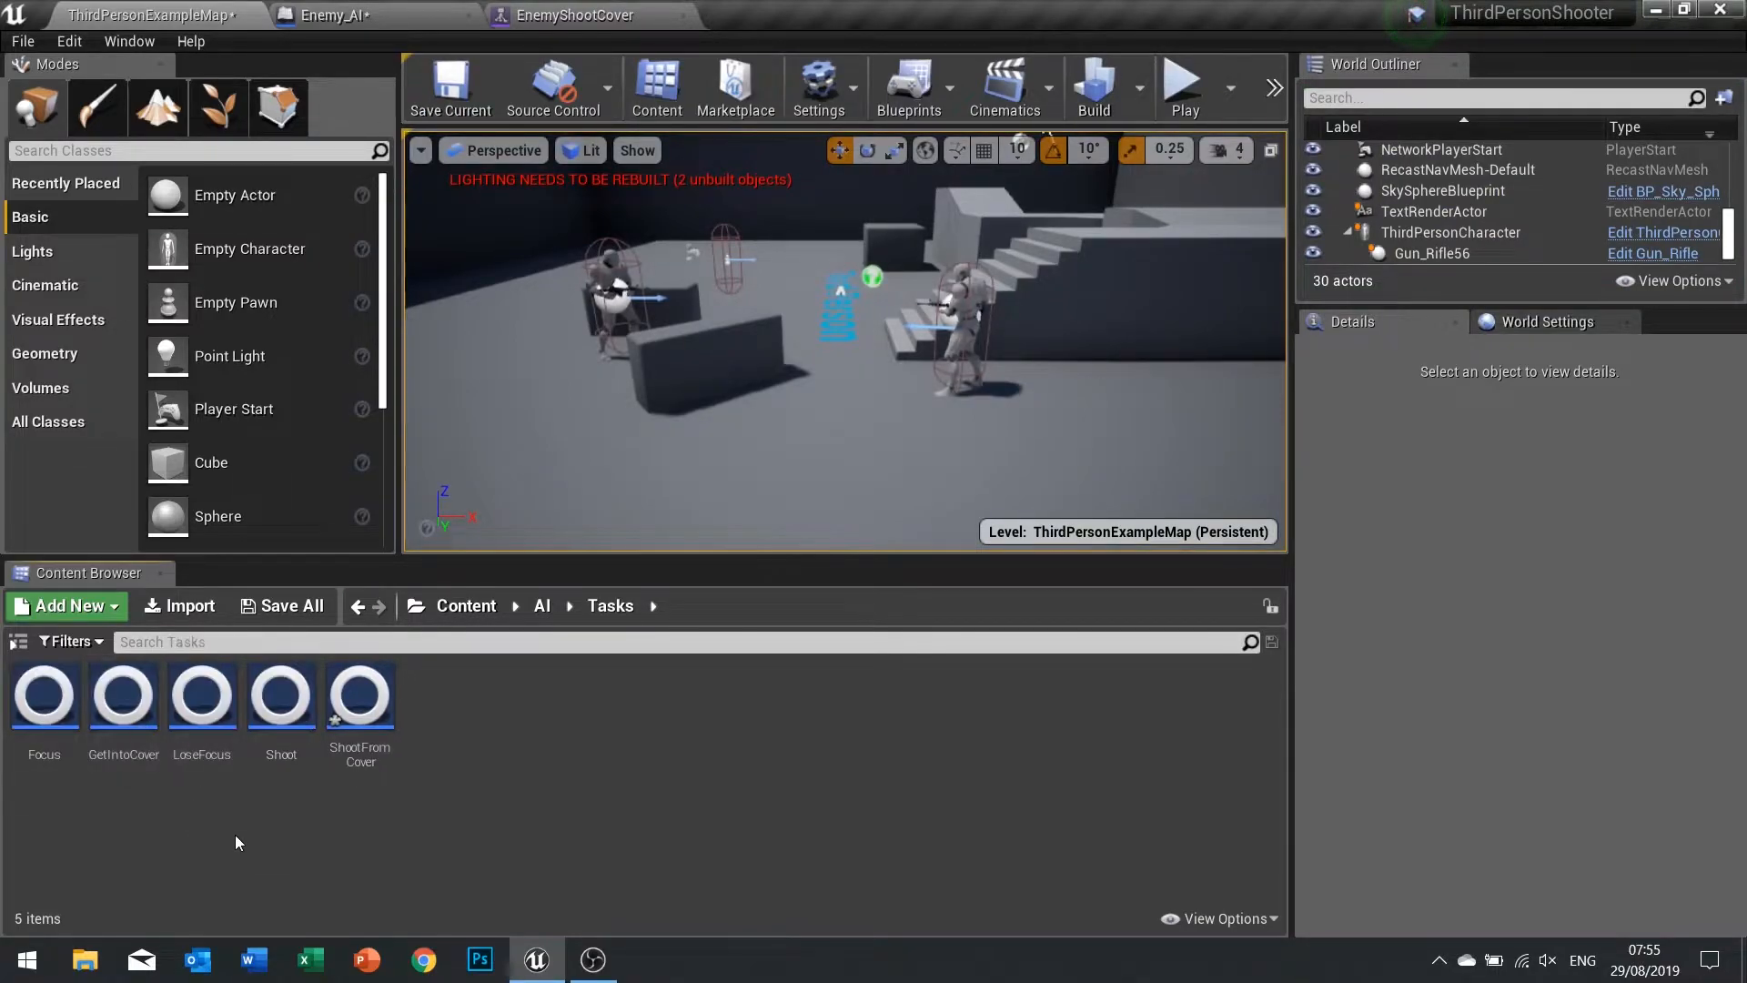
double_click(358, 695)
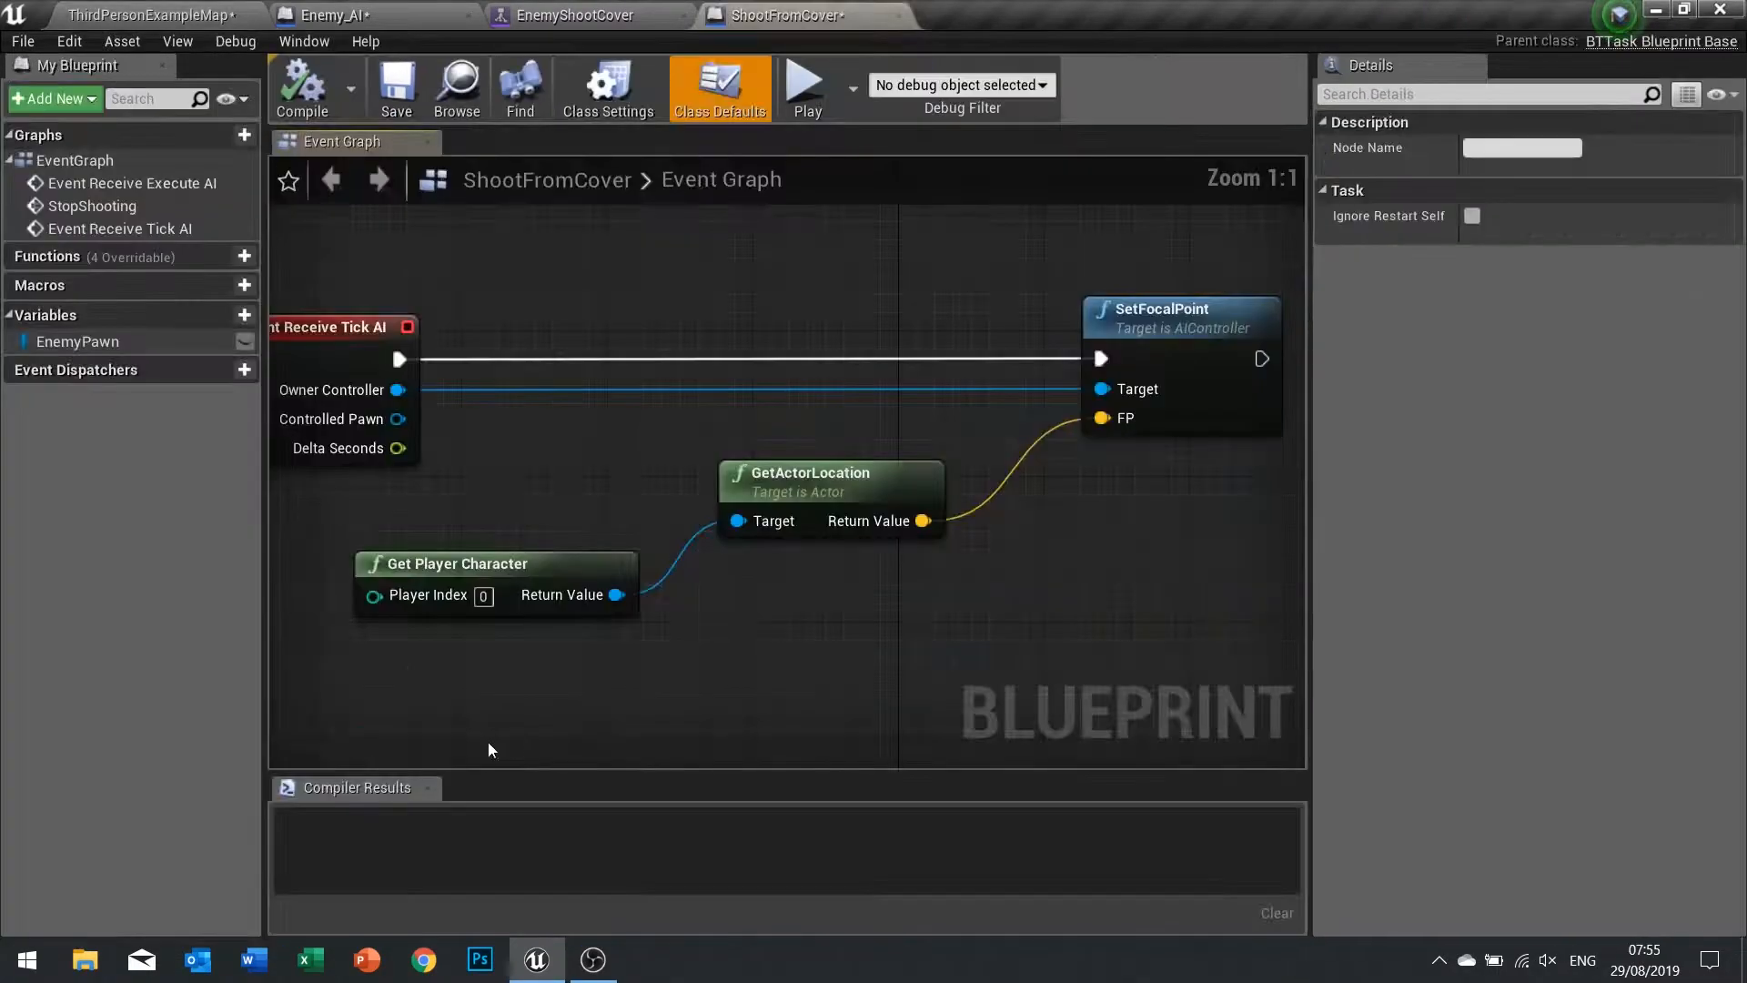
scroll("down", 3)
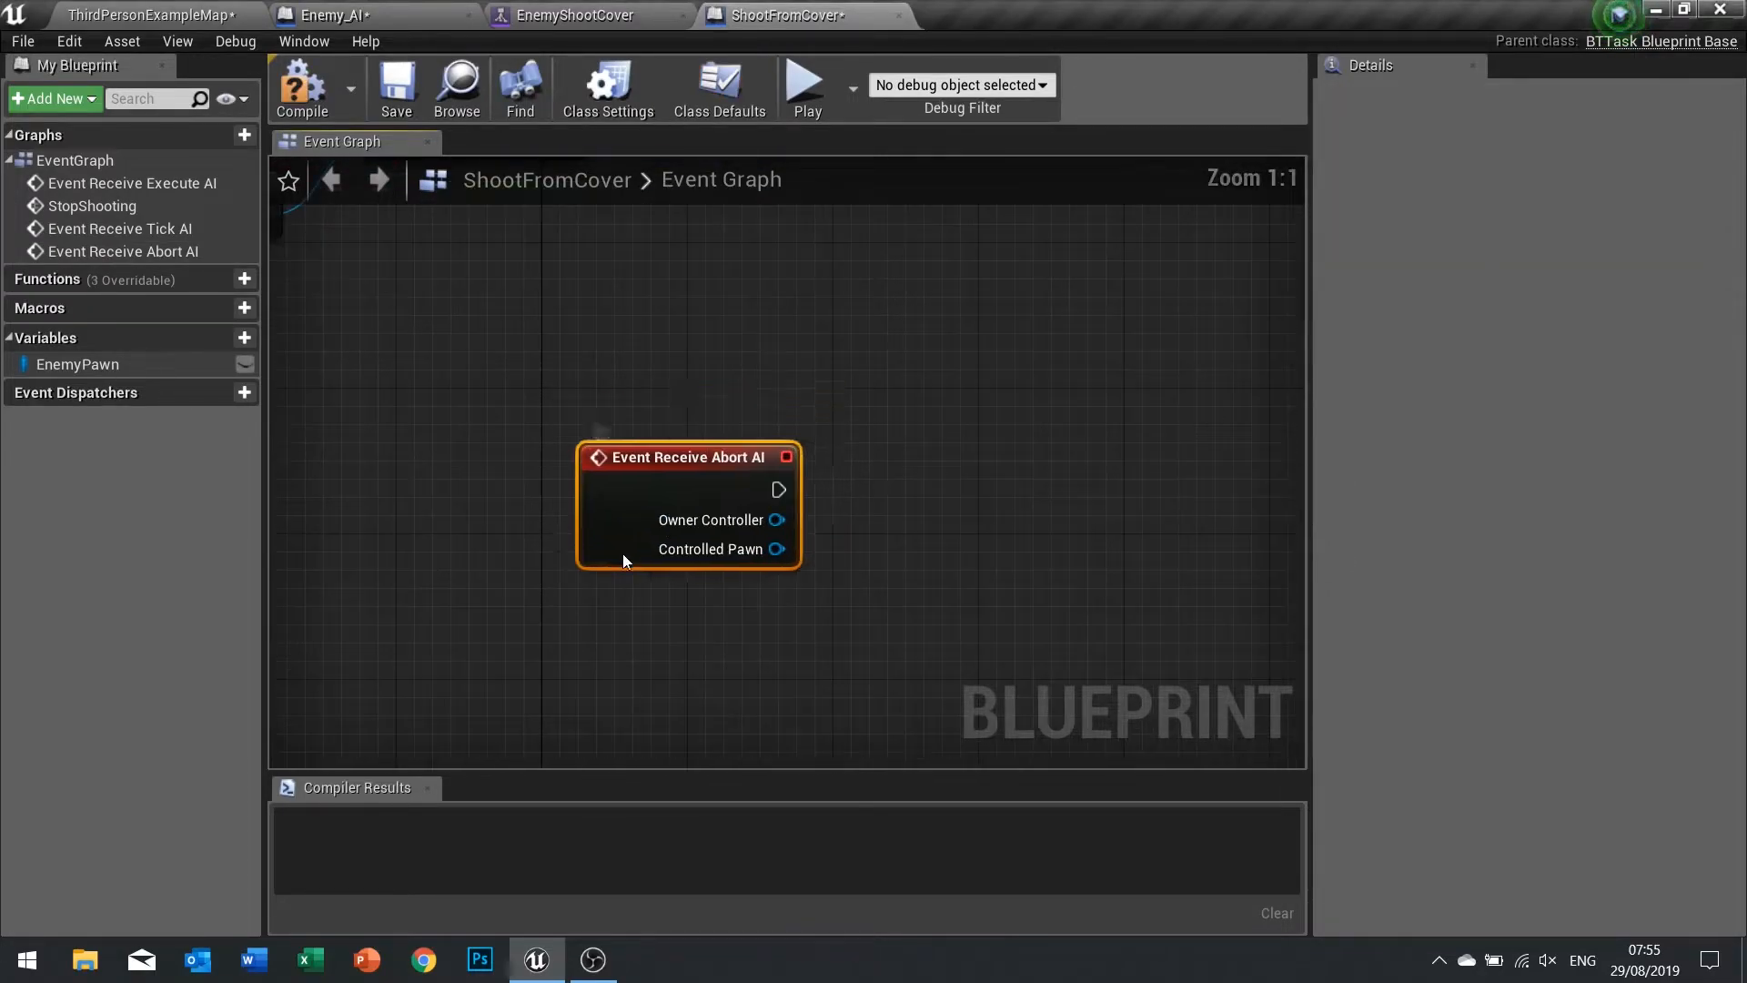
scroll("down", 3)
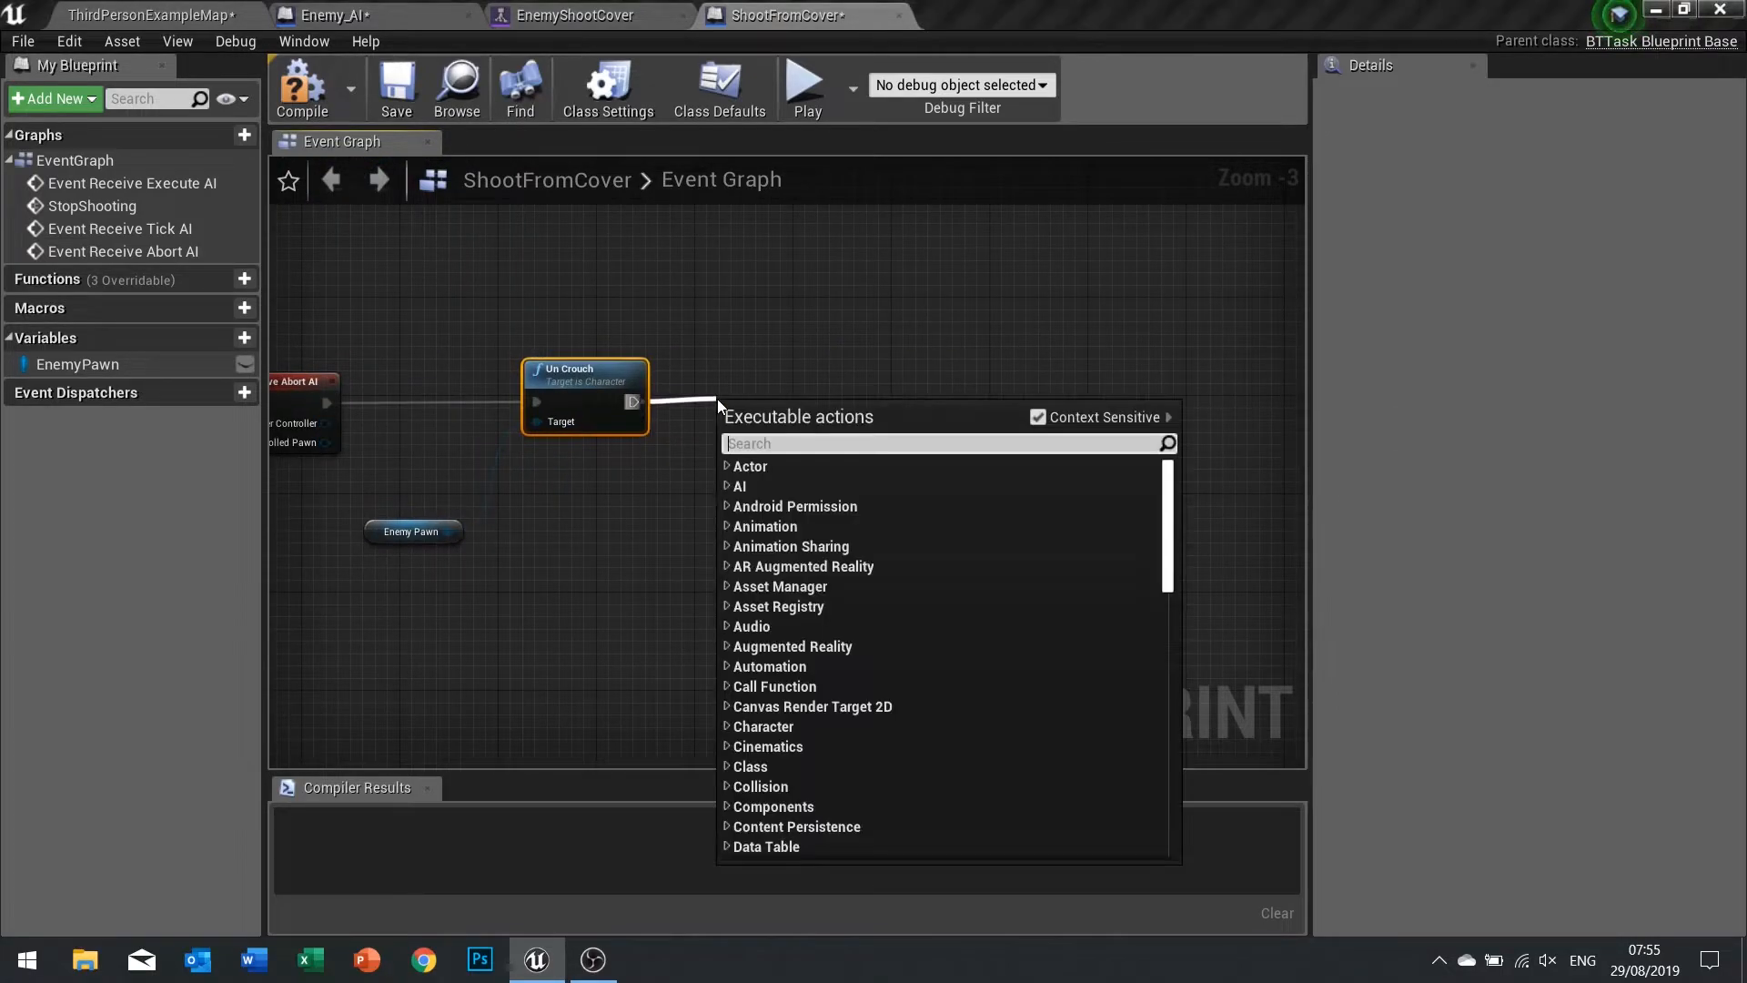
Have Event Receive Abort AI un-crouch the EnemyPawn then call Finish Abort, and compile.
type("finish")
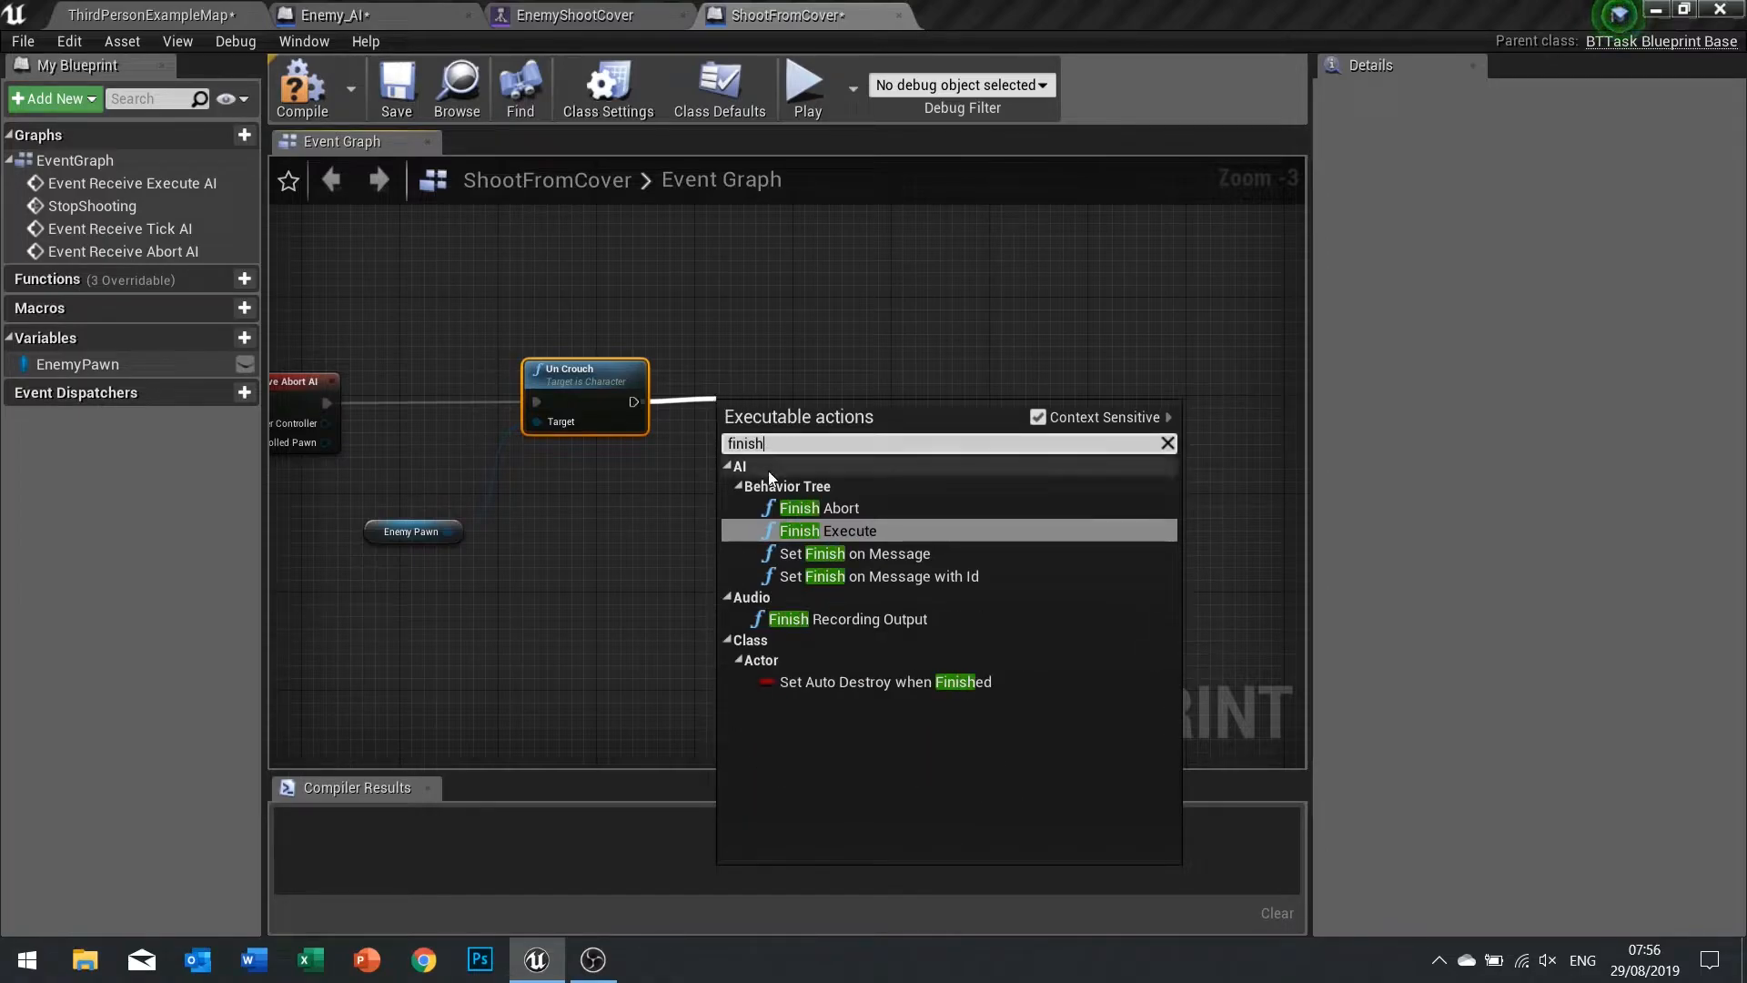
left_click(819, 508)
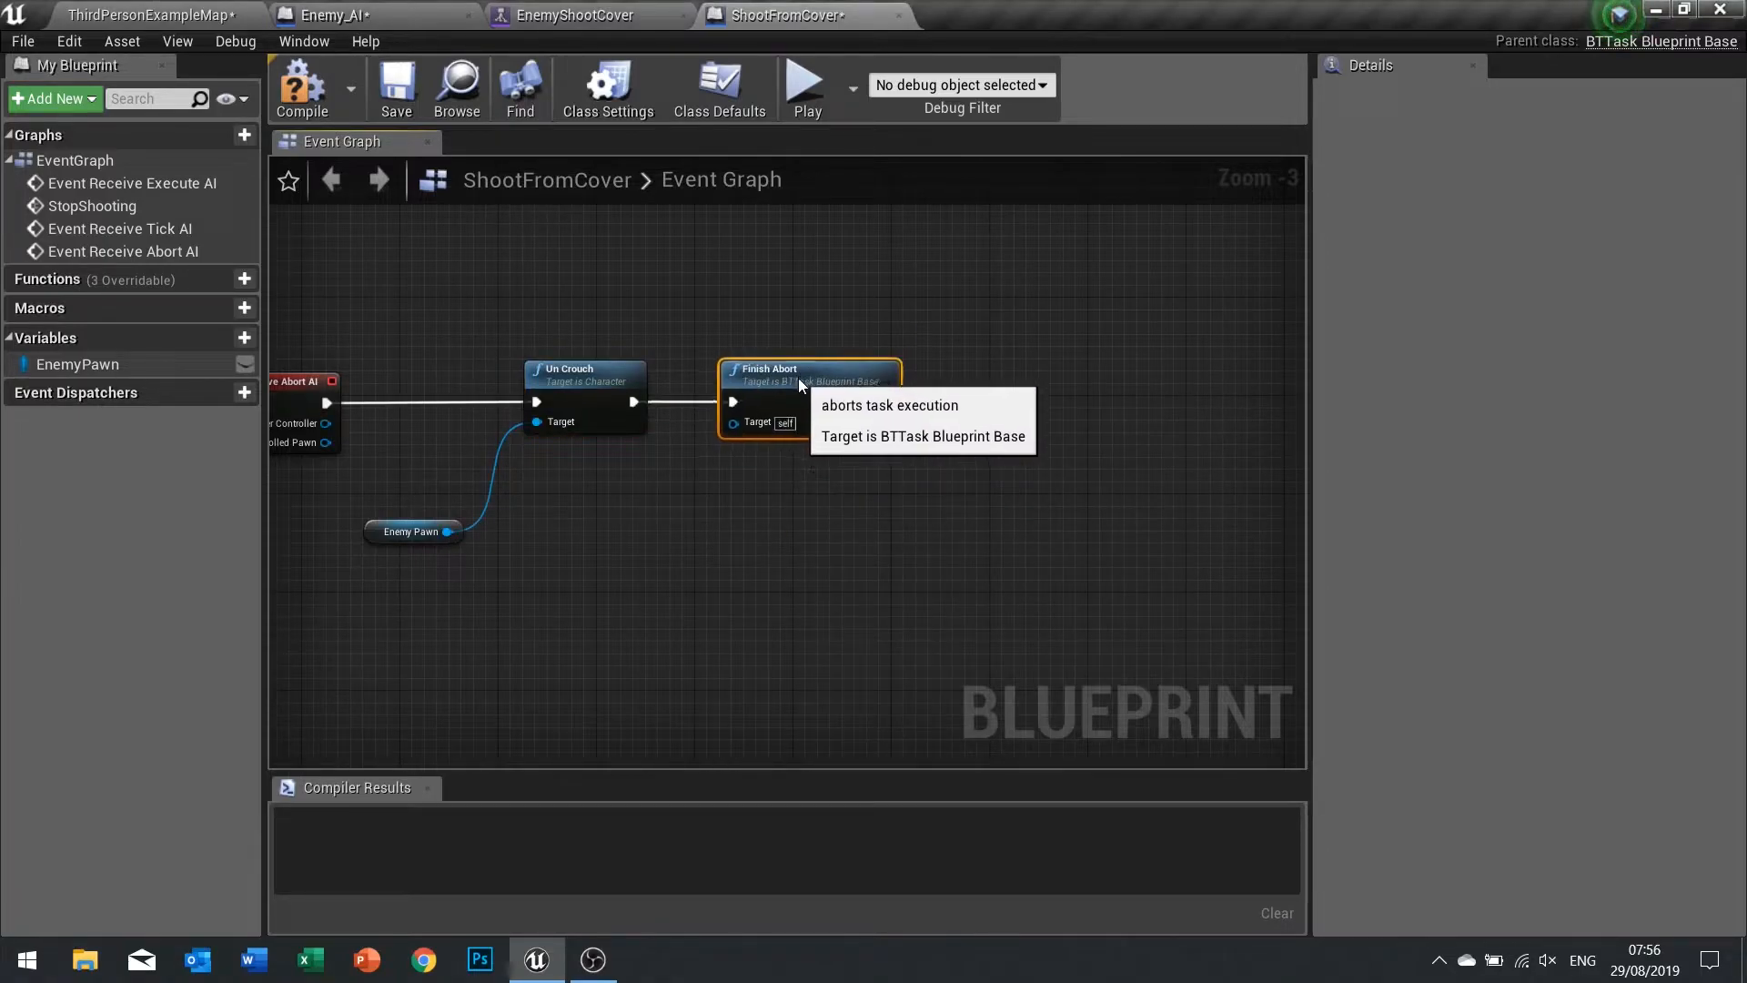
left_click(300, 87)
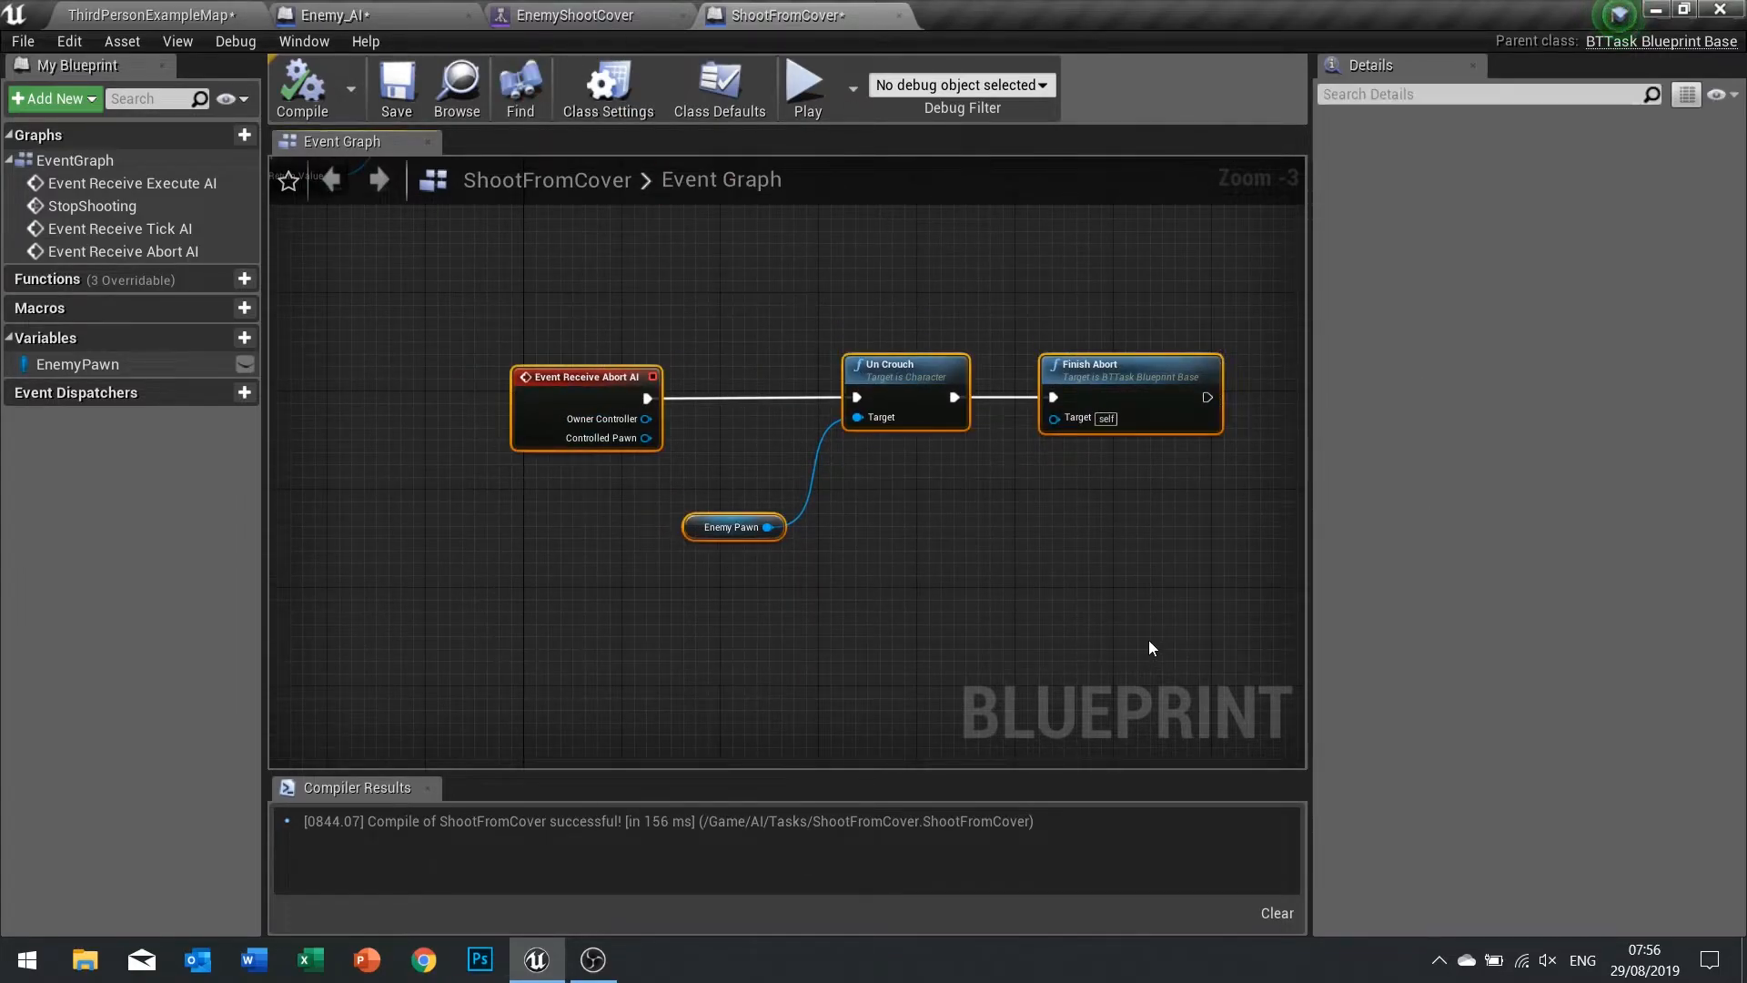
Play the level to watch the enemies take cover and shoot.
left_click(1114, 364)
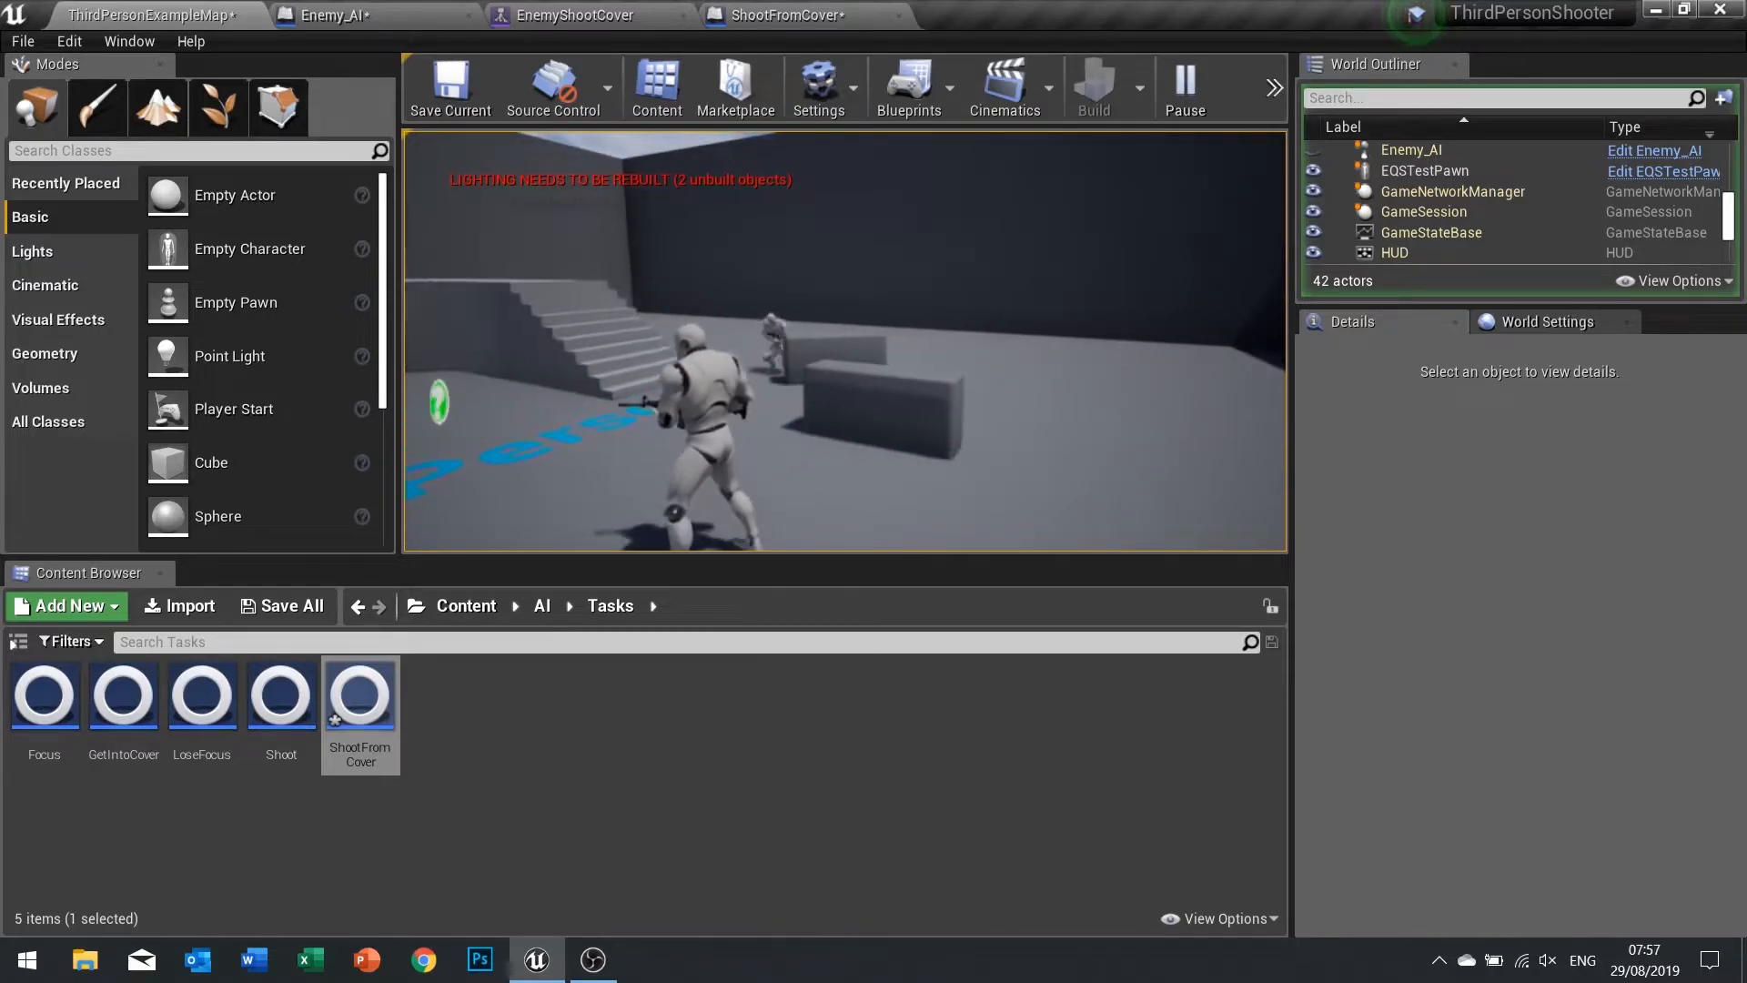
Stop play, duplicate the Focus task as FocusPlayer and bring up its graph.
left_click(1183, 88)
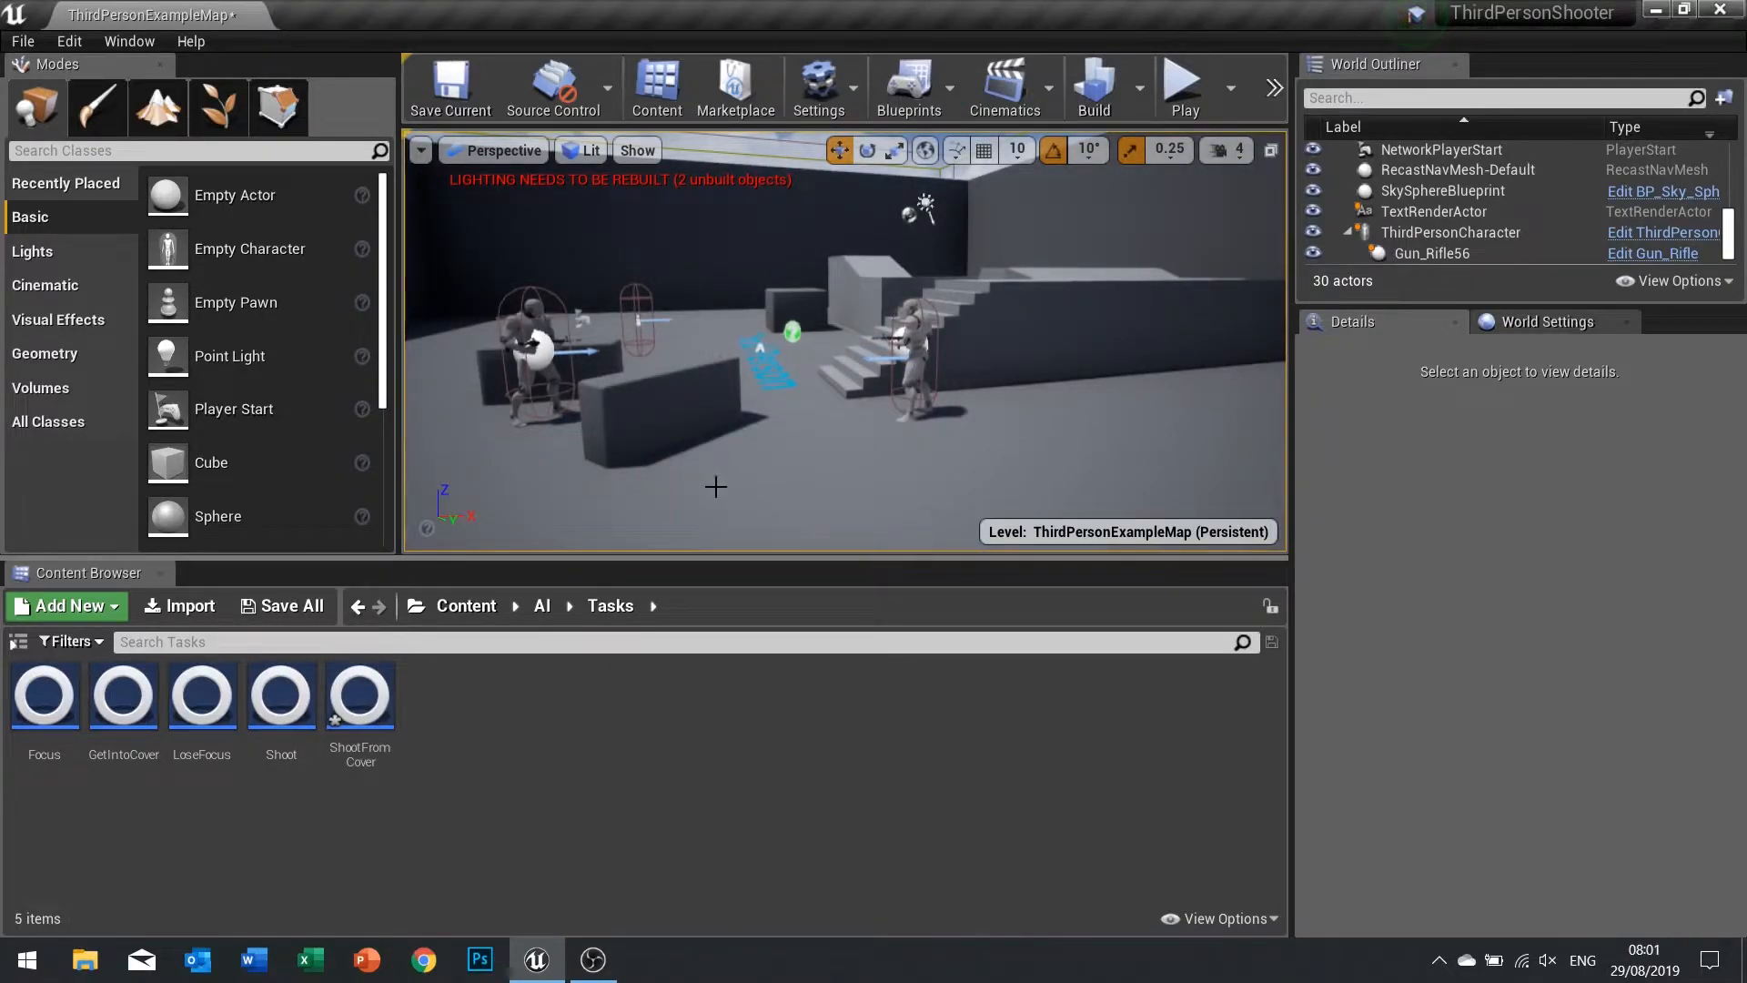
mouse_move(502, 409)
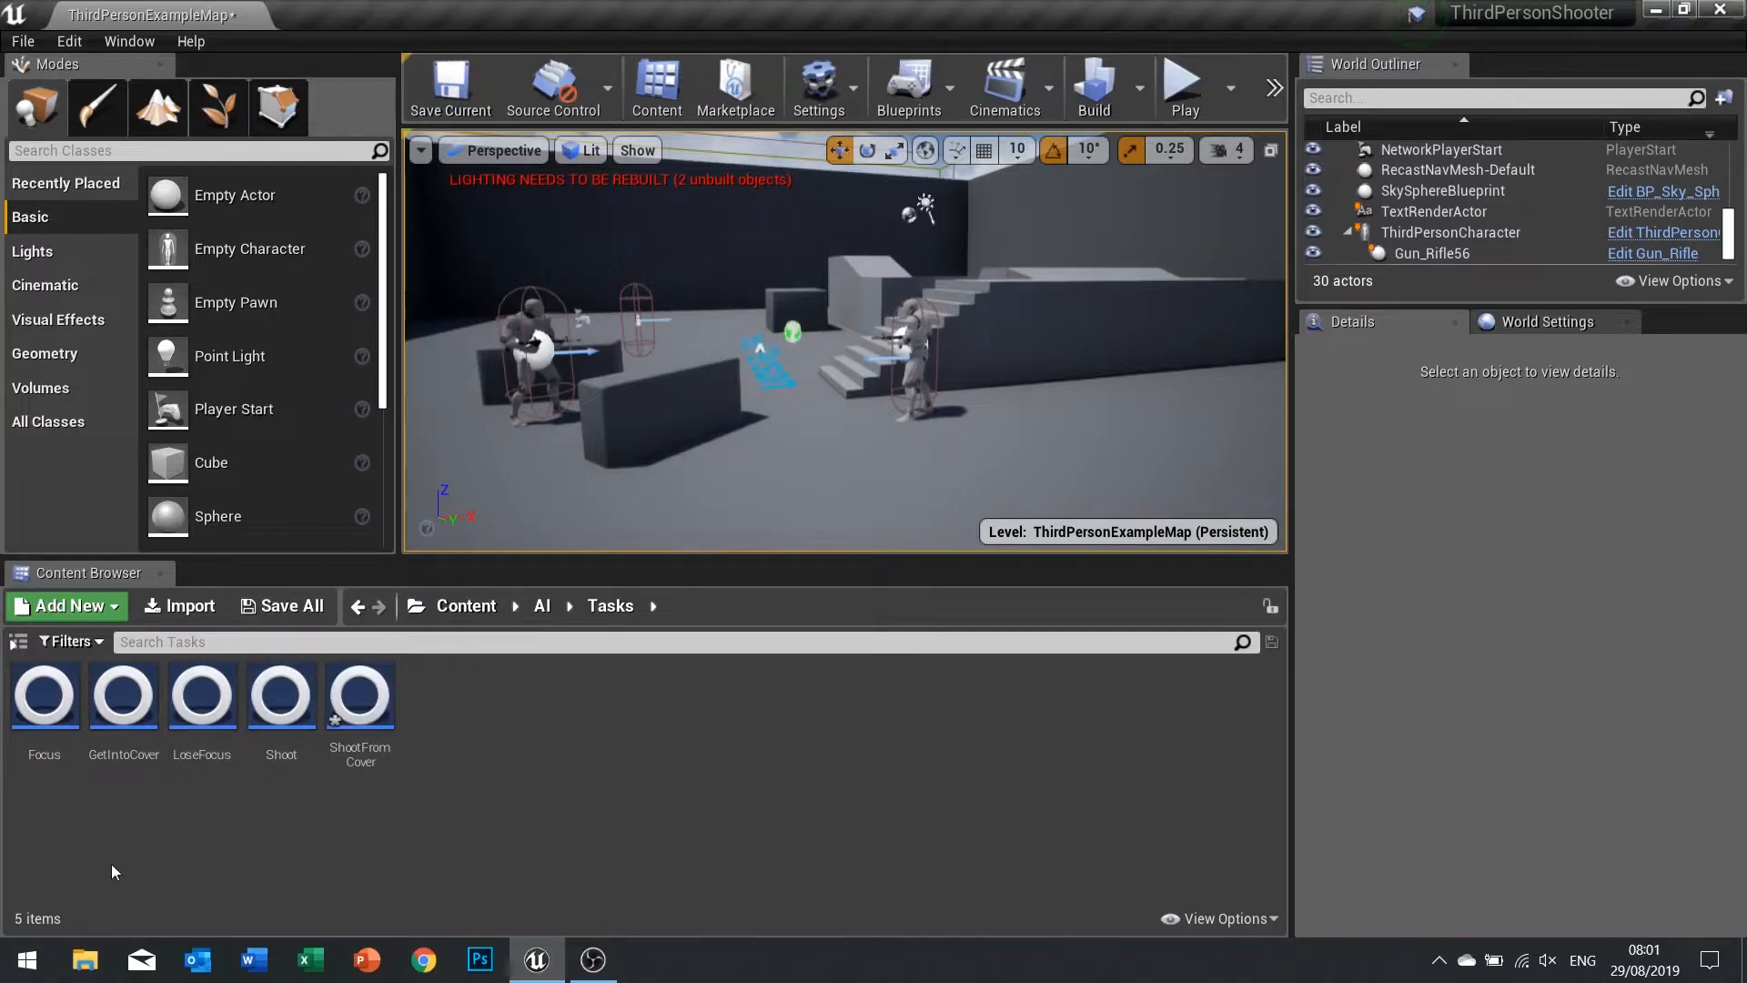
left_click(44, 693)
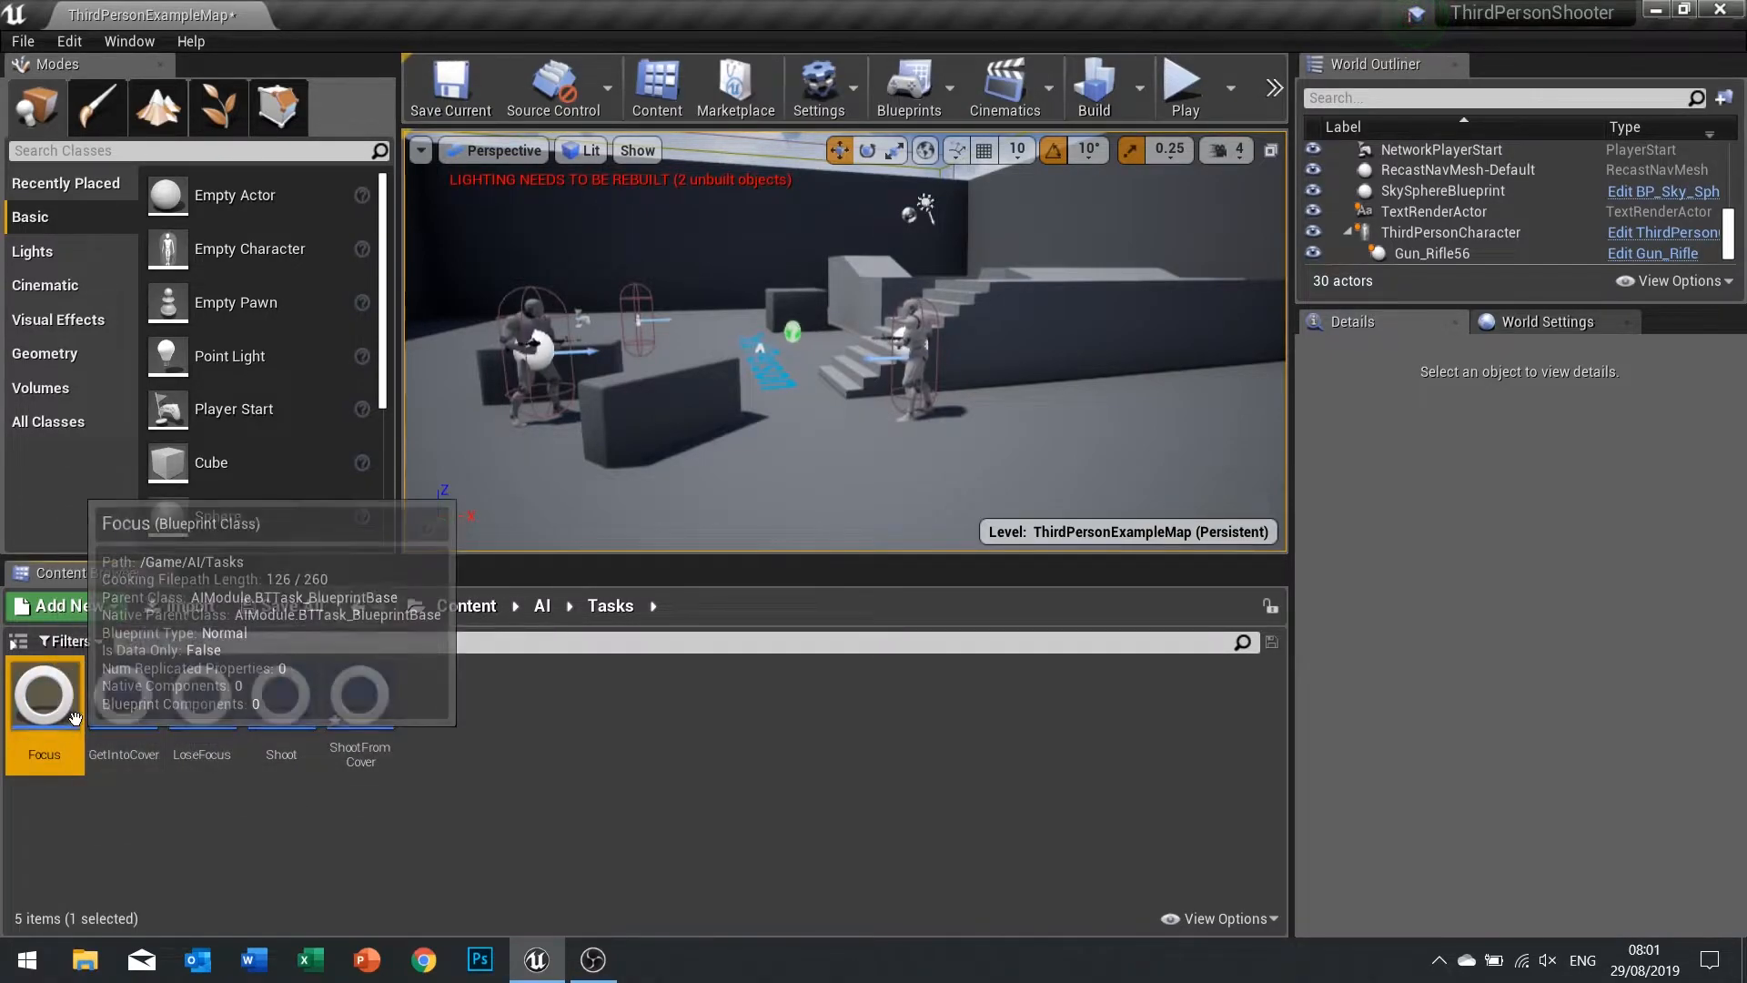
right_click(44, 693)
type("F")
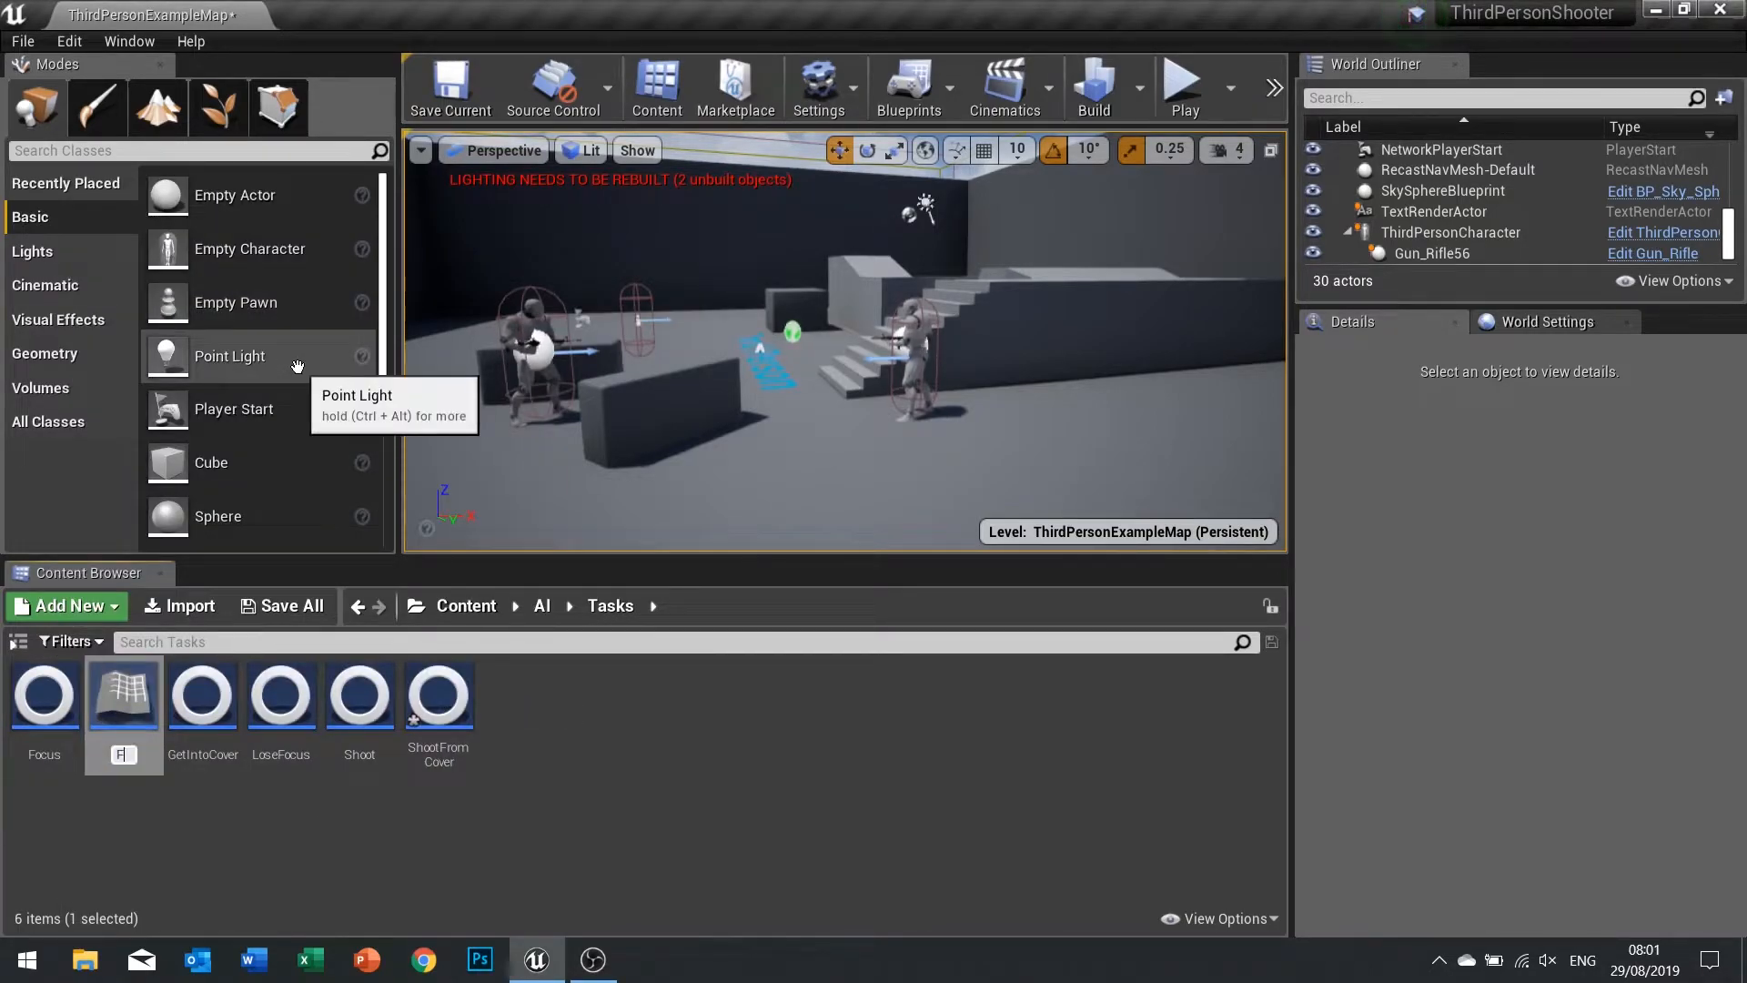
left_click(122, 694)
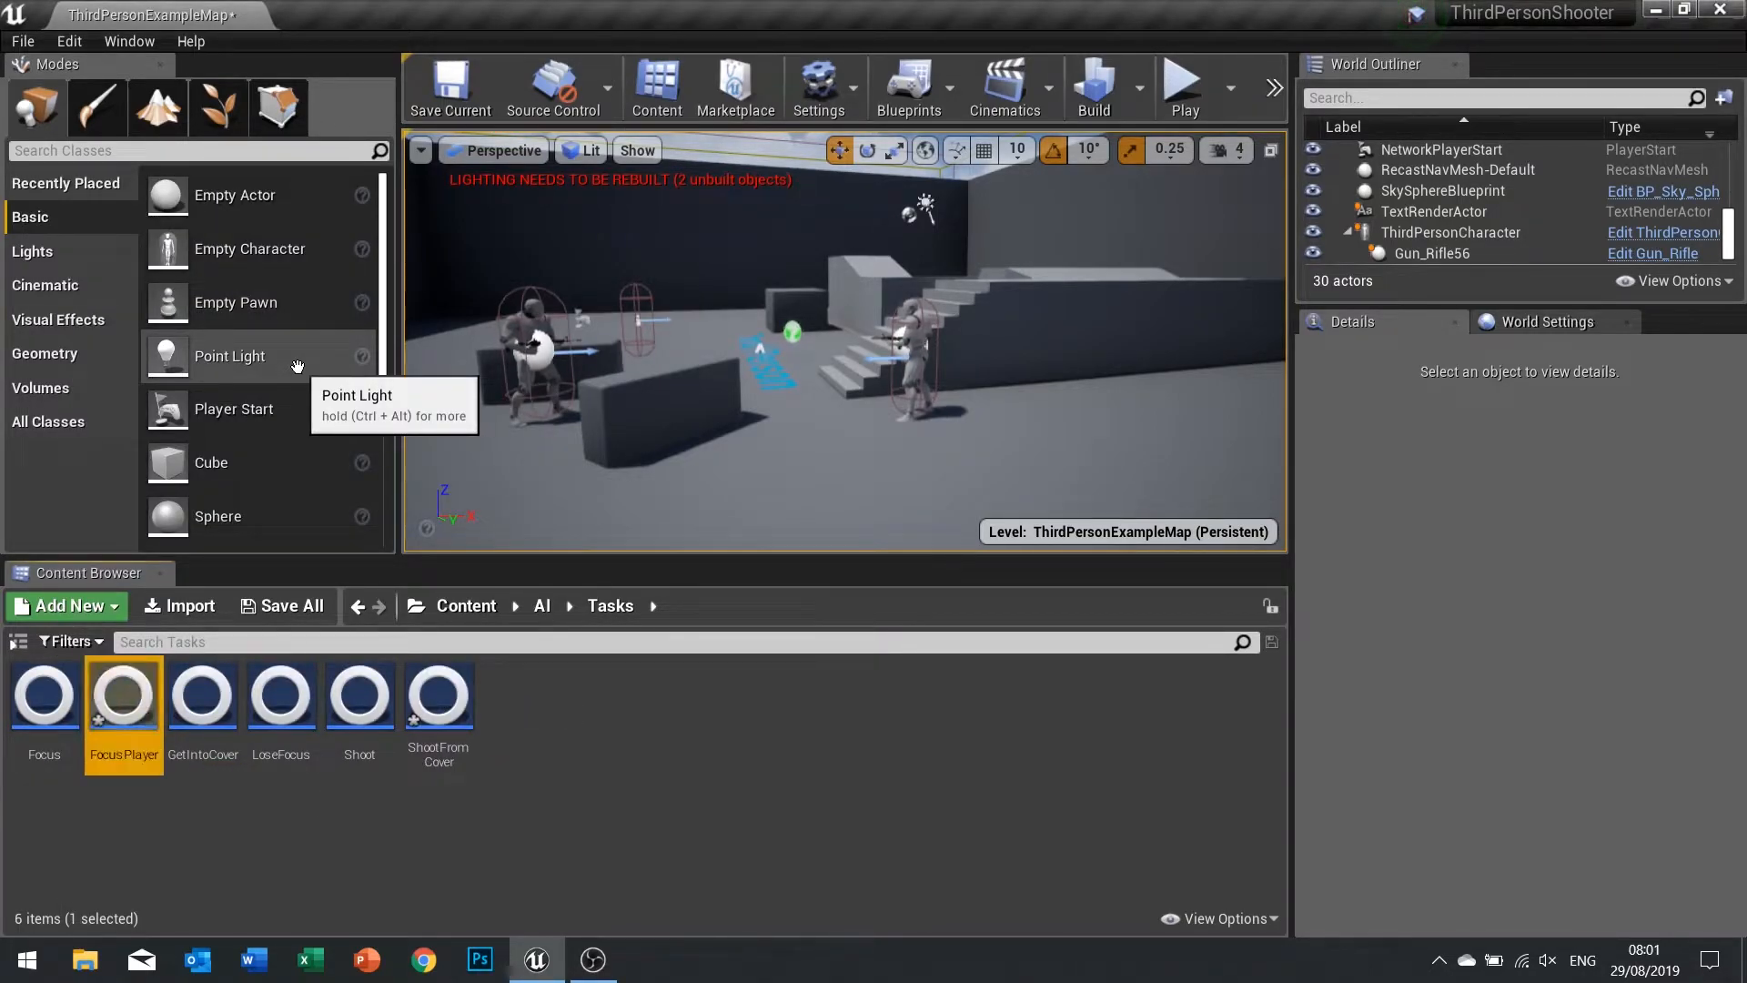
double_click(122, 692)
type("s")
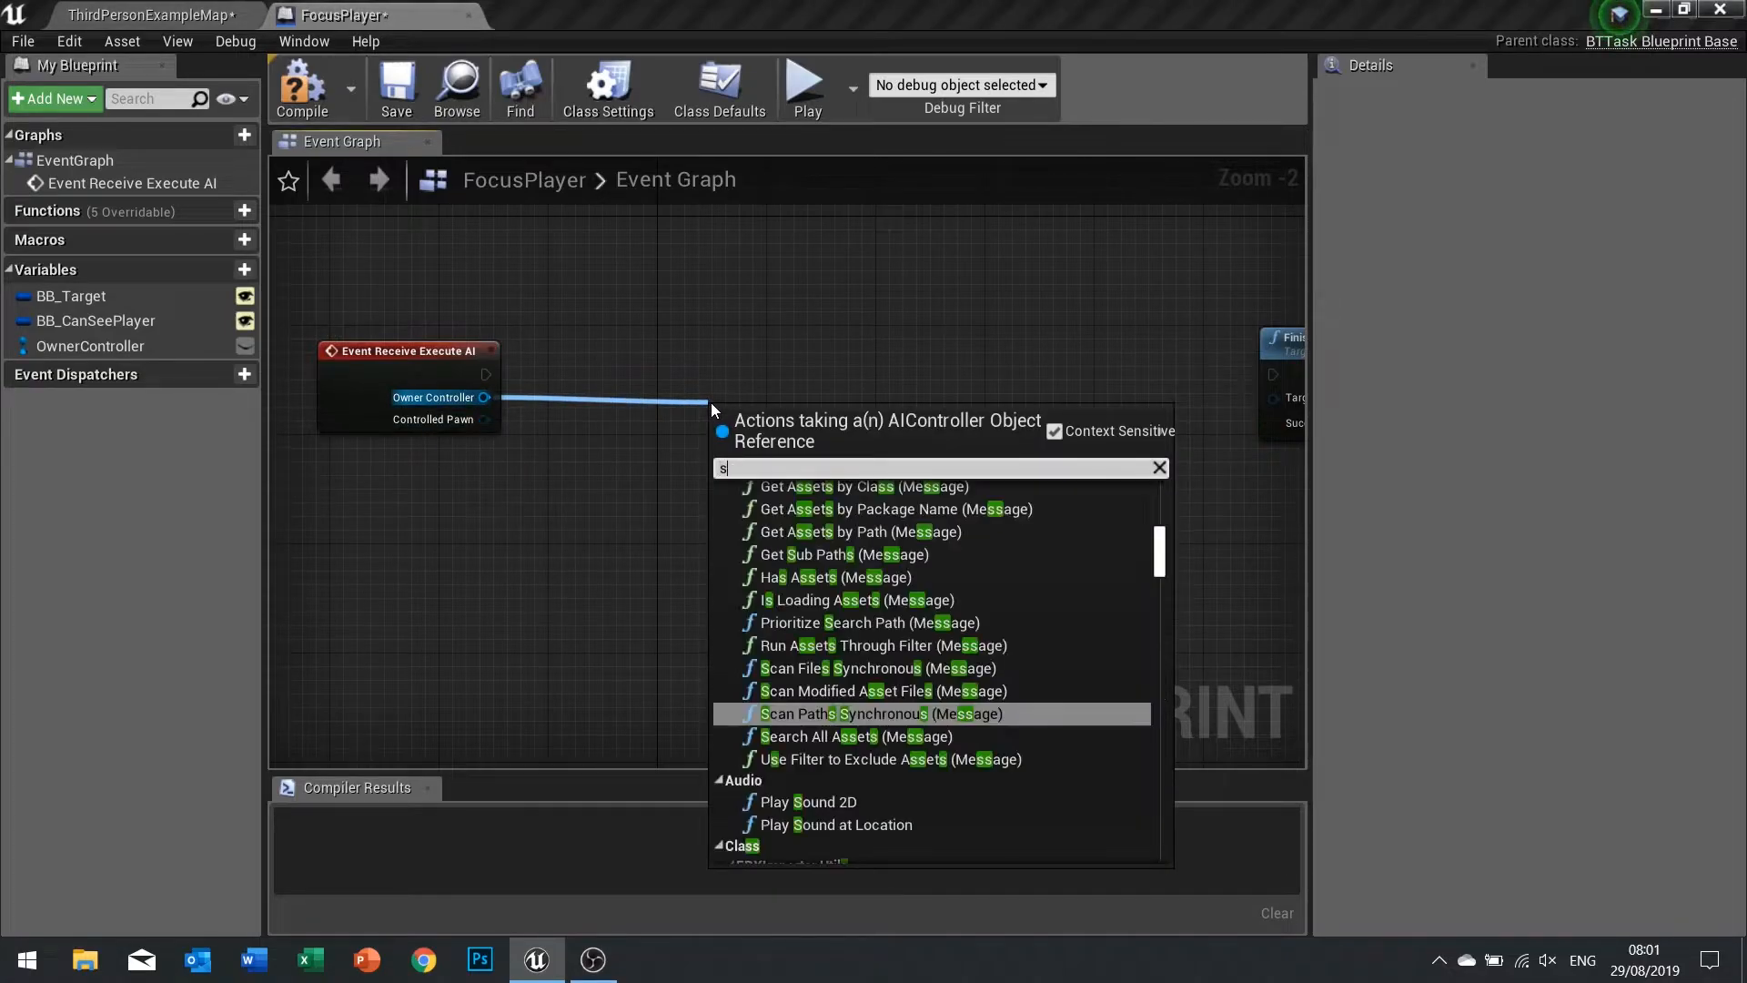
Have the Owner Controller SetFocus on the player character before Finish Execute.
type("et focus")
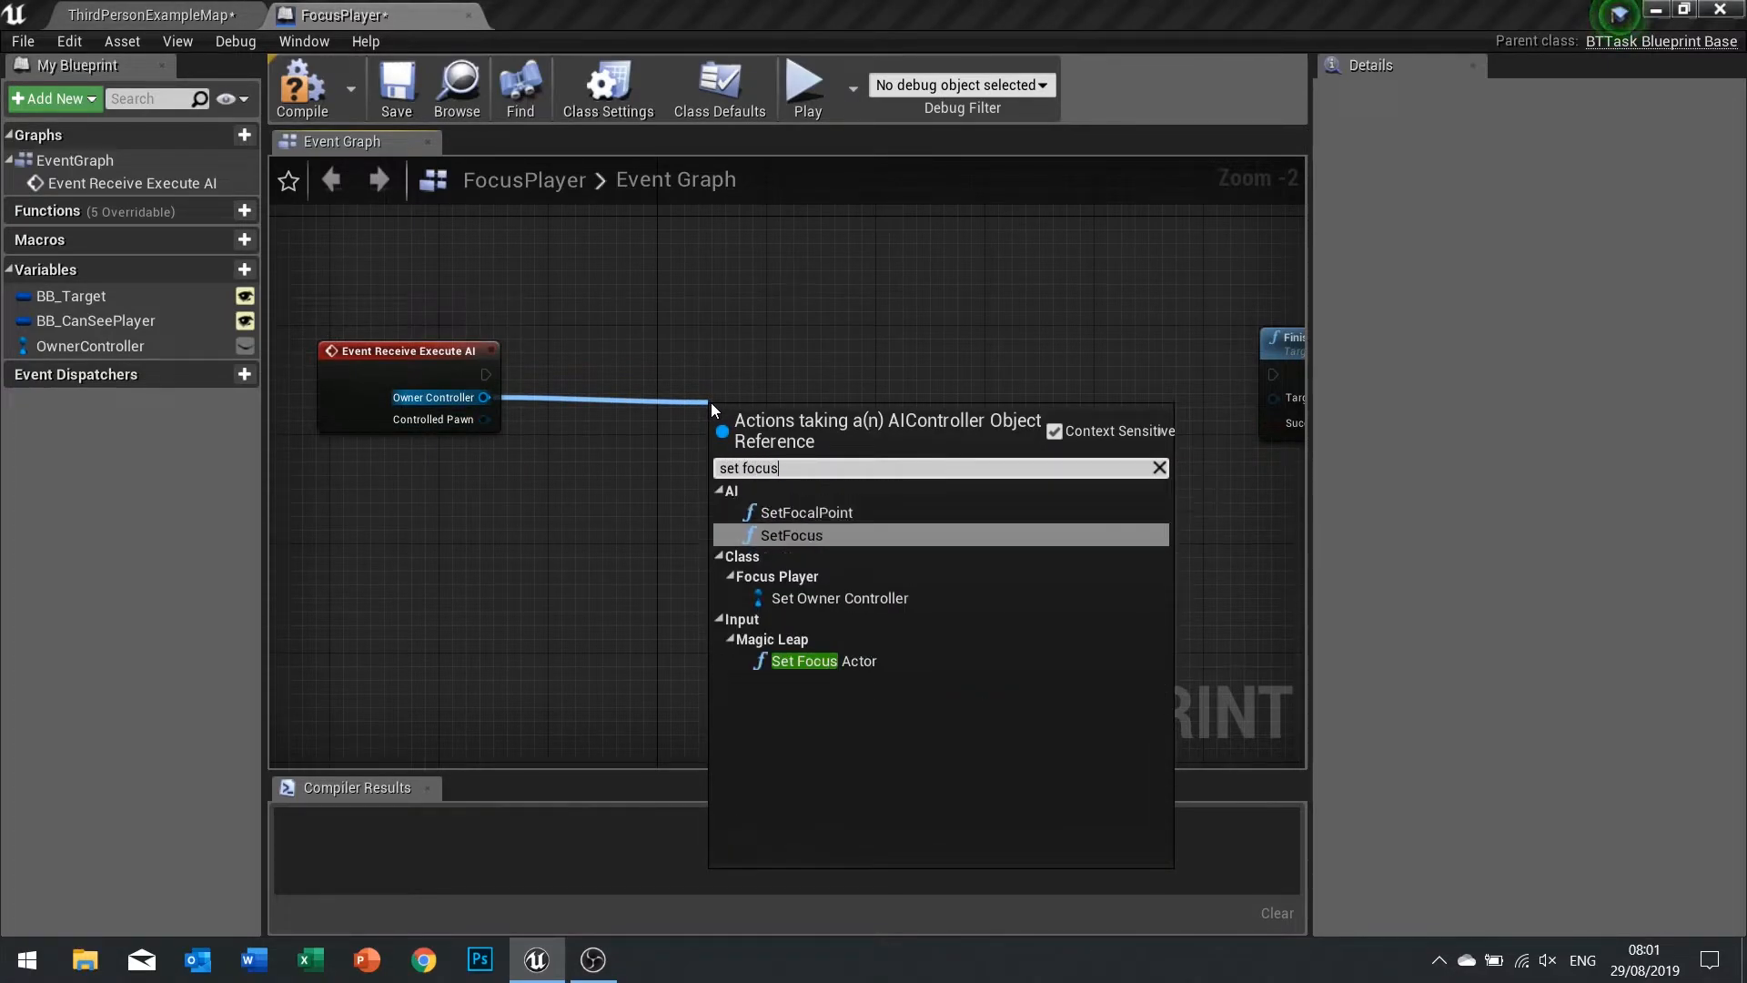
left_click(789, 535)
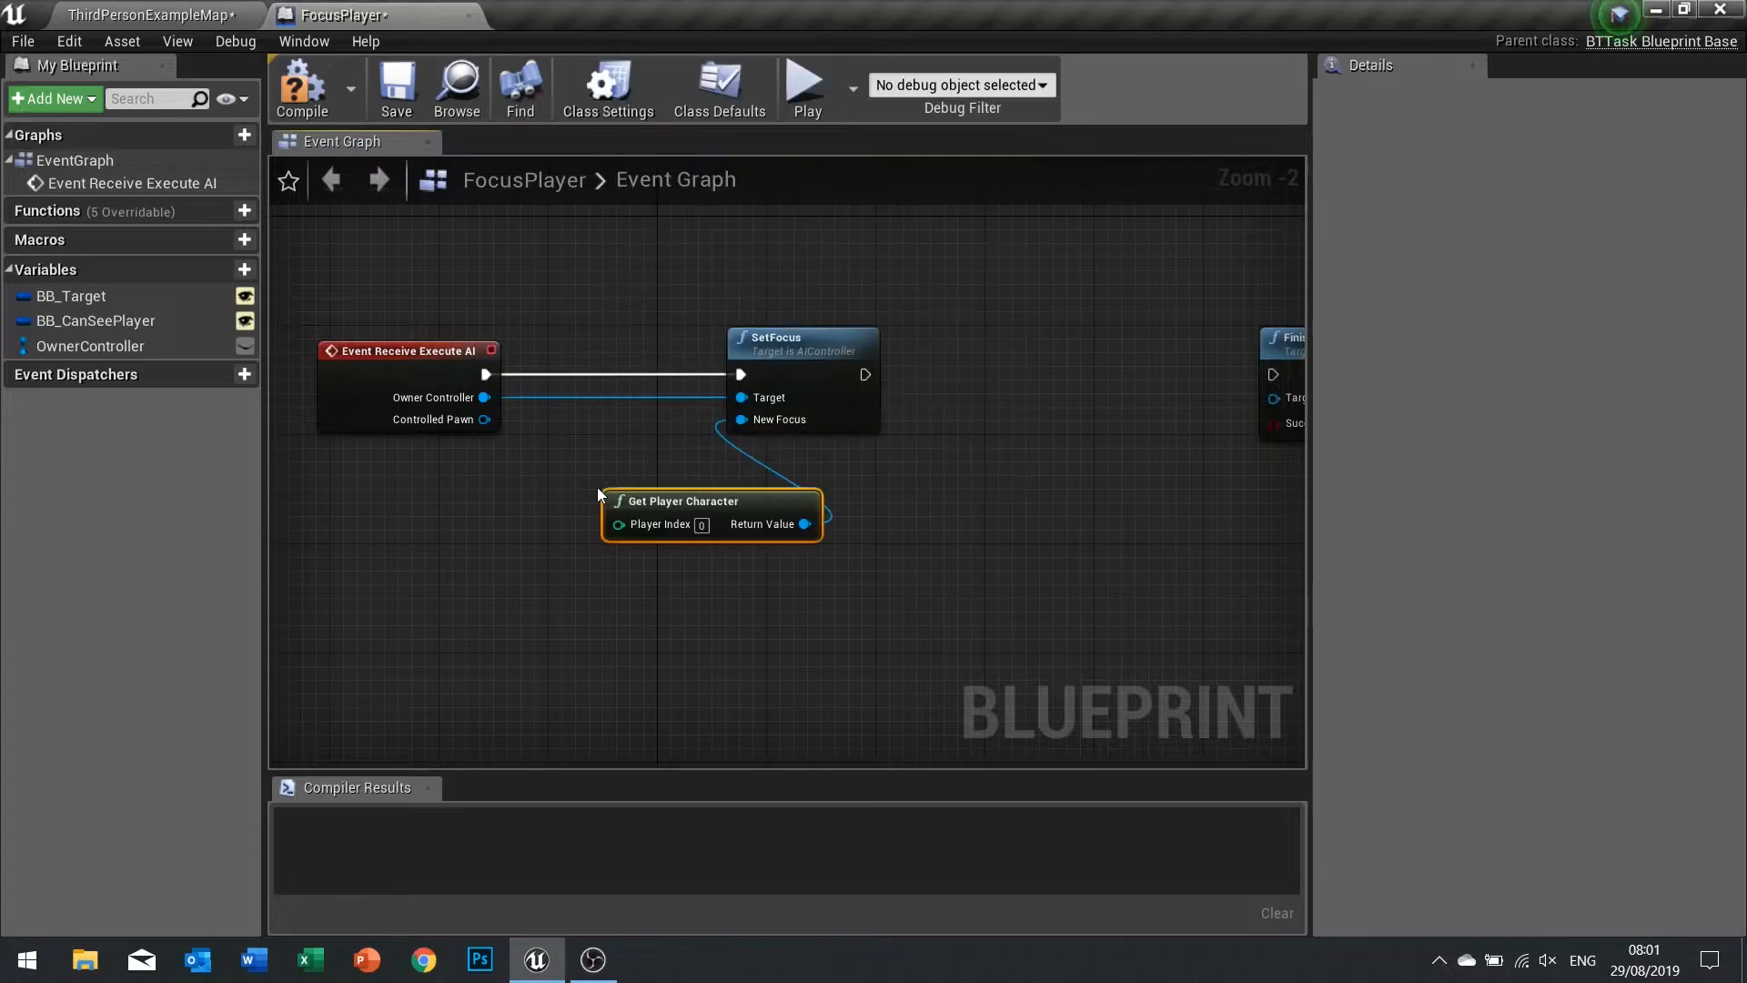
left_click_drag(711, 499, 533, 513)
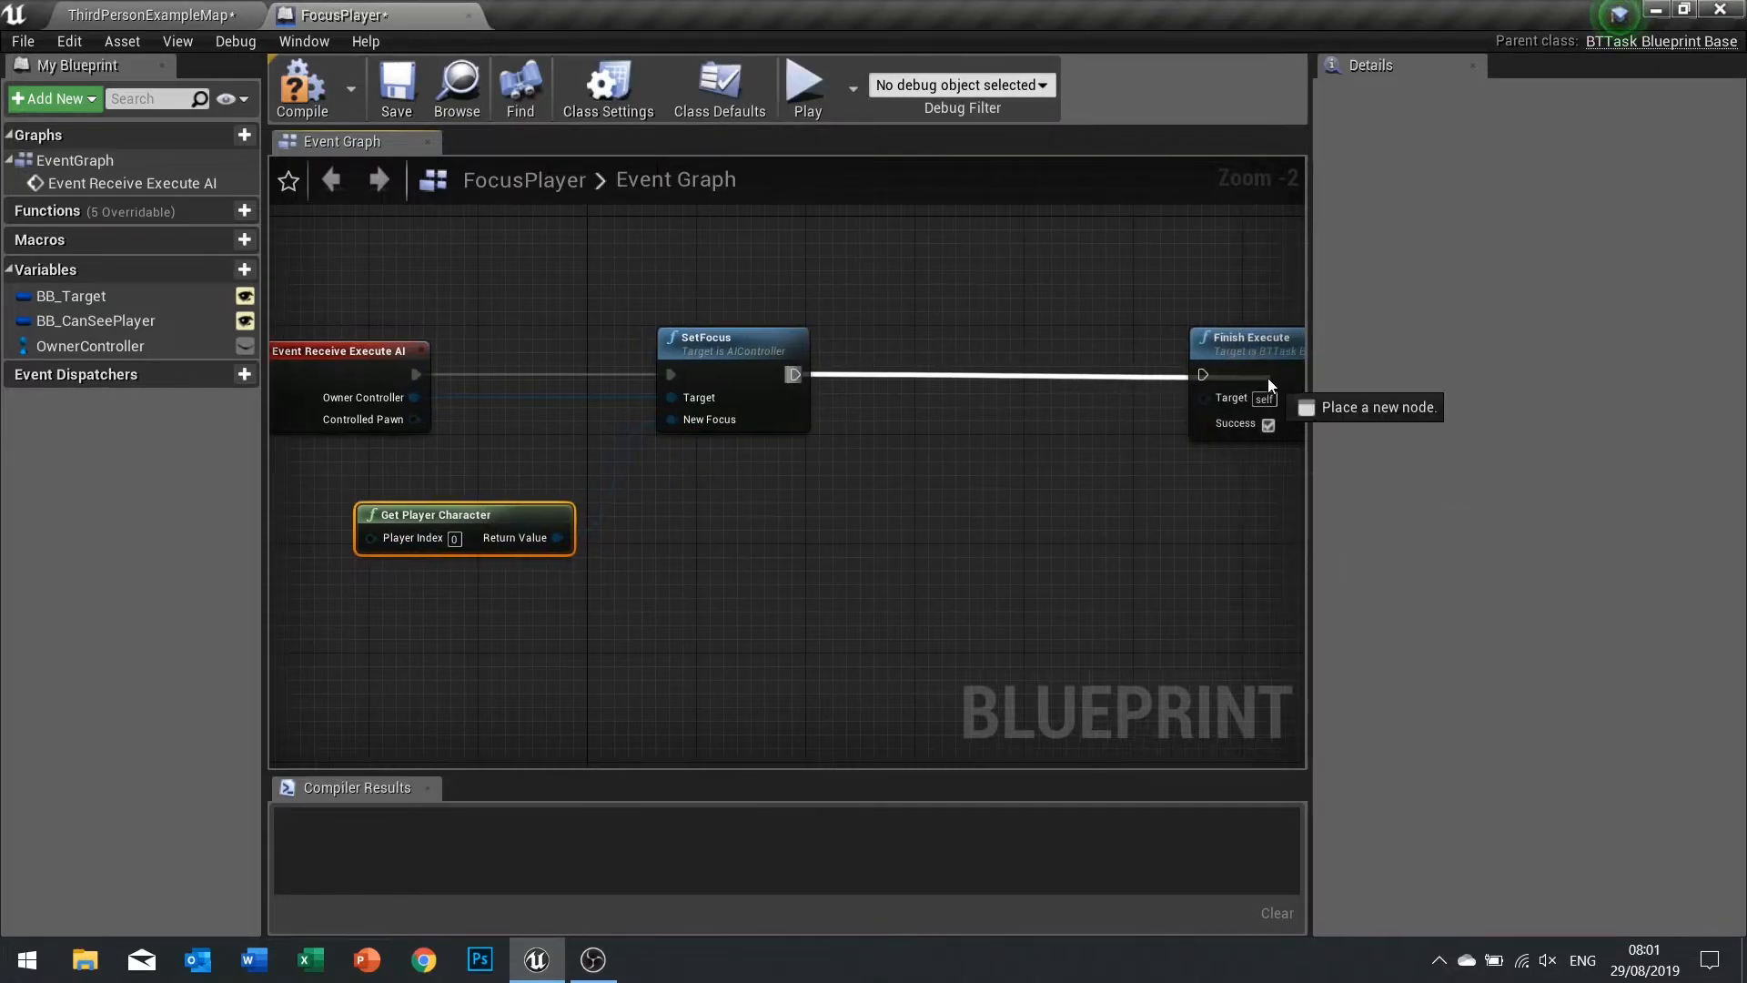
left_click(300, 88)
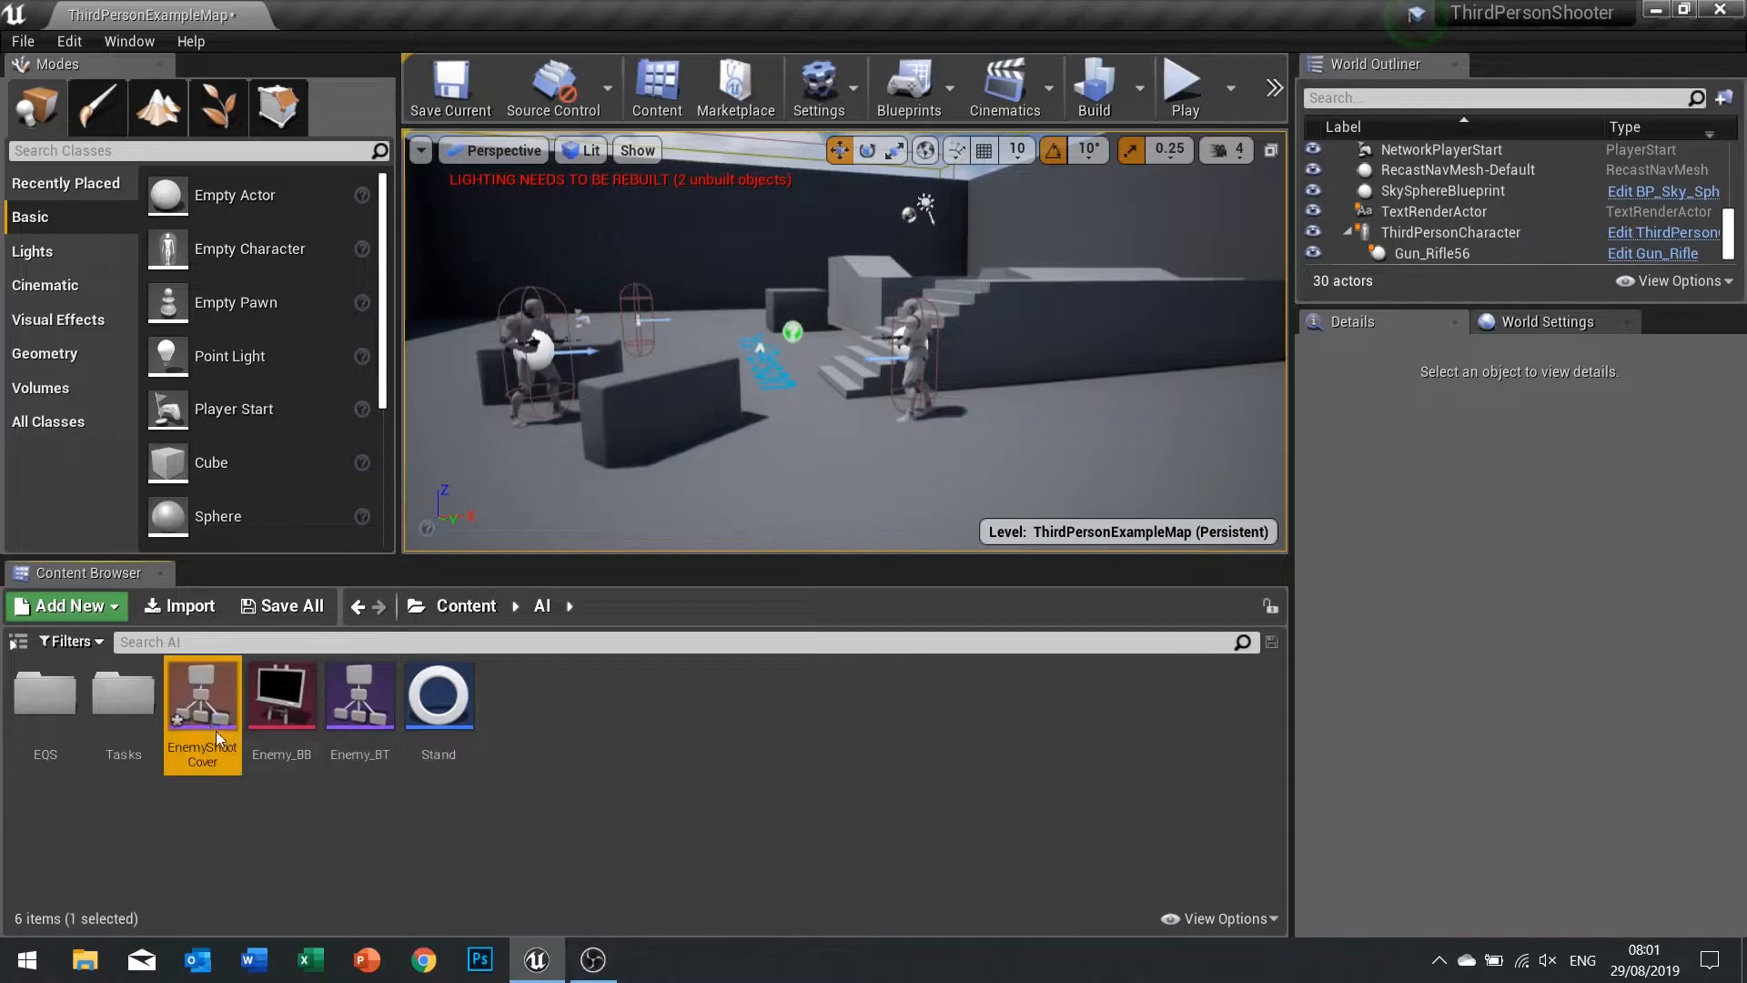
Add a Focus Player task to the Find Cover sequence and save the EnemyShootCover tree.
double_click(202, 694)
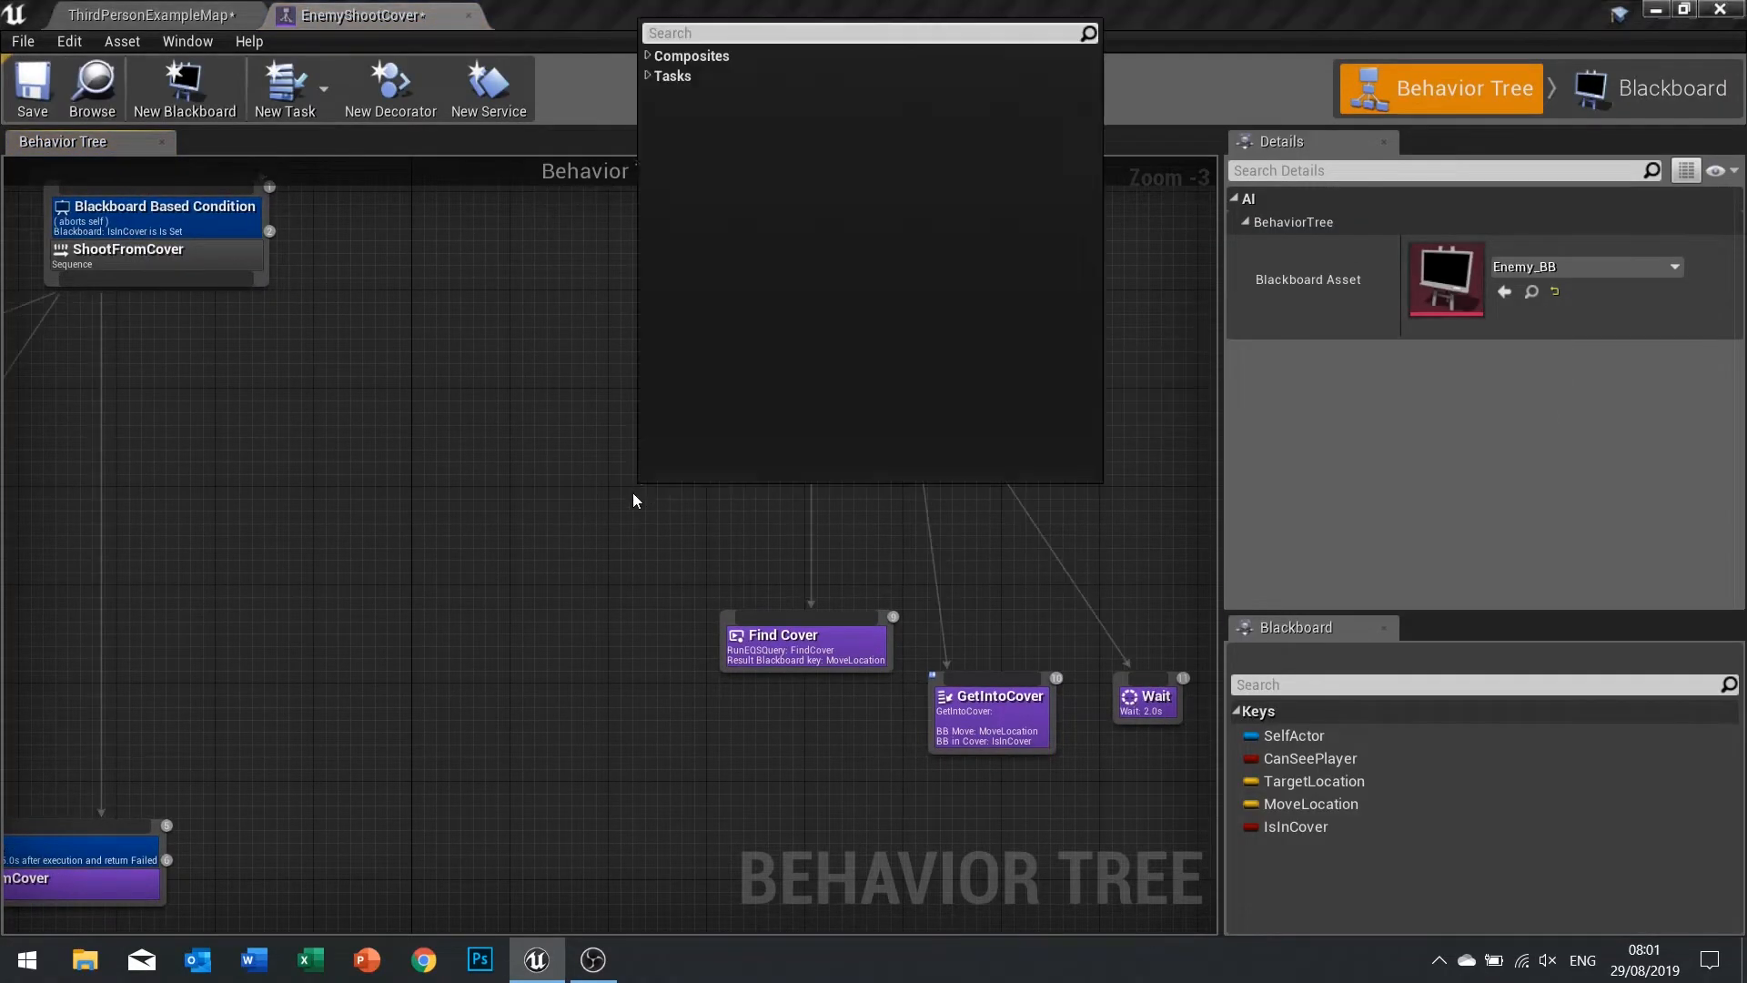
type("focus")
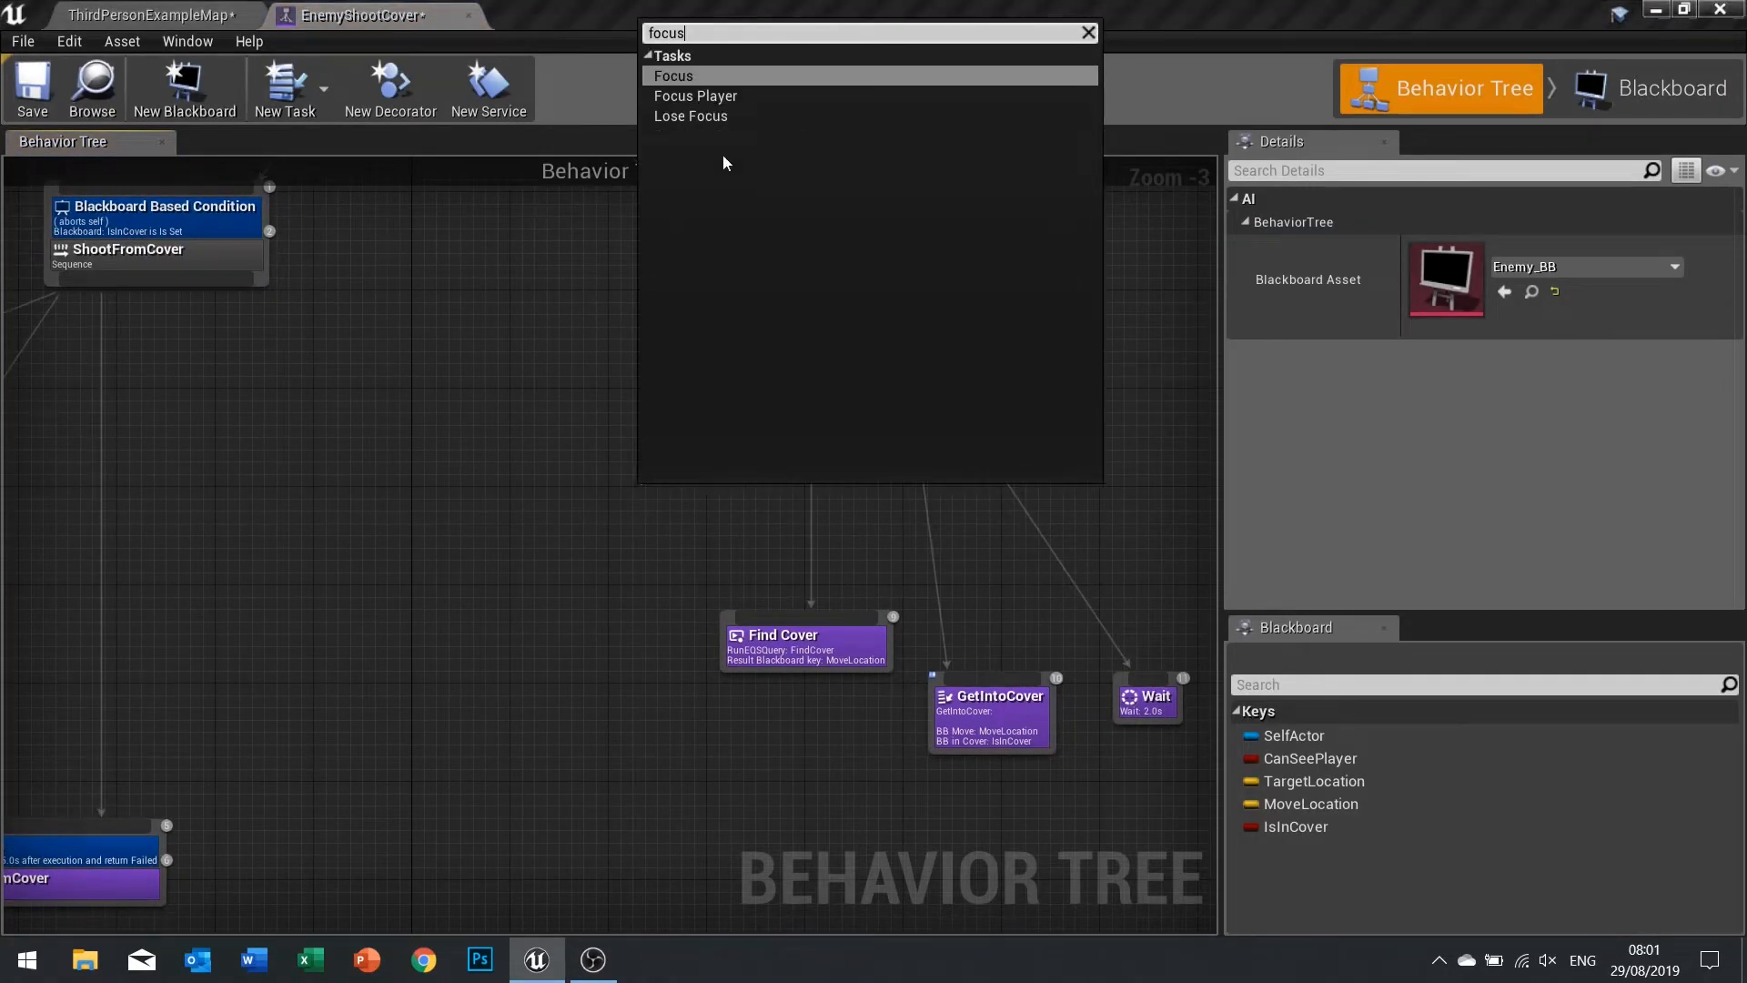
left_click(695, 96)
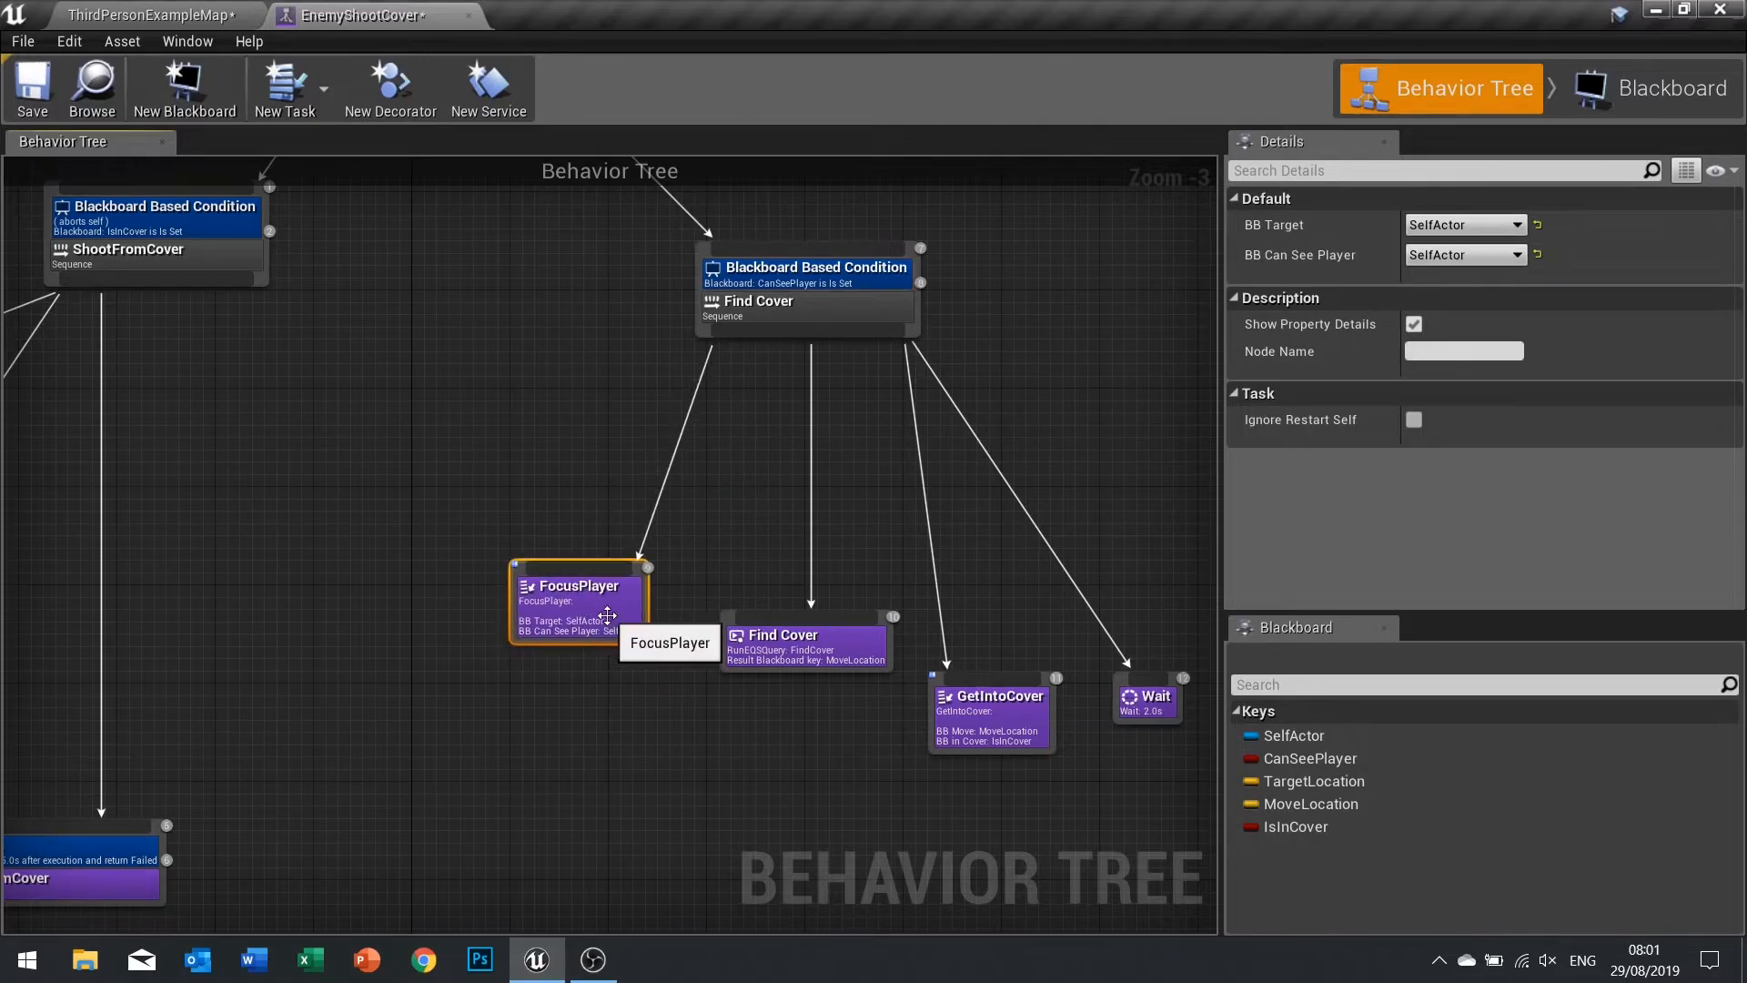
mouse_move(557, 610)
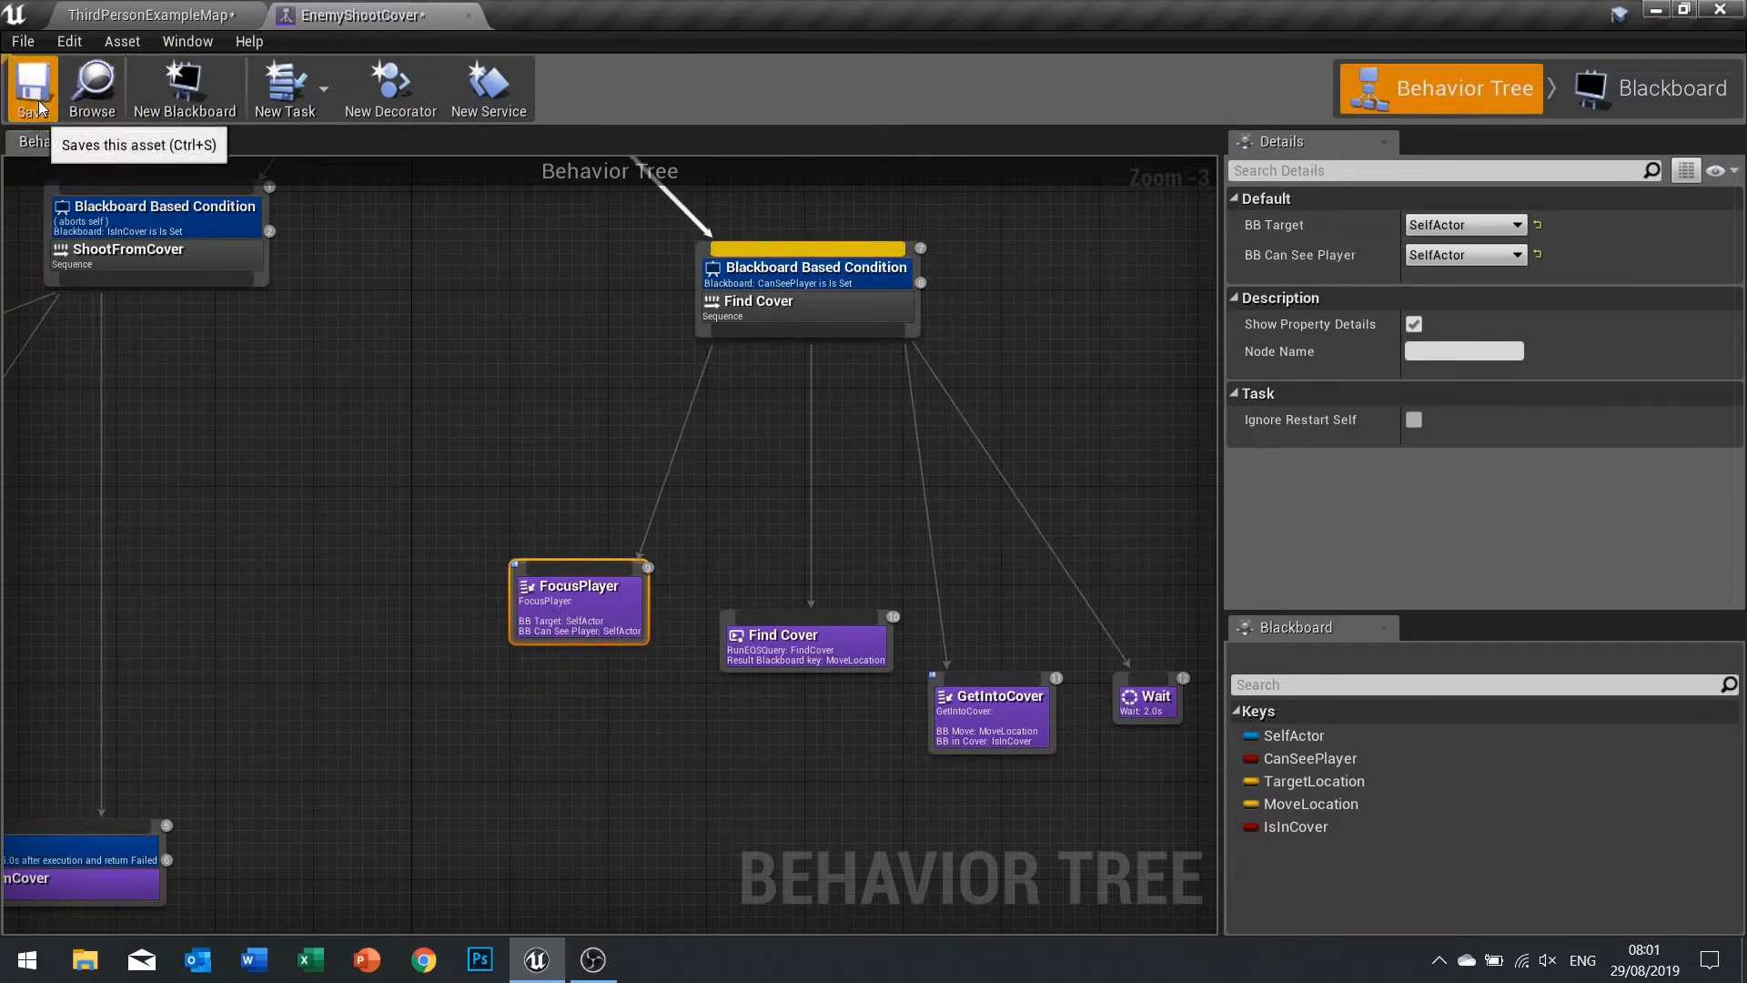
left_click(30, 87)
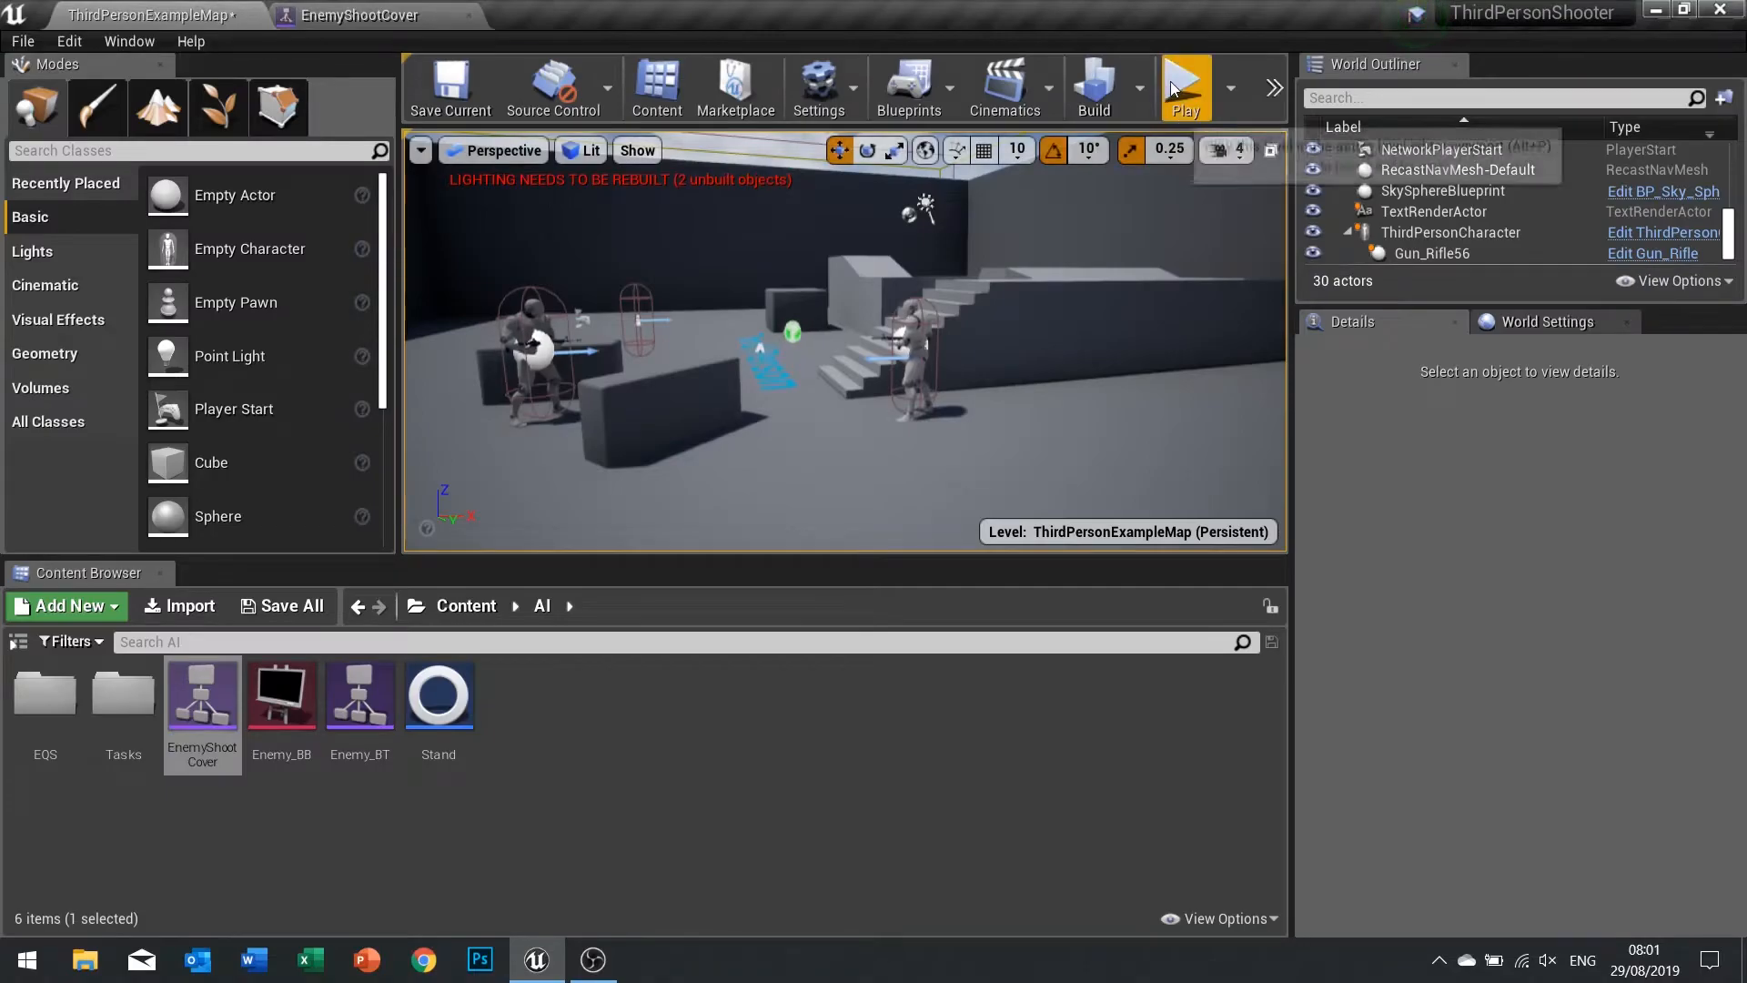
Play-test the enemy facing the player en route to cover, then reopen EnemyShootCover.
left_click(1183, 87)
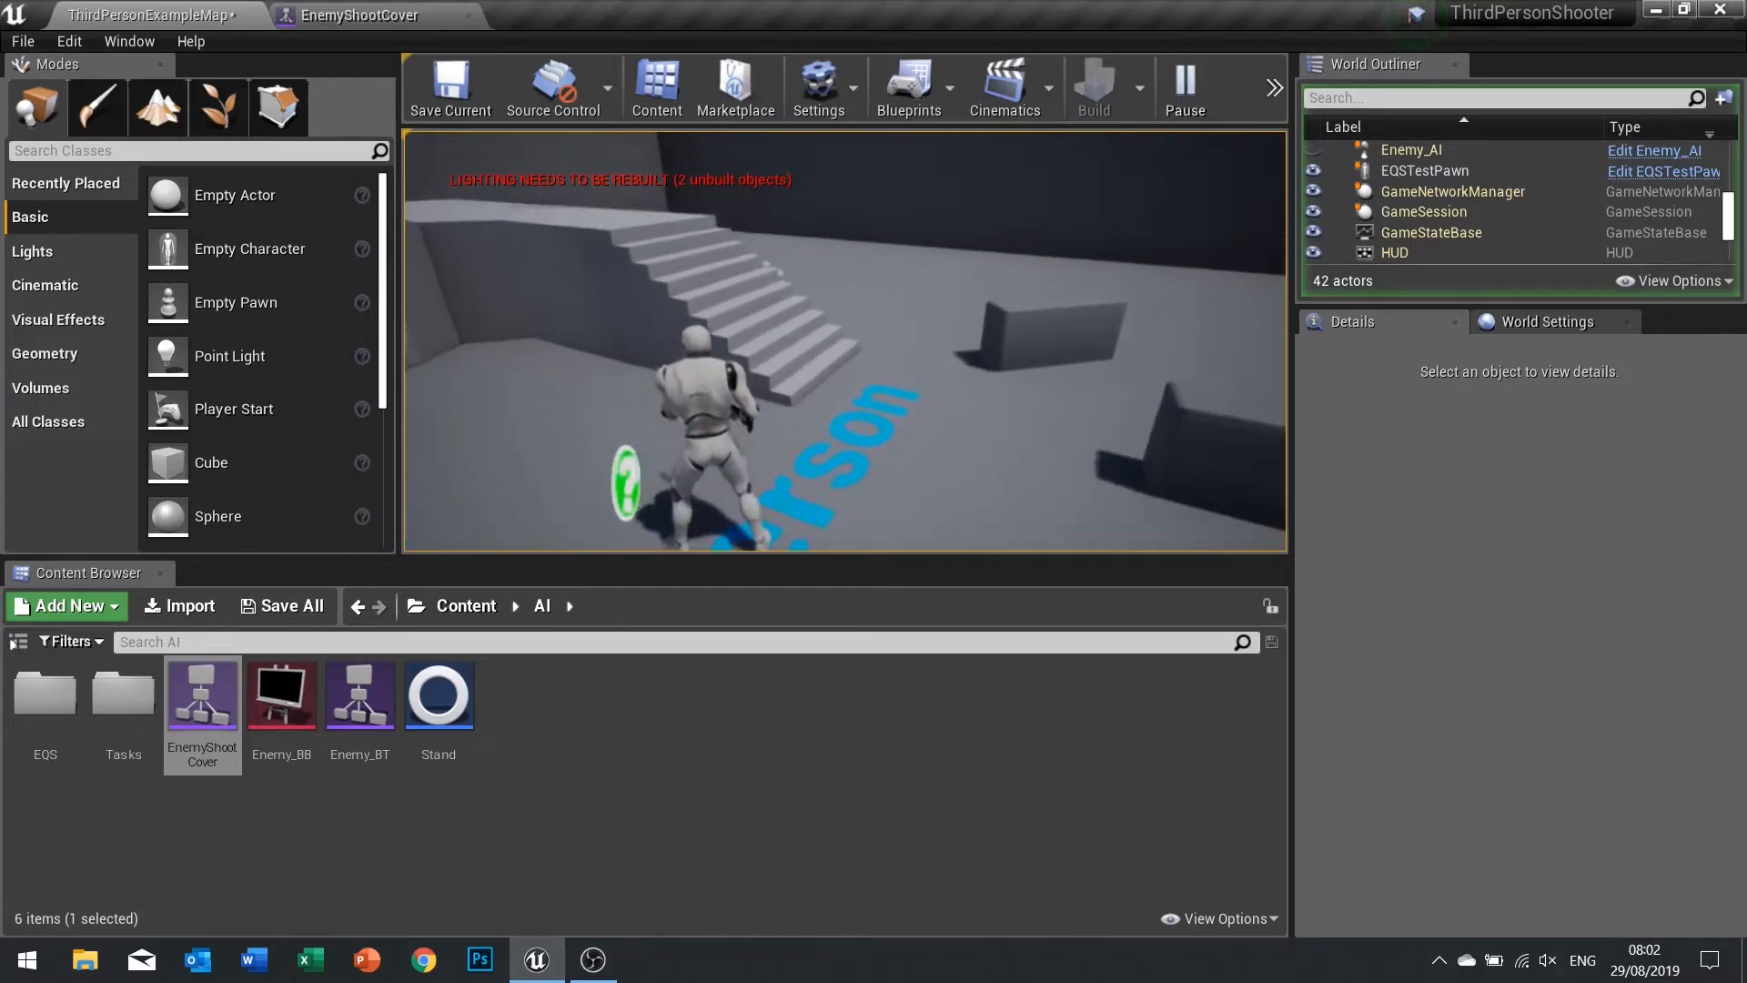
double_click(202, 693)
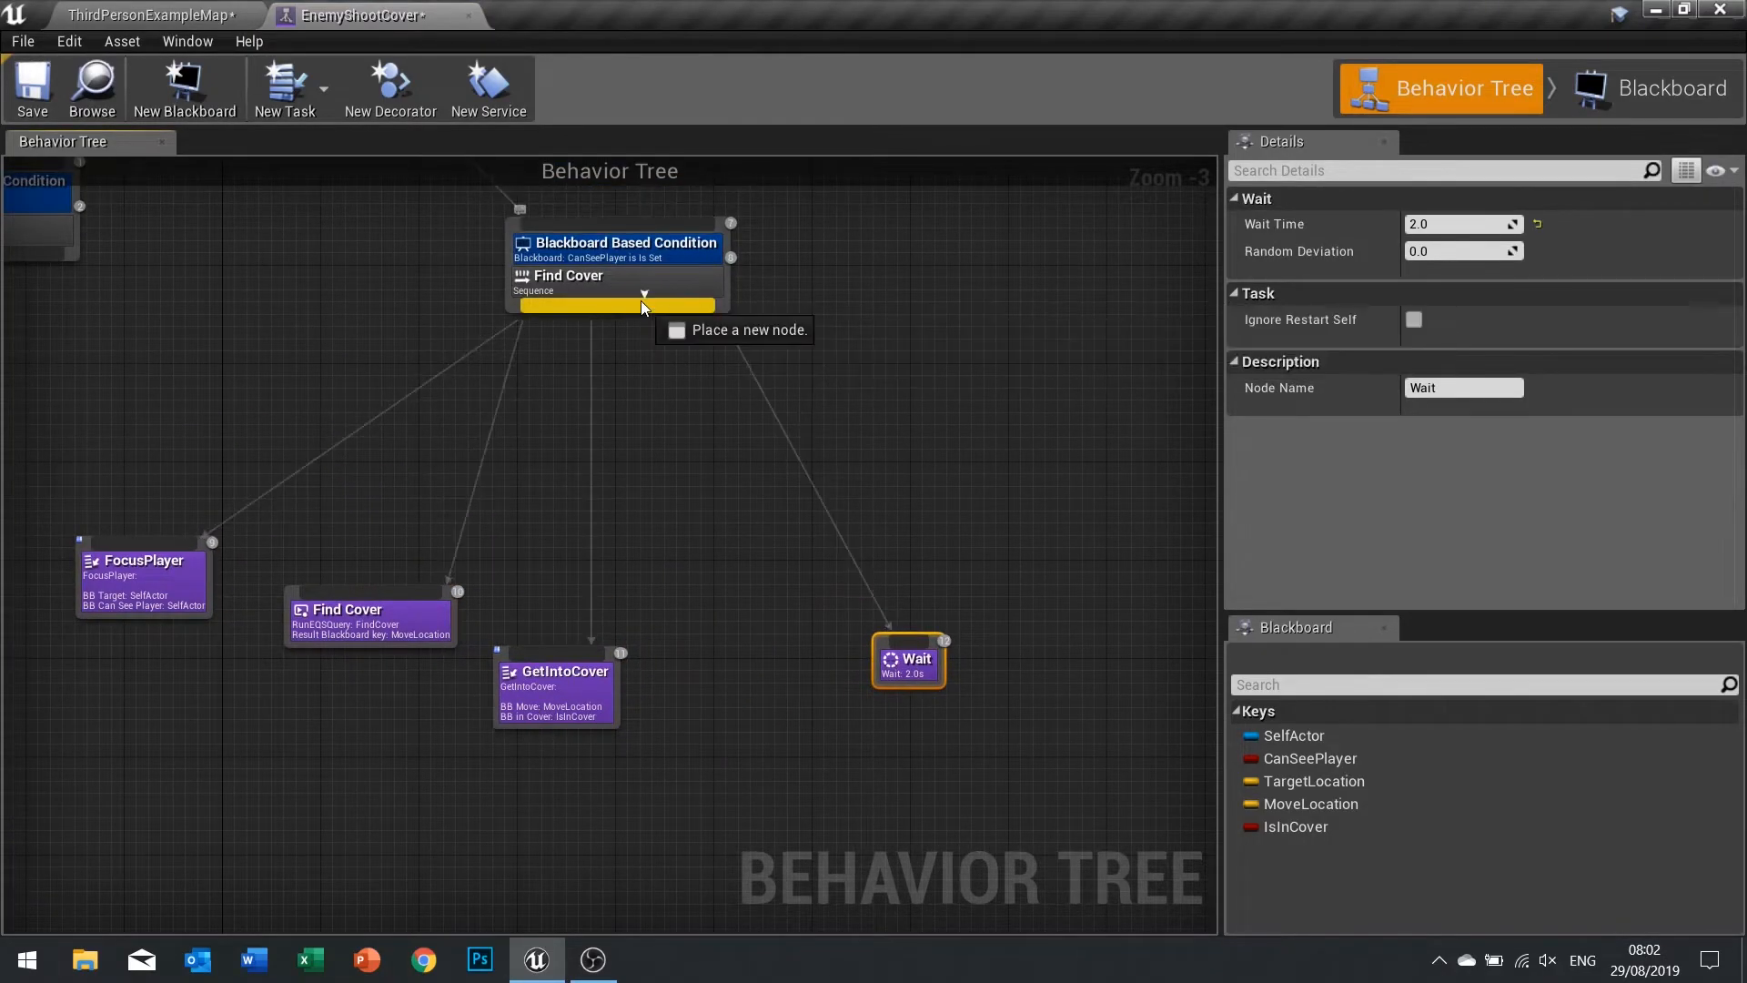
Add a Lose Focus task to the Find Cover sequence.
type("lose")
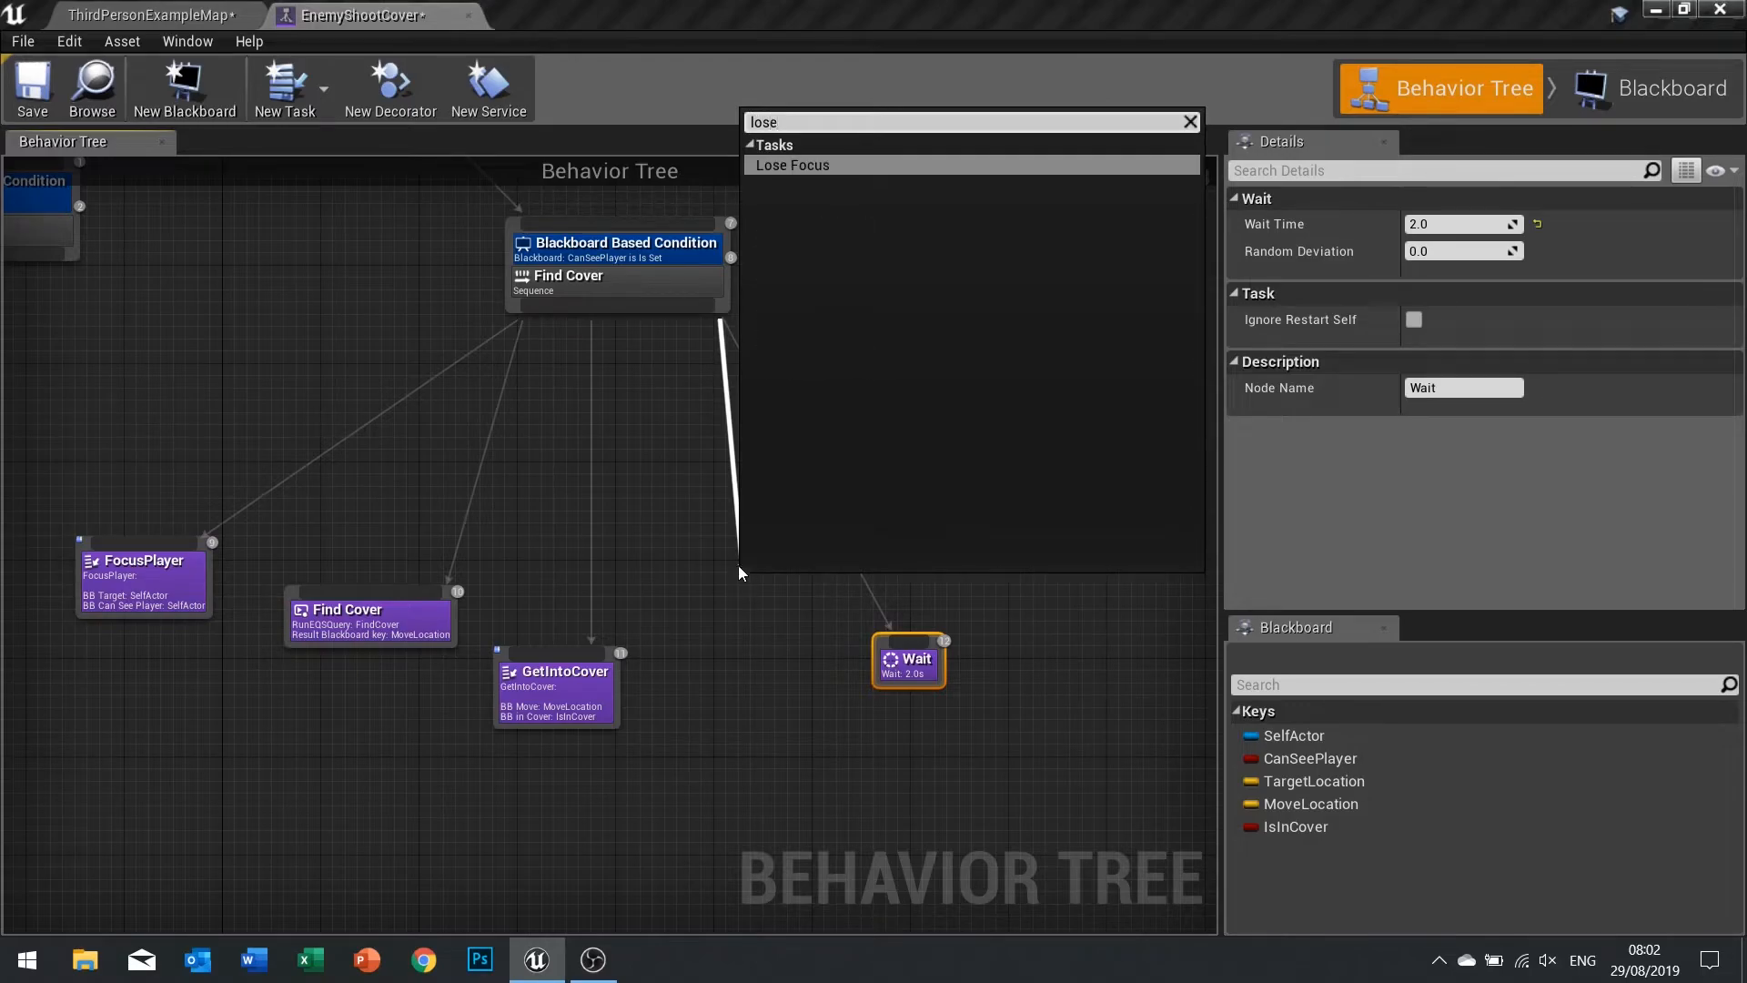
left_click(794, 165)
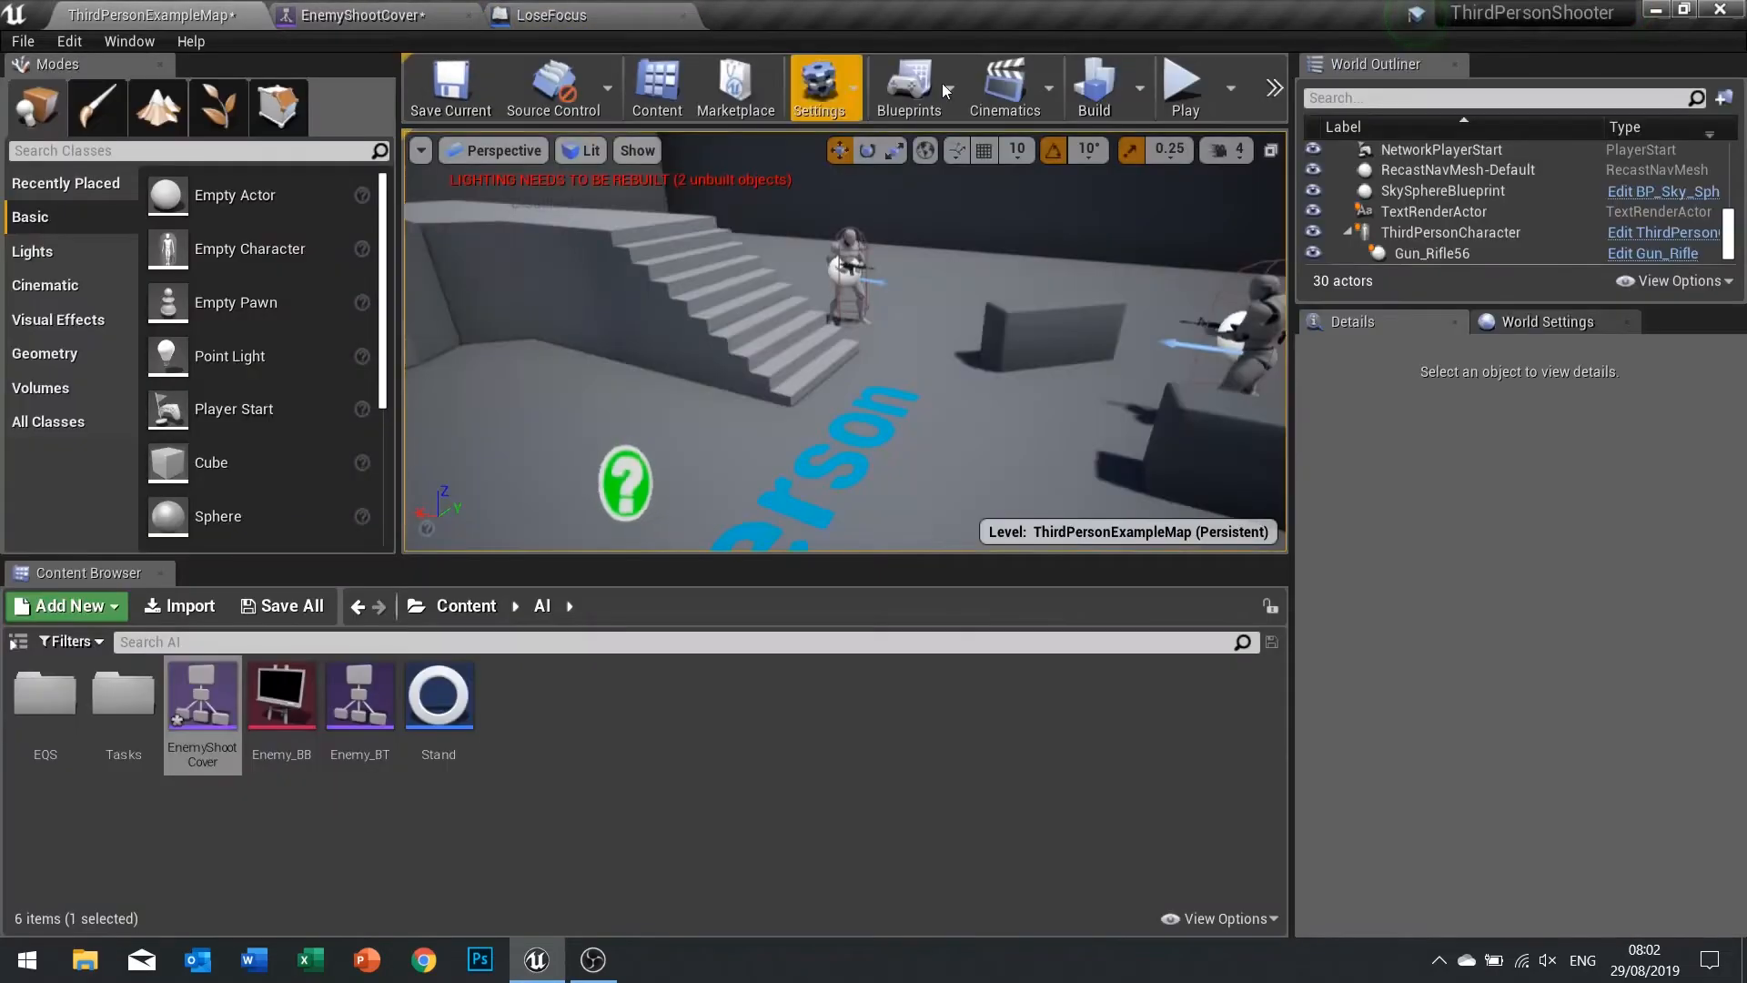
Delete the unused BB_Bool variable from the LoseFocus task blueprint.
left_click(553, 15)
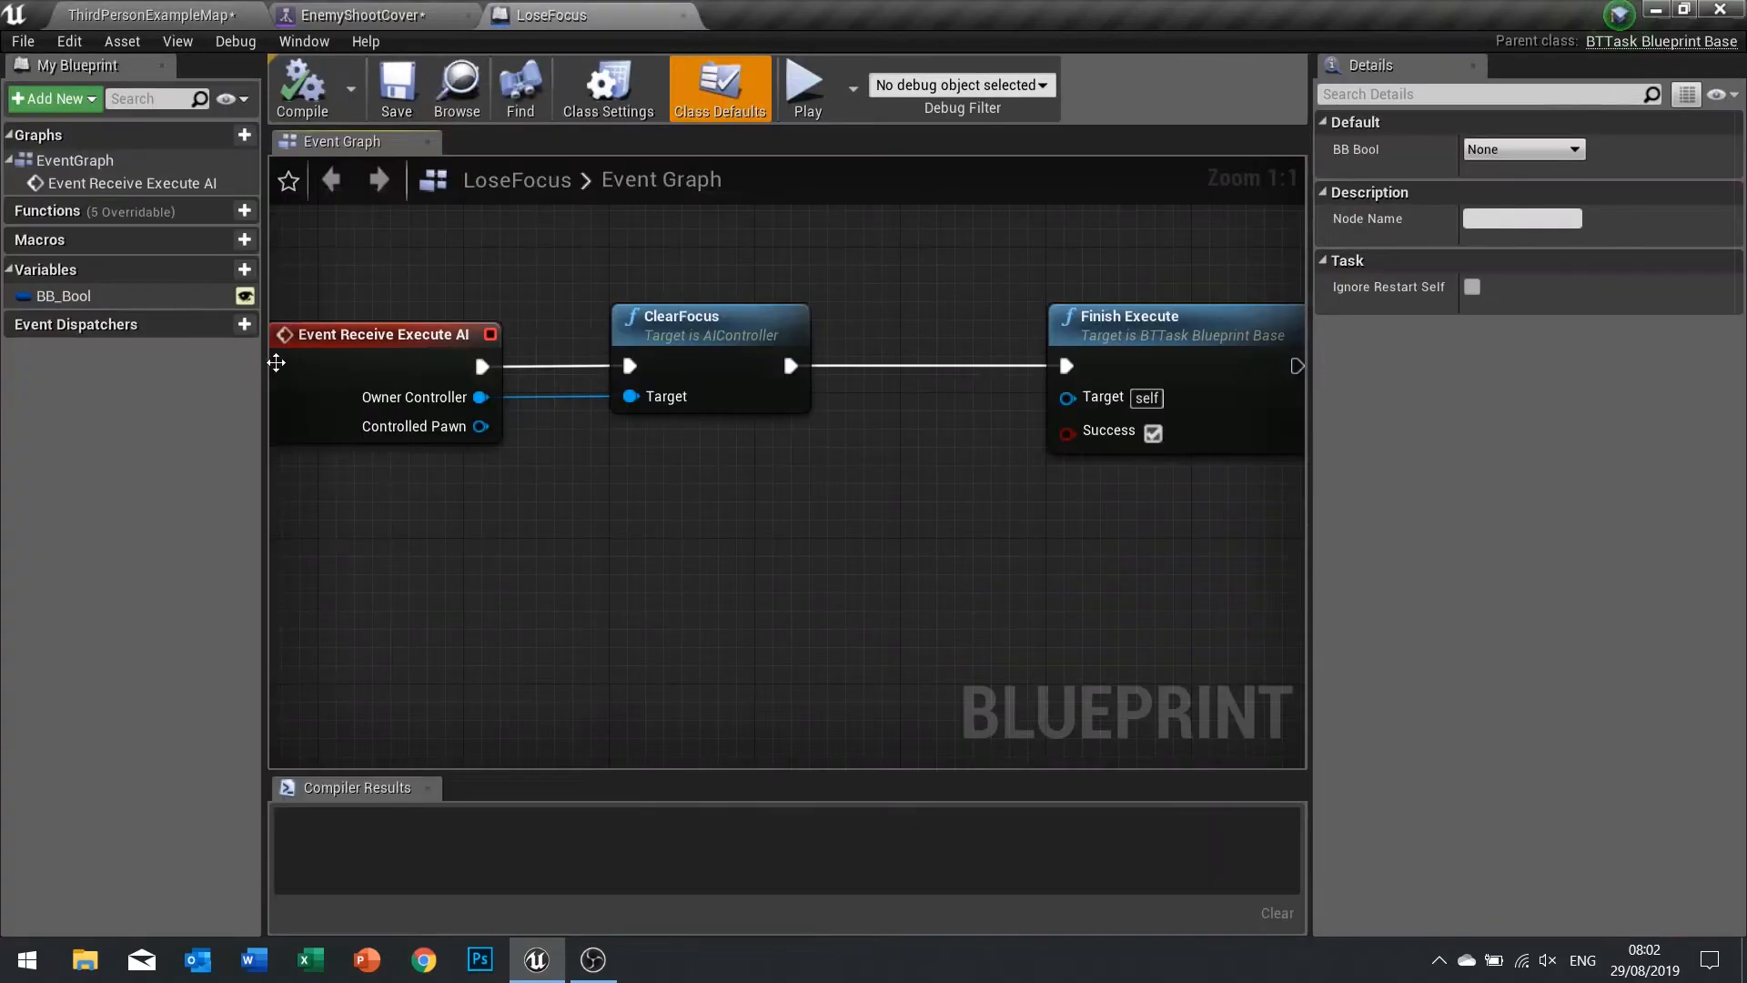
left_click(62, 295)
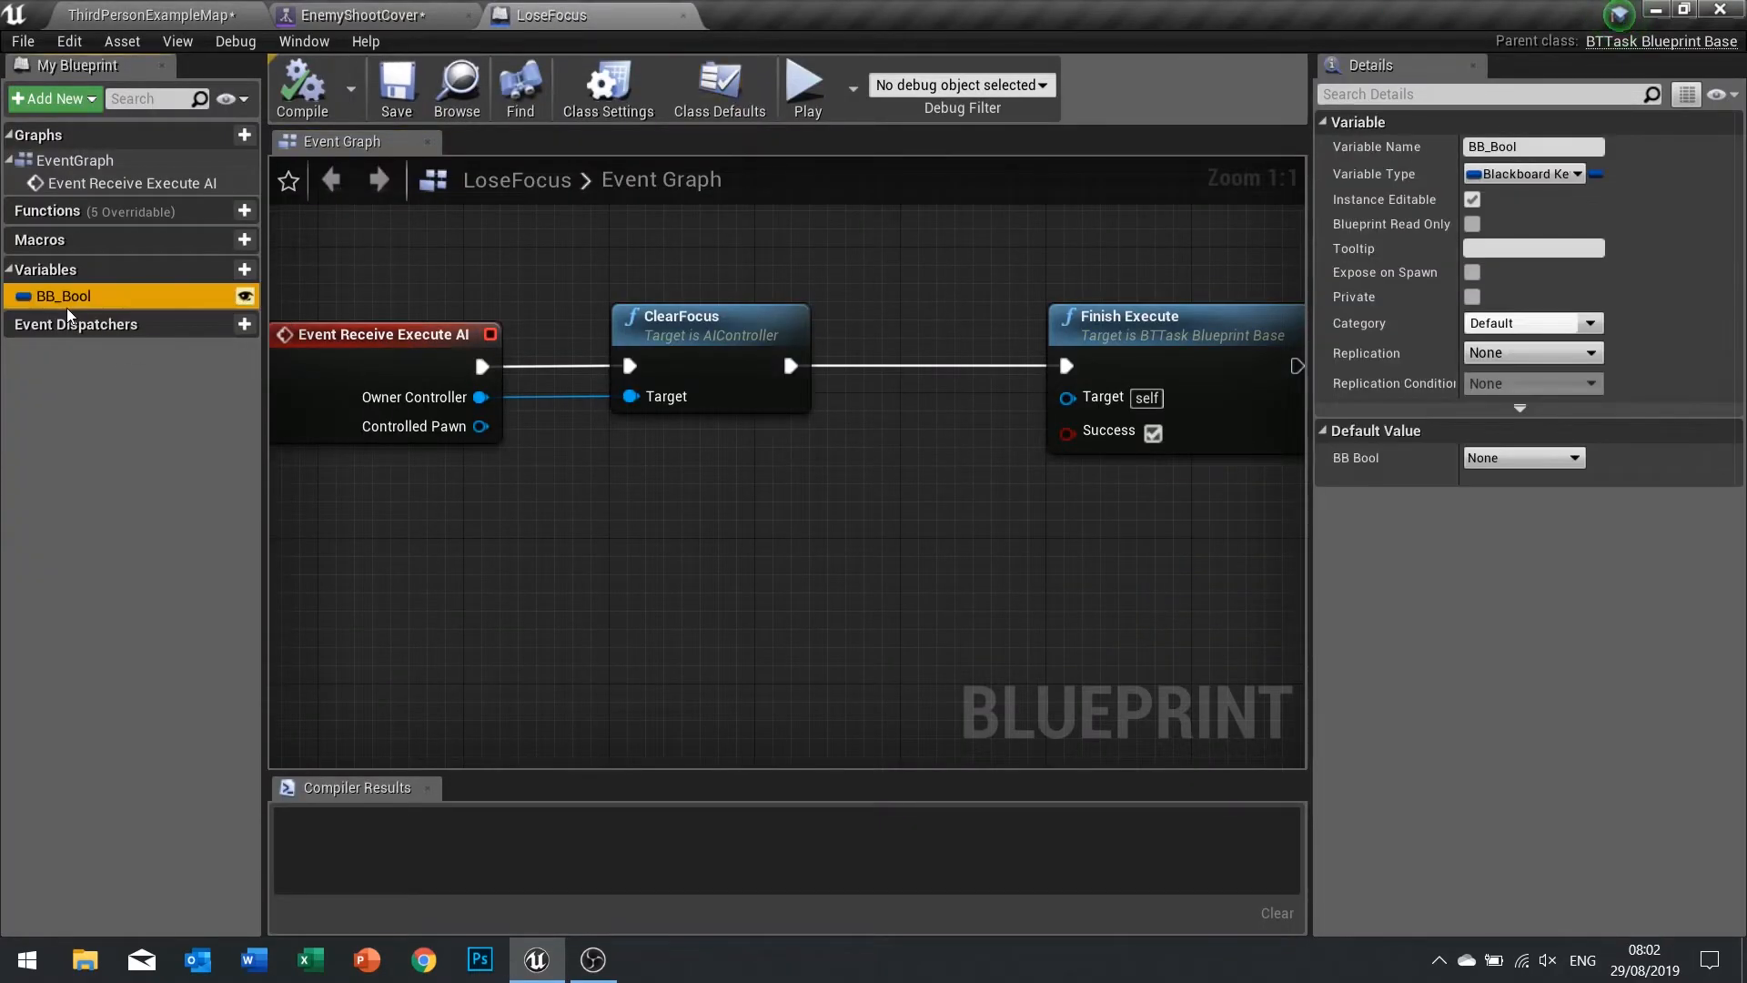
left_click(300, 87)
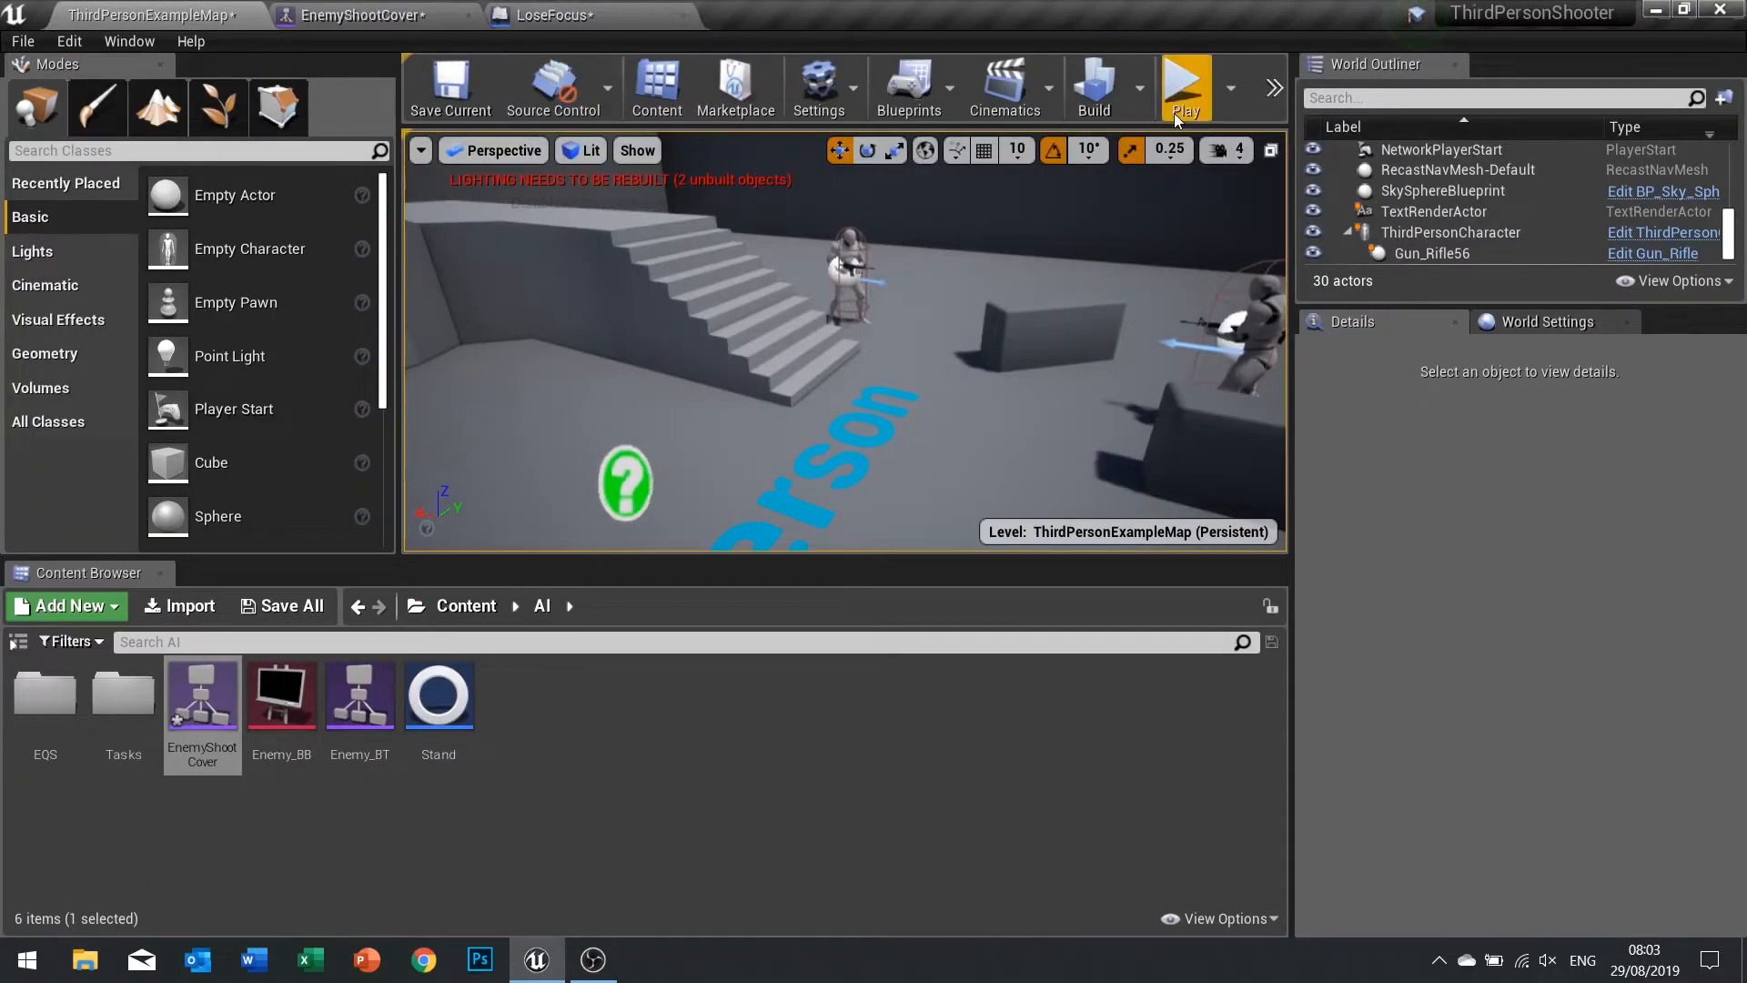
Play-test the cover behaviour, then compile the LoseFocus task.
left_click(1183, 87)
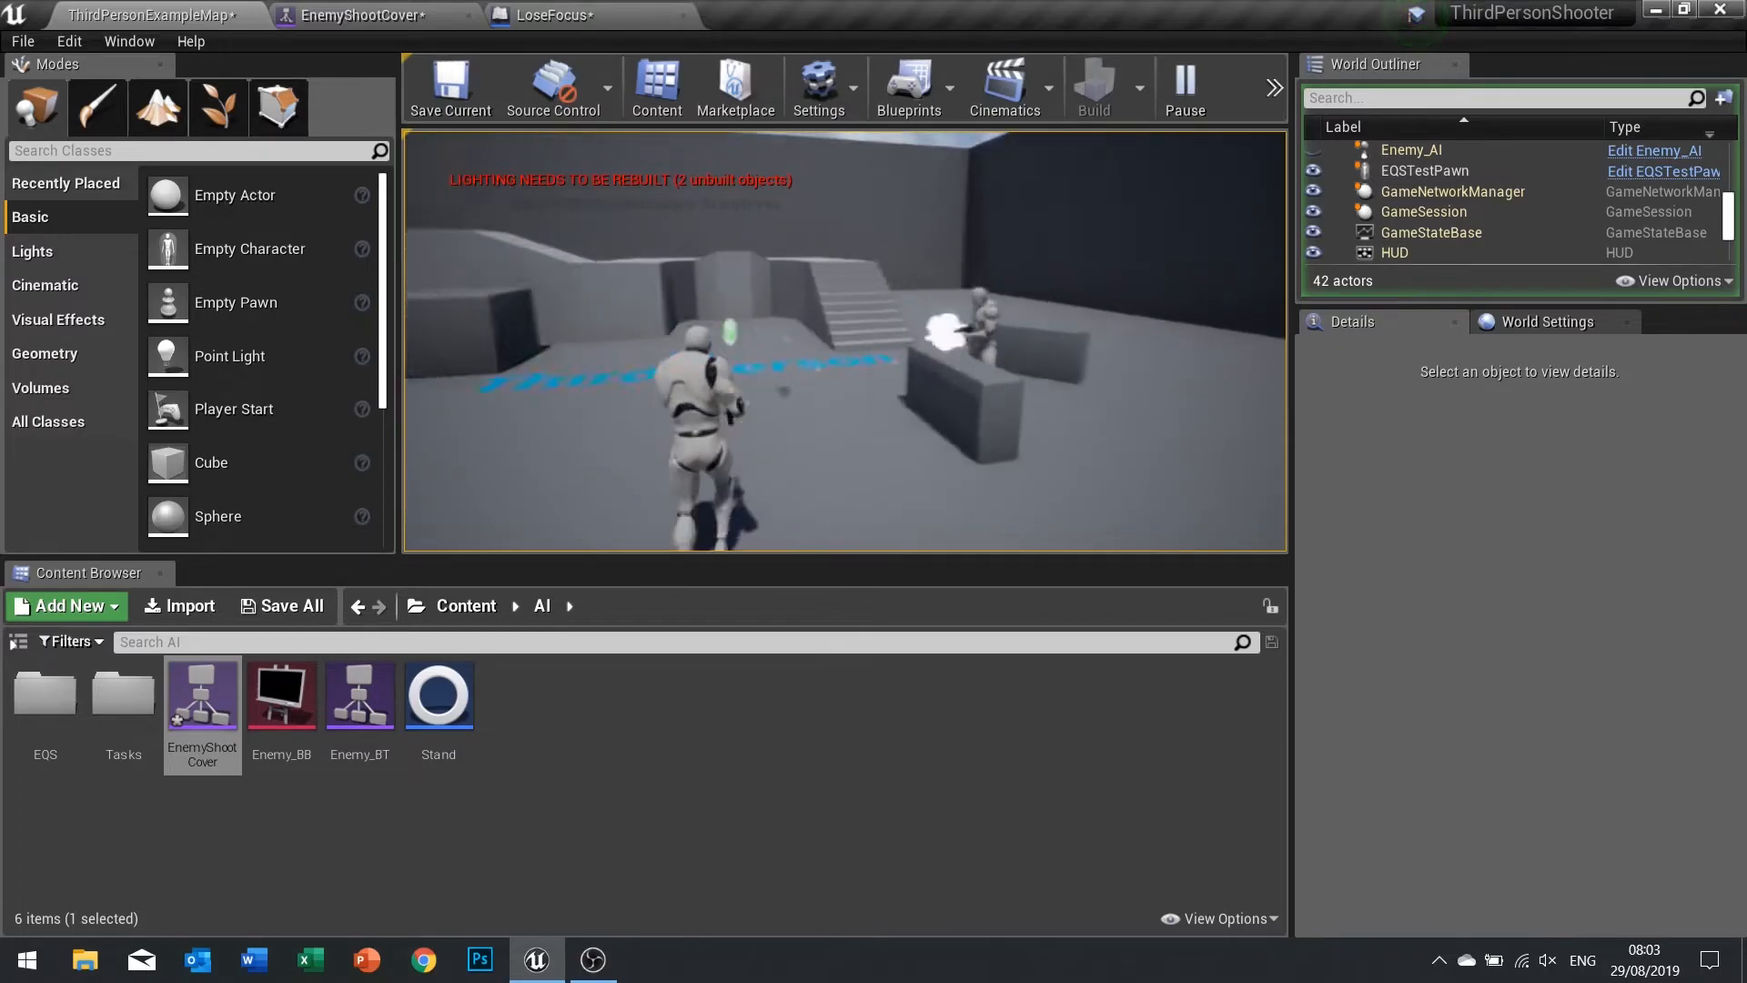
left_click(1183, 87)
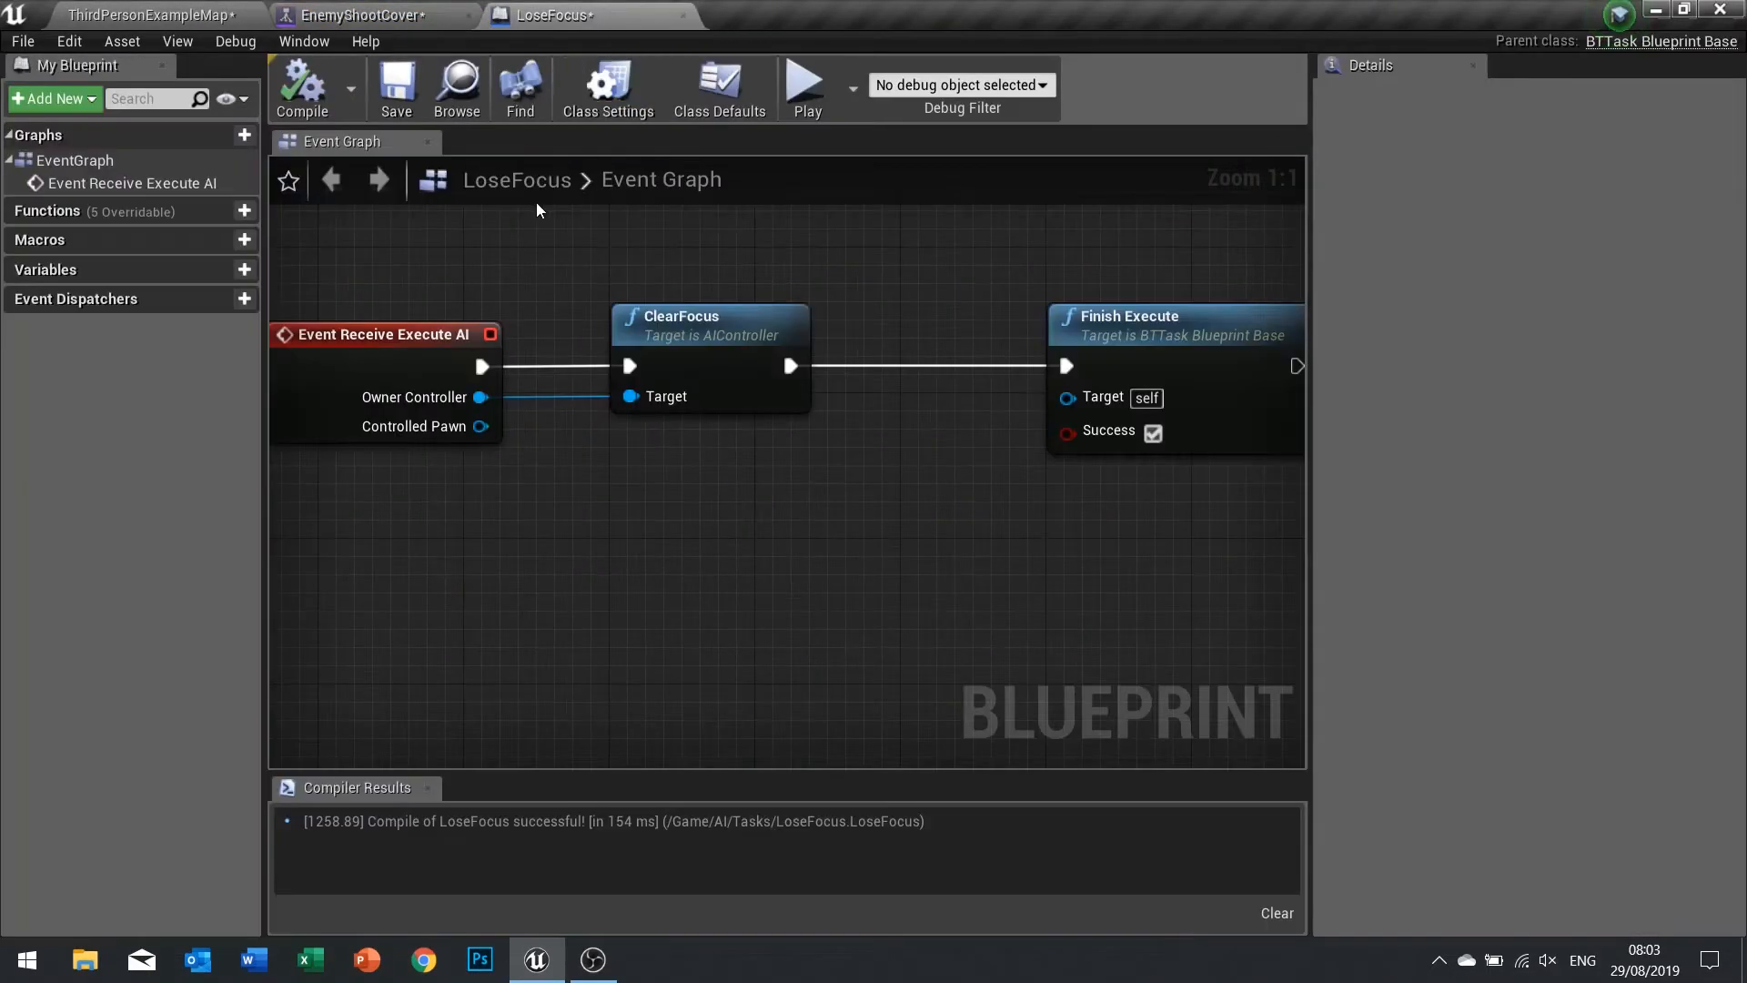
Wire a Stop Shooting call on the Enemy Pawn between Un Crouch and Finish Abort, then compile.
left_click(362, 16)
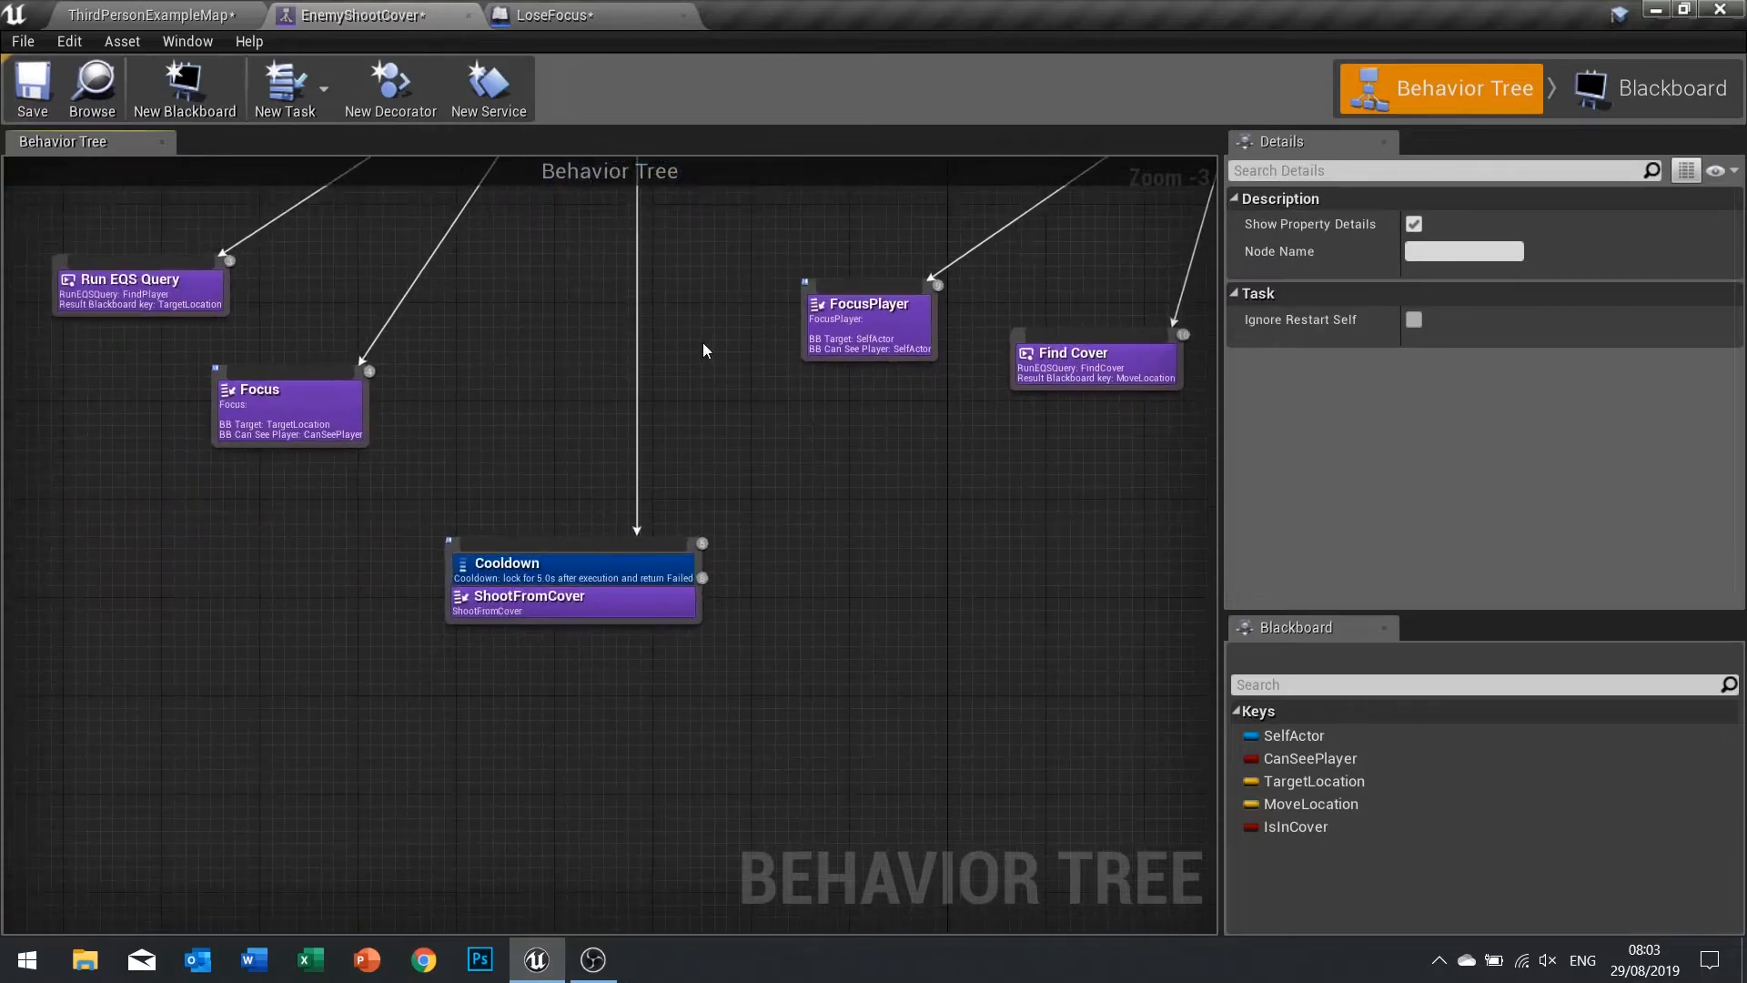
double_click(524, 595)
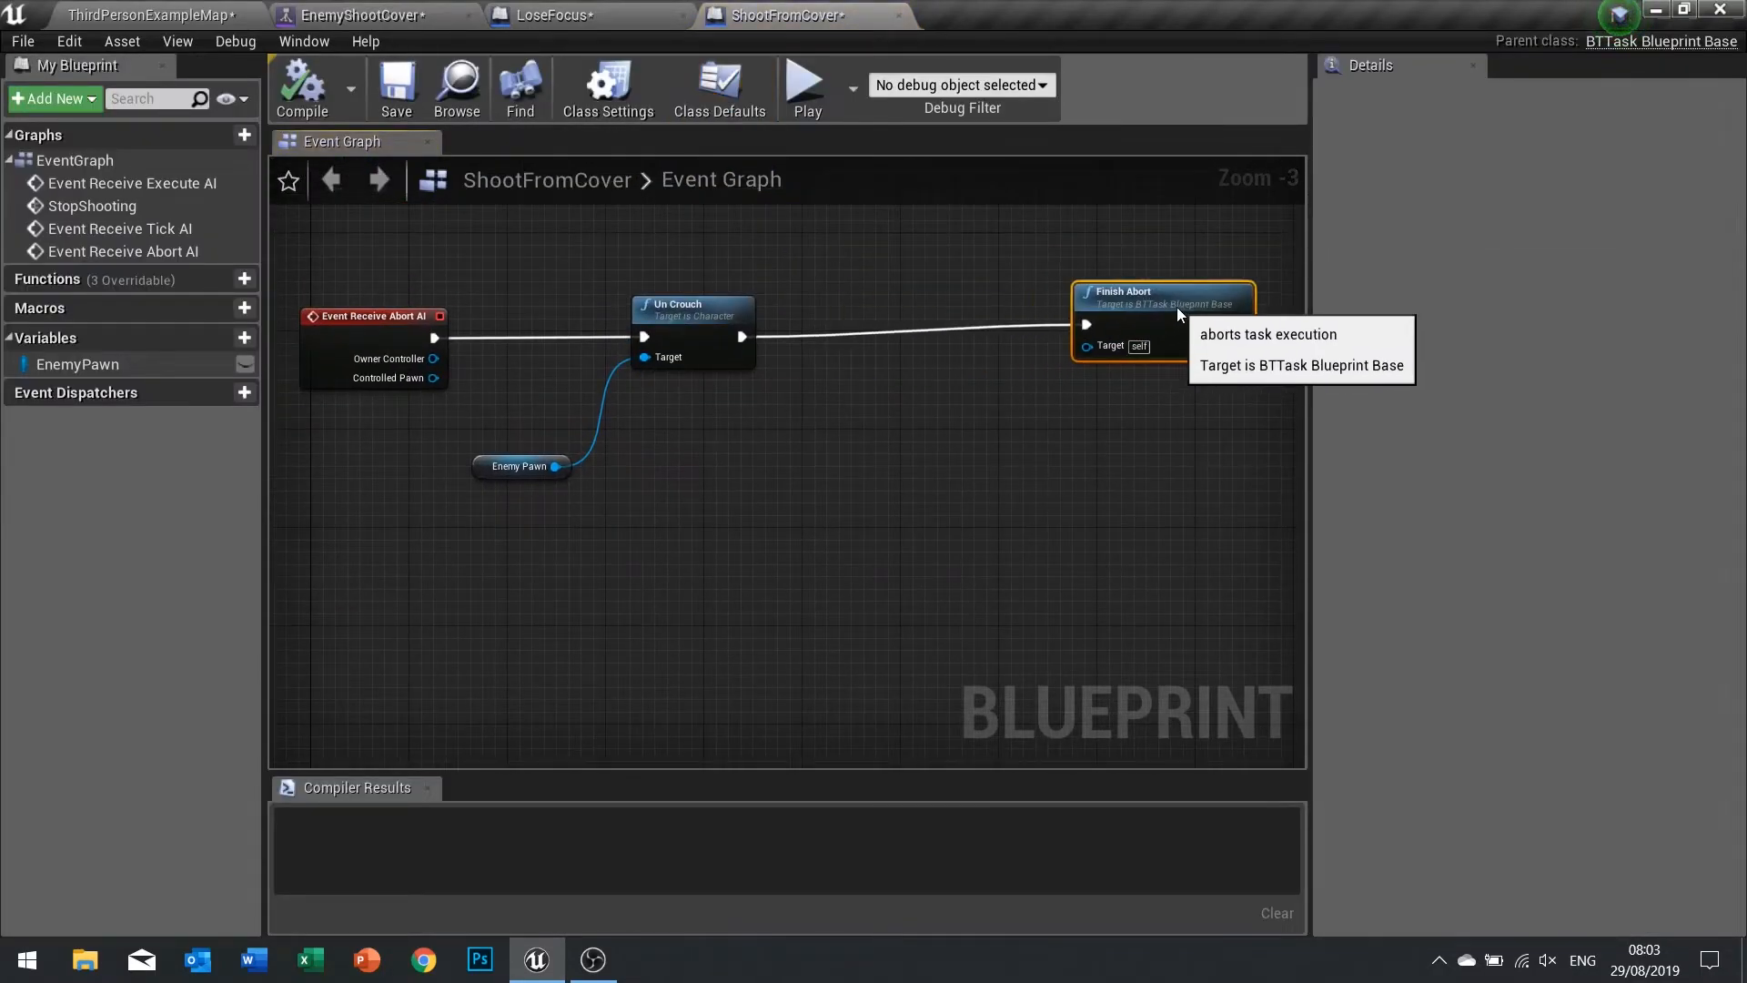
mouse_move(692, 330)
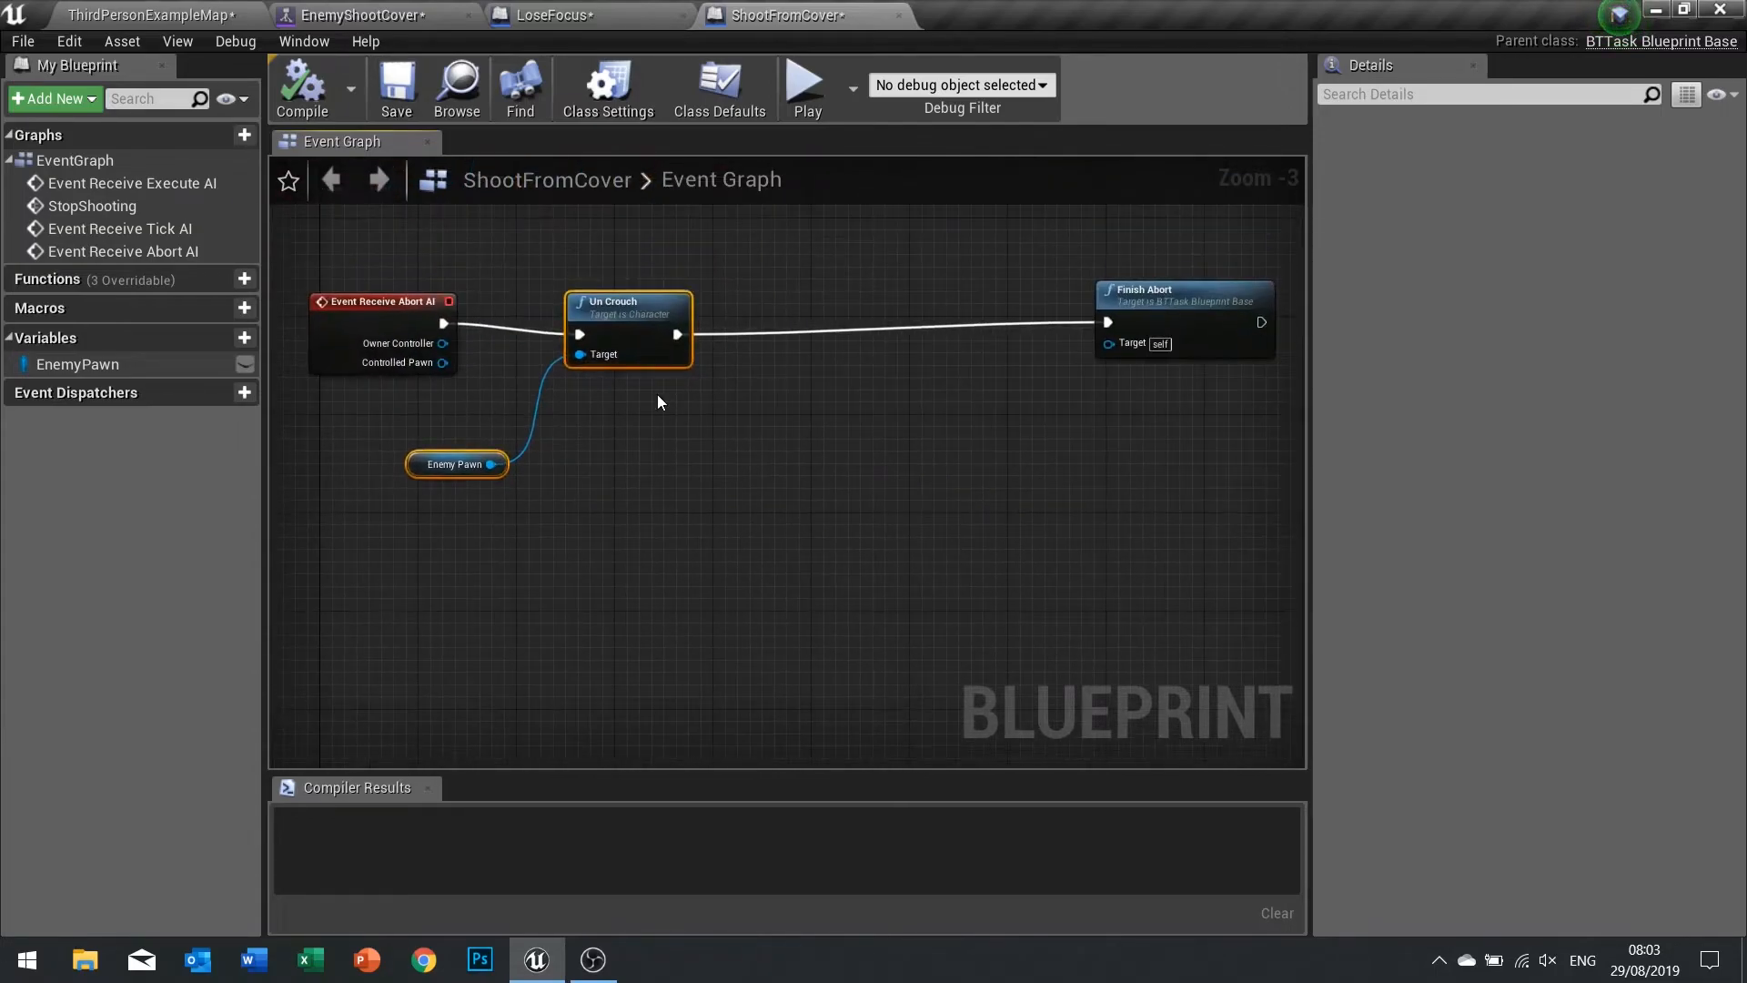
left_click_drag(502, 451, 797, 395)
type("stop sh")
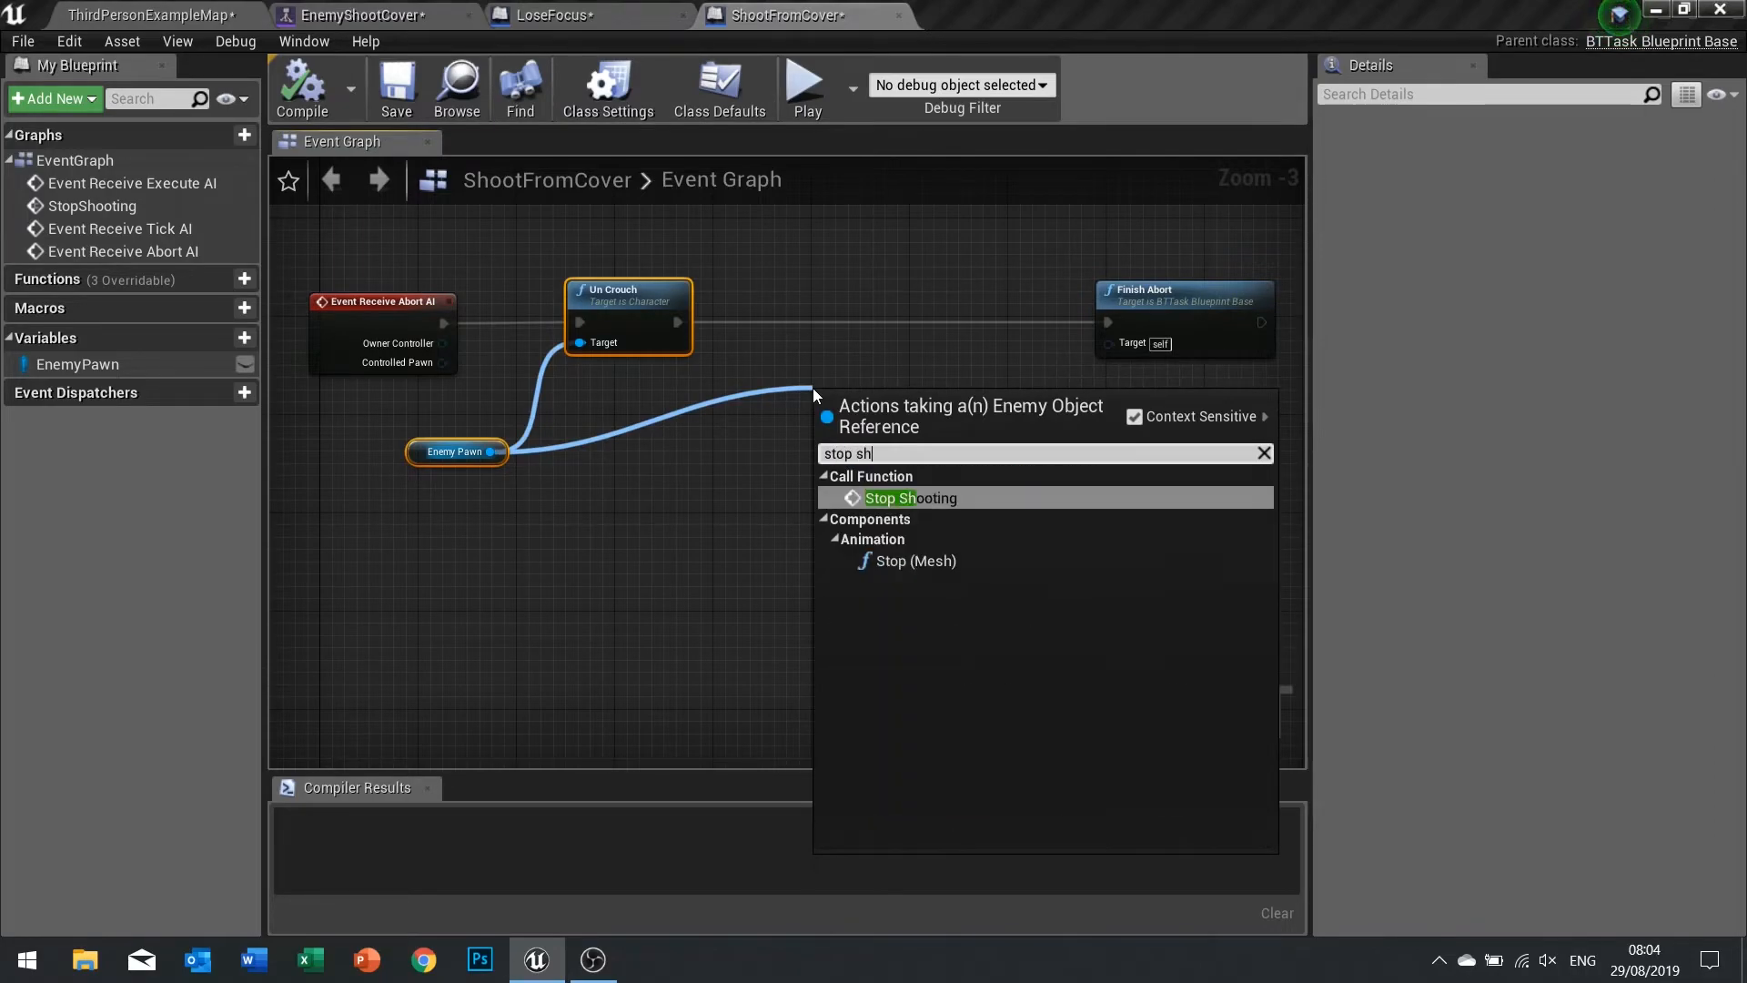
left_click(910, 497)
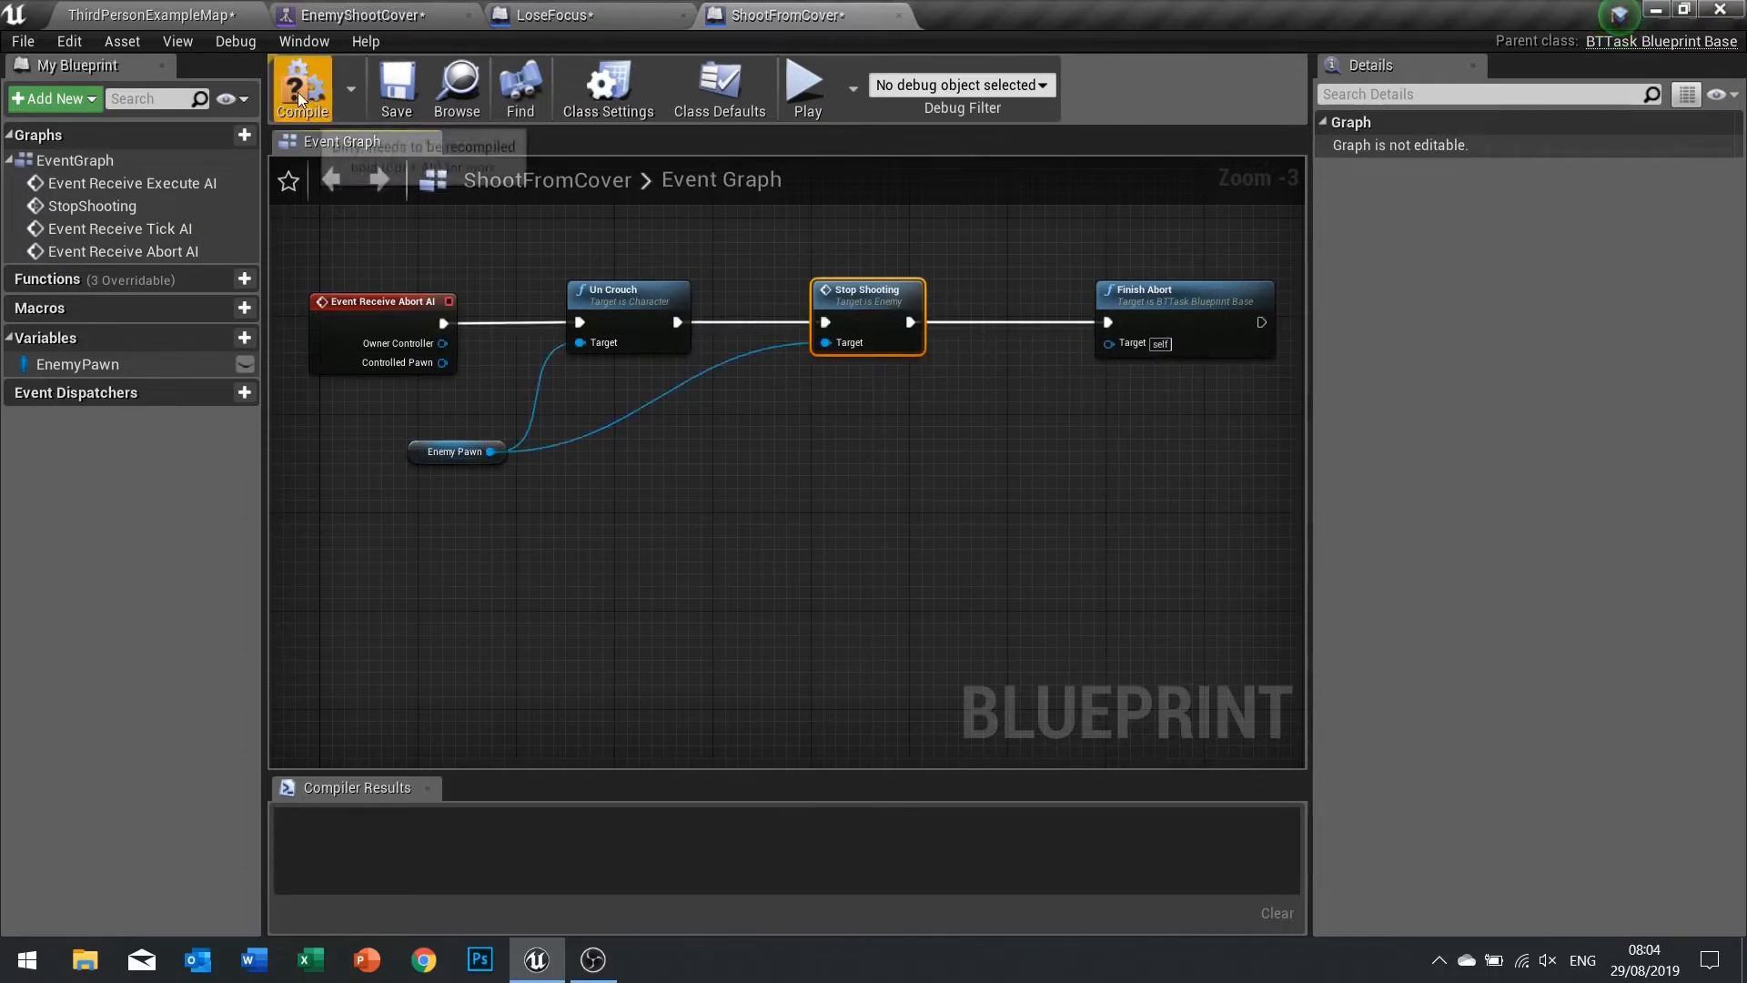
left_click(146, 14)
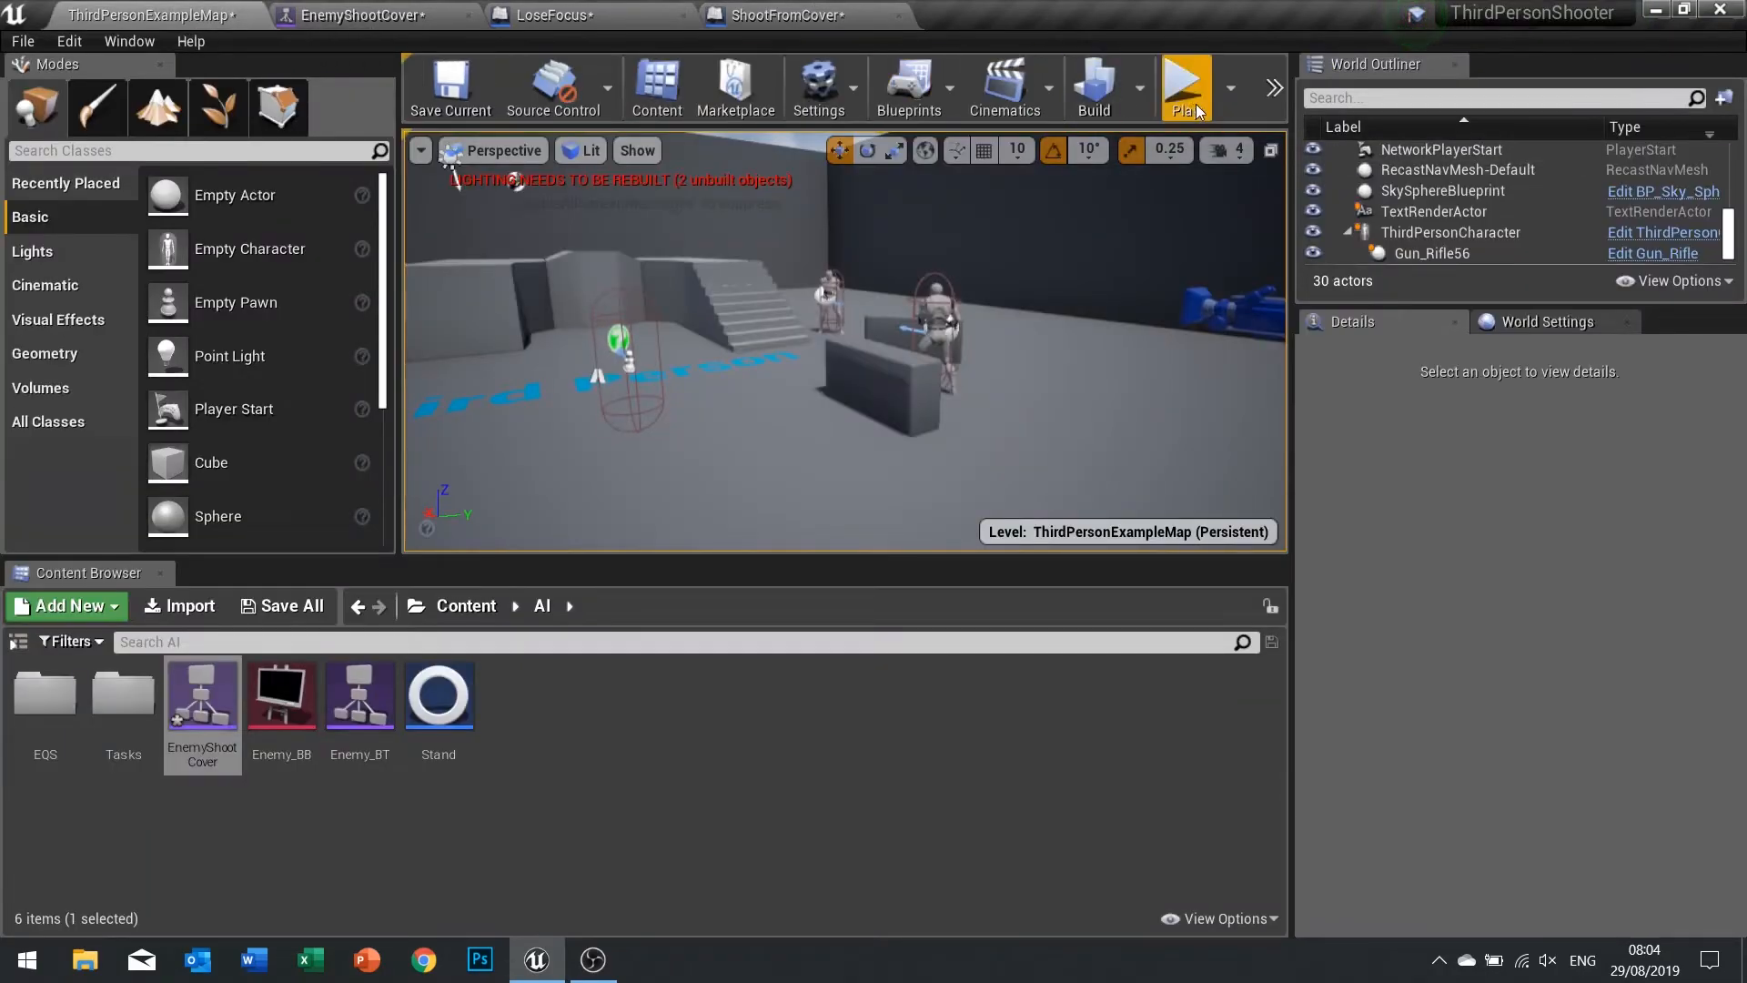
Play the level to check the enemy stops shooting when its task aborts.
left_click(1183, 88)
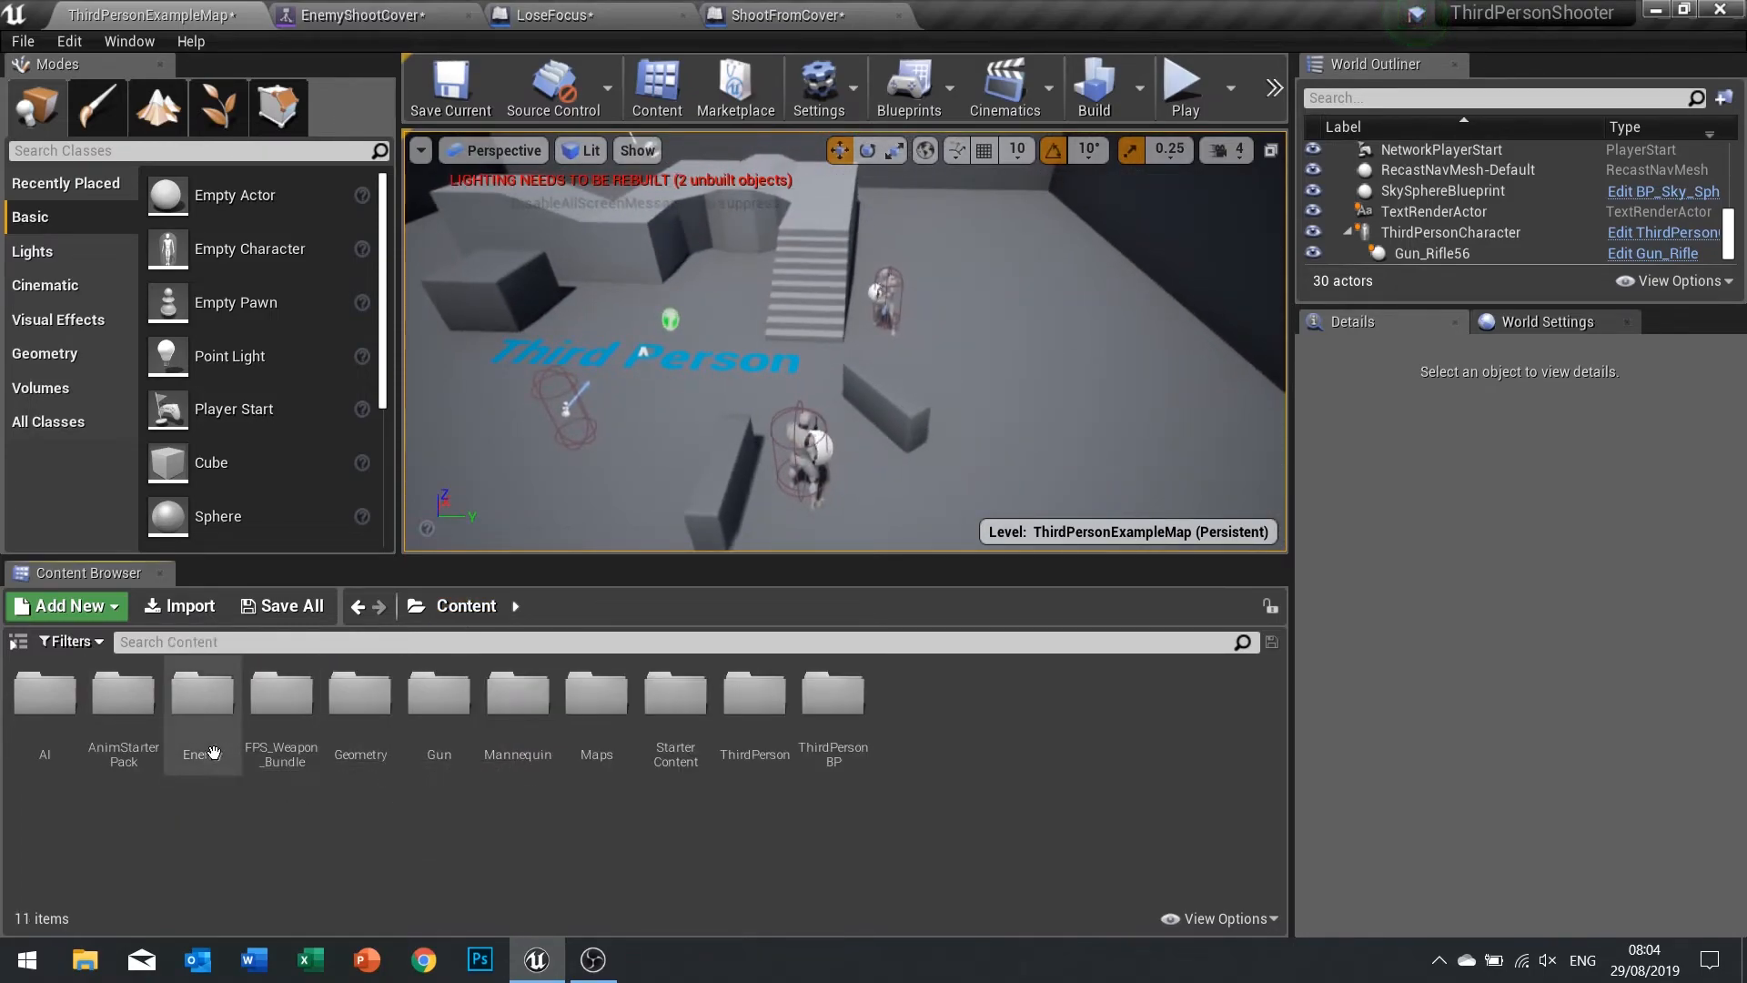
Drop two more Enemy blueprints from the Enemy folder into the level and start play.
double_click(202, 692)
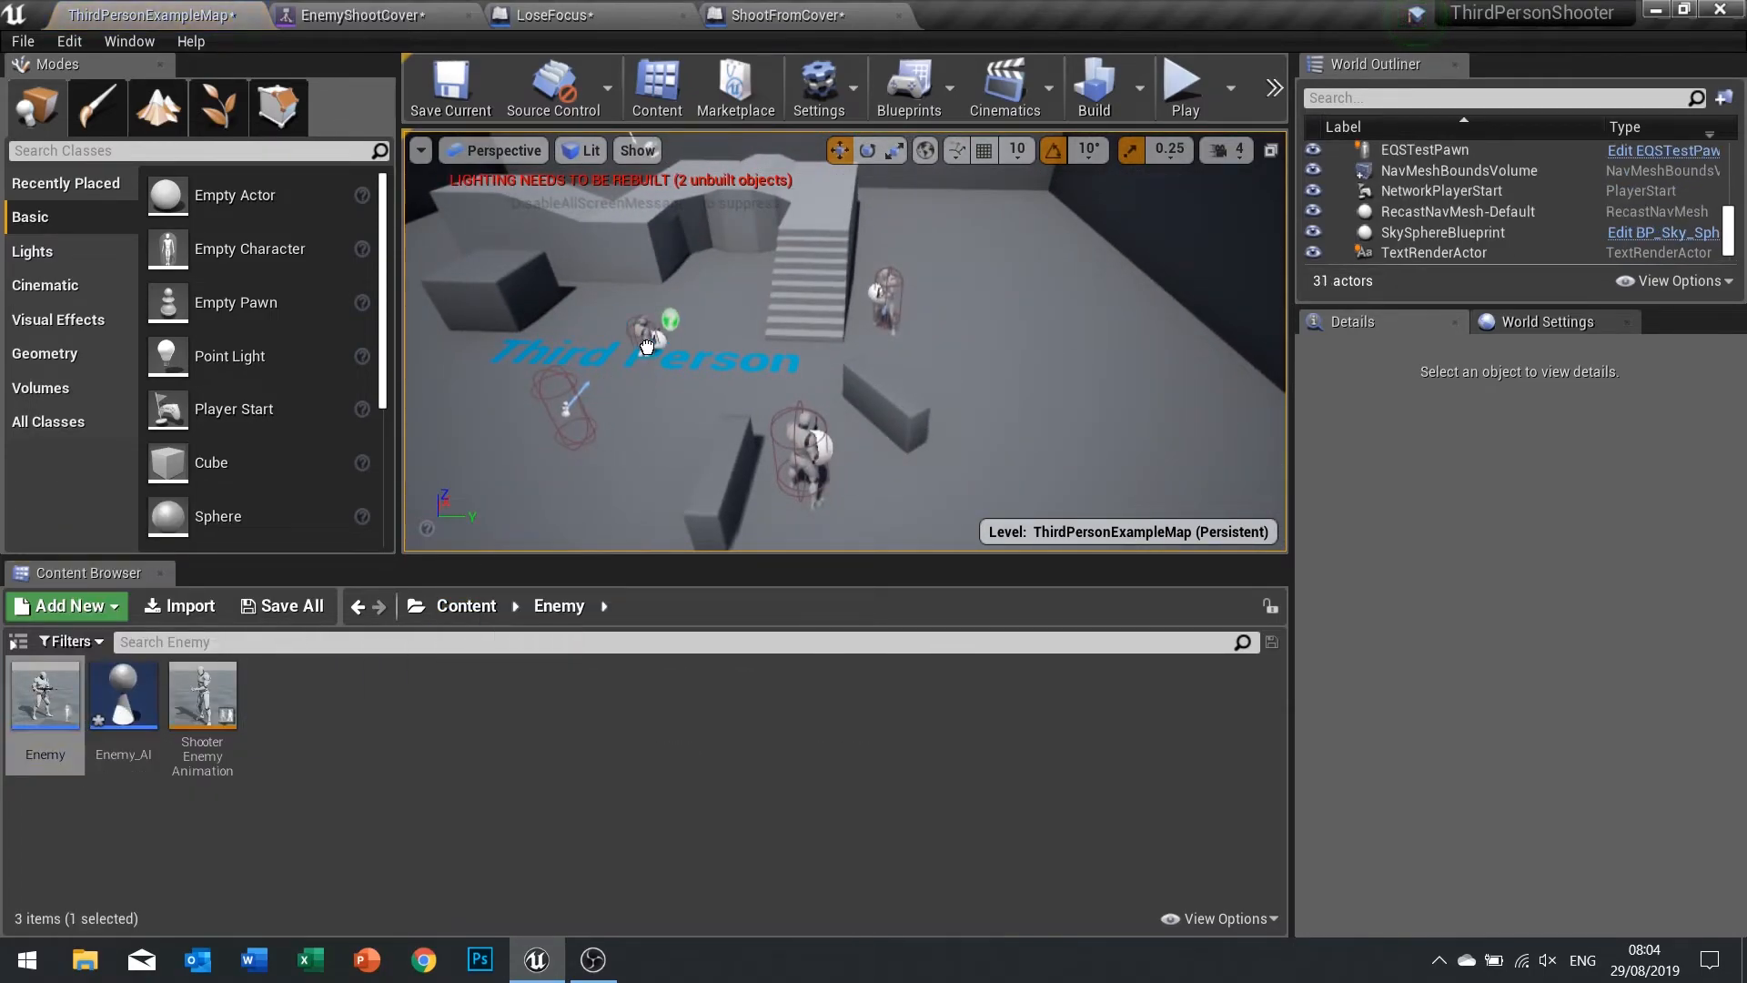
left_click(635, 324)
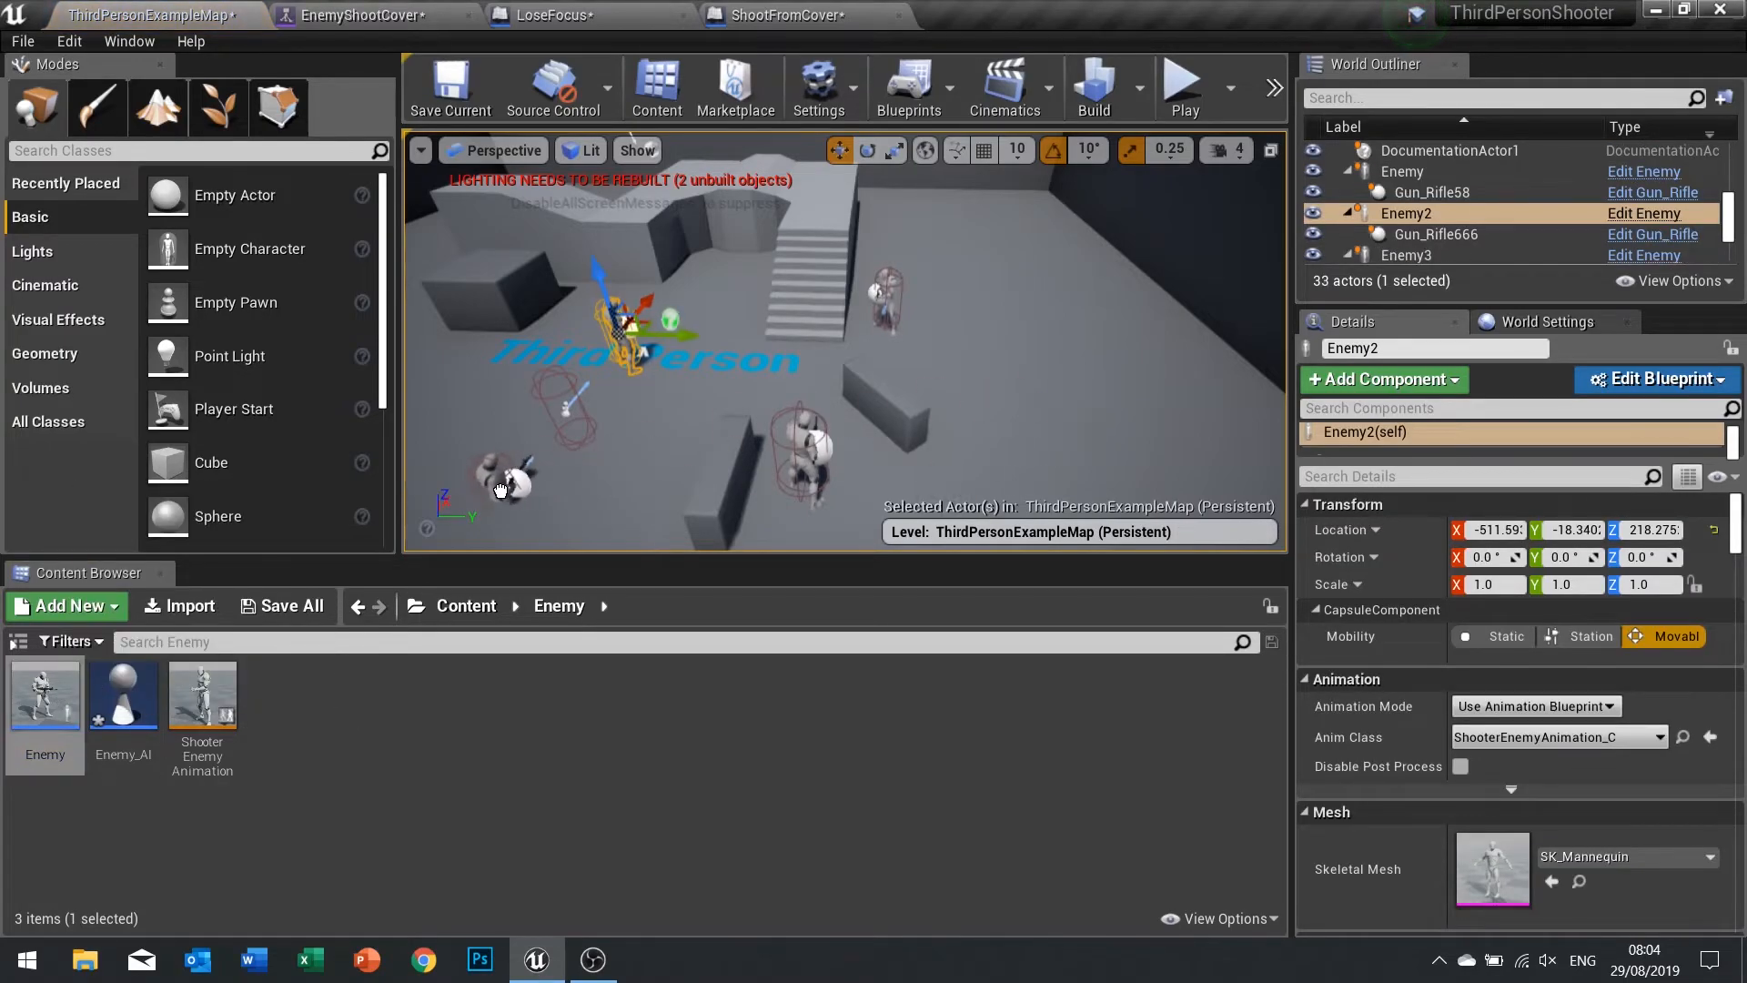
left_click(1179, 88)
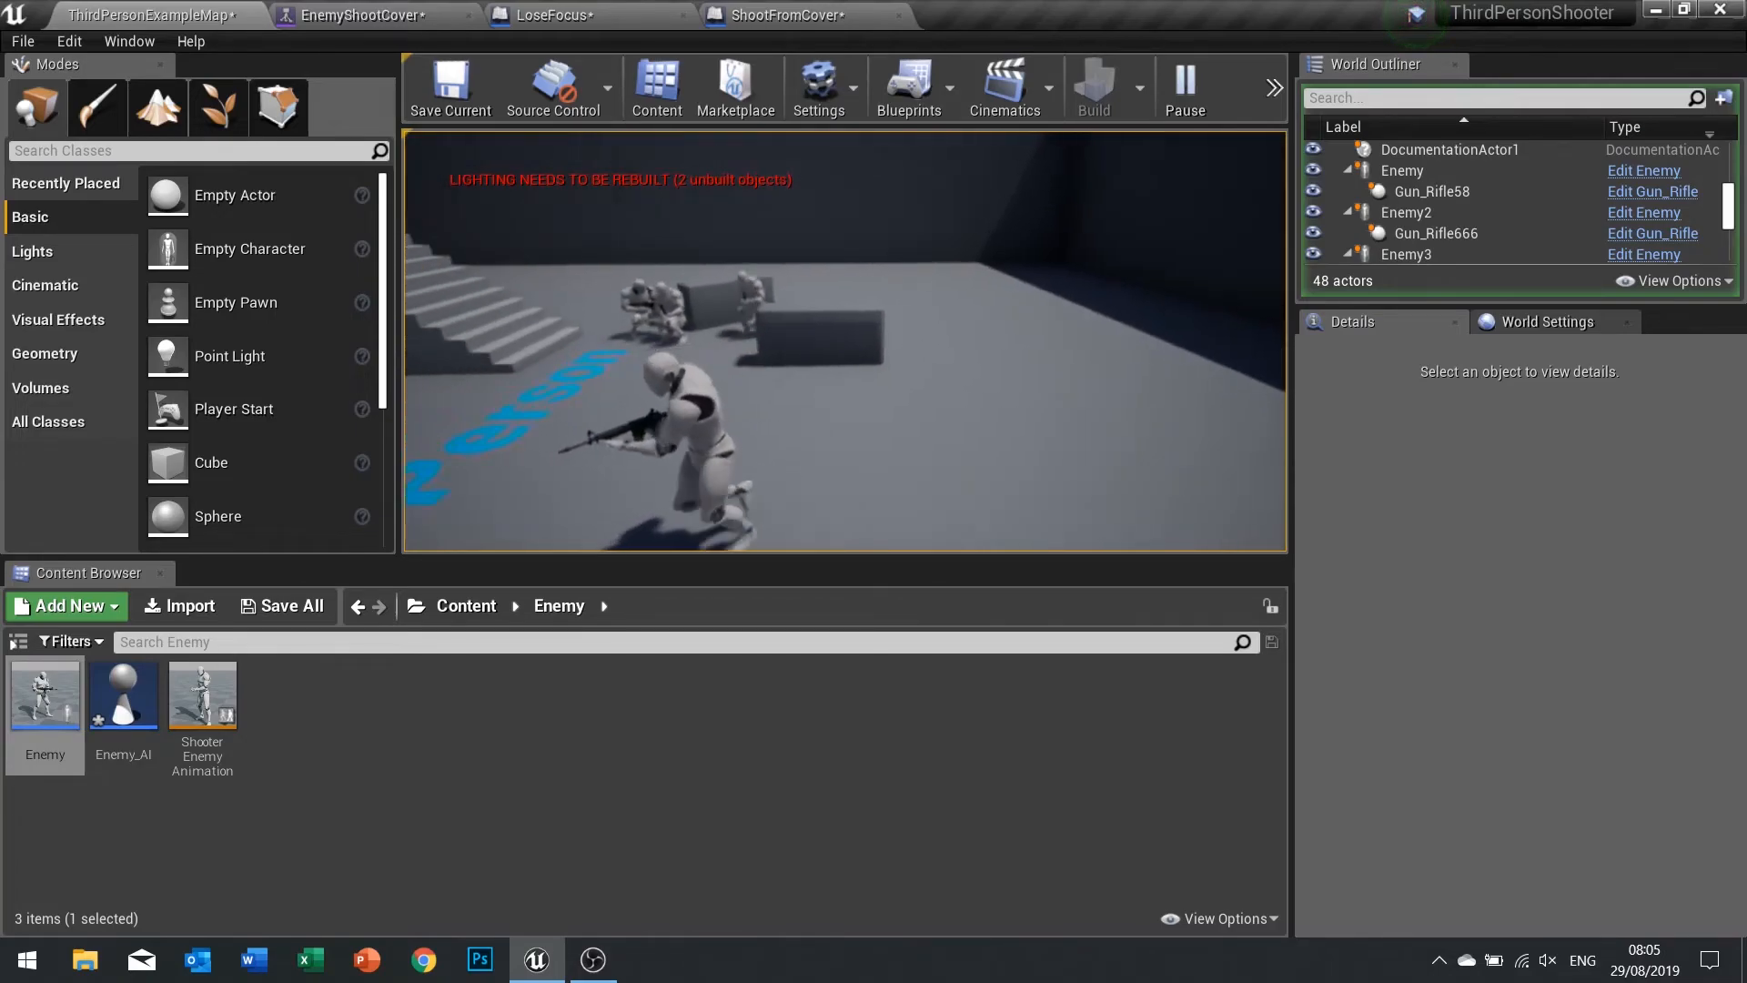
End the play session and review the level with Enemy, Enemy2 and Enemy3 placed.
left_click(1183, 88)
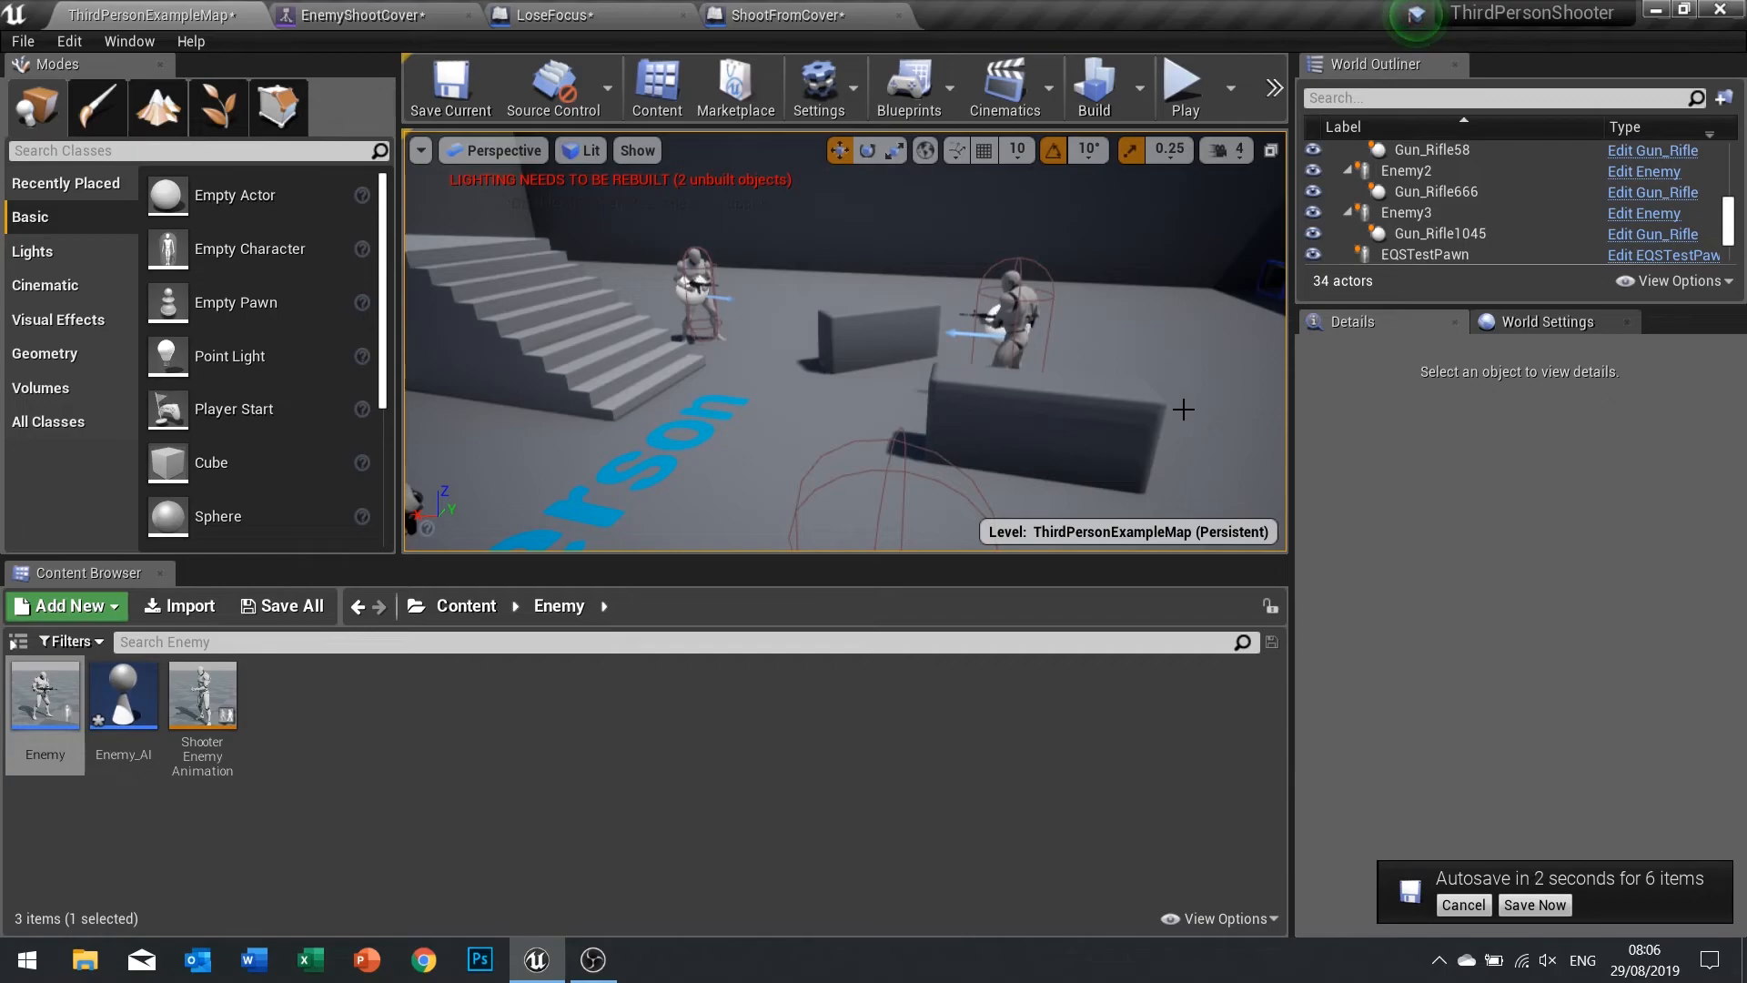
left_click(1533, 905)
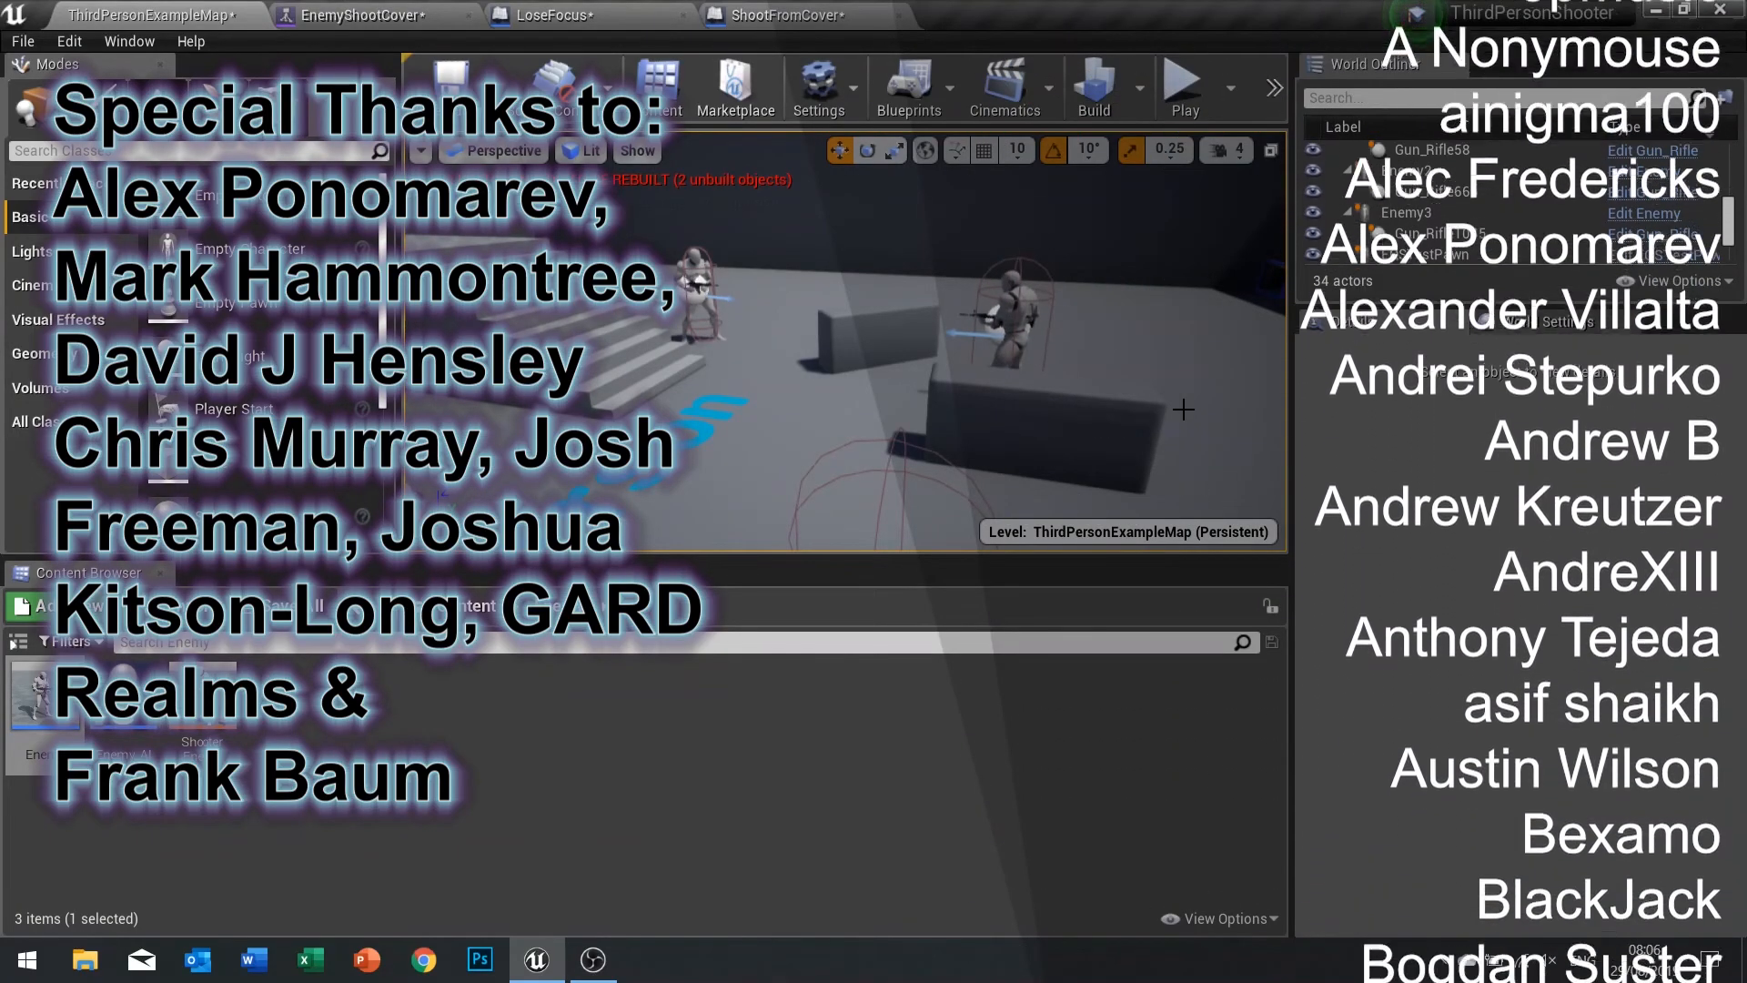
scroll("down", 3)
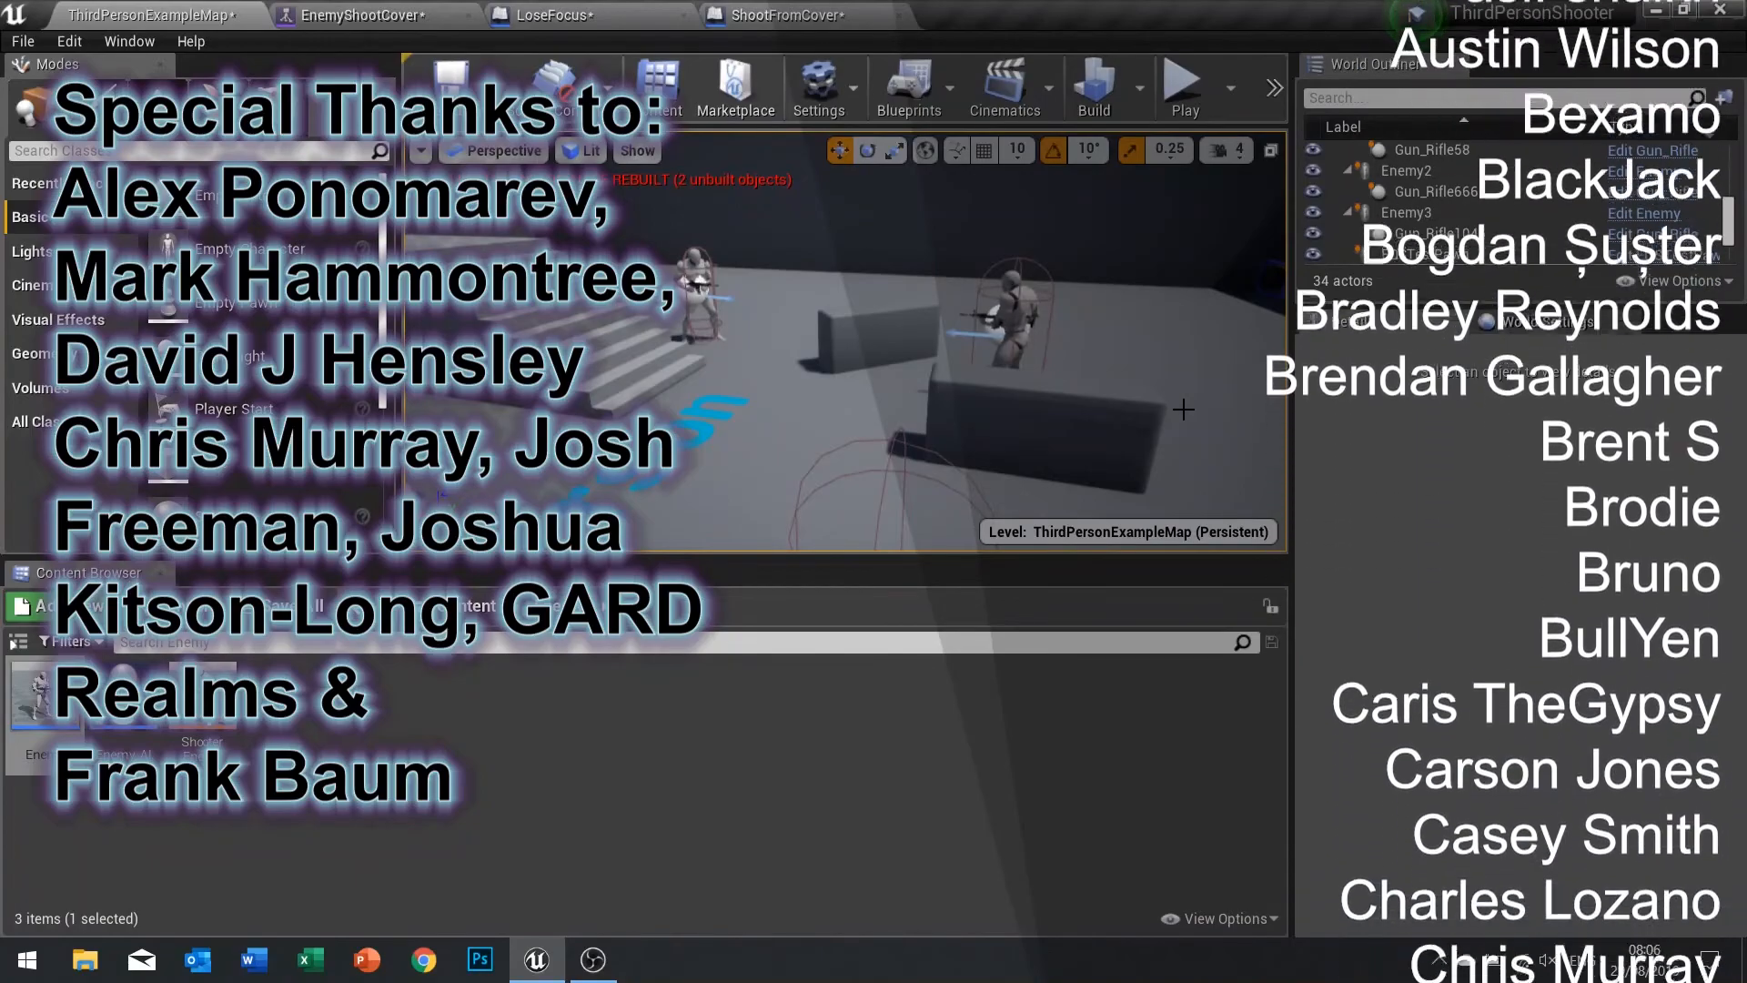